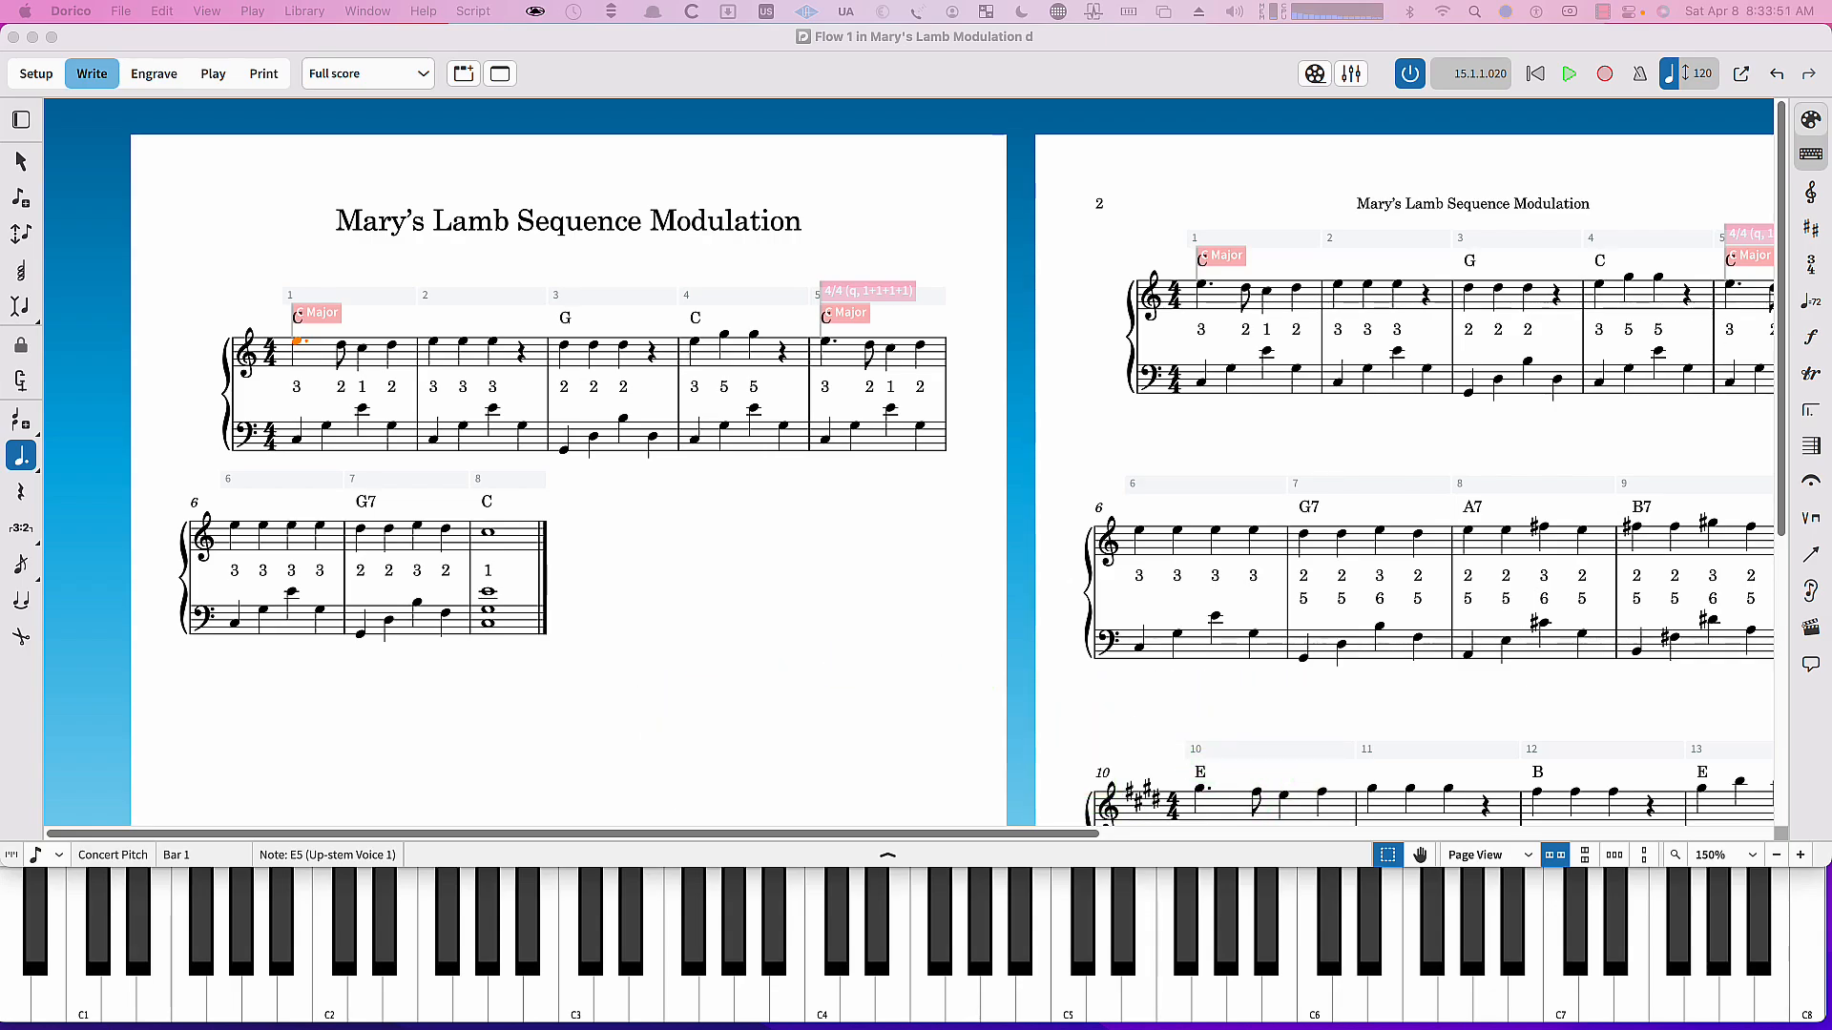
mouse_move(720, 580)
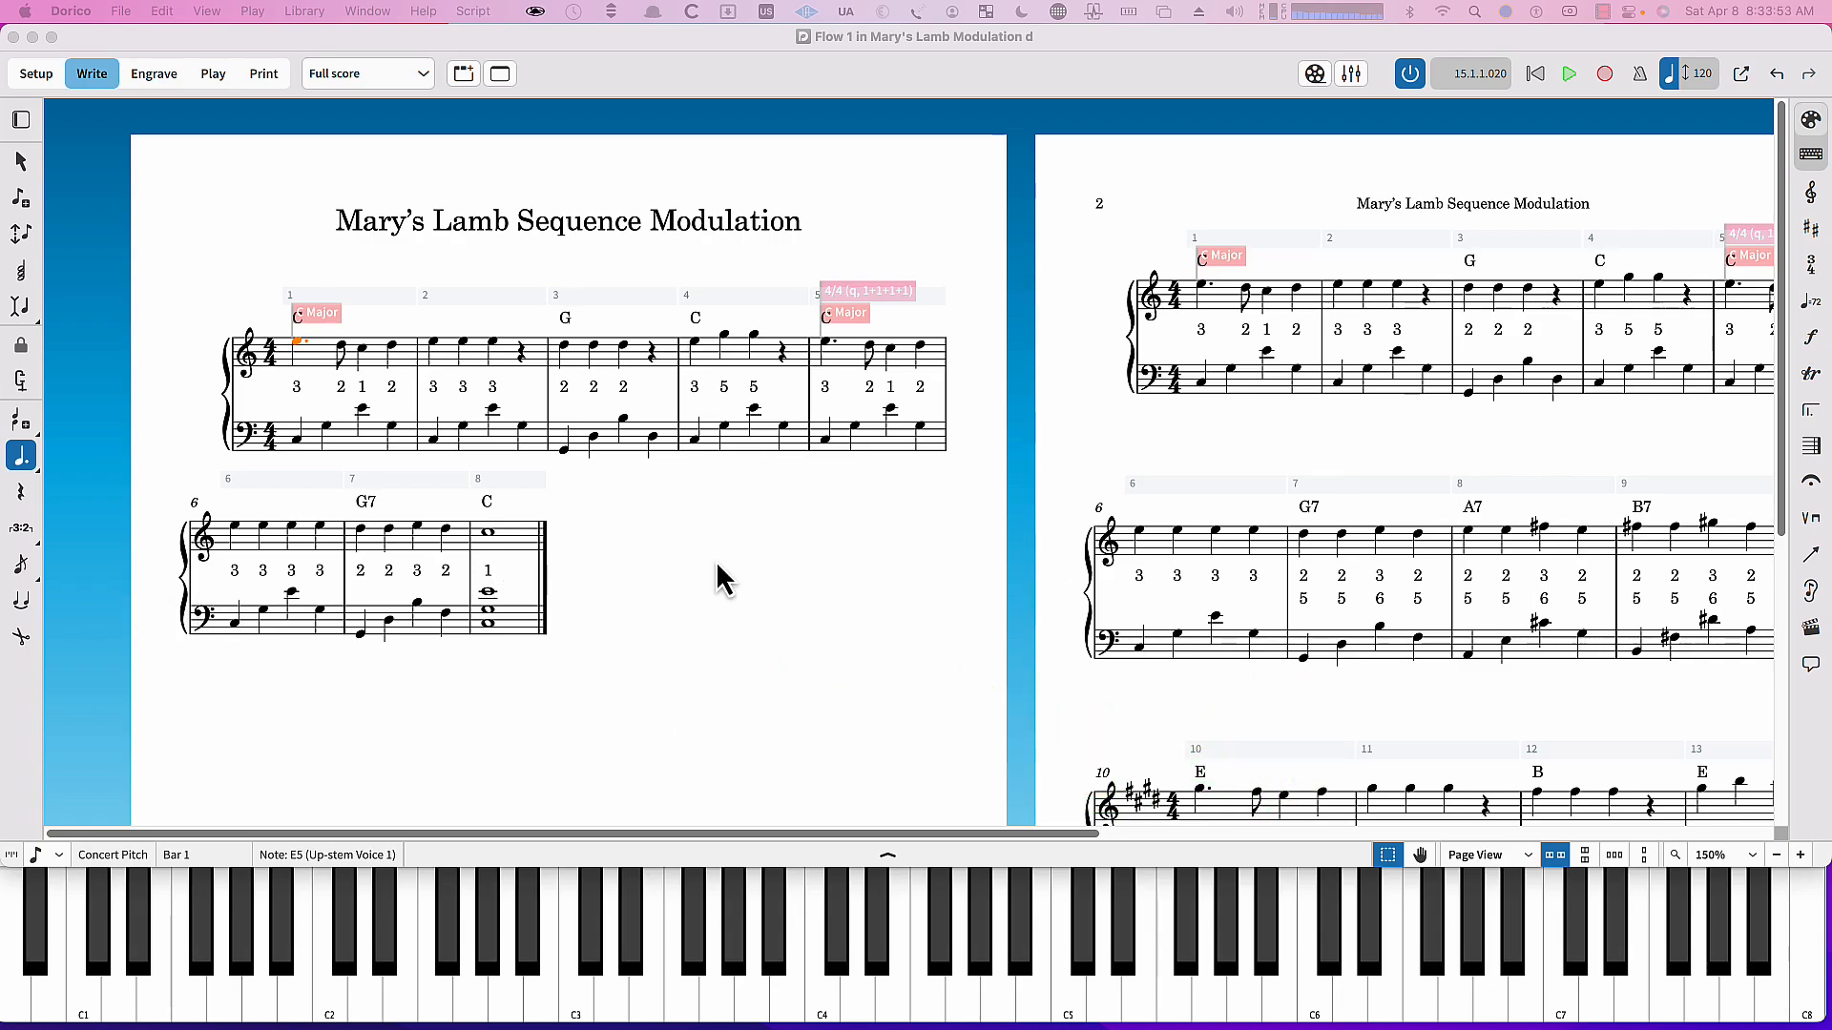
mouse_move(391, 290)
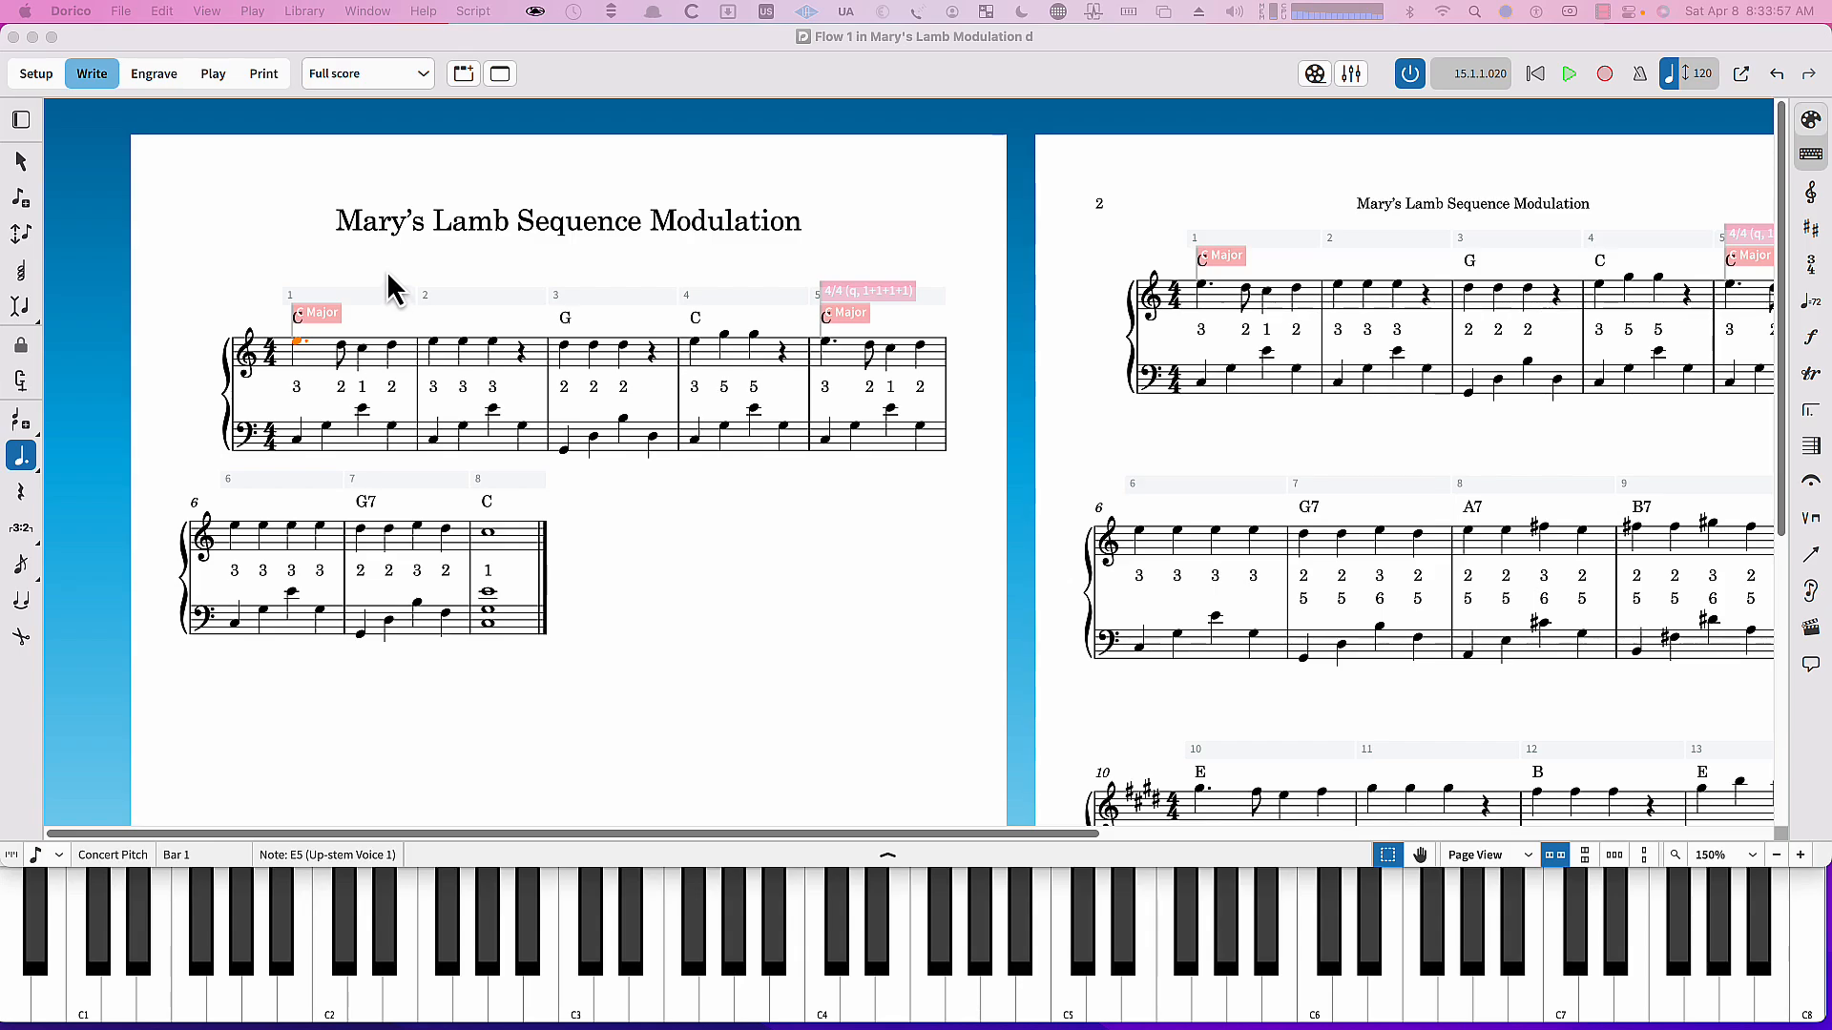
mouse_move(754, 275)
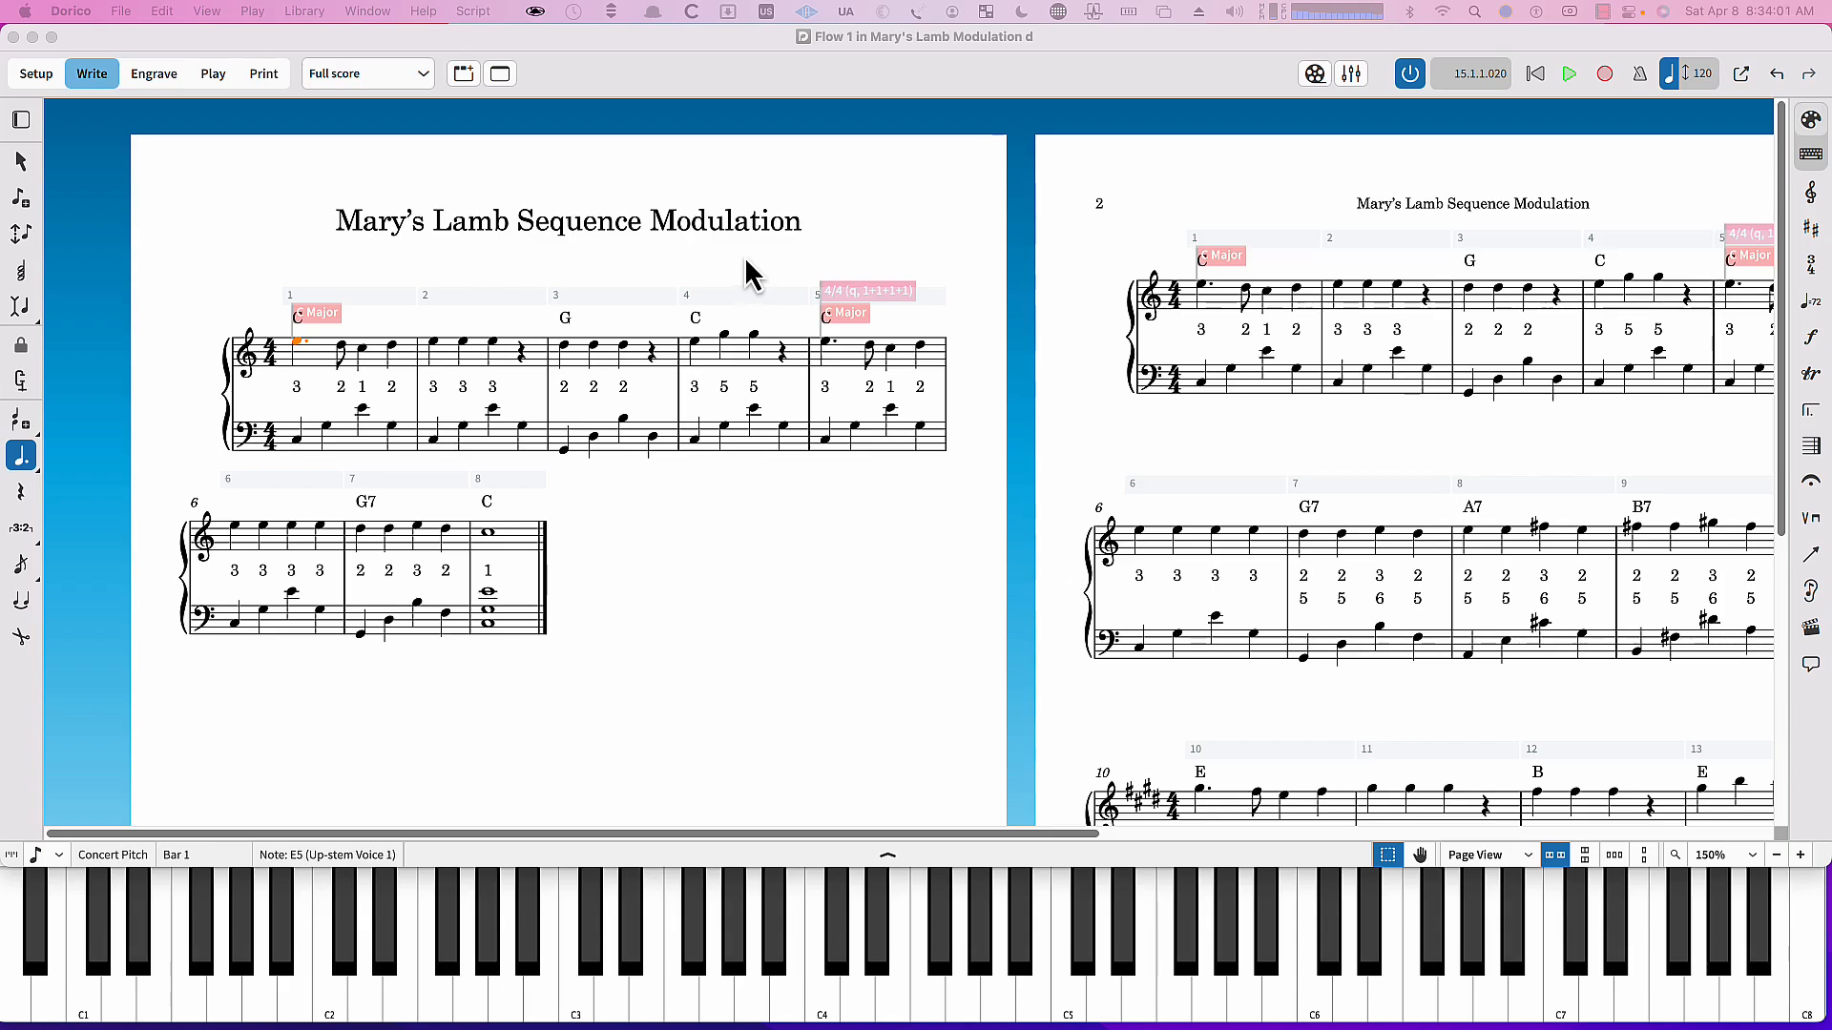
mouse_move(741, 266)
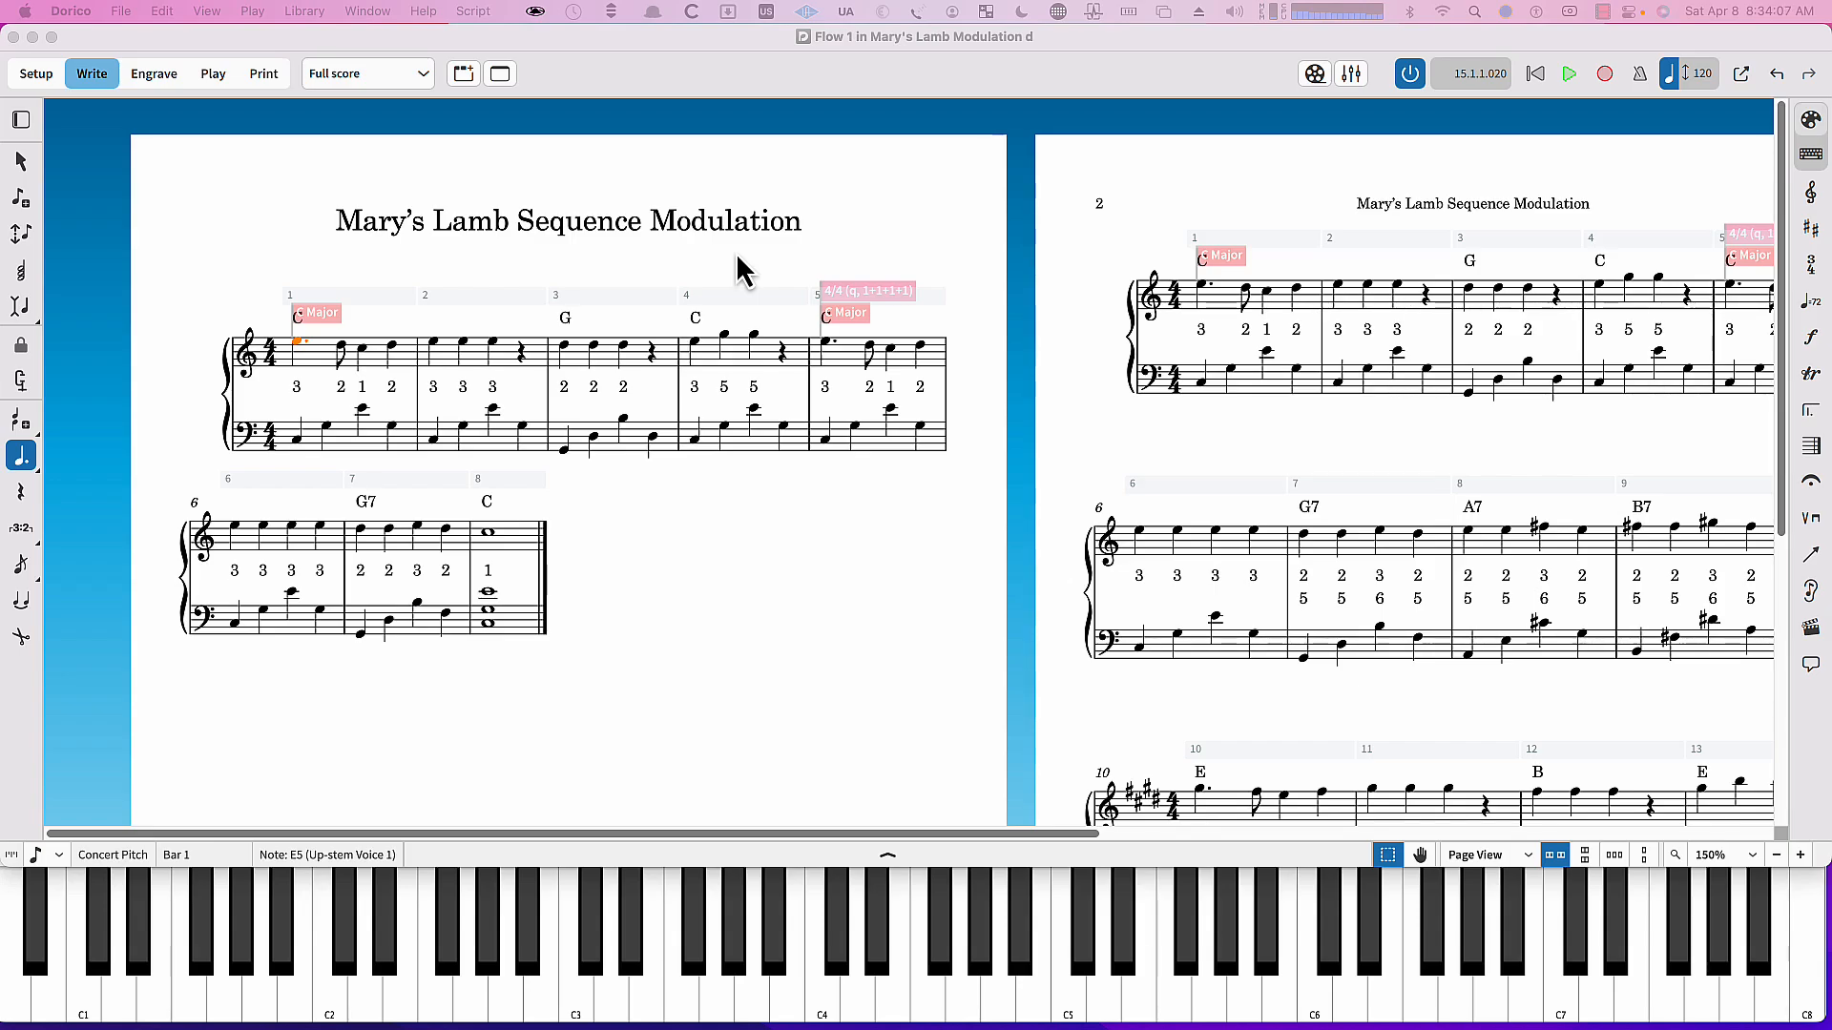
mouse_move(389, 221)
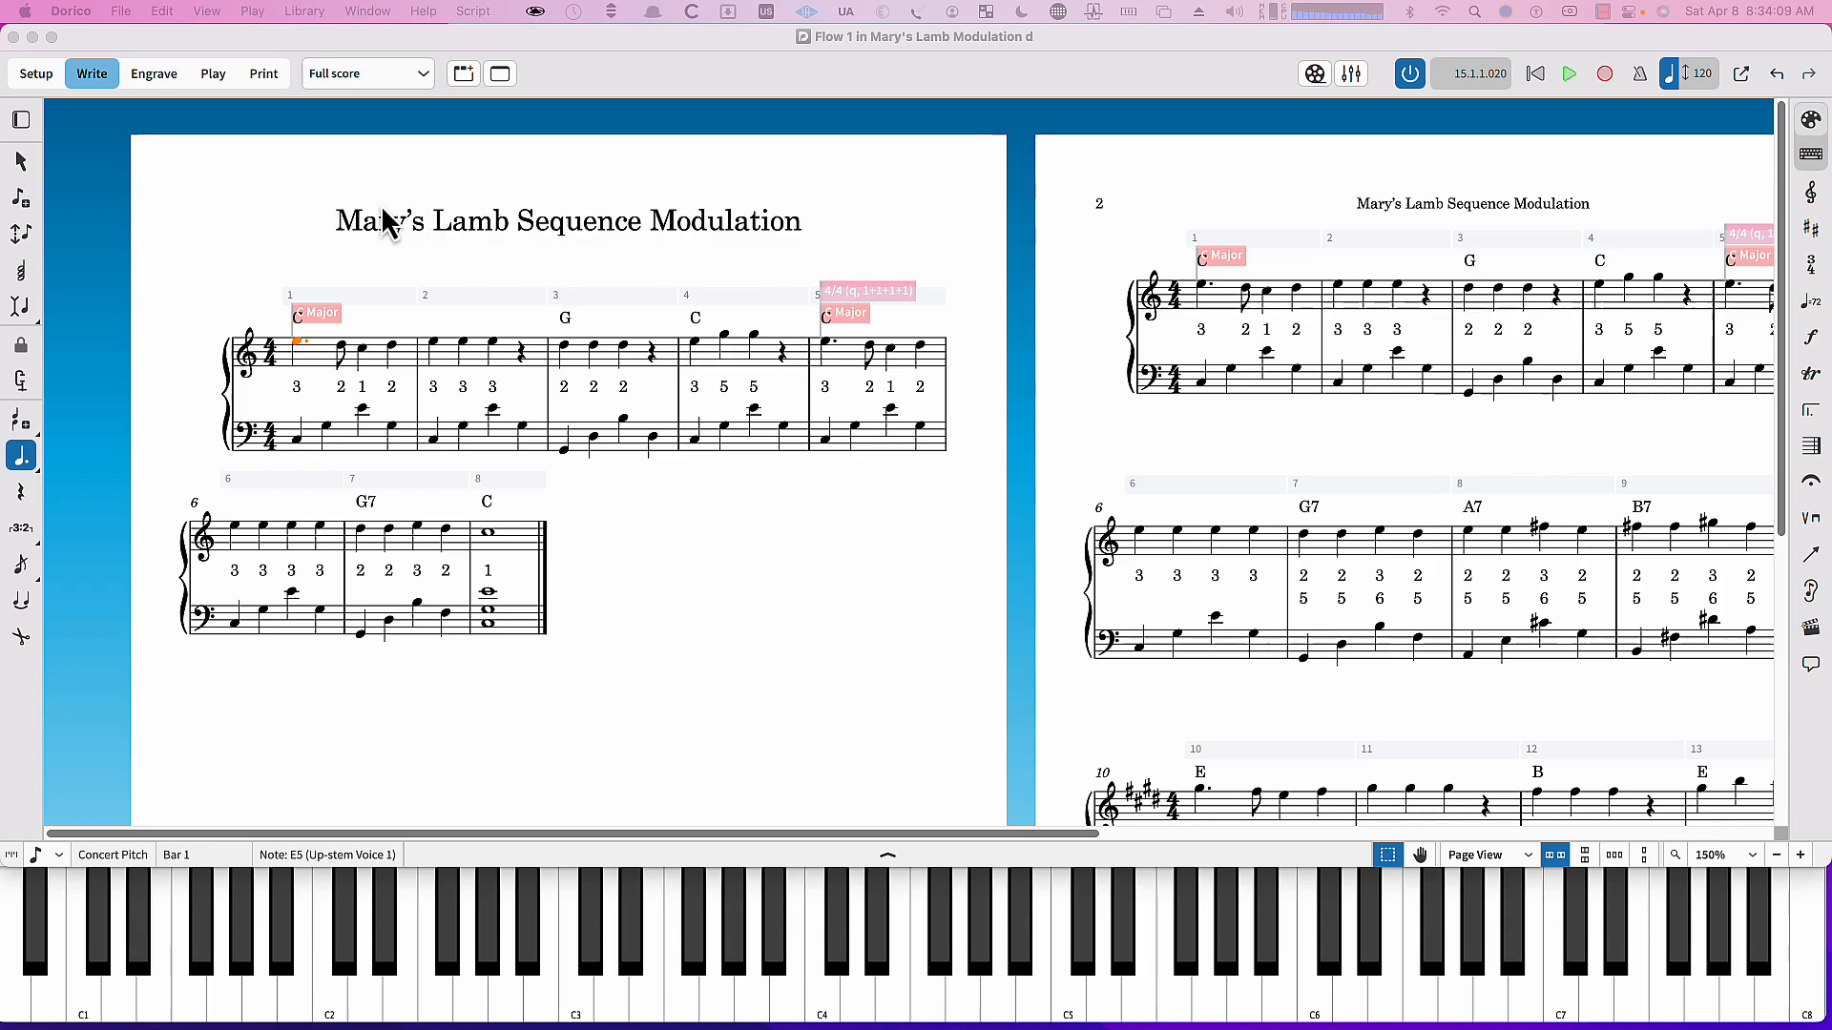
mouse_move(752, 248)
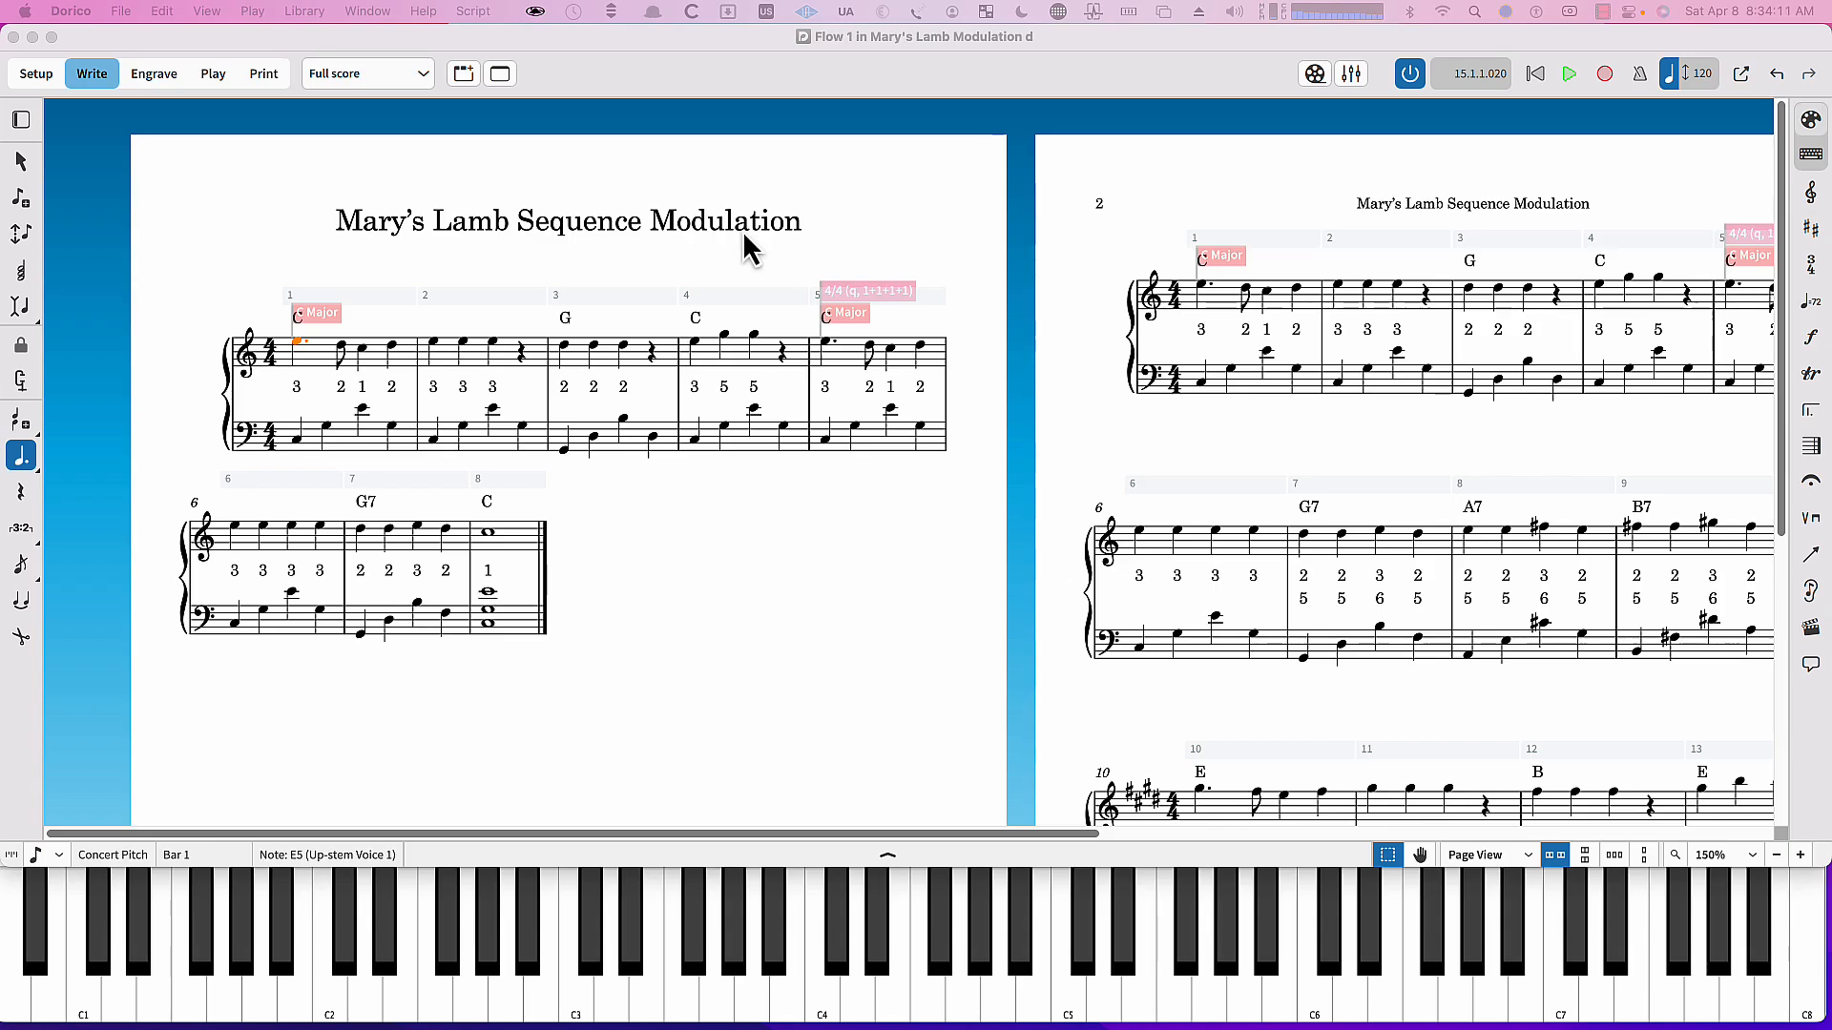
mouse_move(836, 664)
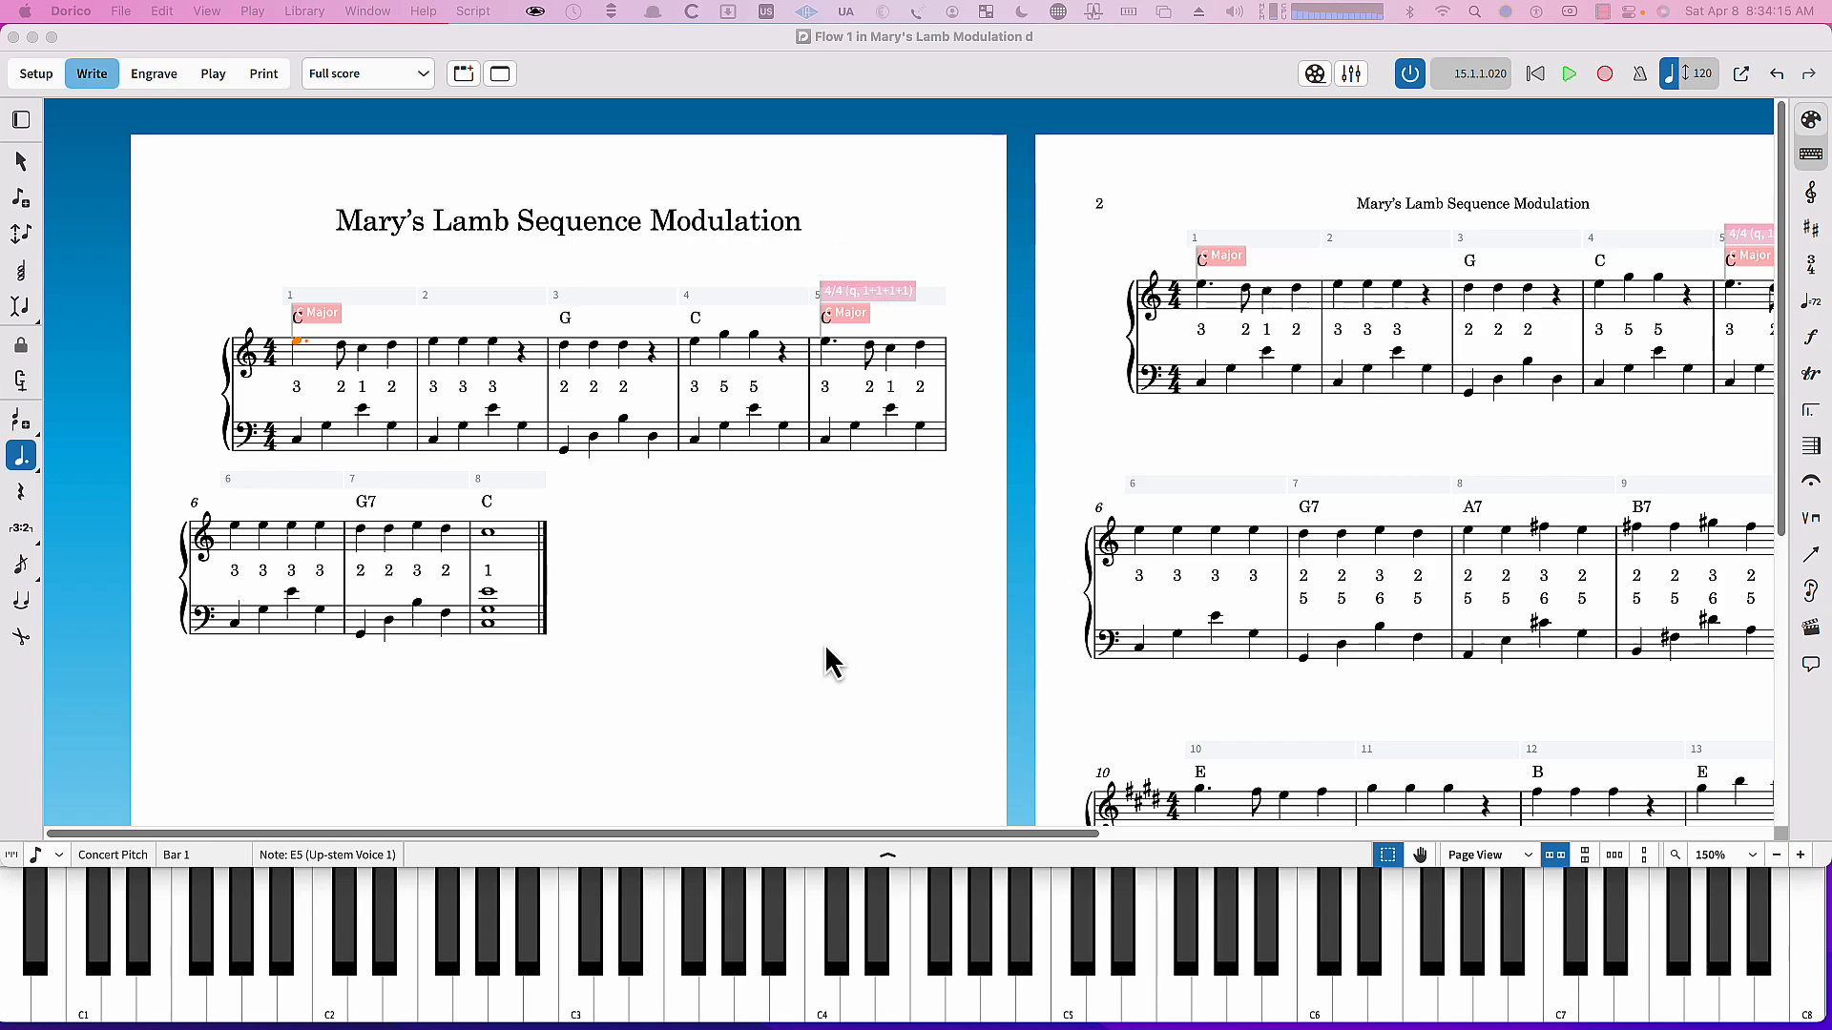
mouse_move(193, 247)
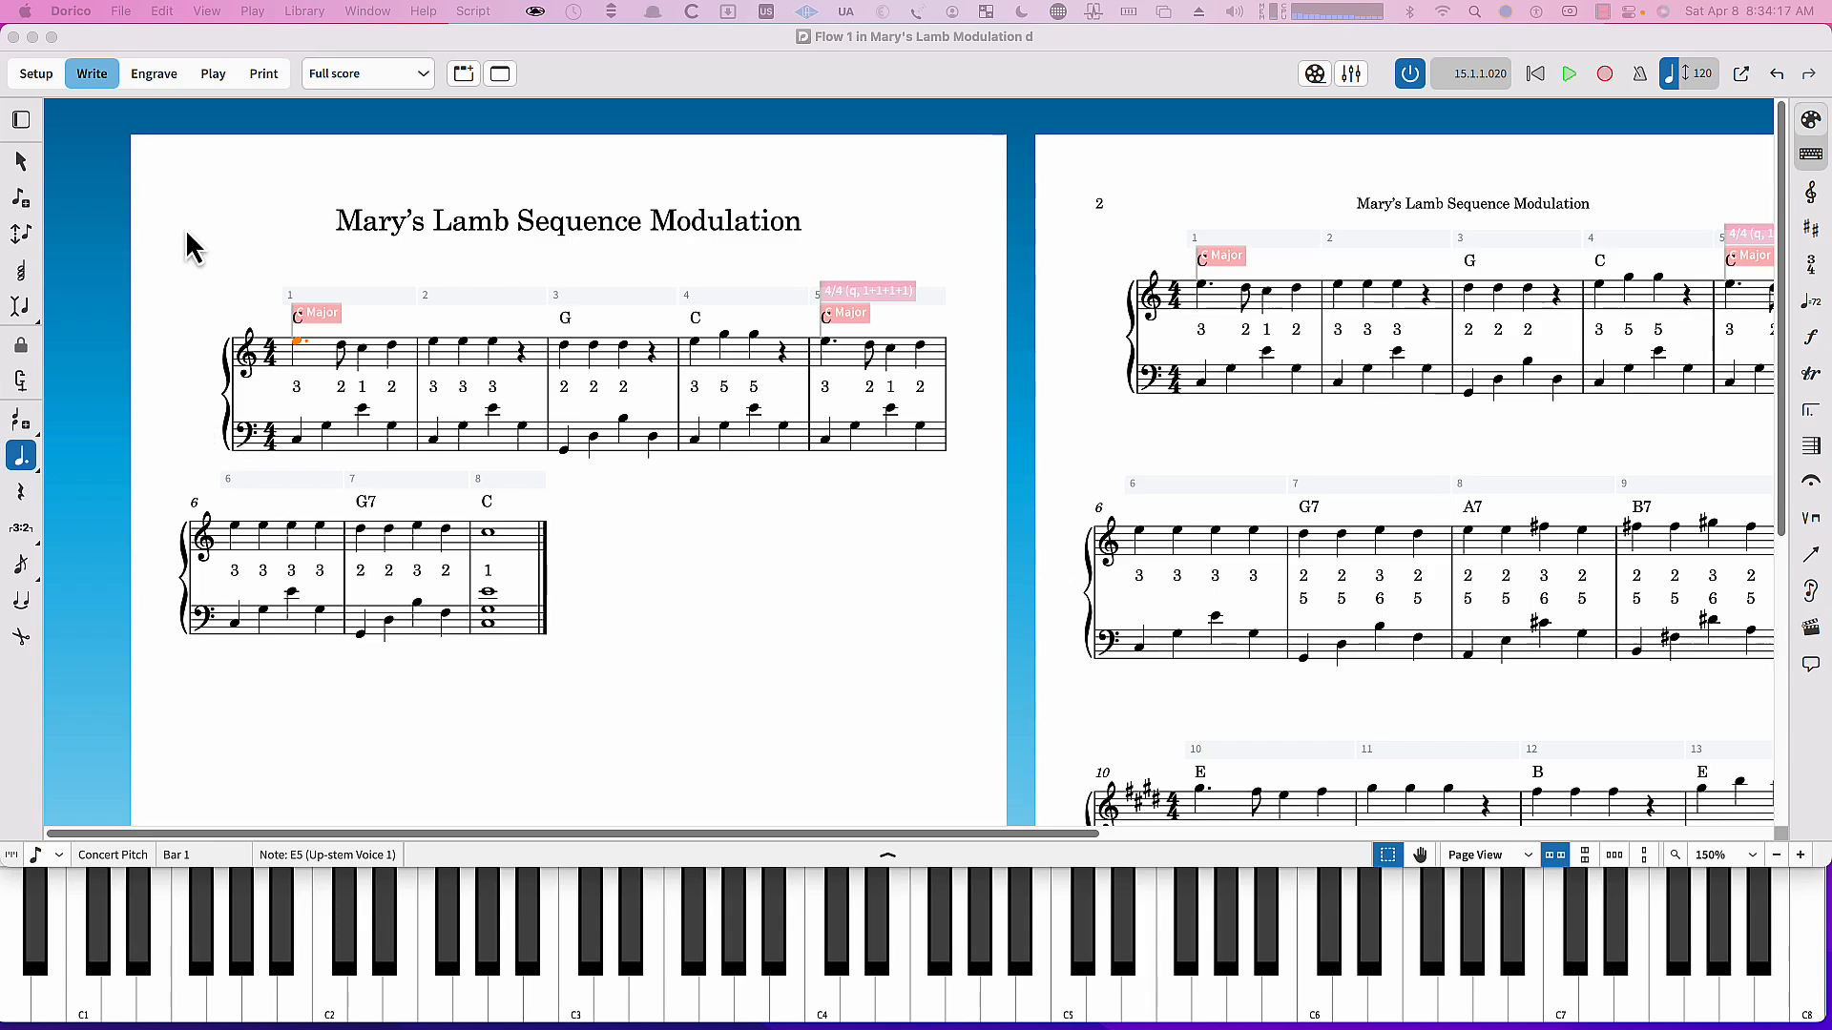
mouse_move(306, 418)
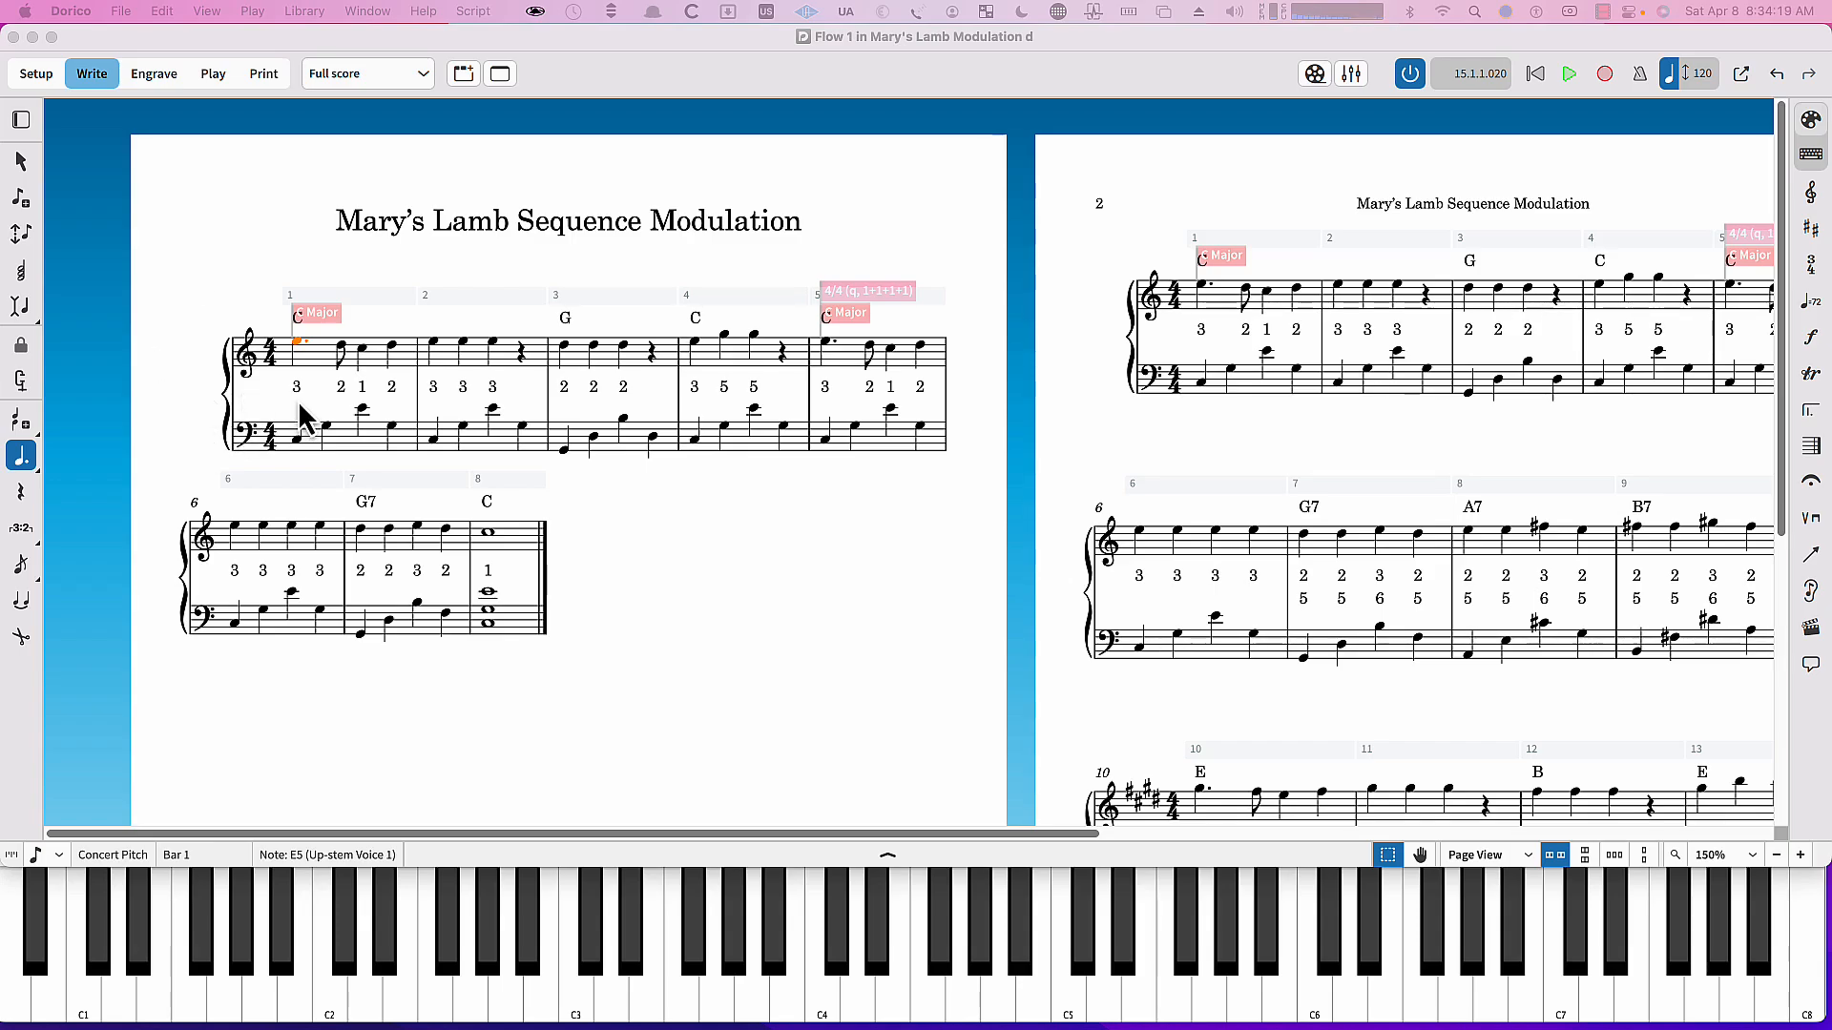
mouse_move(759, 731)
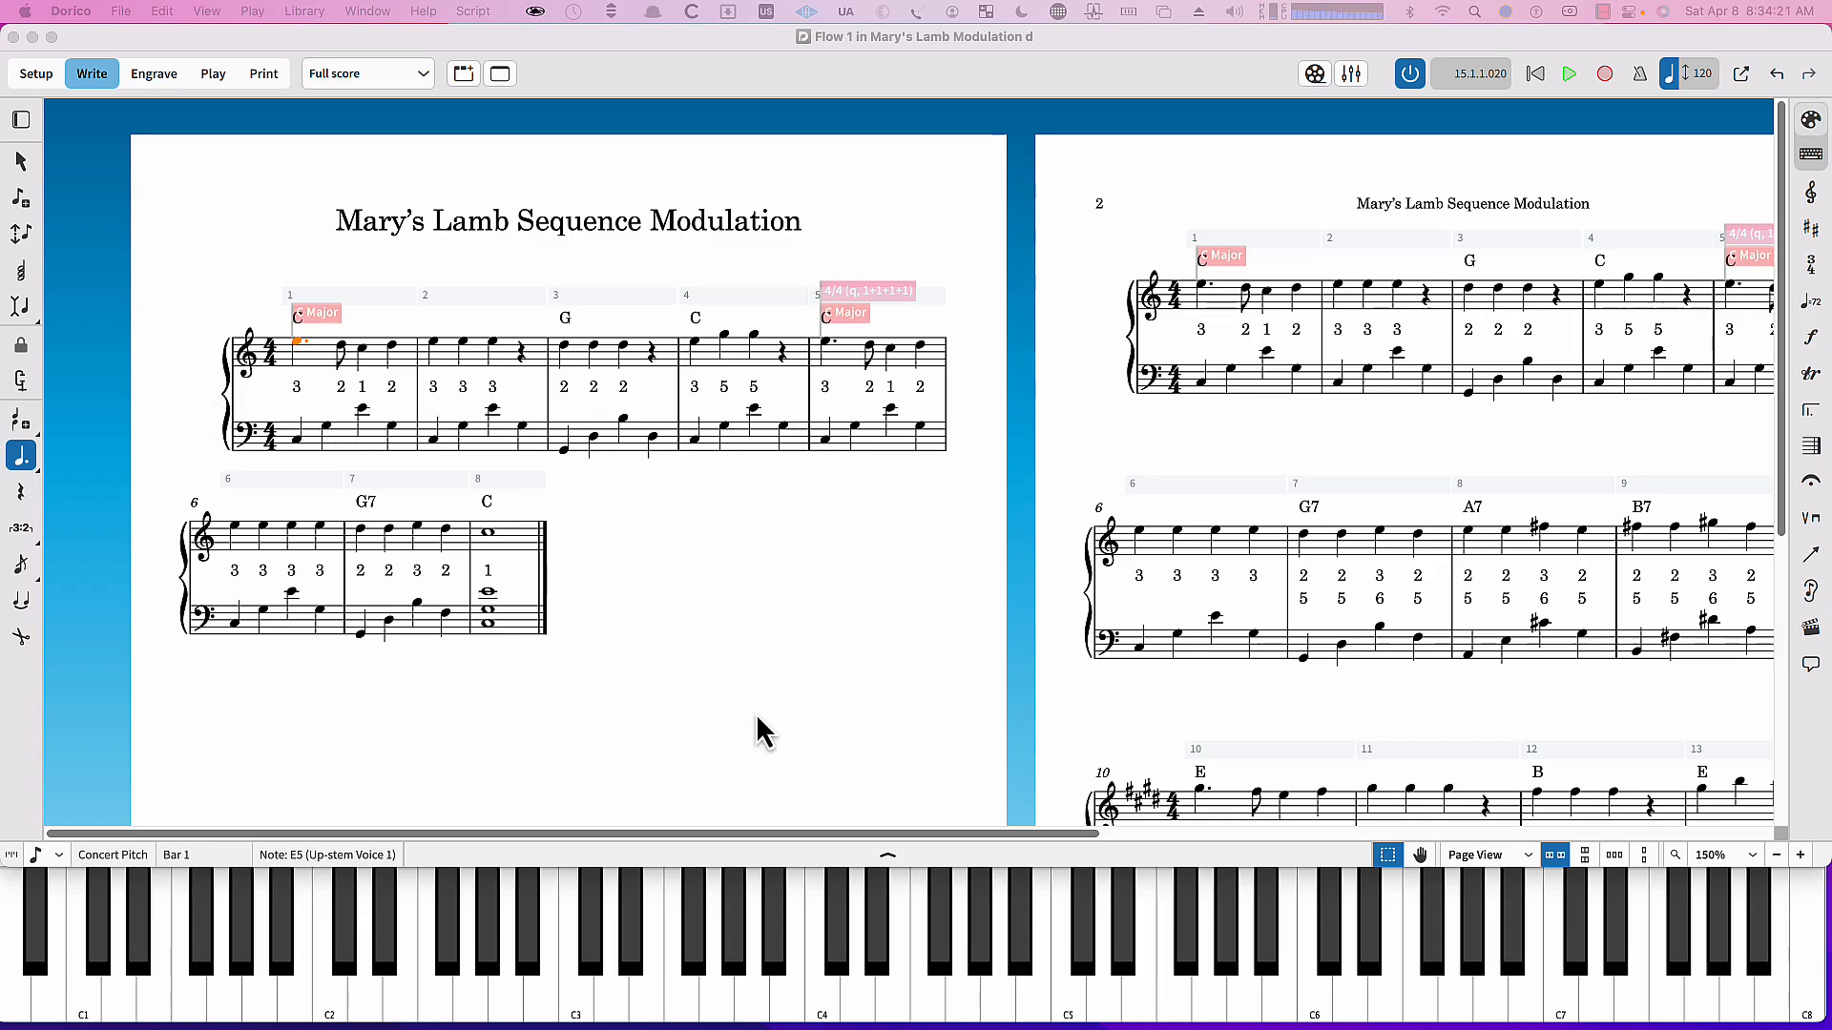
mouse_move(883, 559)
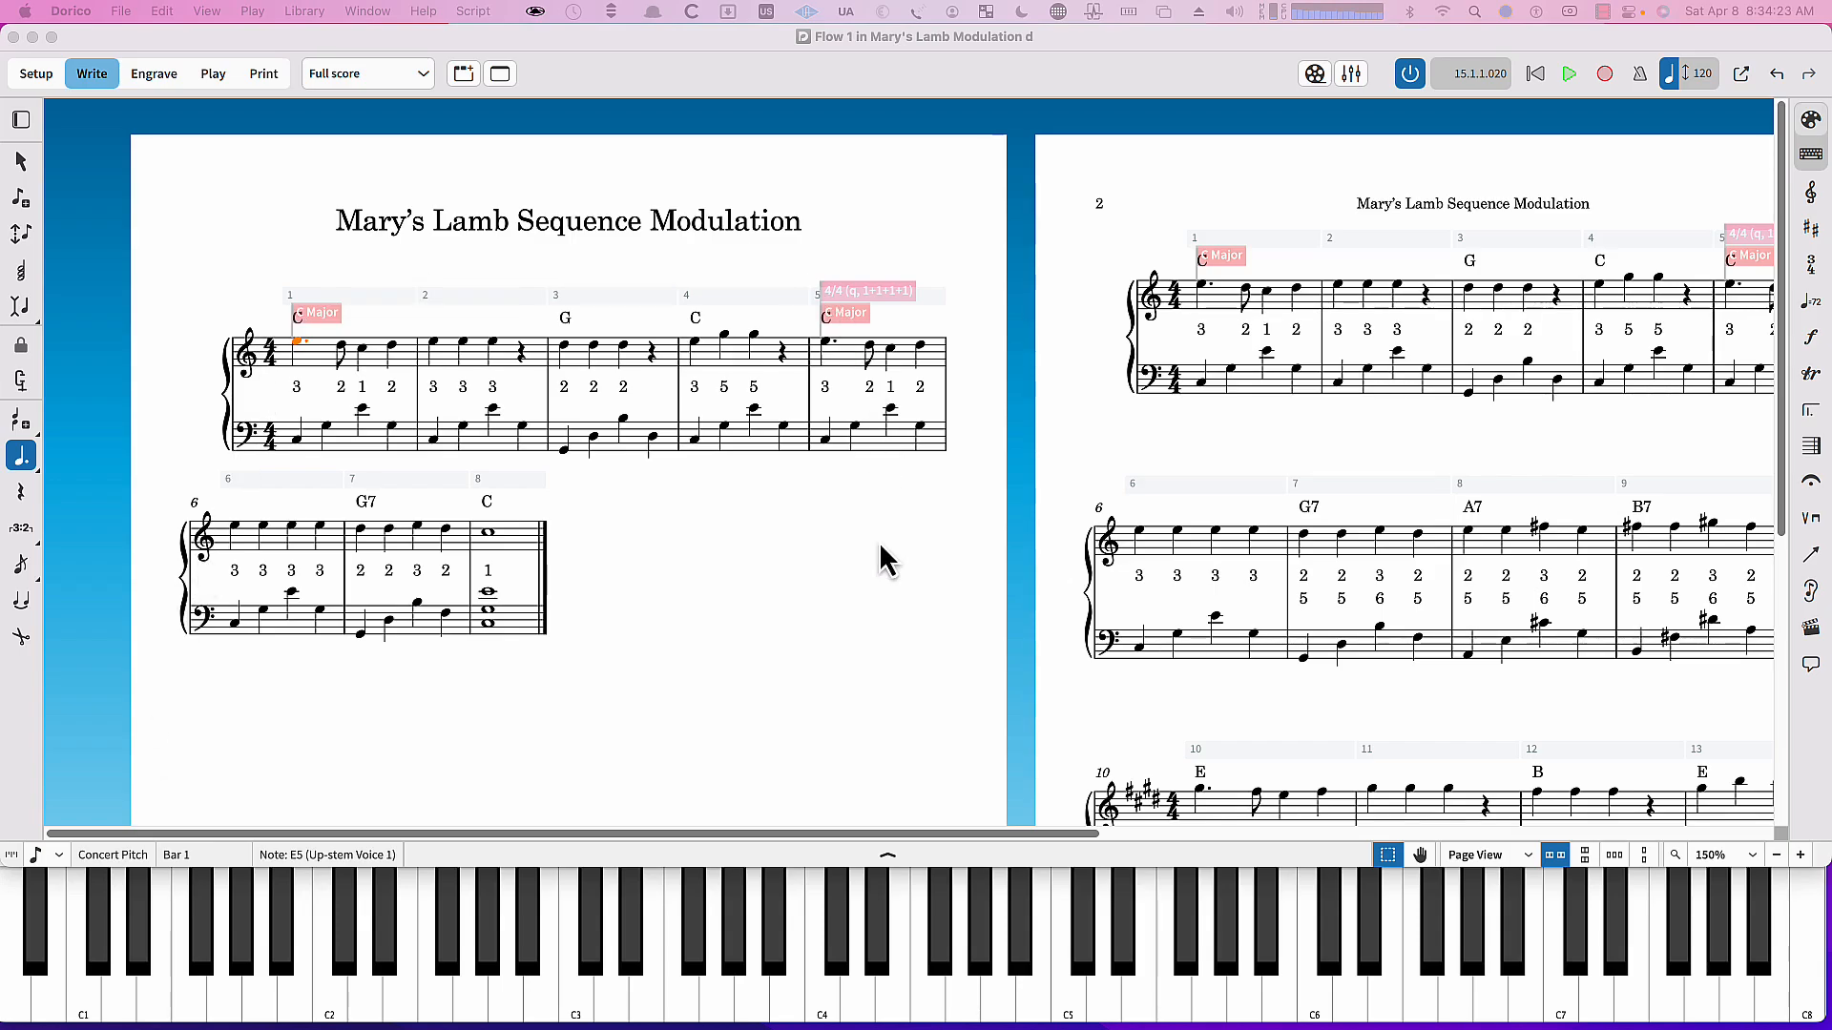
mouse_move(809, 570)
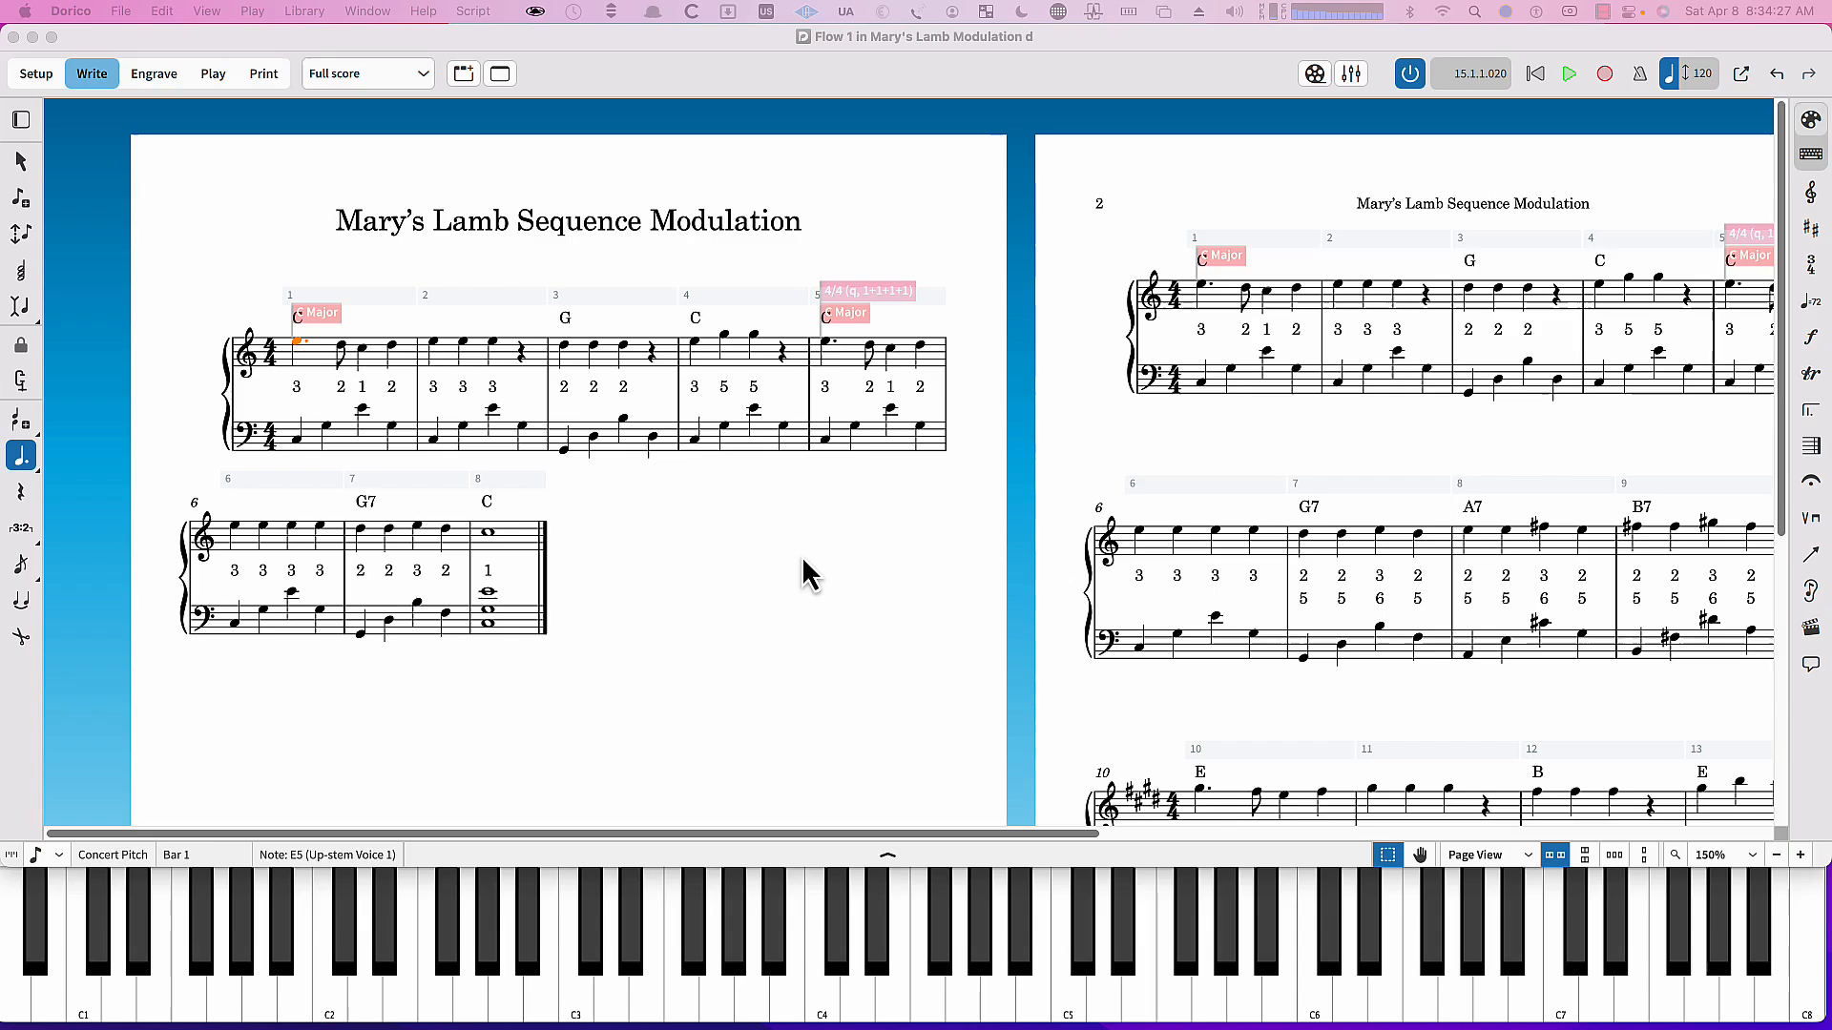
mouse_move(809, 517)
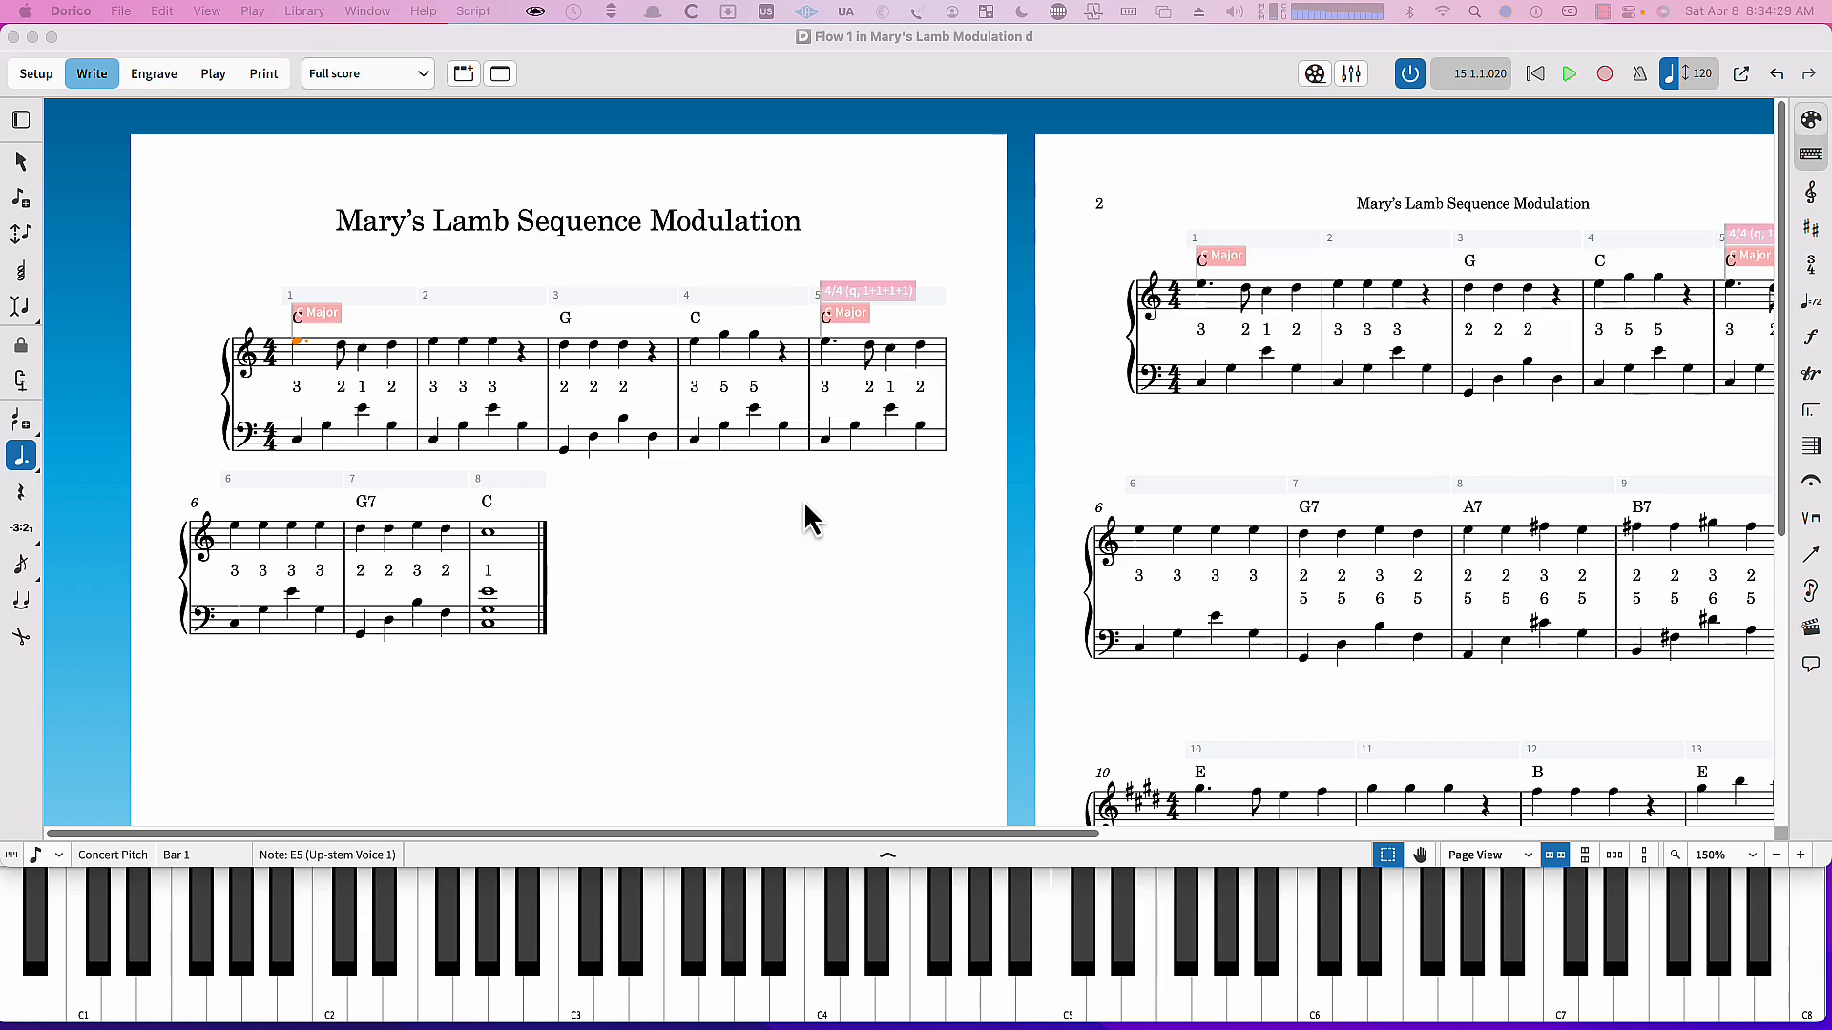
mouse_move(348, 399)
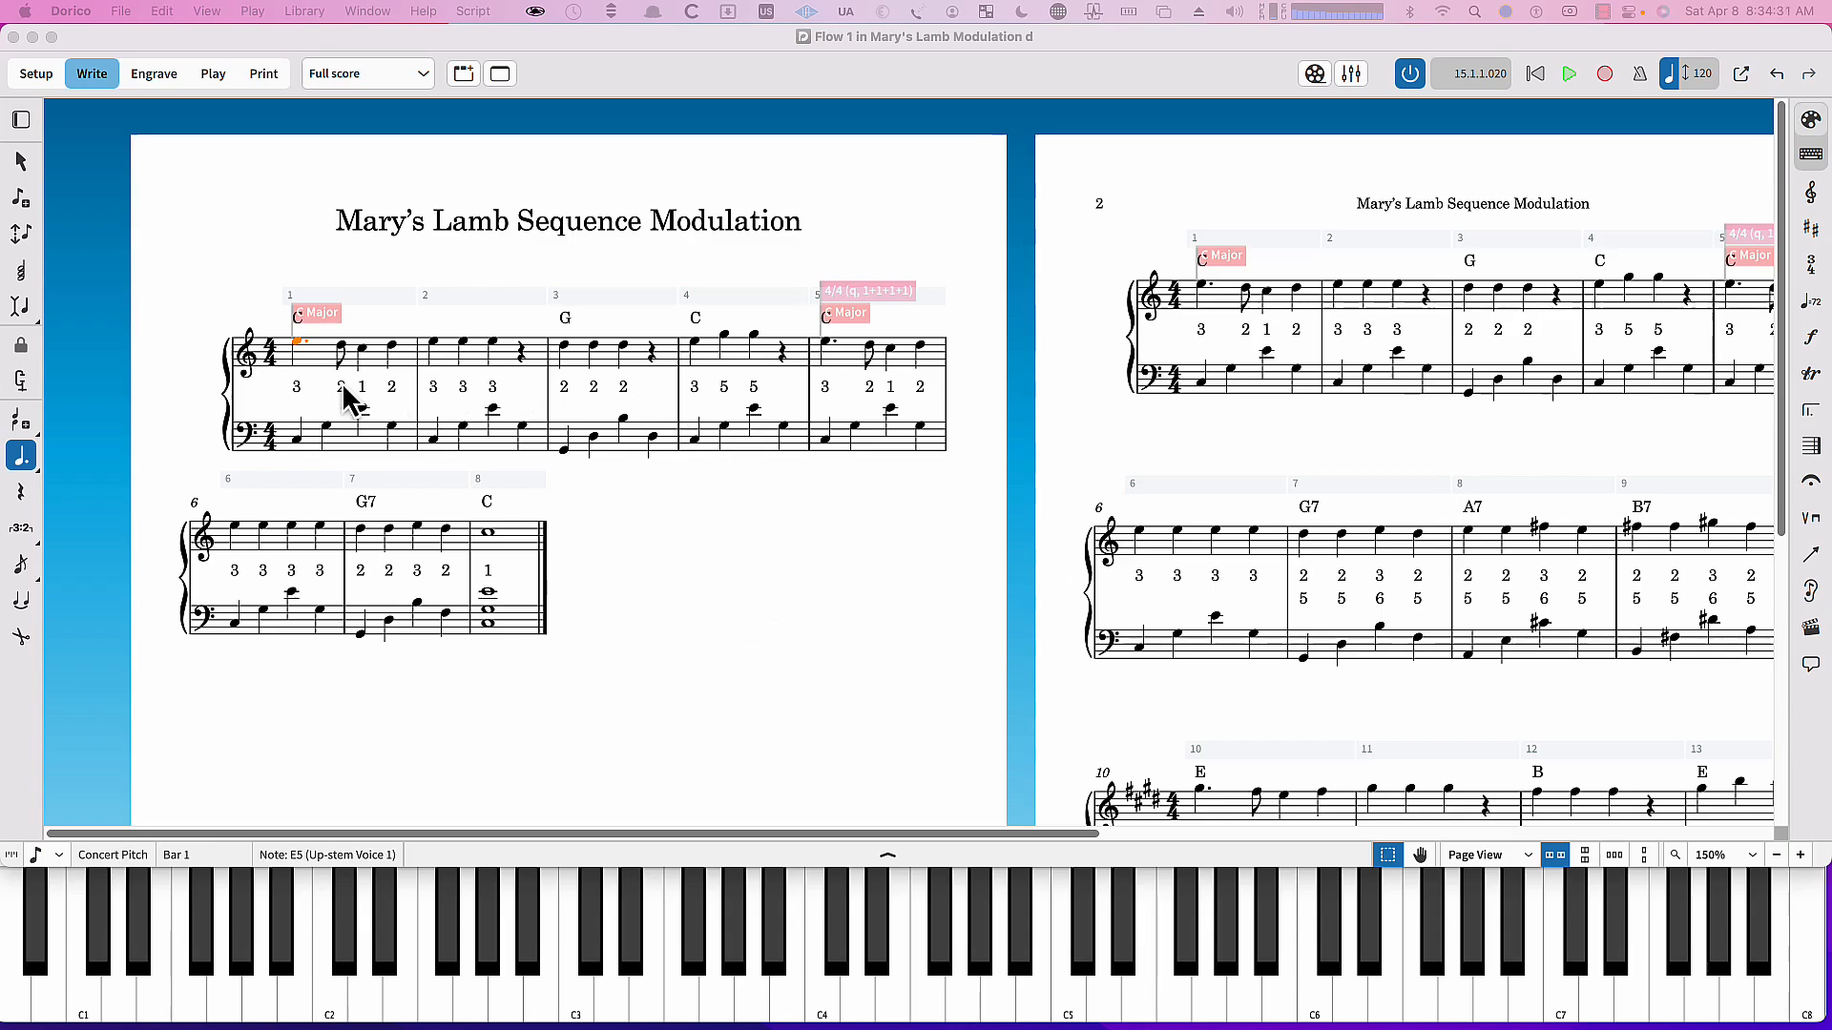
mouse_move(803, 706)
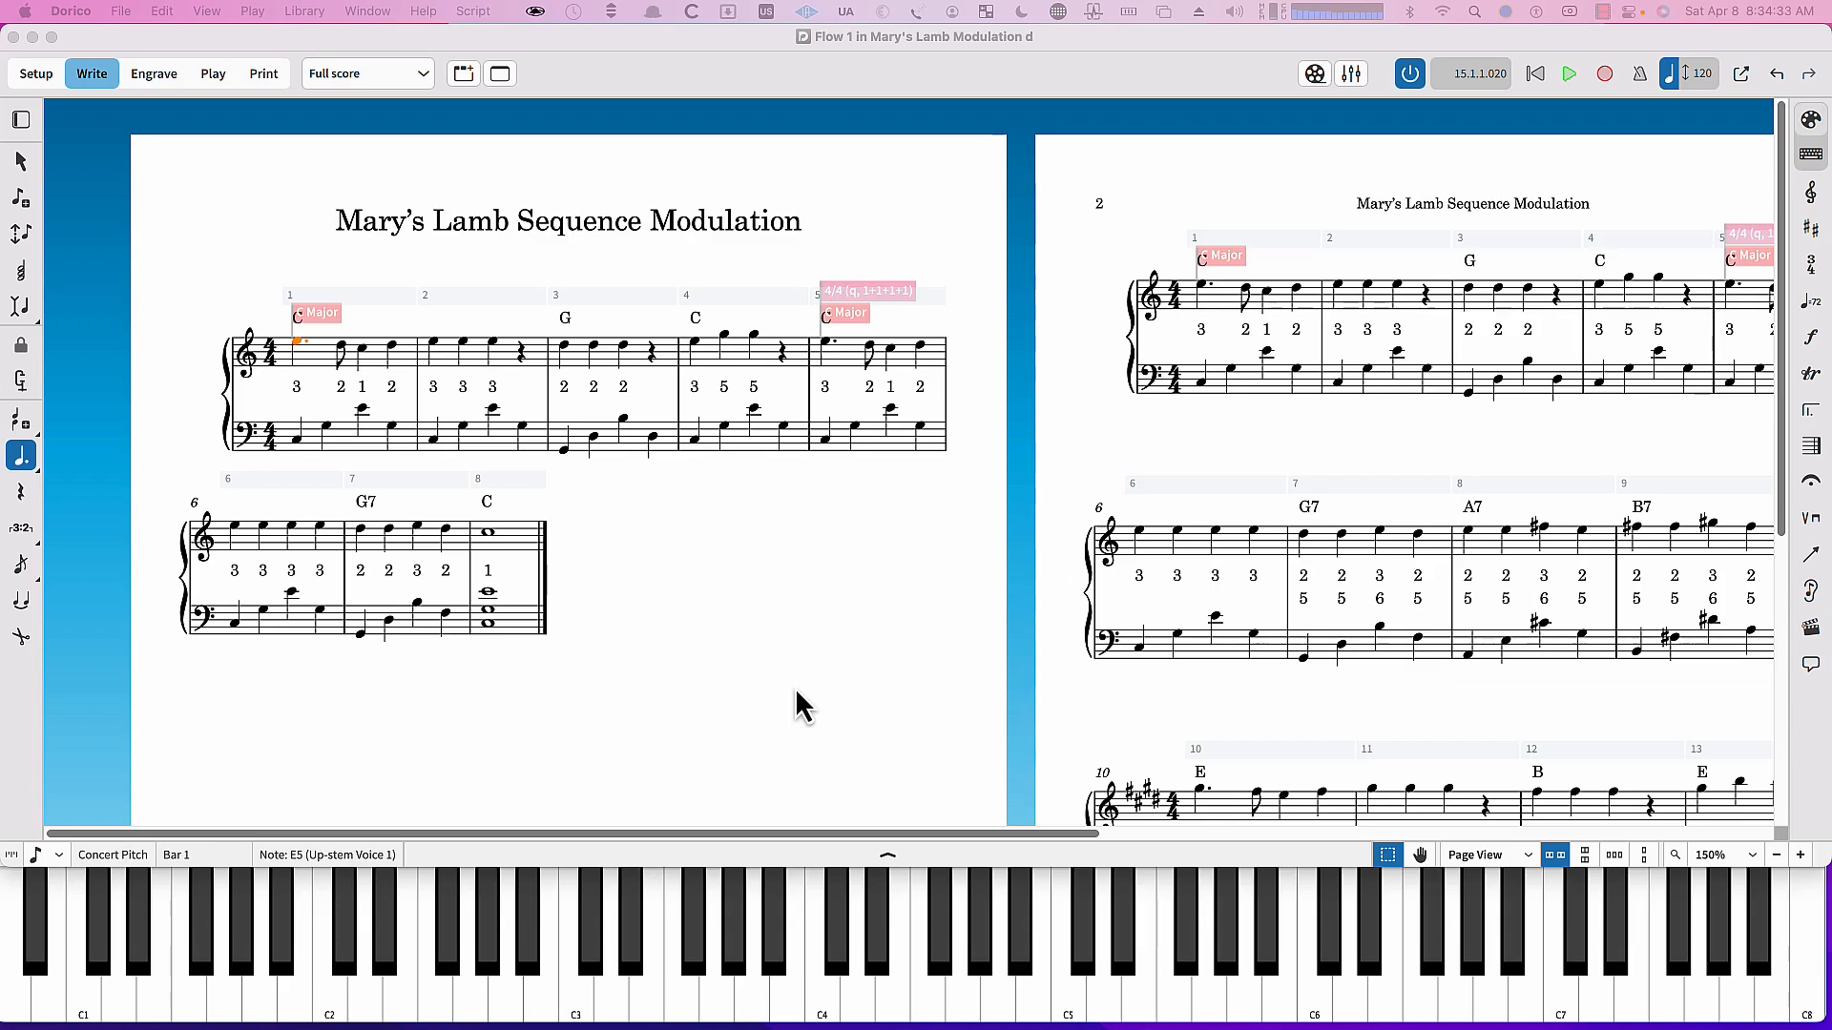
mouse_move(884, 504)
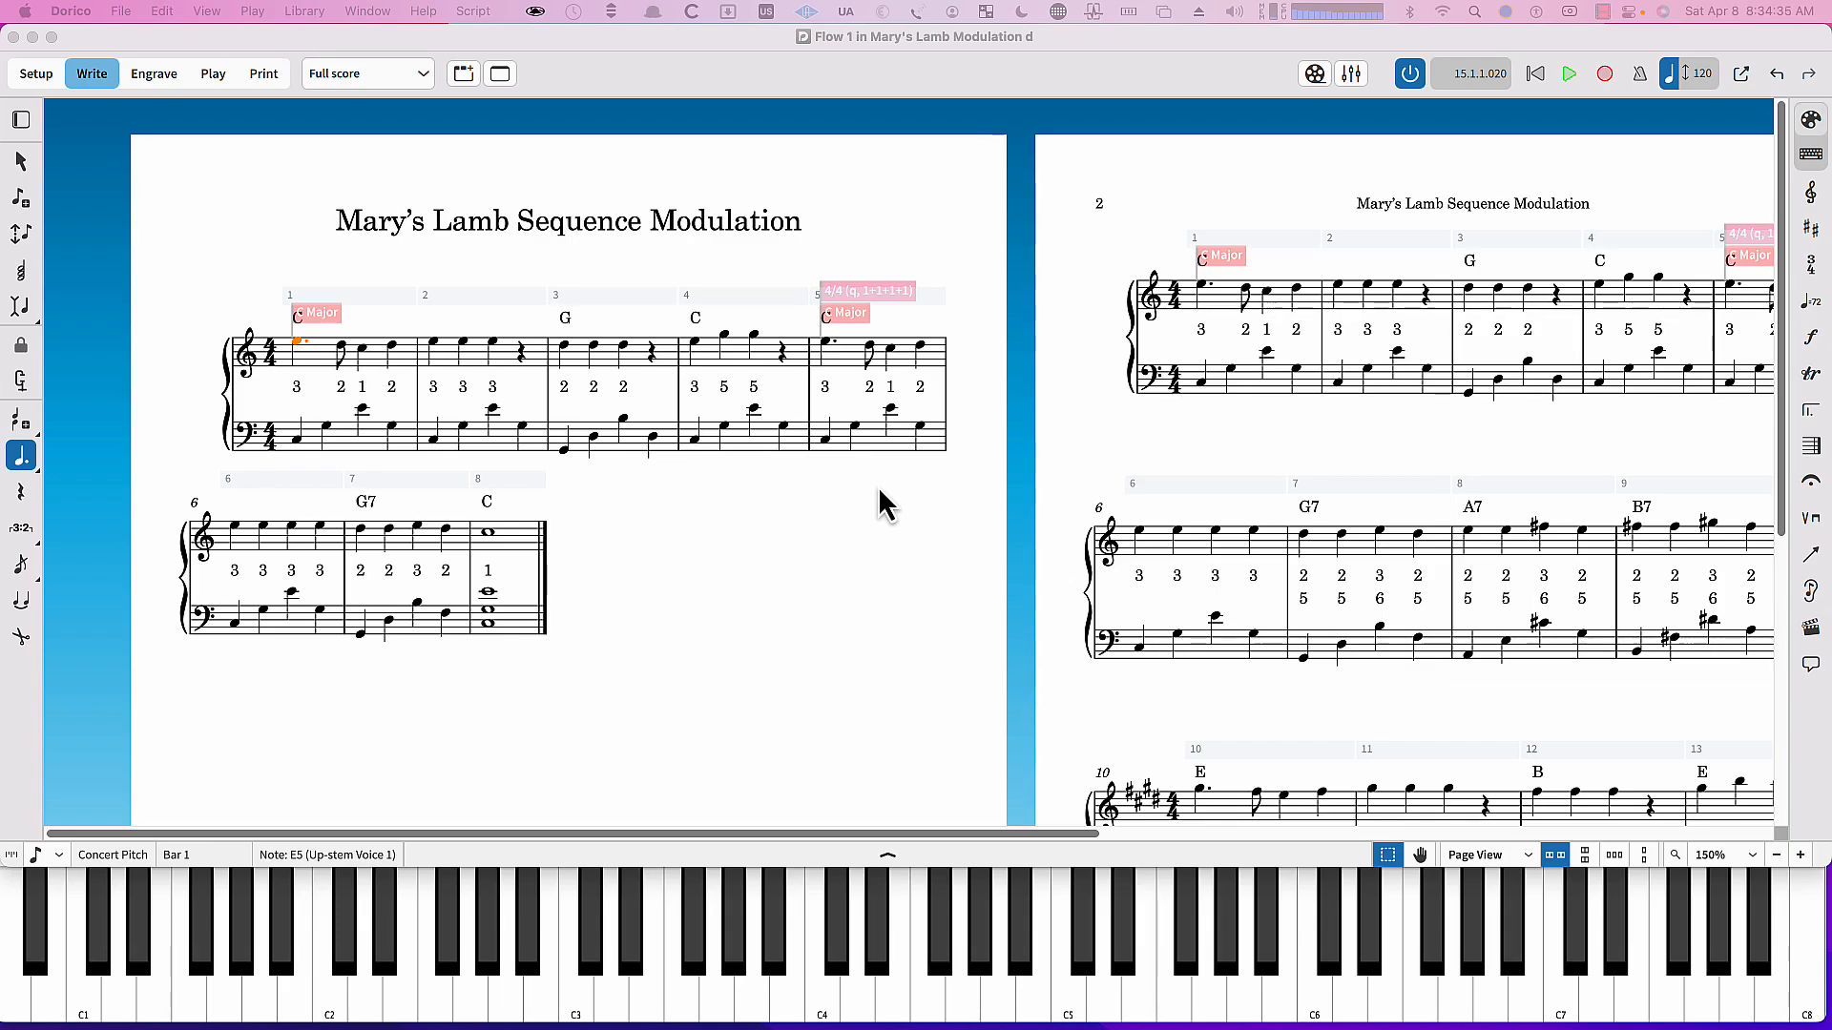
mouse_move(700, 440)
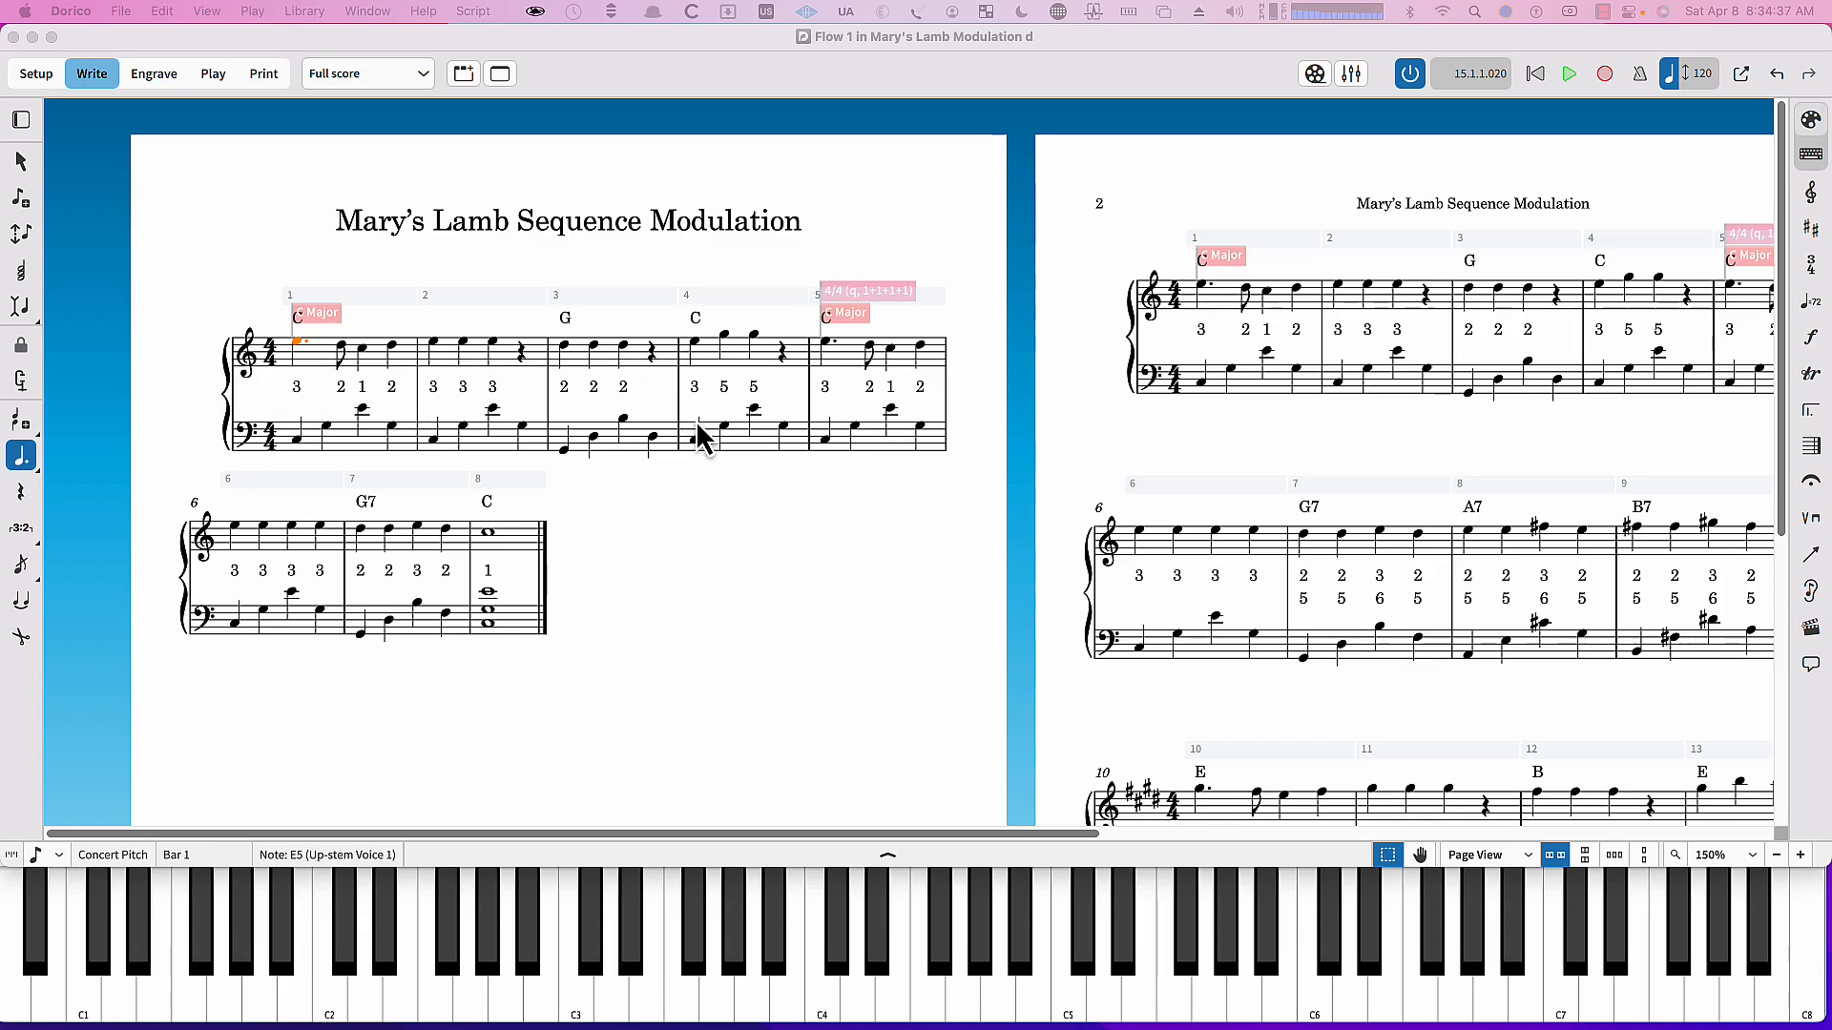
mouse_move(306, 404)
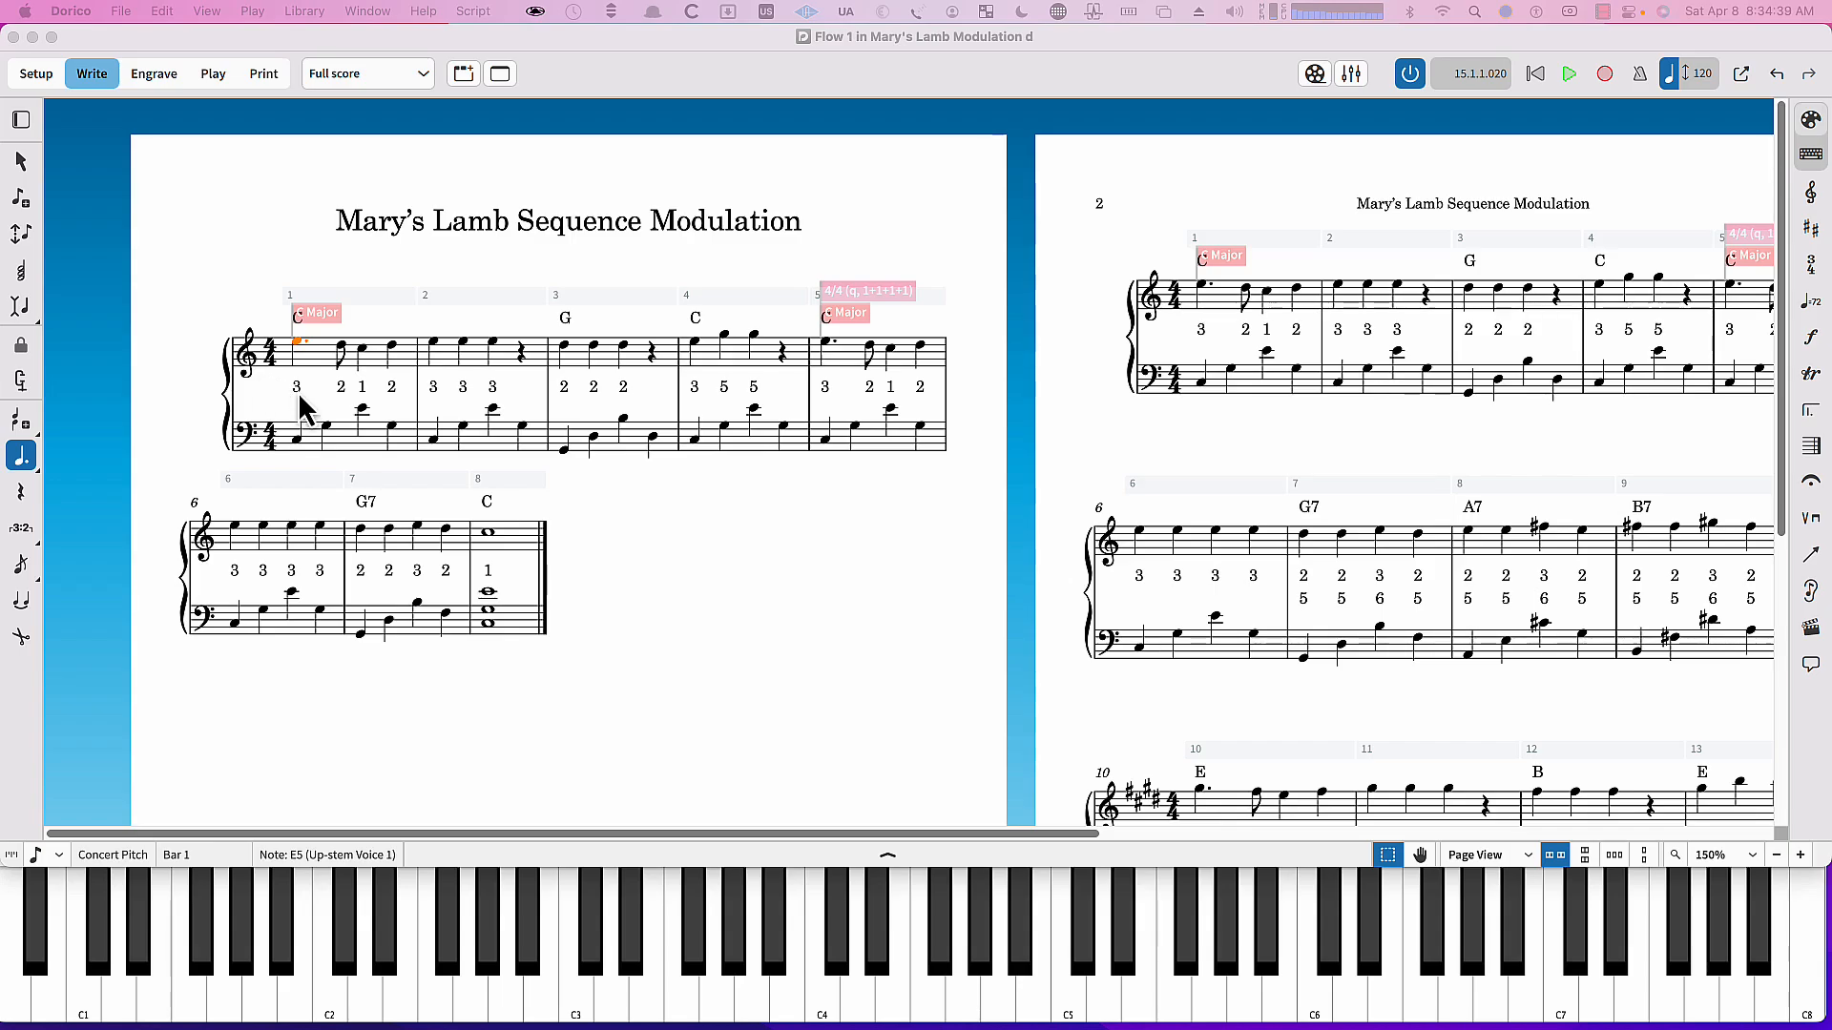
mouse_move(363, 409)
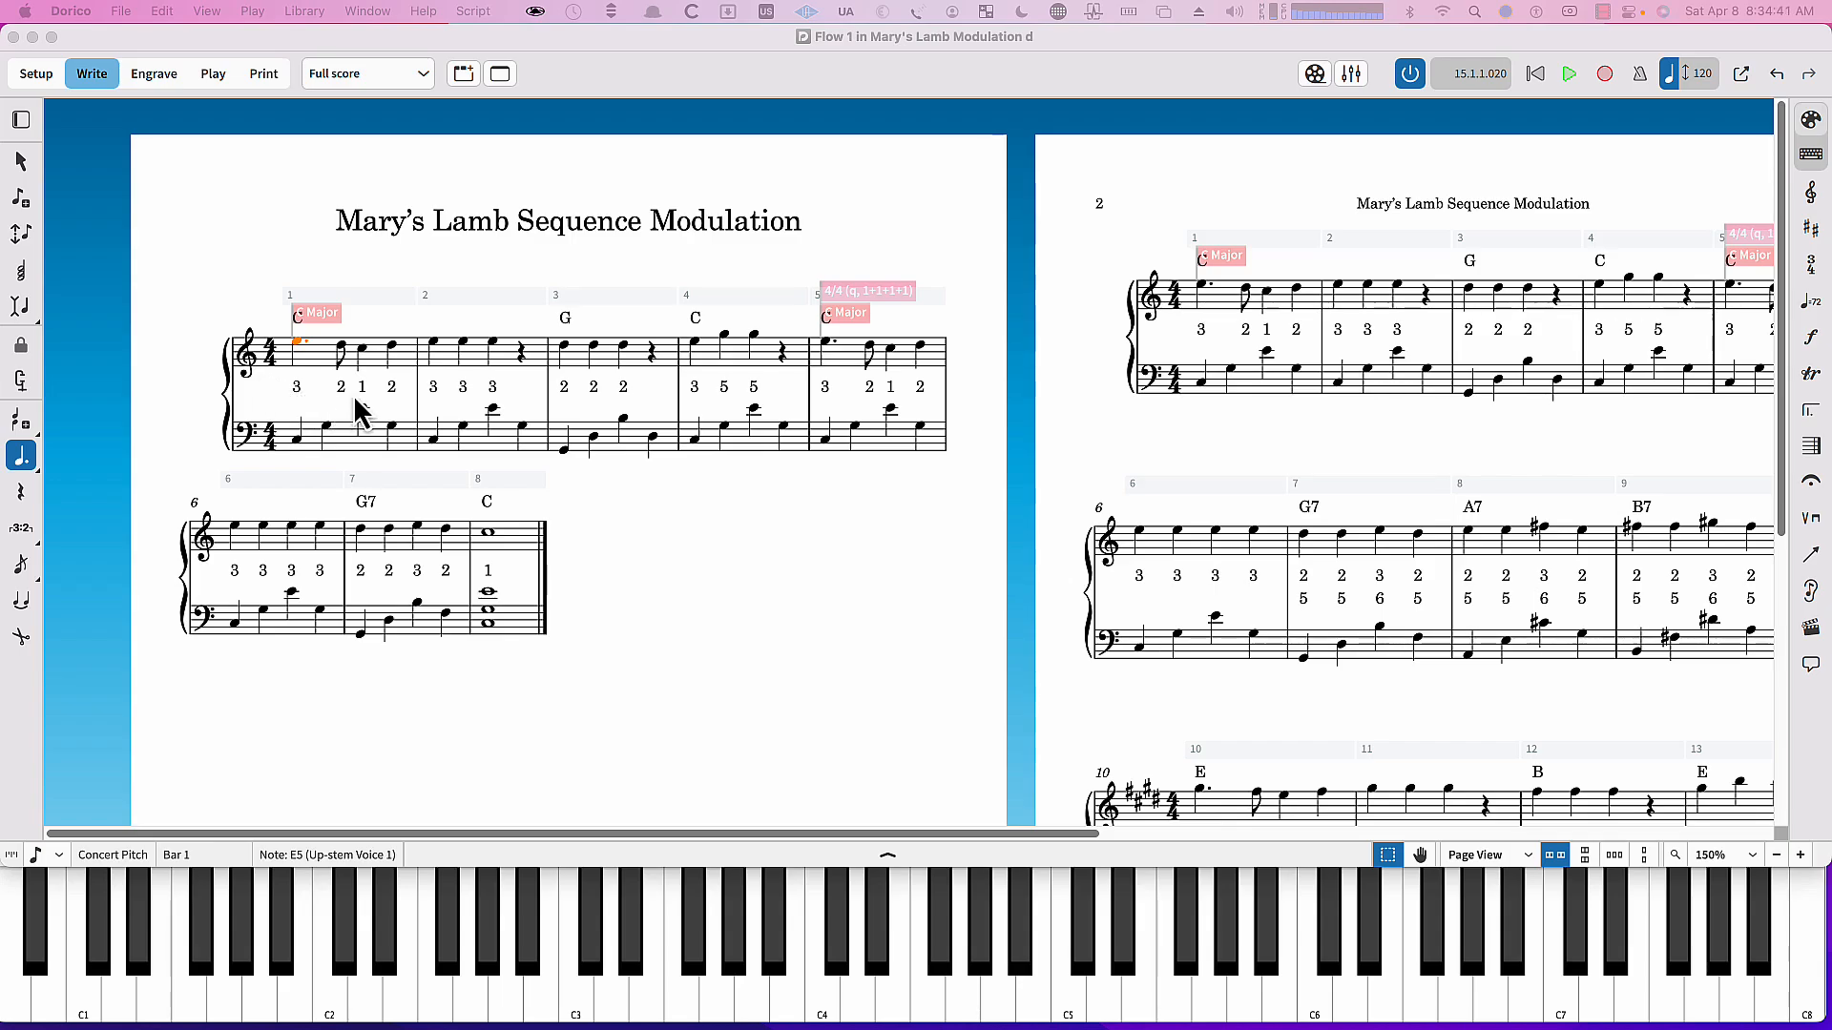
mouse_move(342, 430)
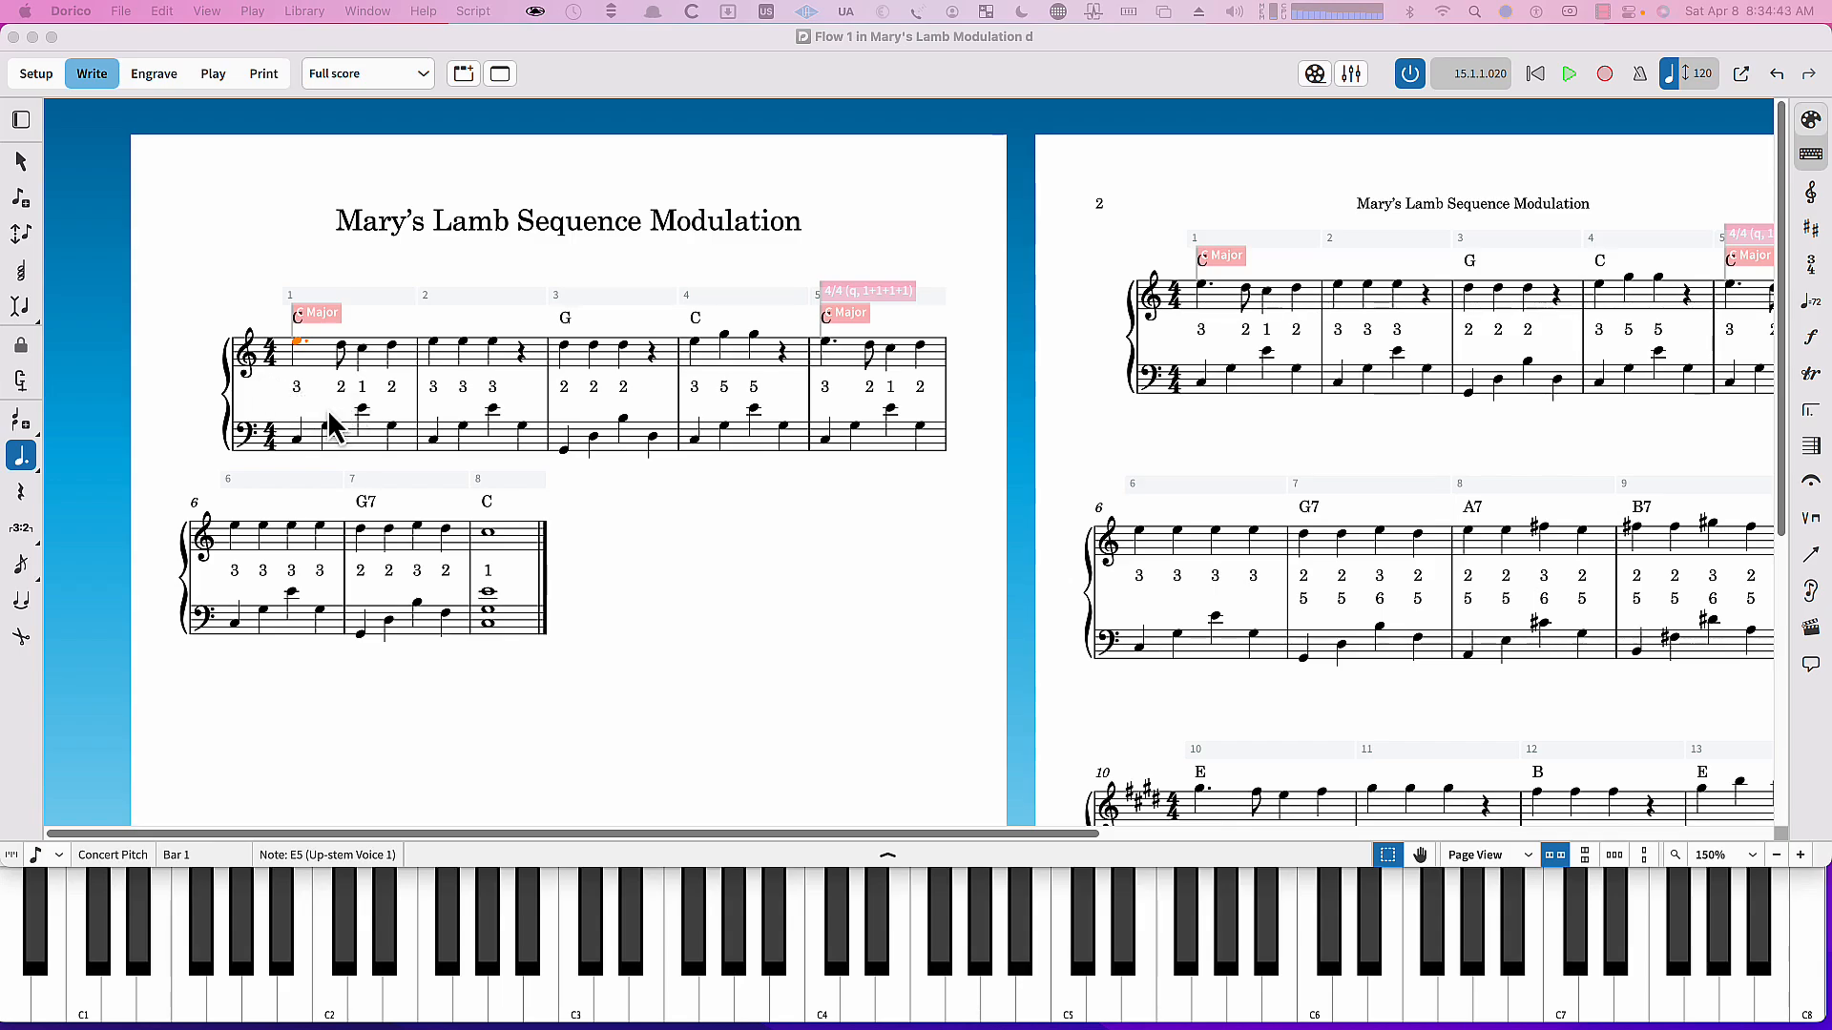
mouse_move(320, 441)
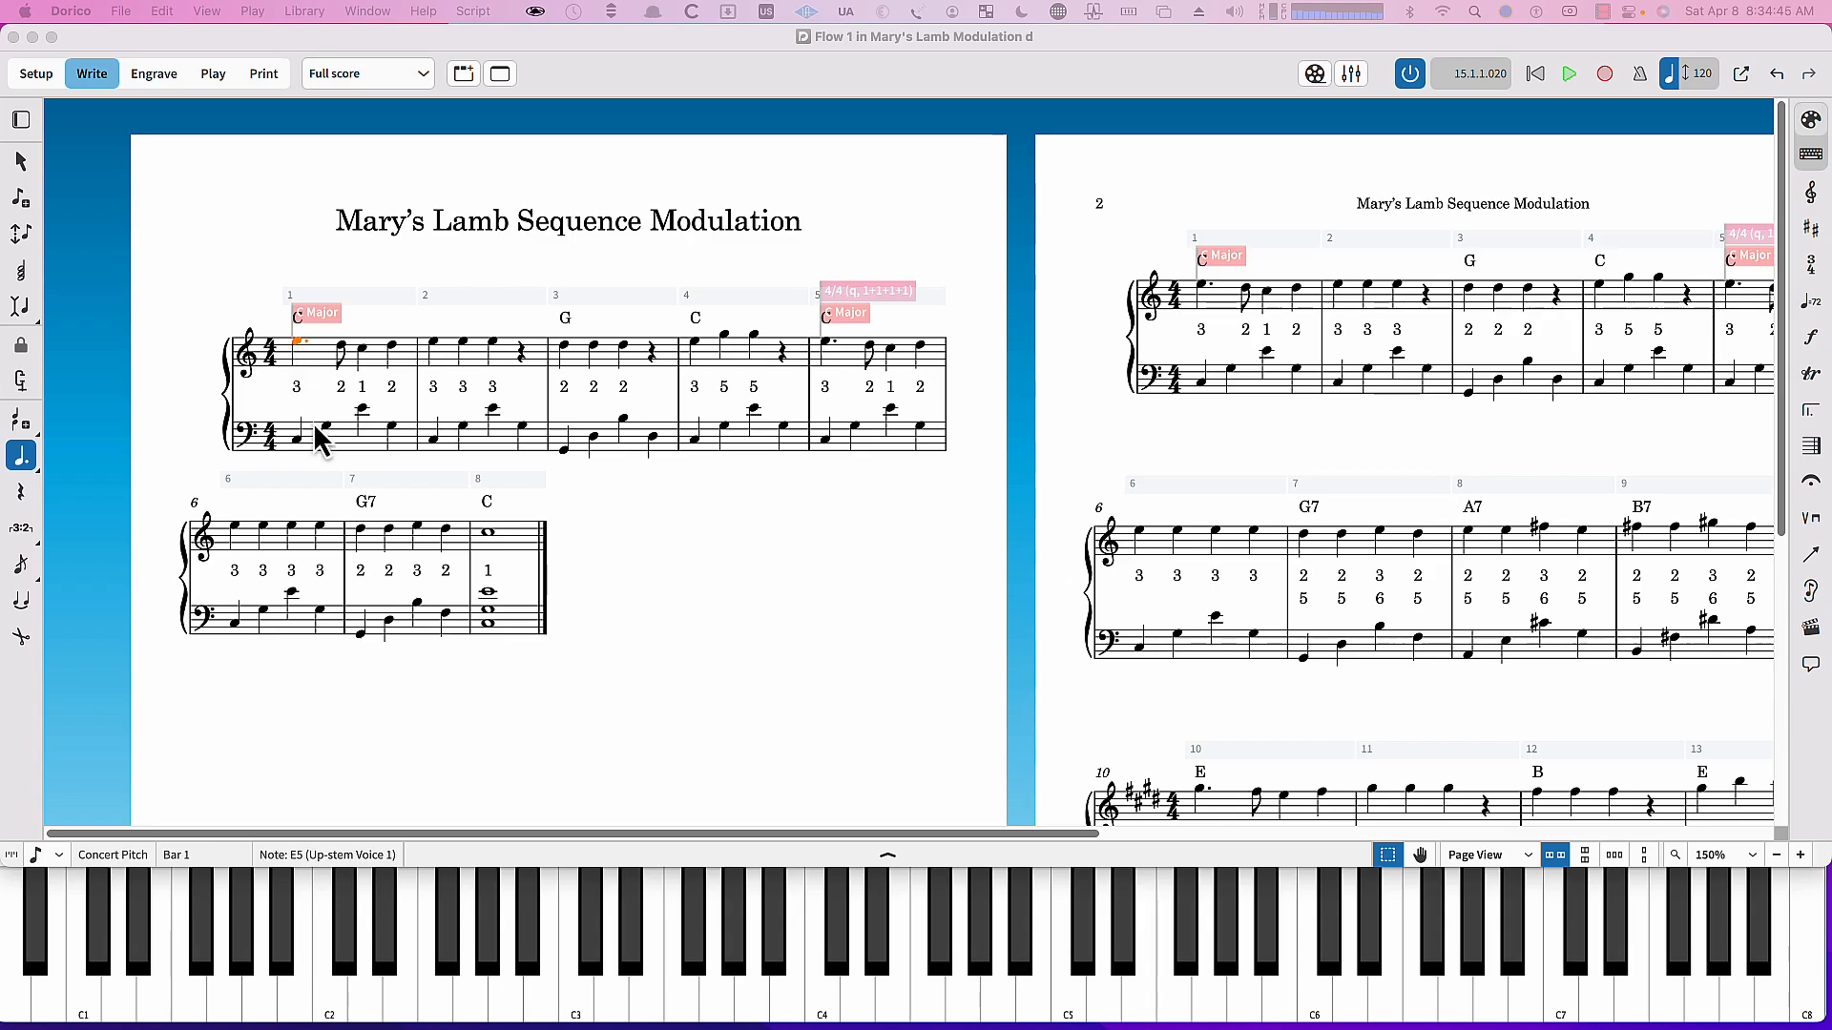
mouse_move(330, 473)
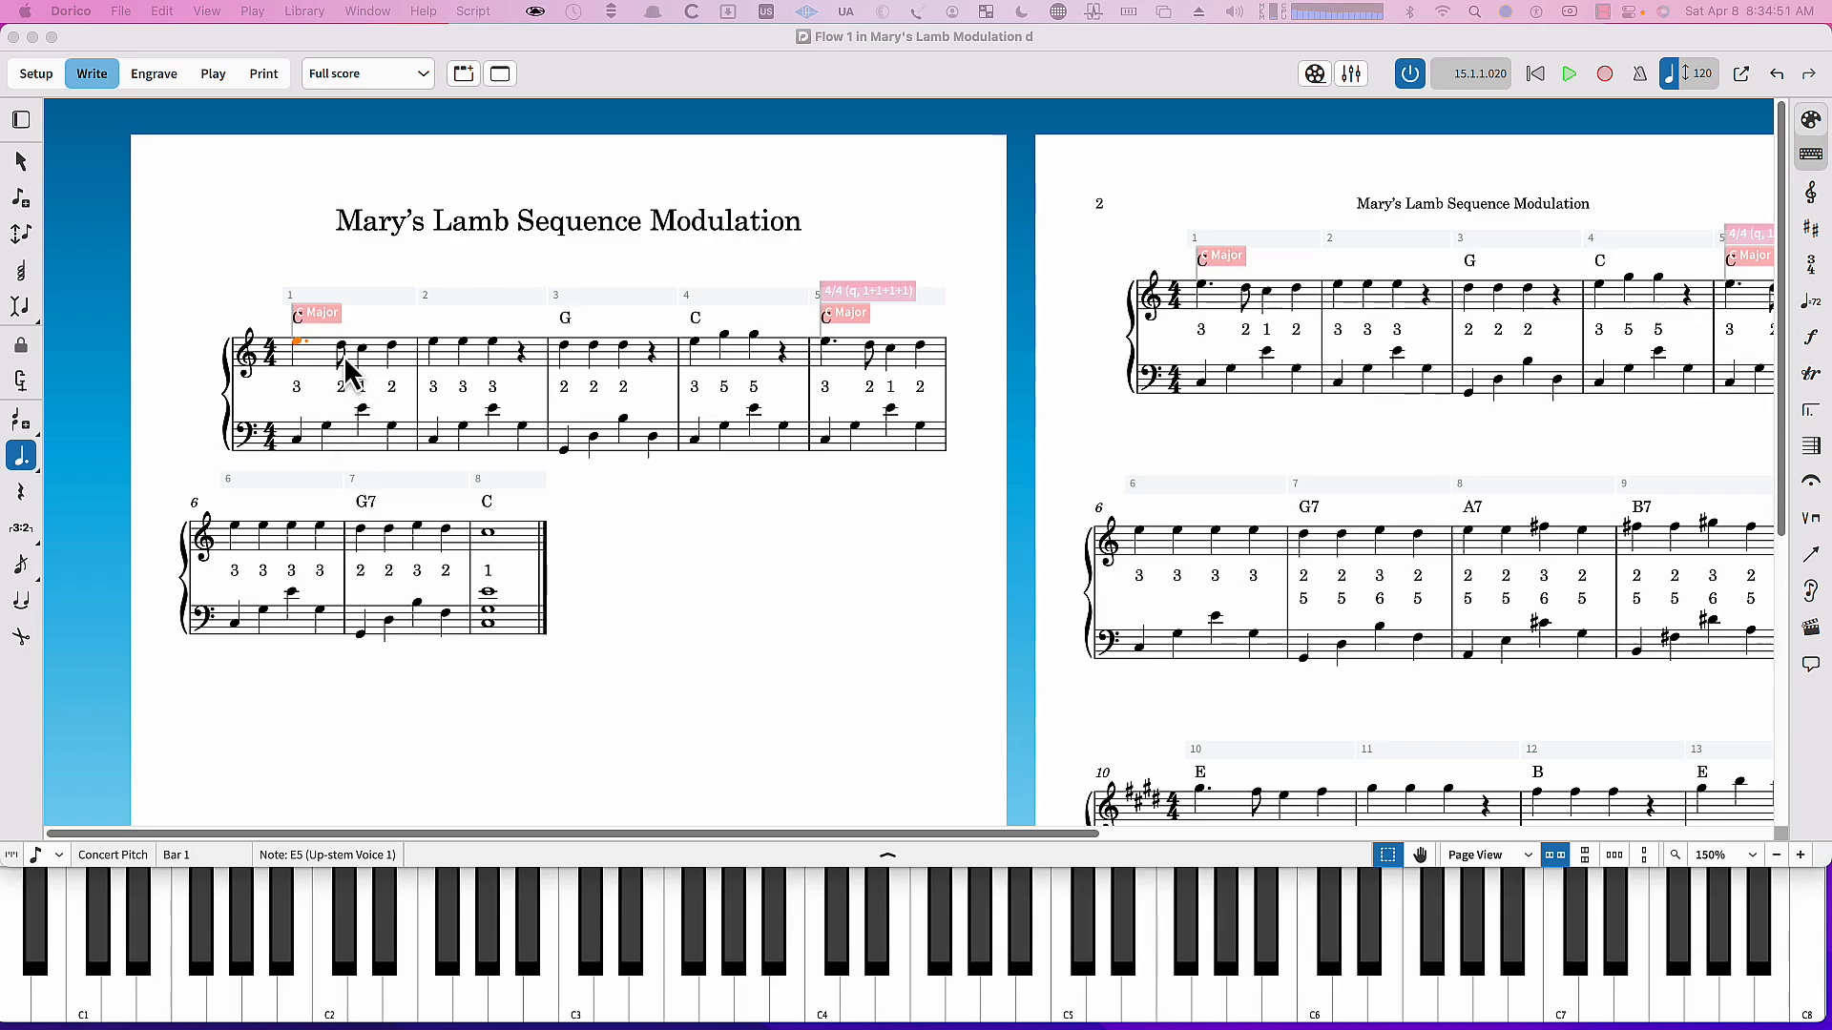
mouse_move(369, 374)
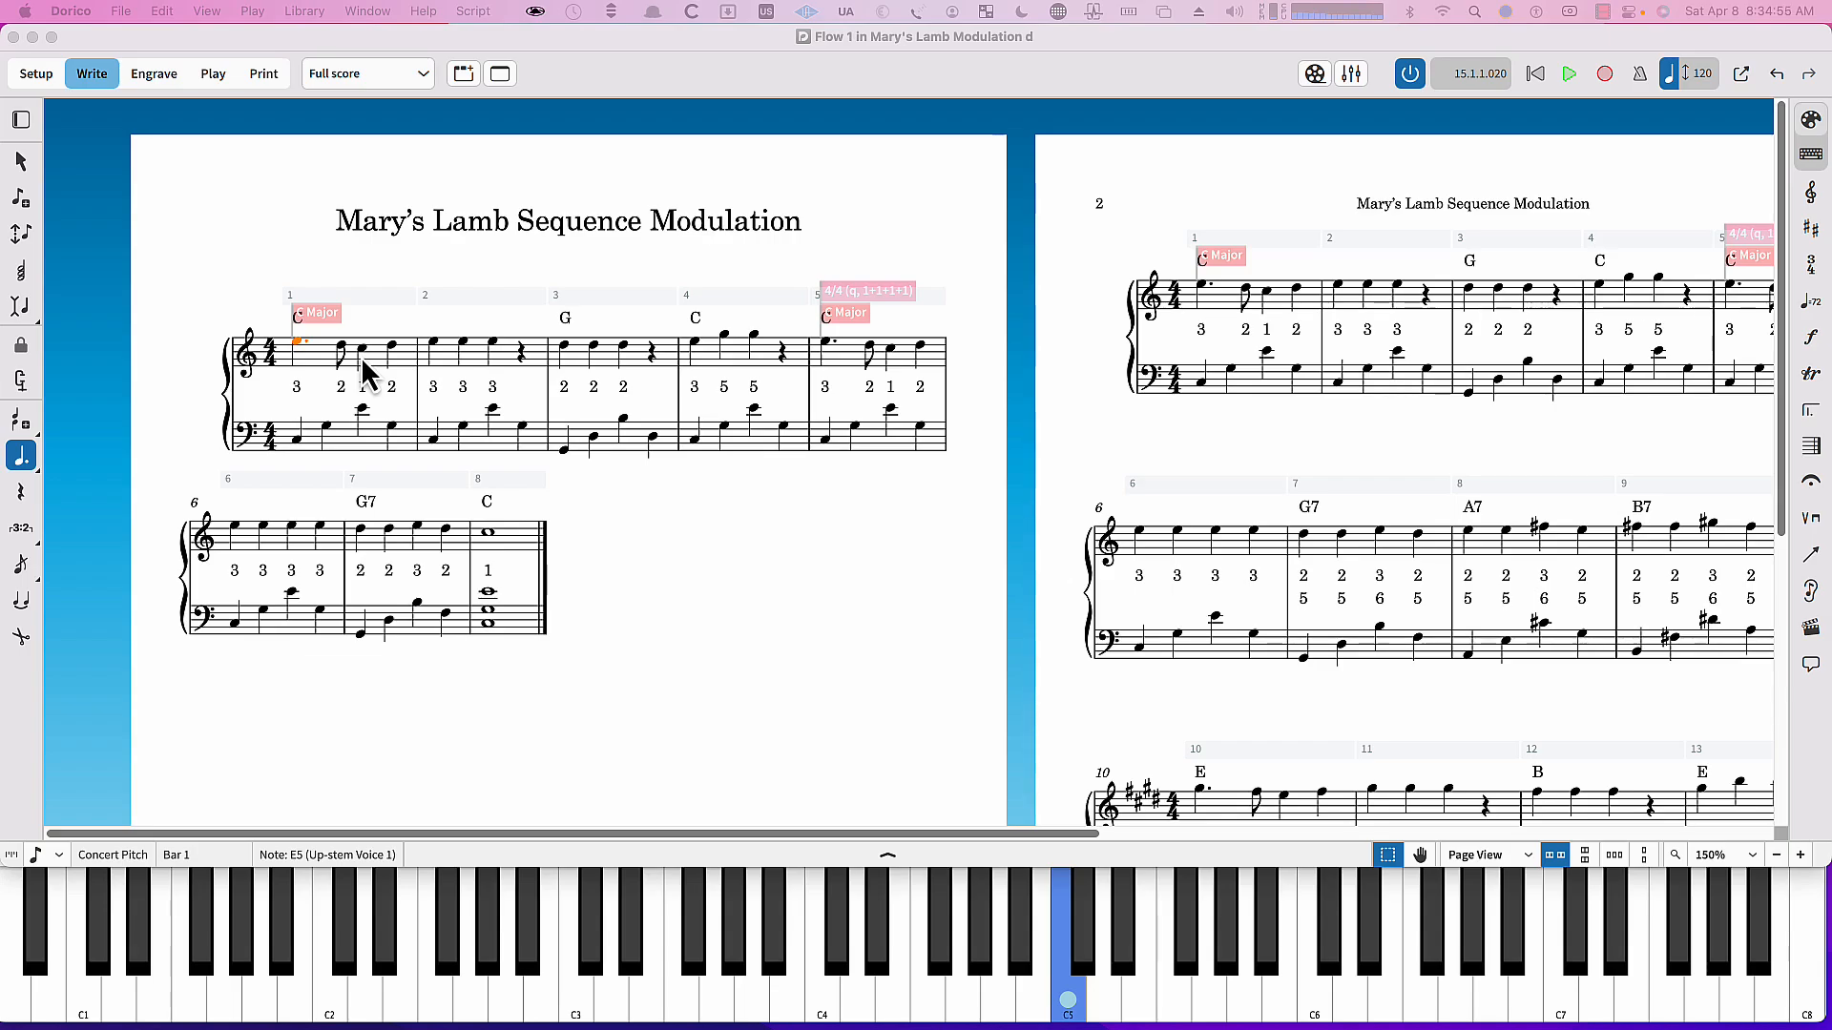
mouse_move(666, 420)
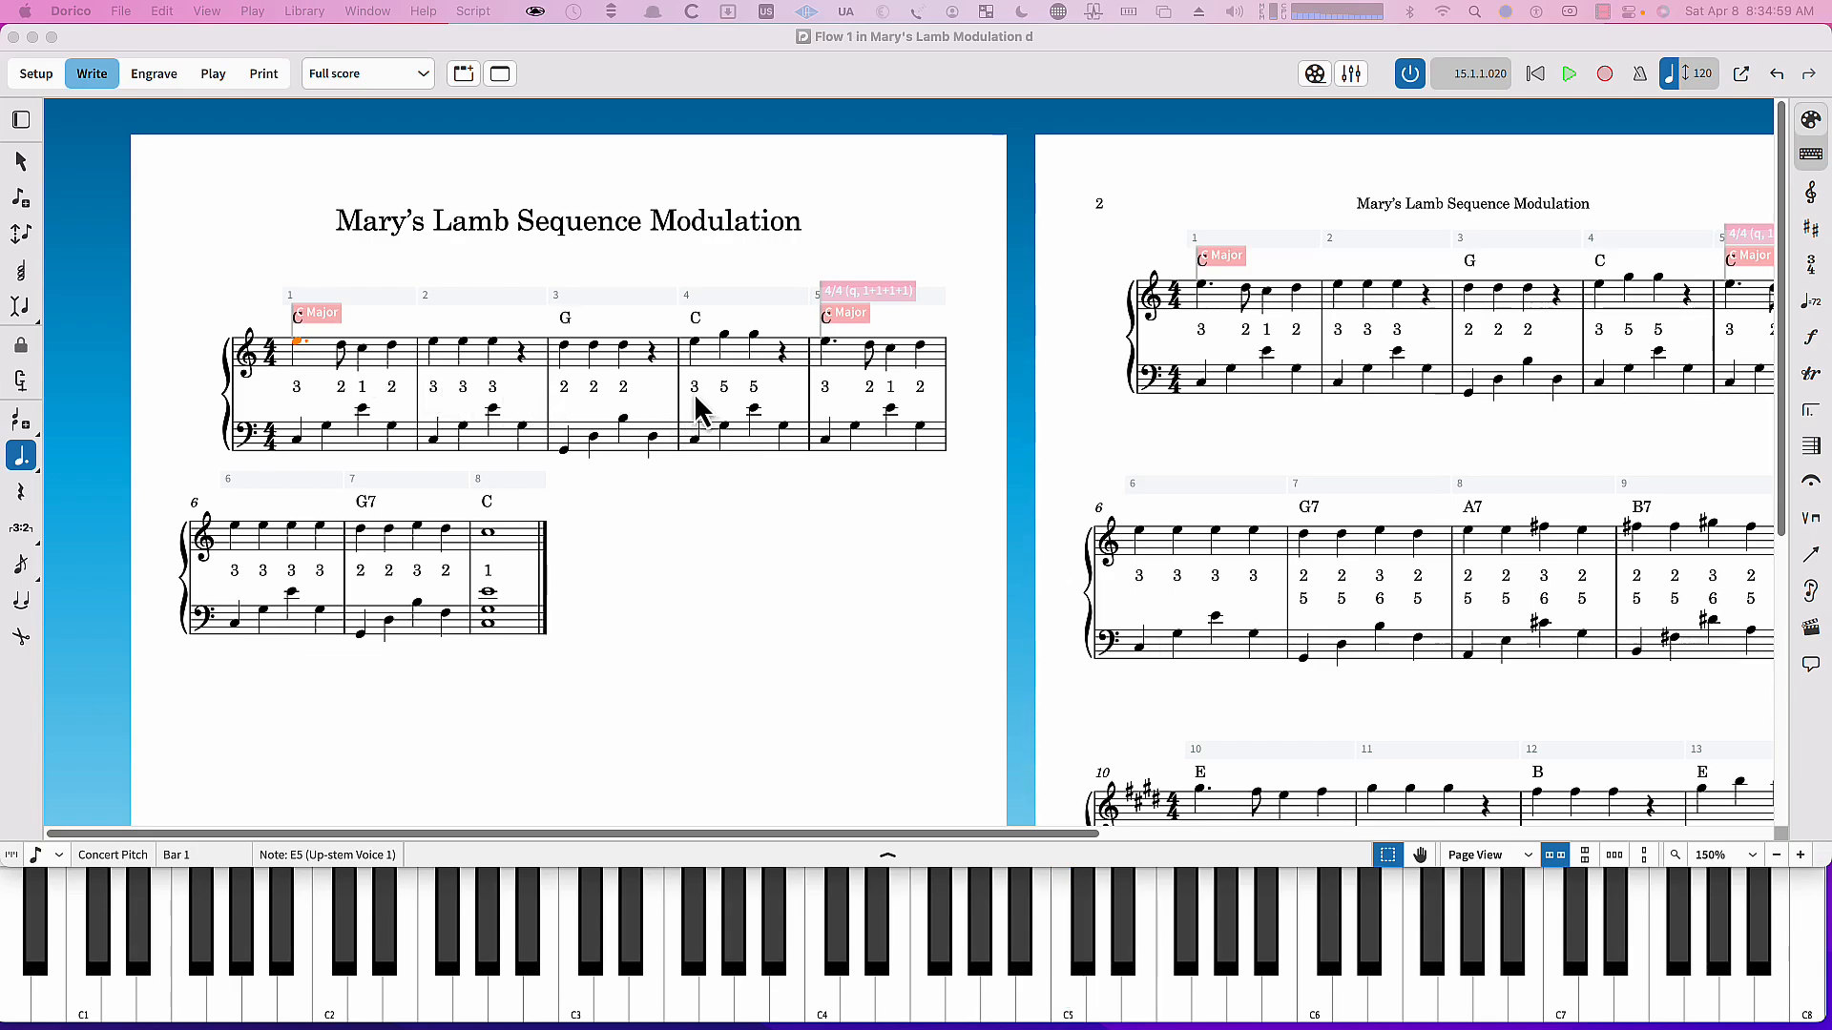
mouse_move(733, 414)
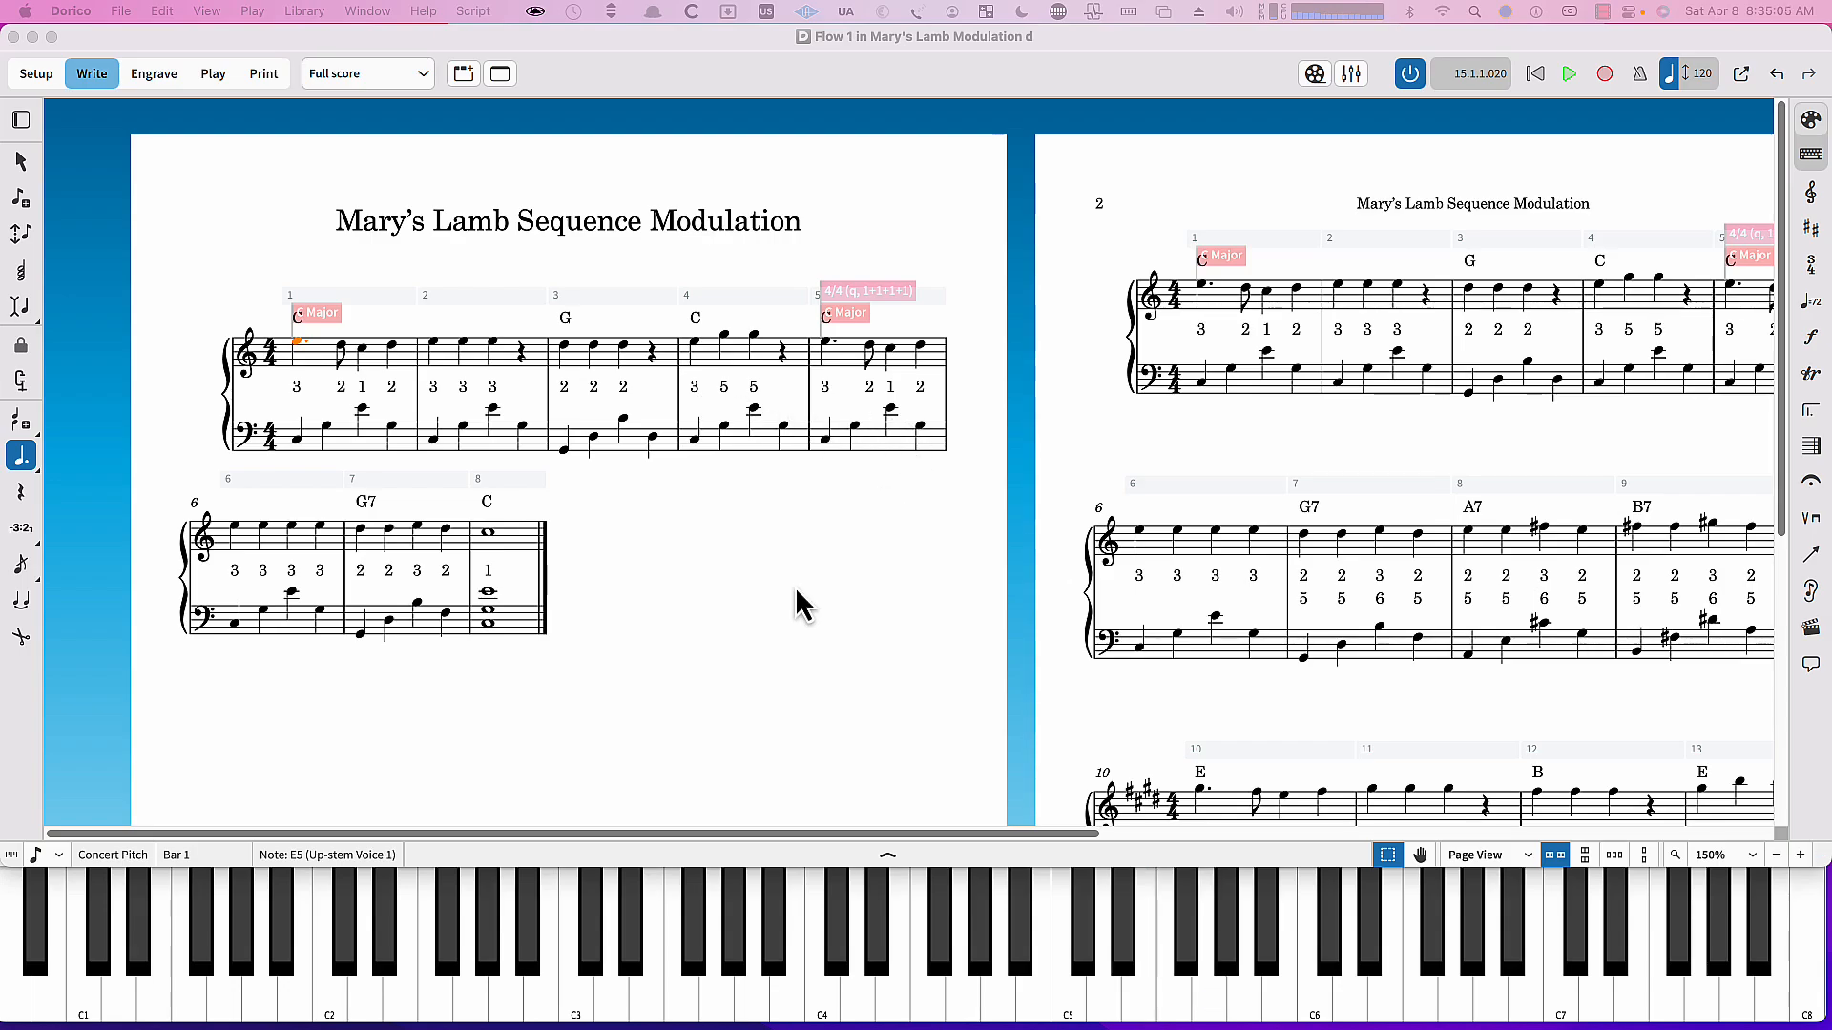
mouse_move(306, 365)
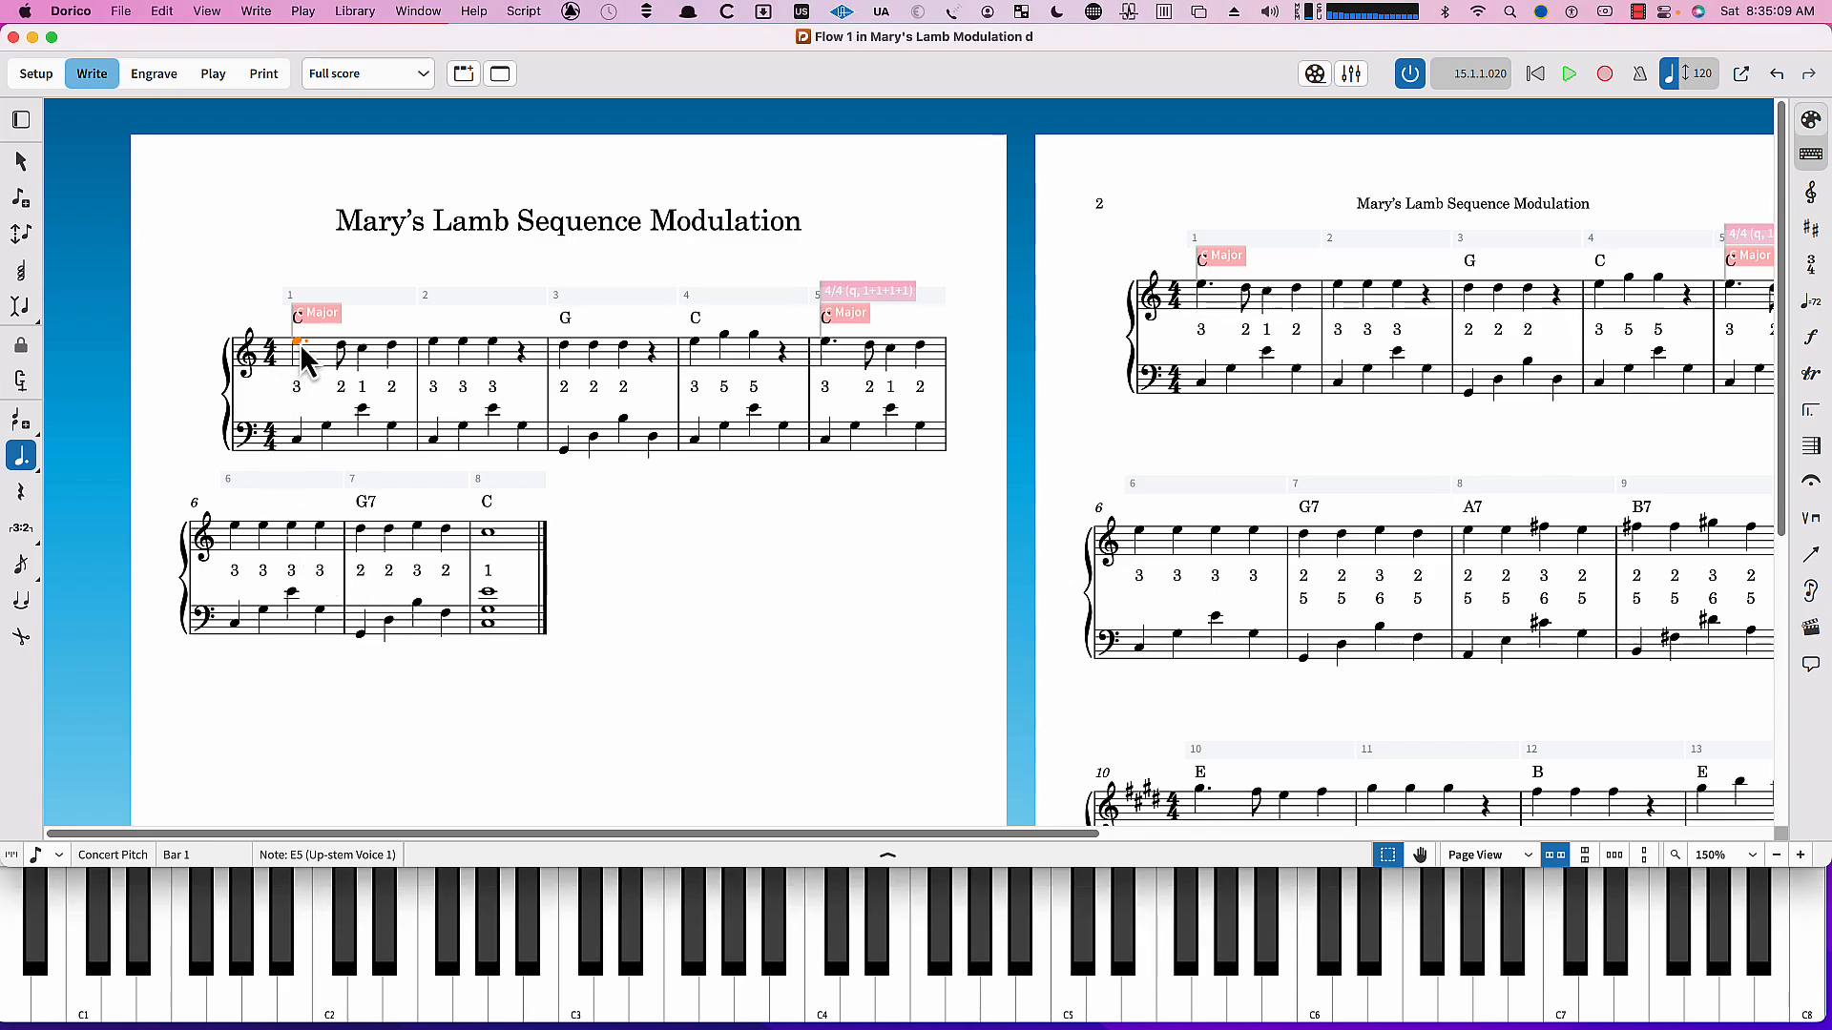
Play Flow 1 through to its closing C chord in bar 8, then stop playback.
left_click(1568, 72)
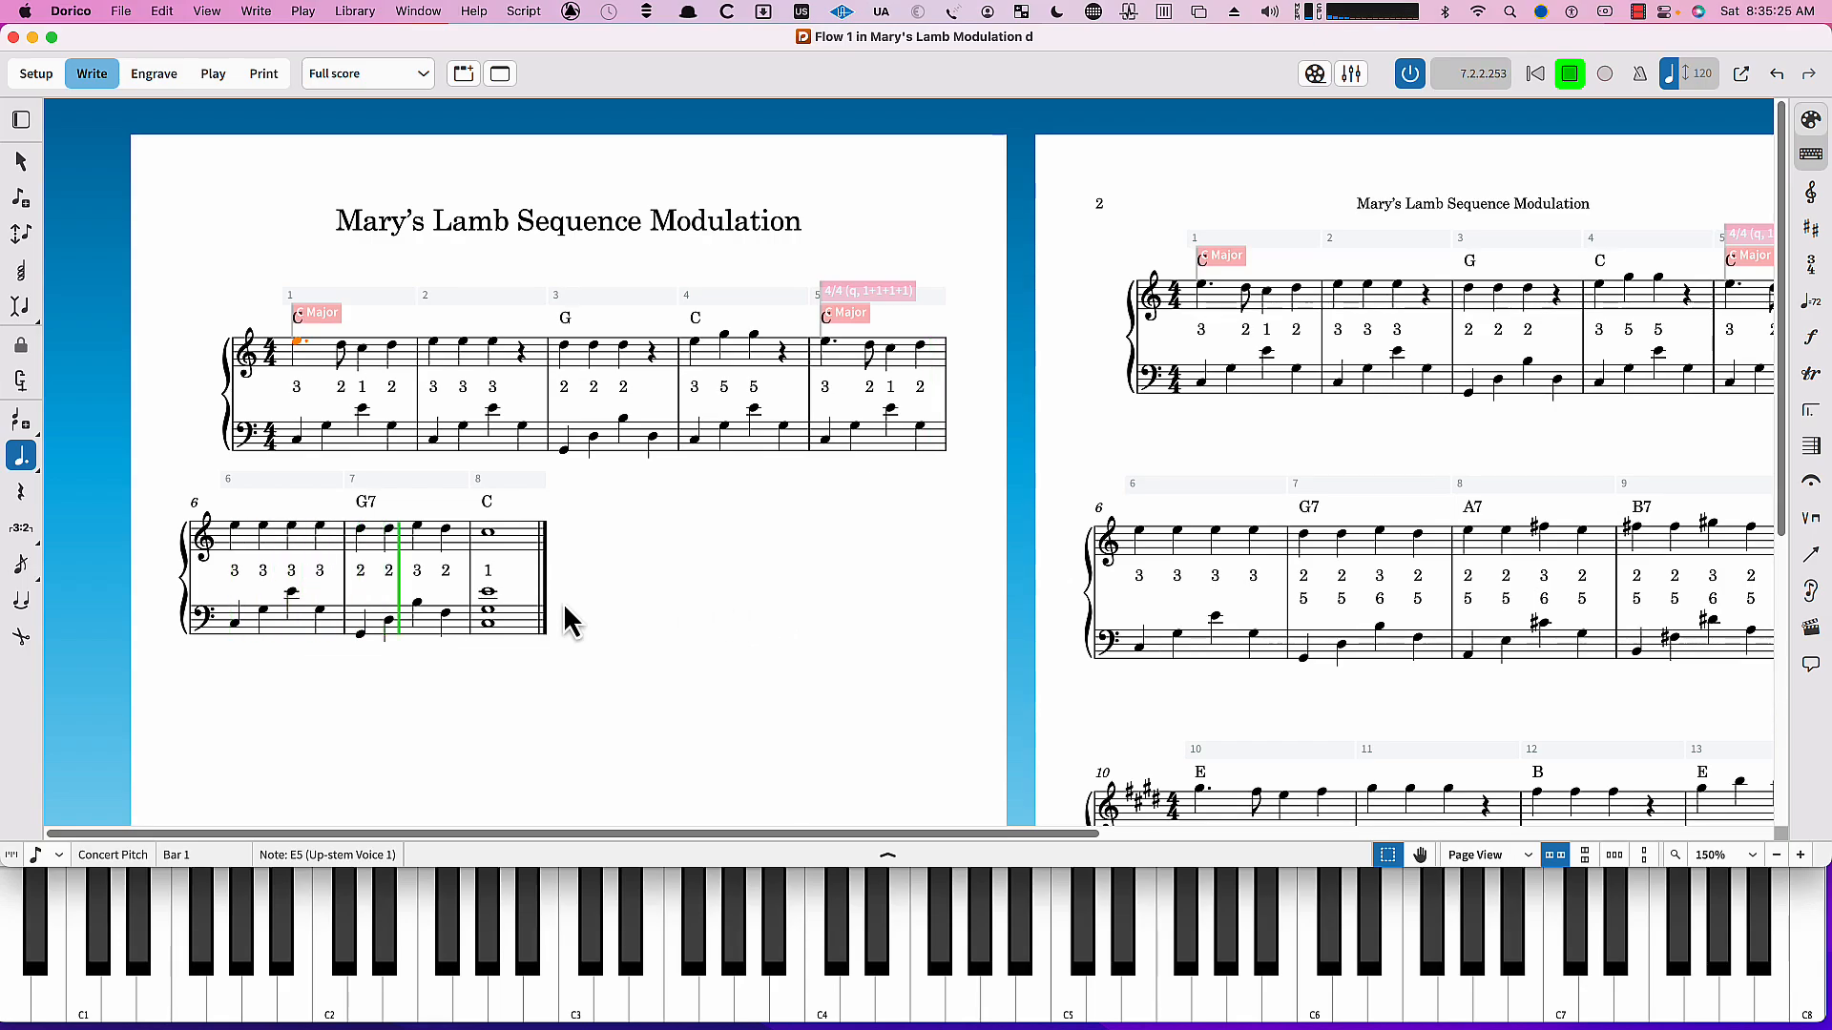
left_click(1568, 75)
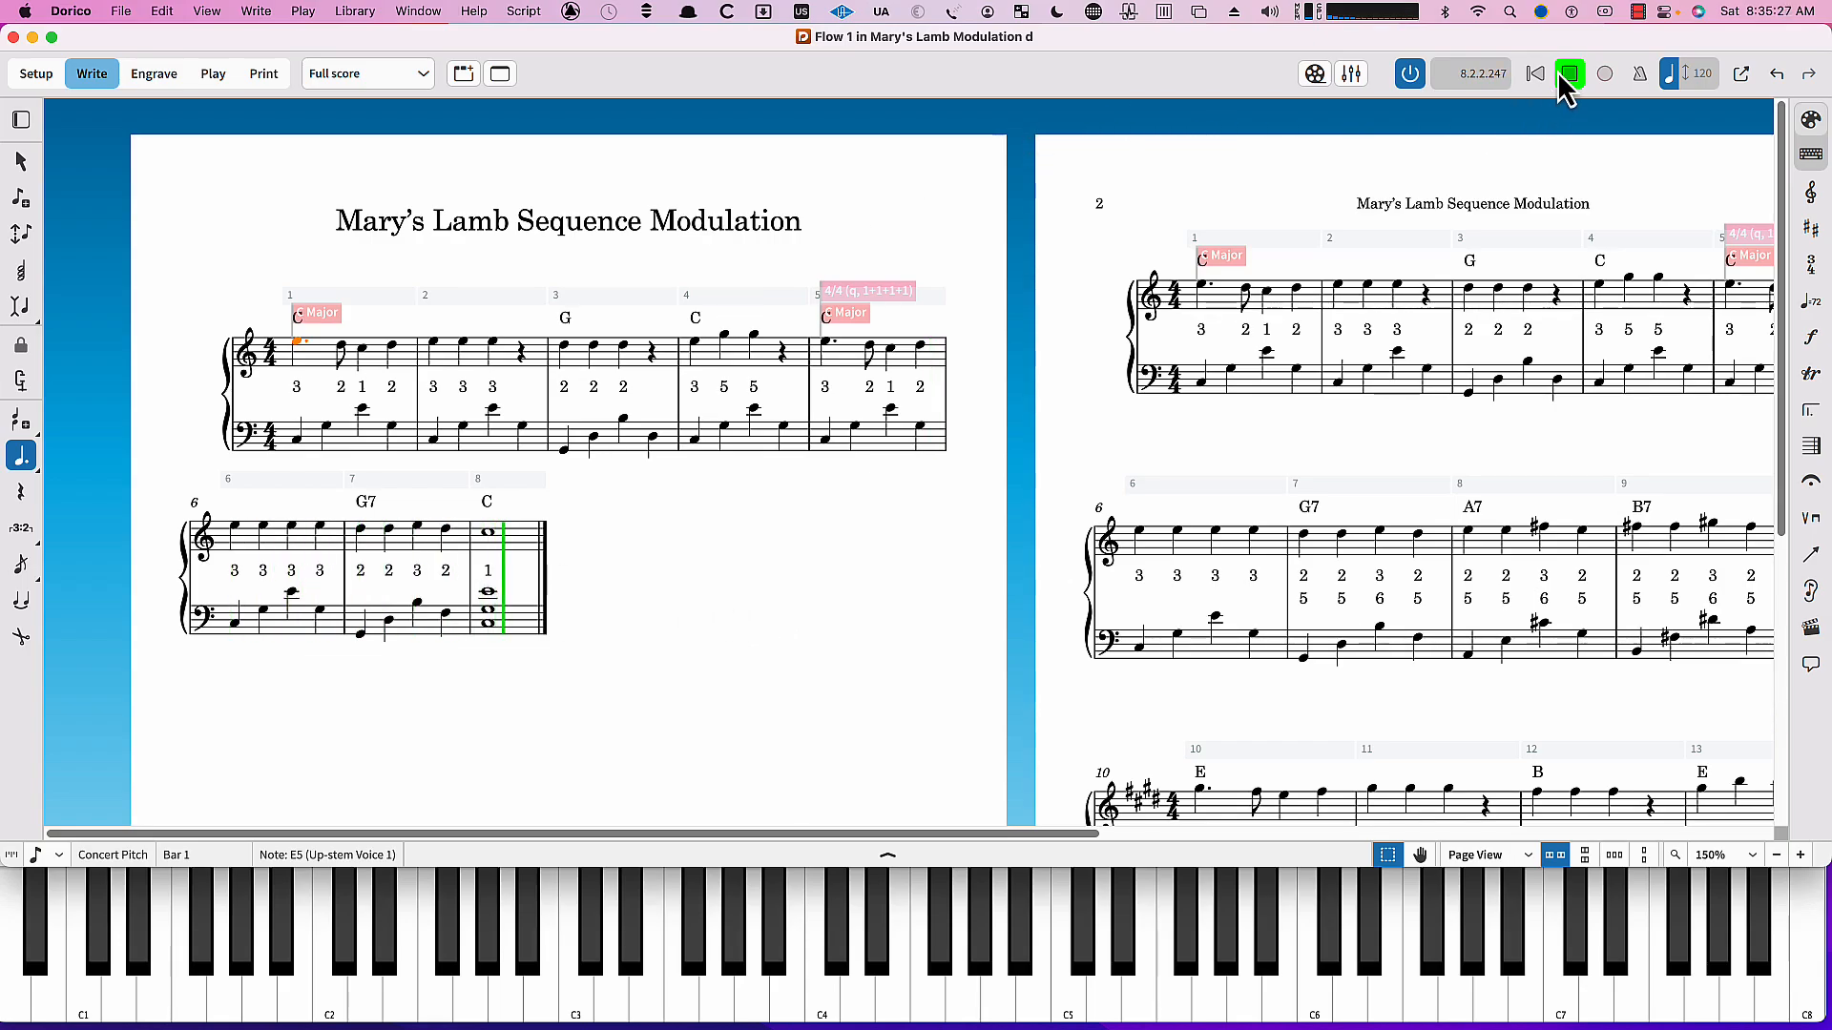
Stop playback at Flow 1's final C chord before moving to the second flow.
left_click(1569, 74)
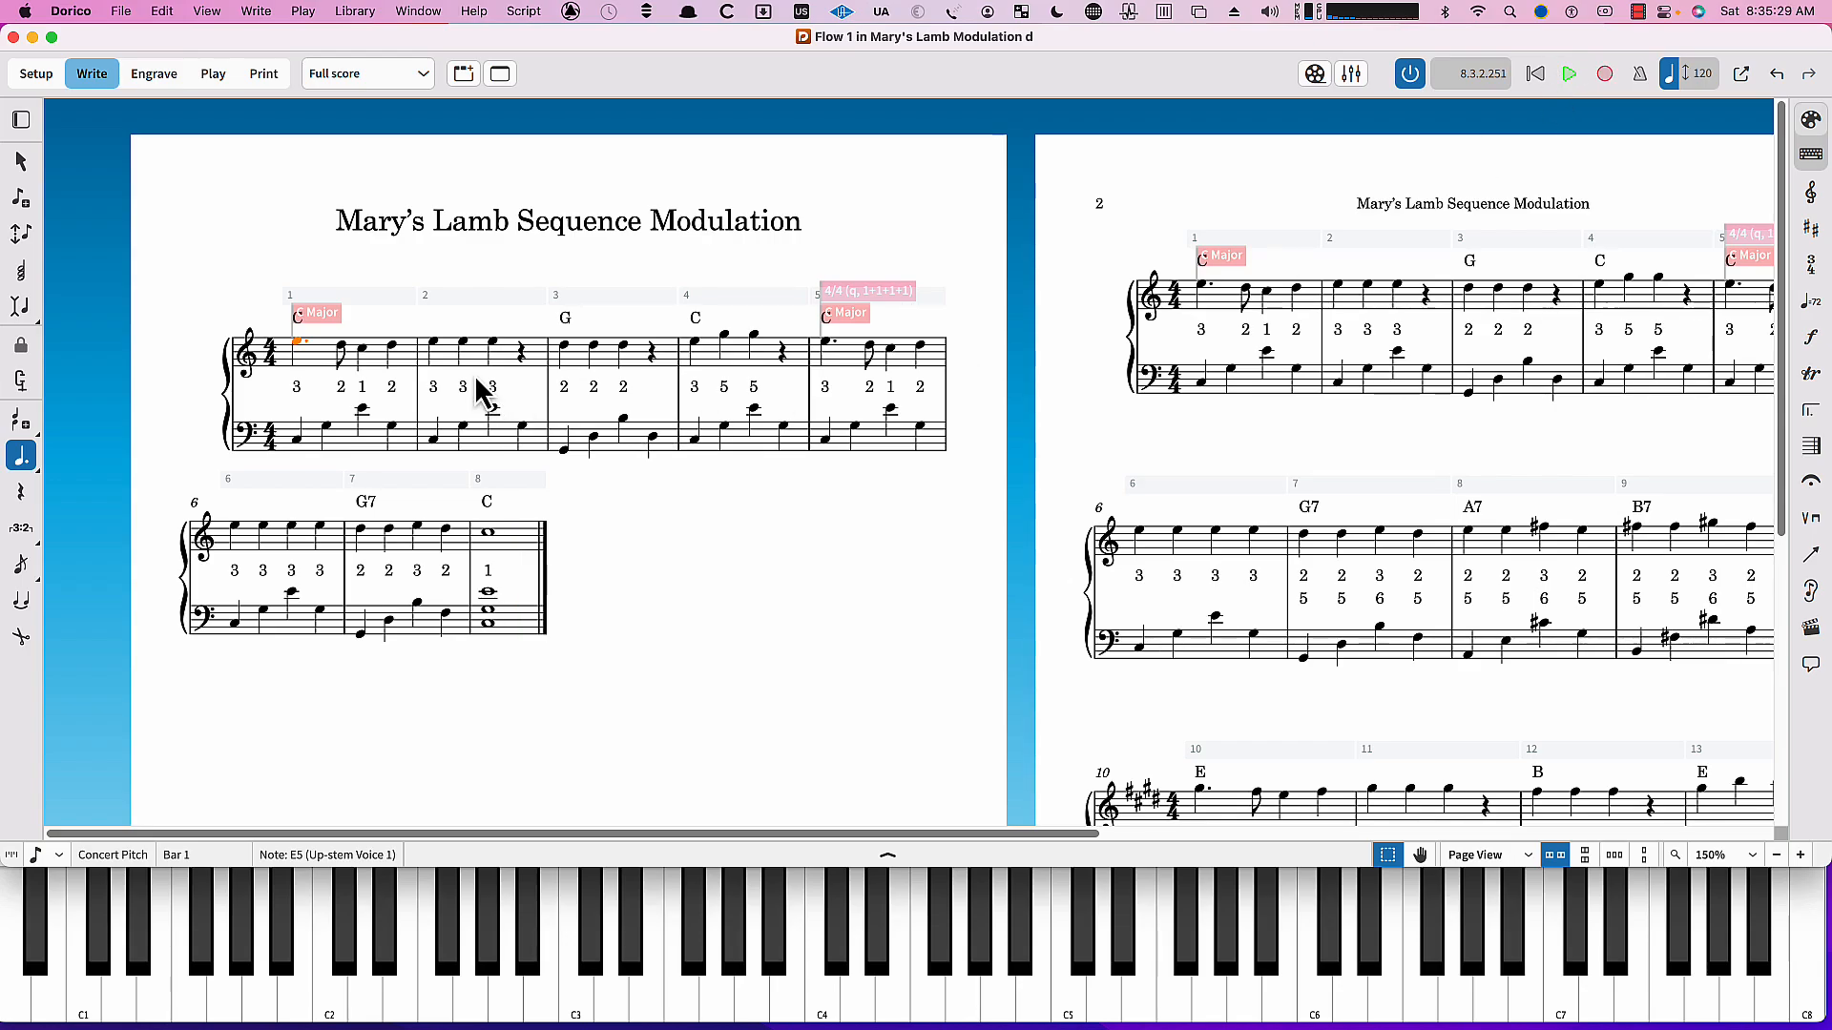
mouse_move(462, 357)
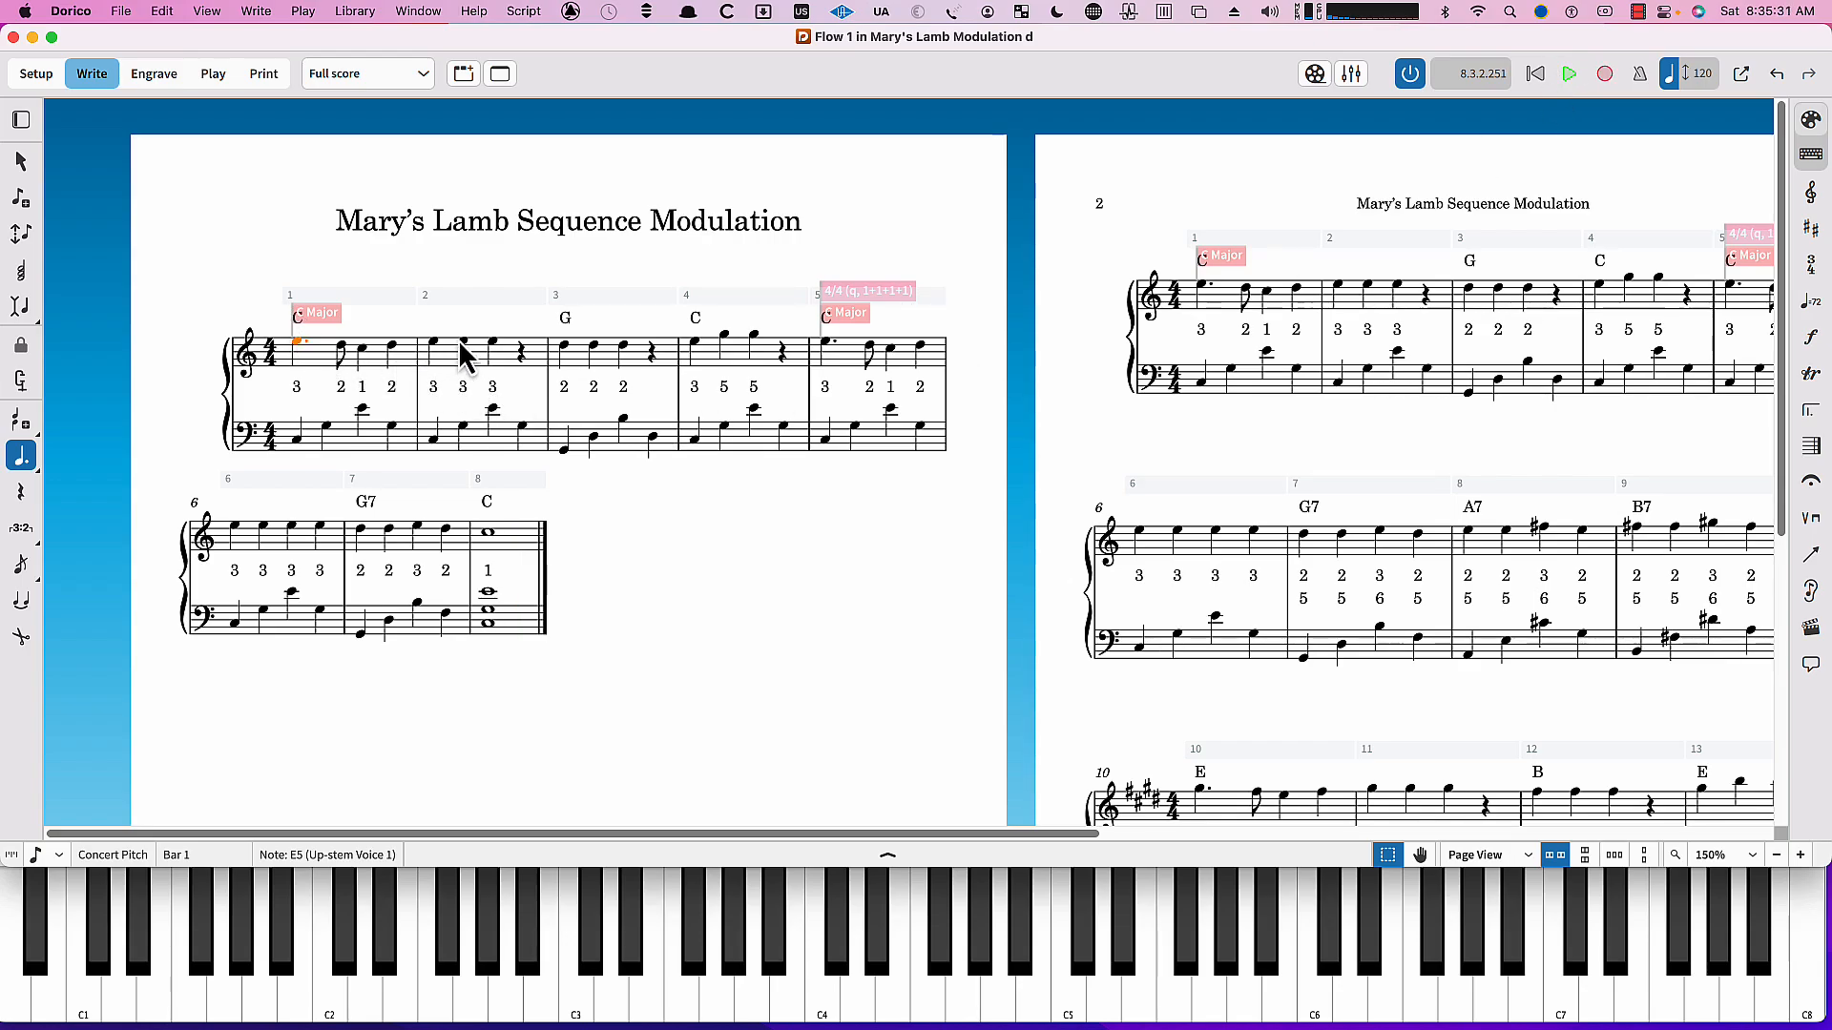
mouse_move(618, 556)
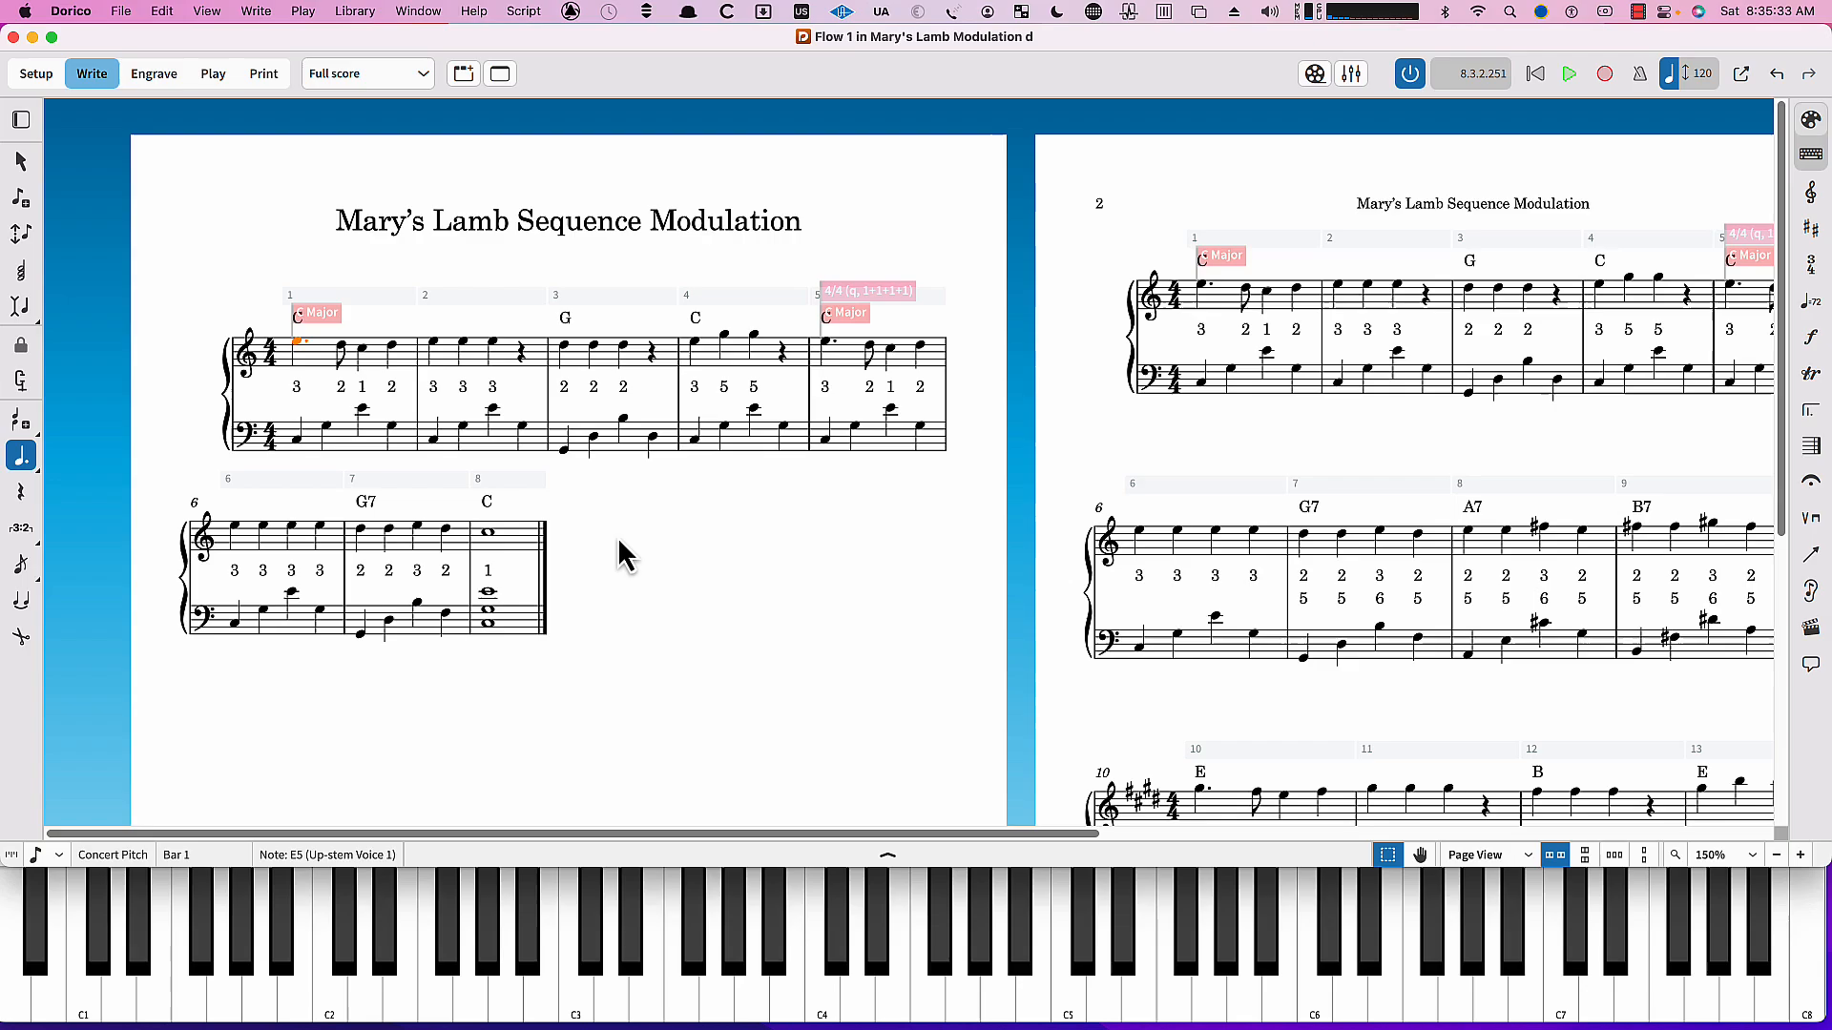
mouse_move(584, 339)
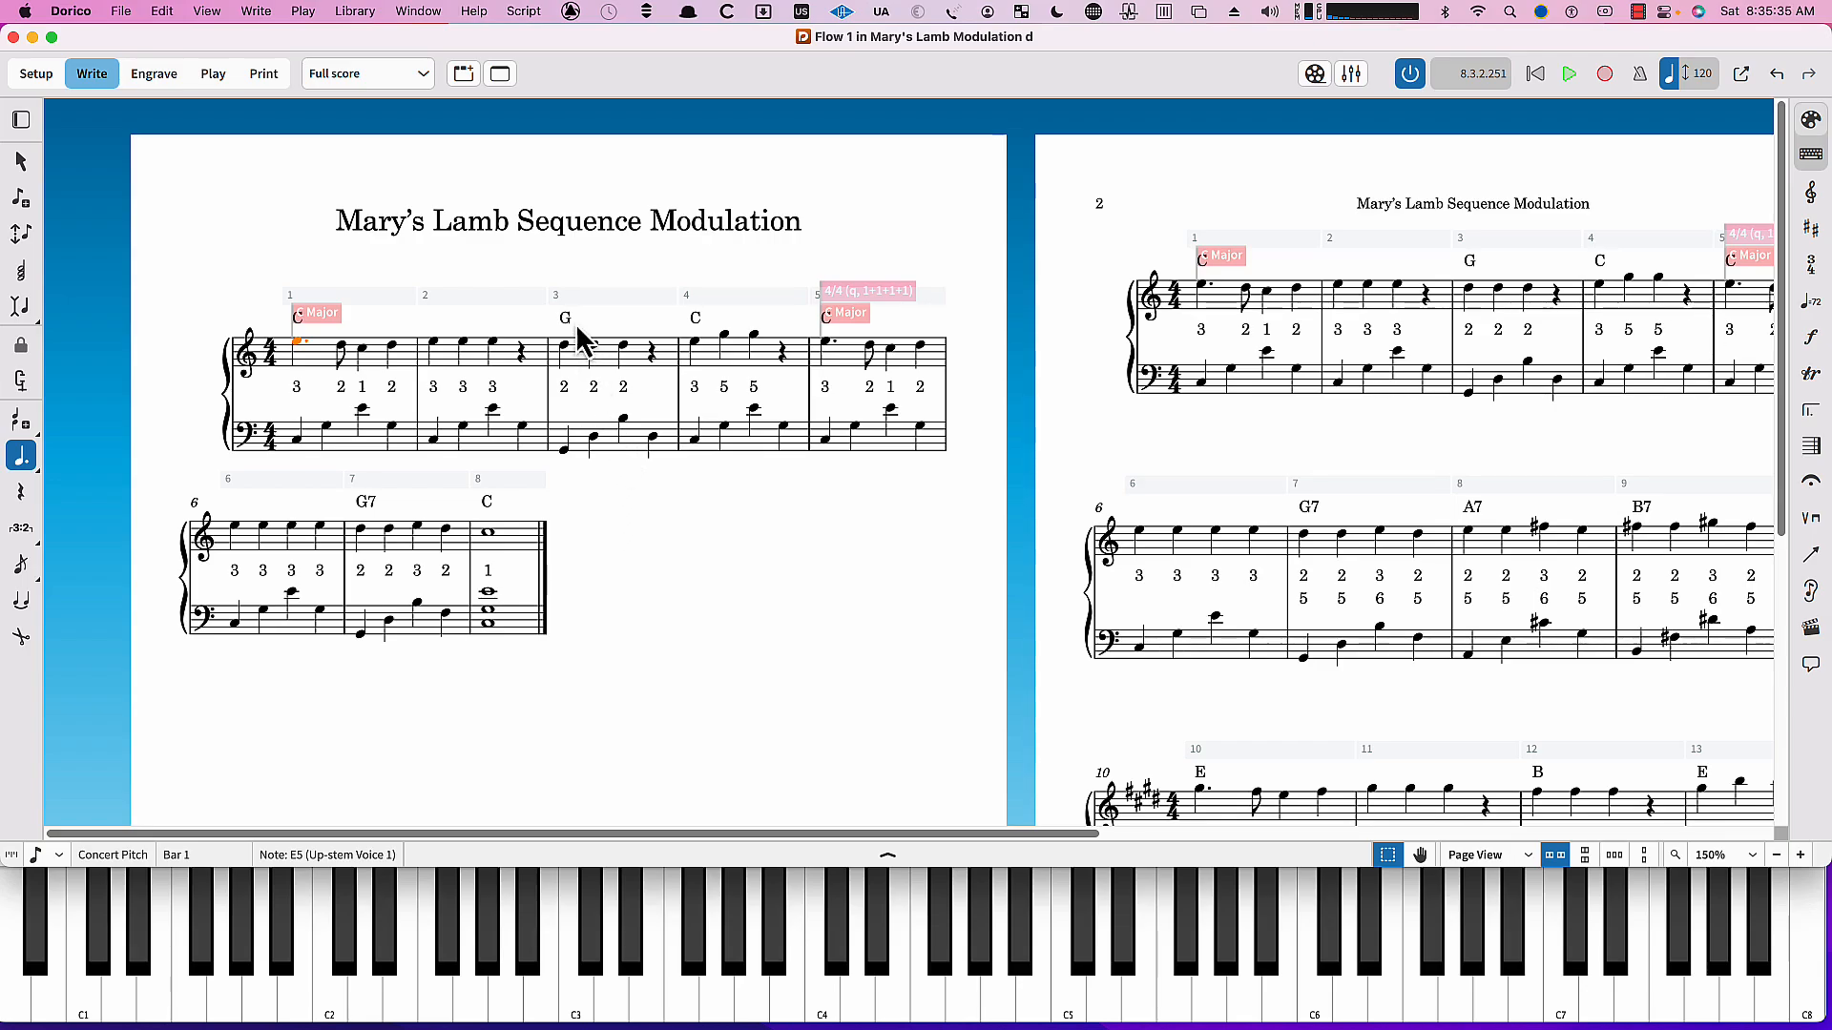
mouse_move(681, 324)
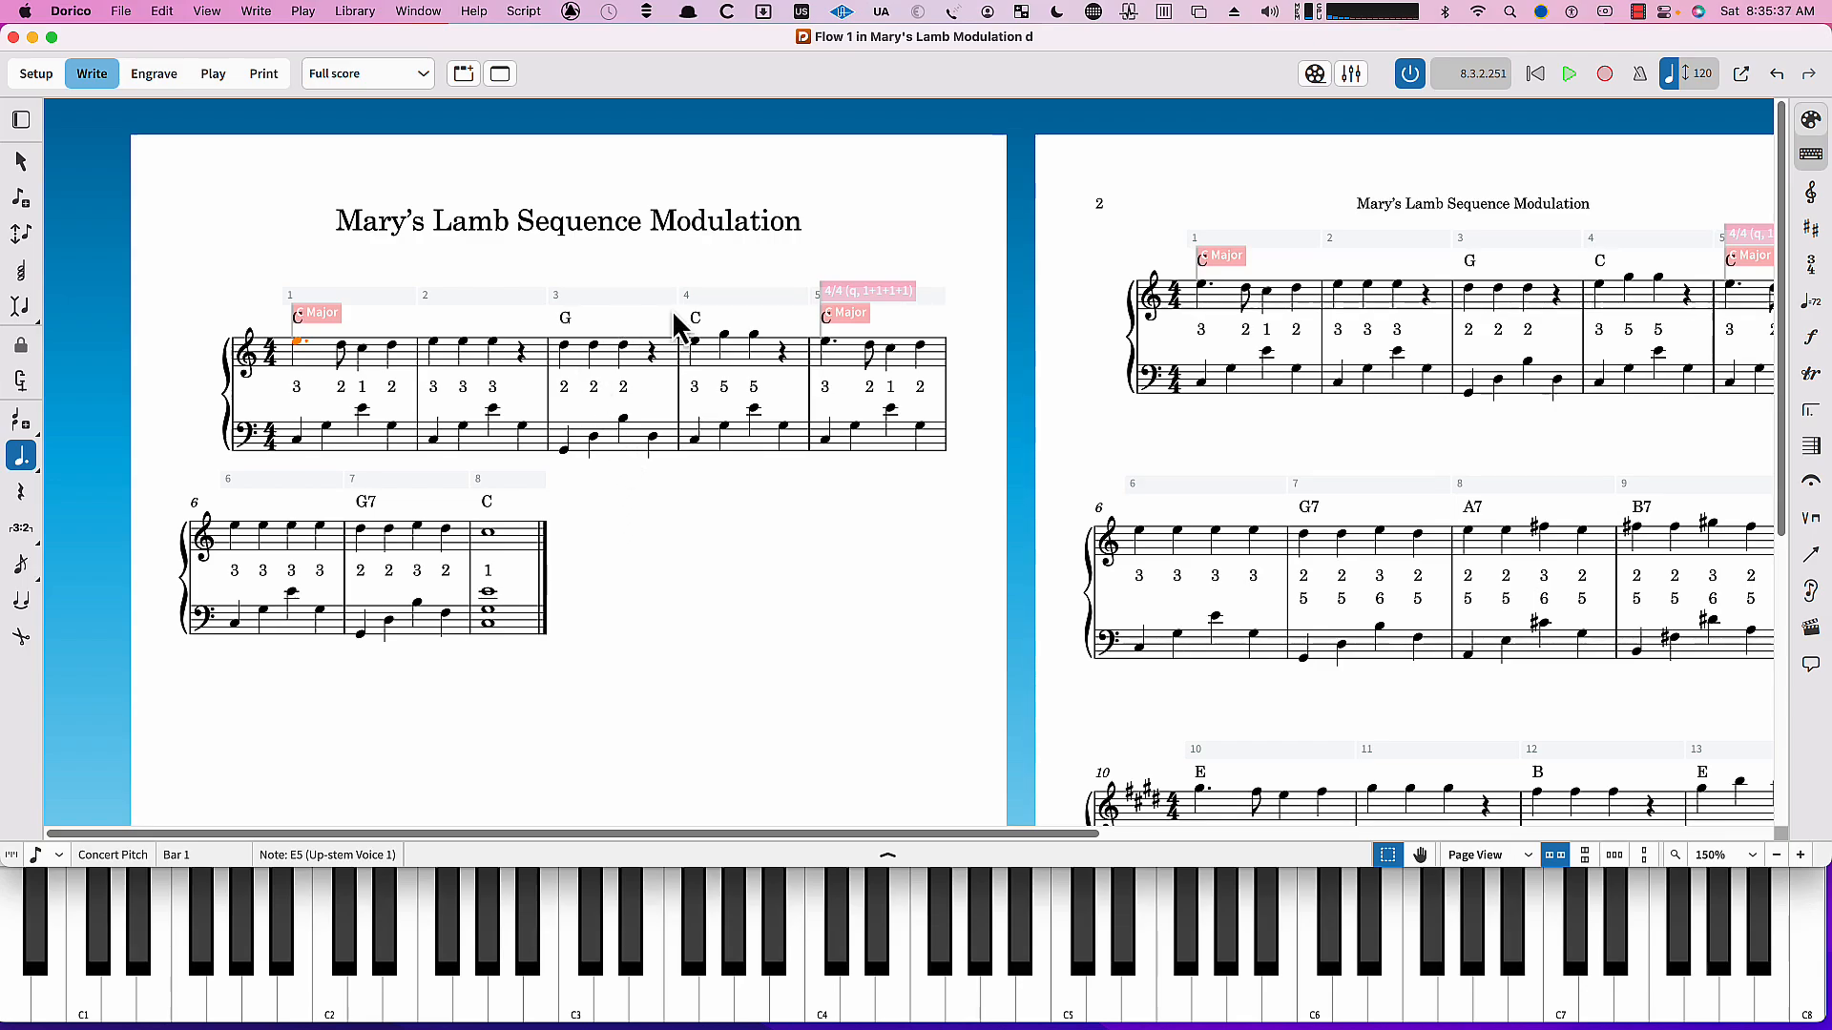
mouse_move(689, 651)
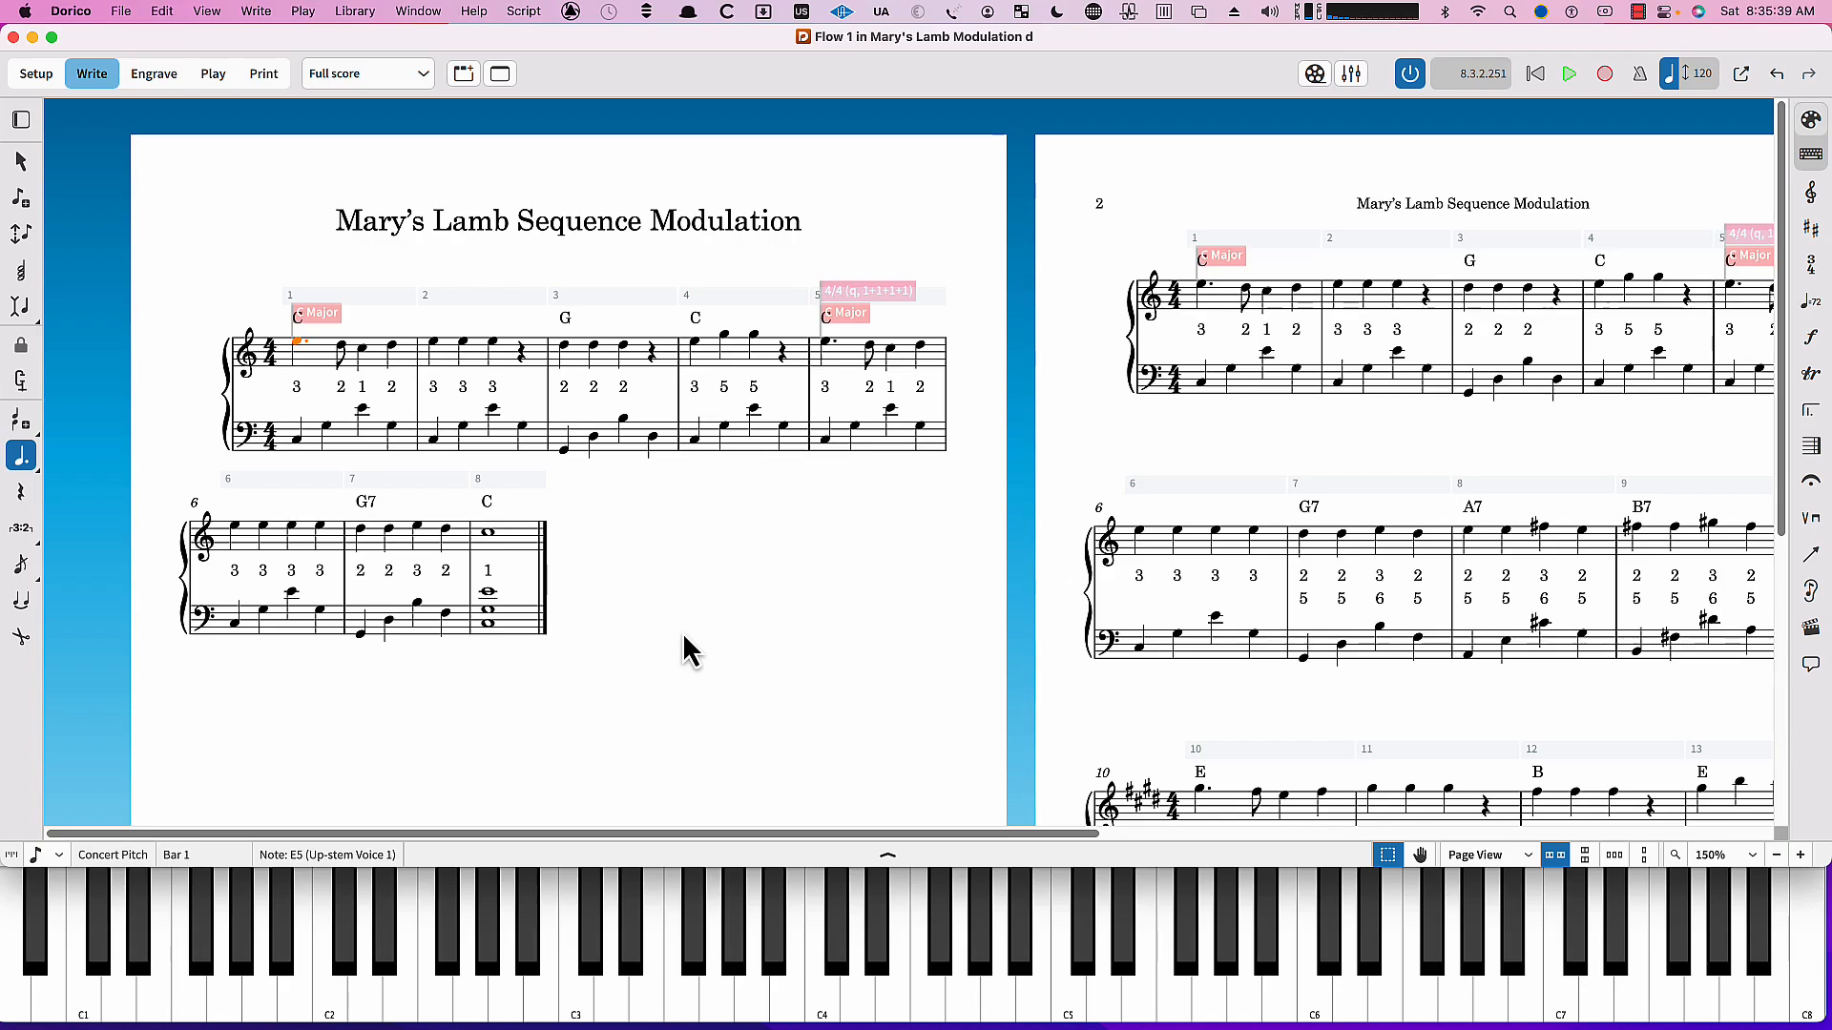
mouse_move(601, 319)
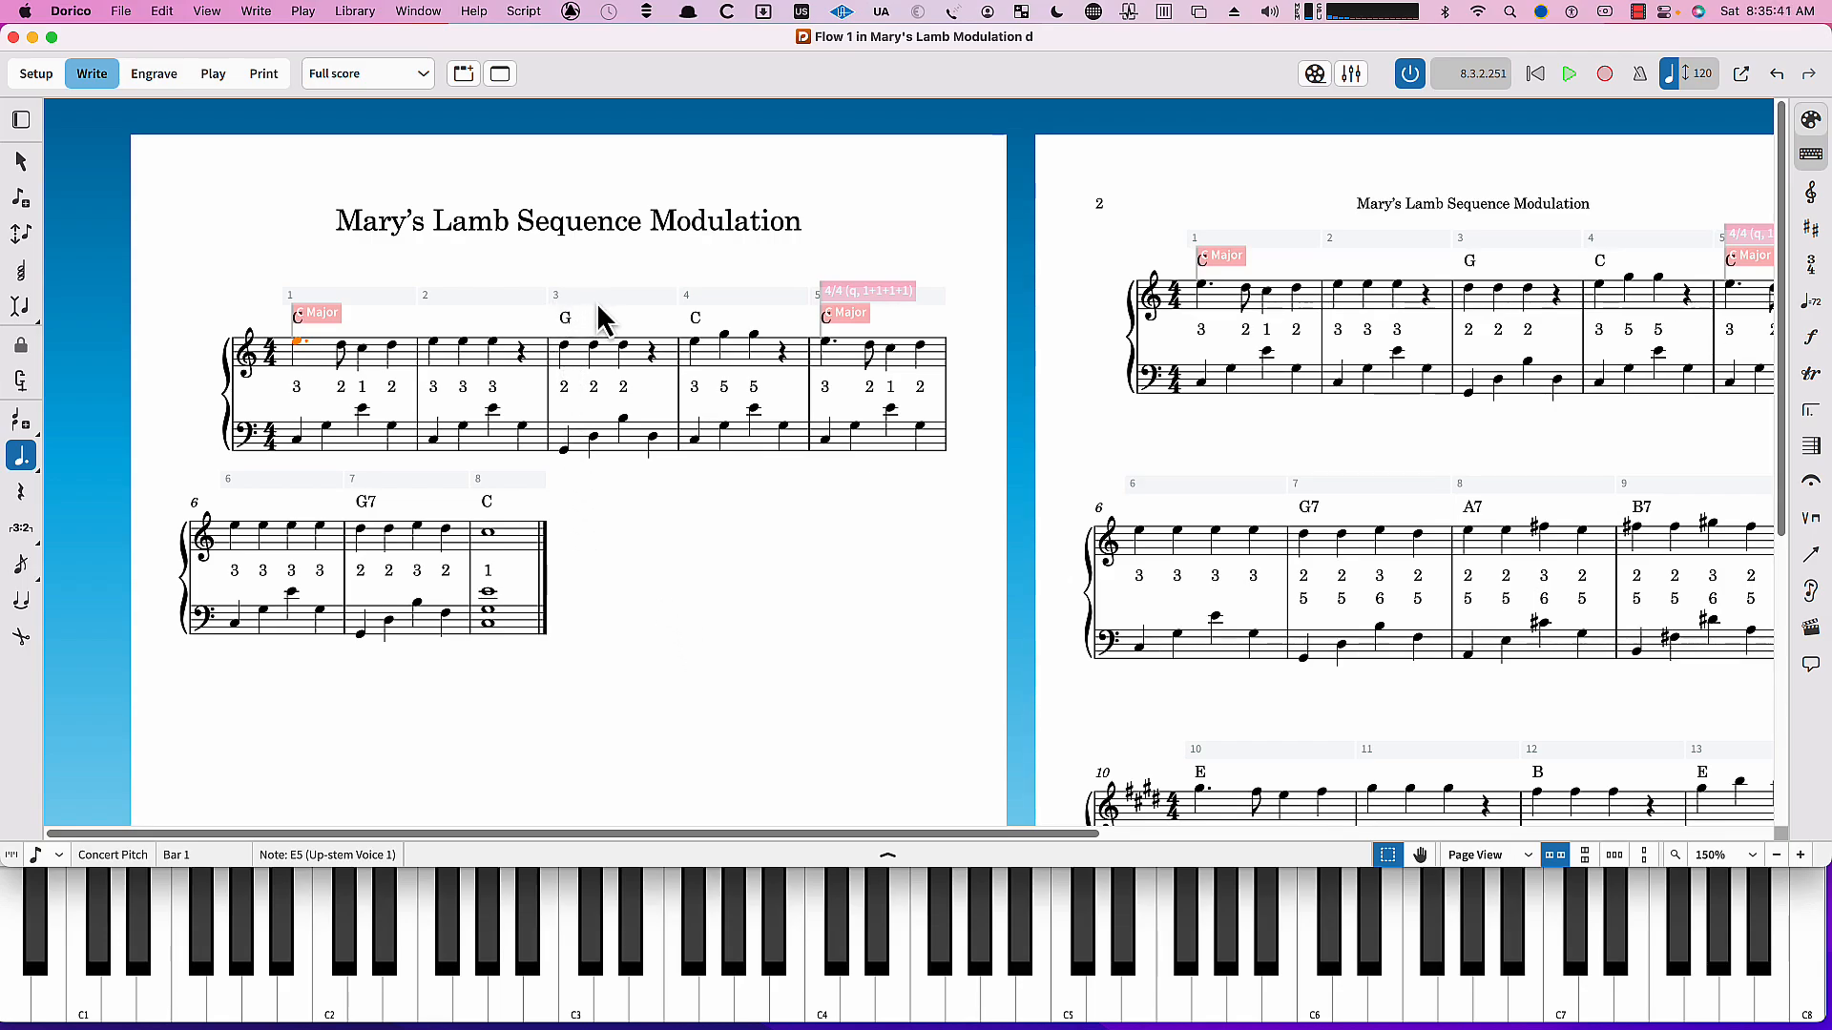
mouse_move(695, 559)
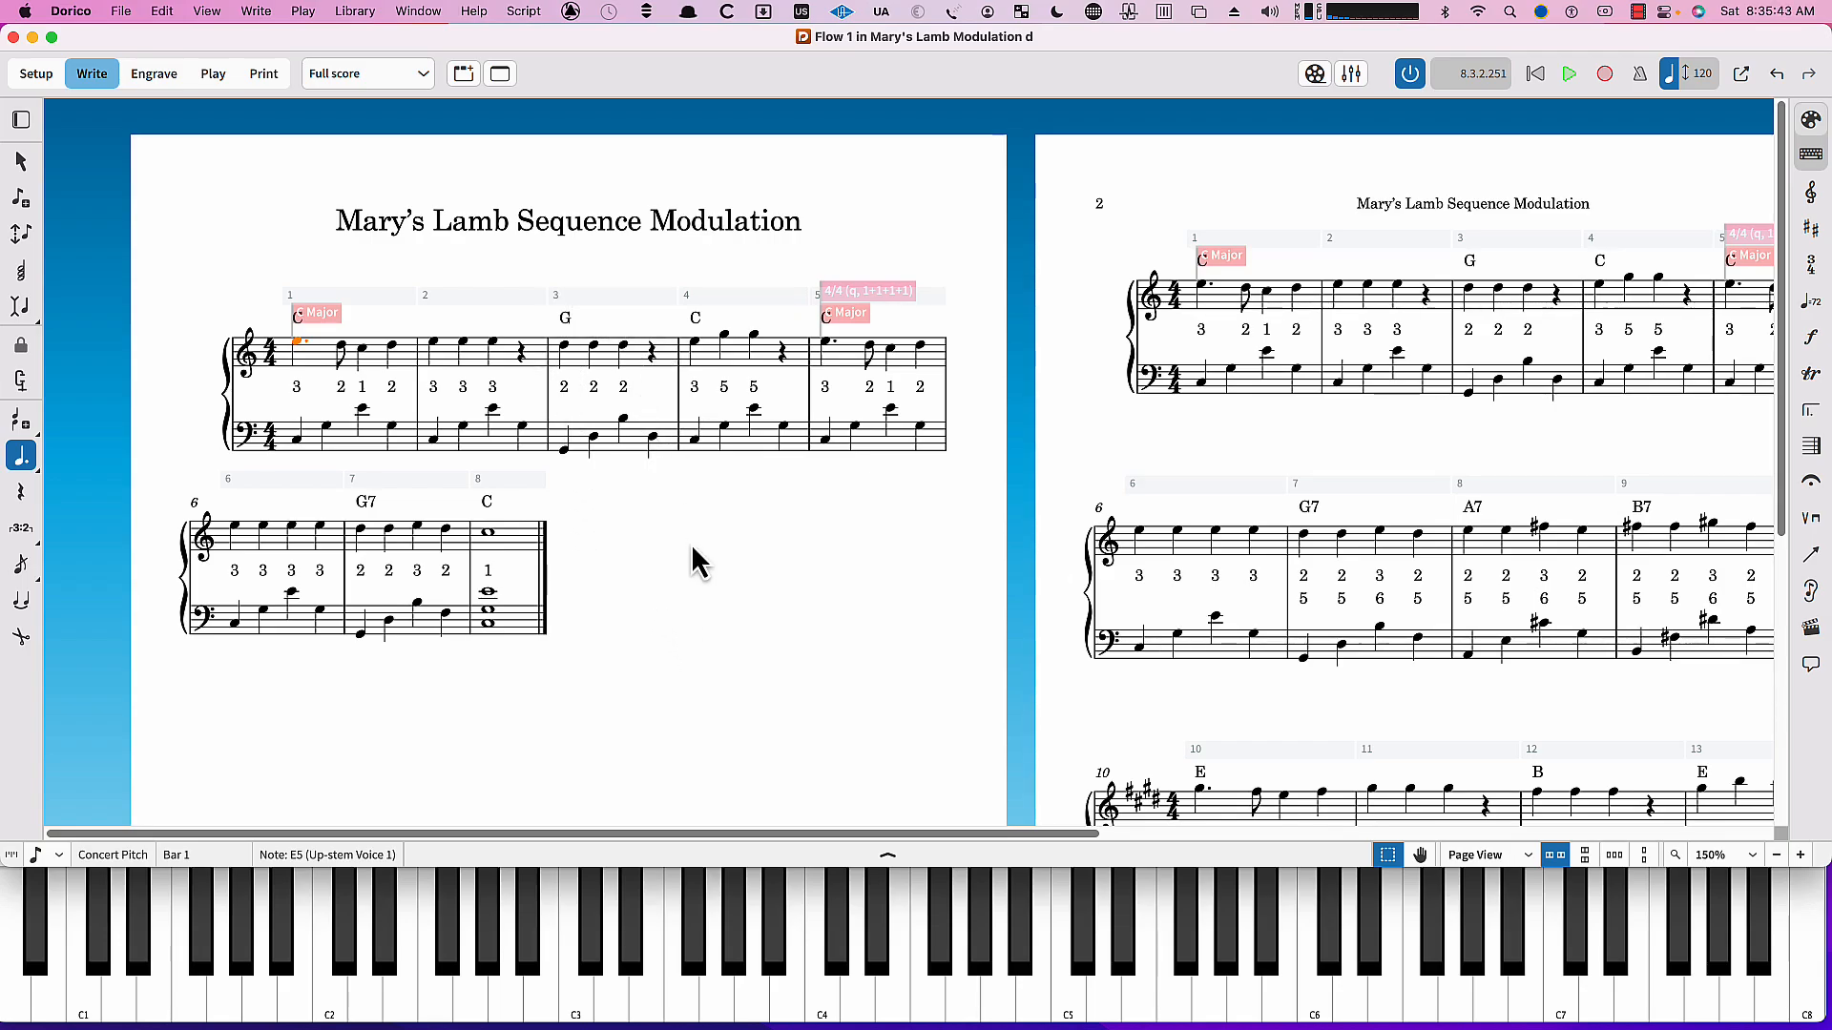
mouse_move(677, 632)
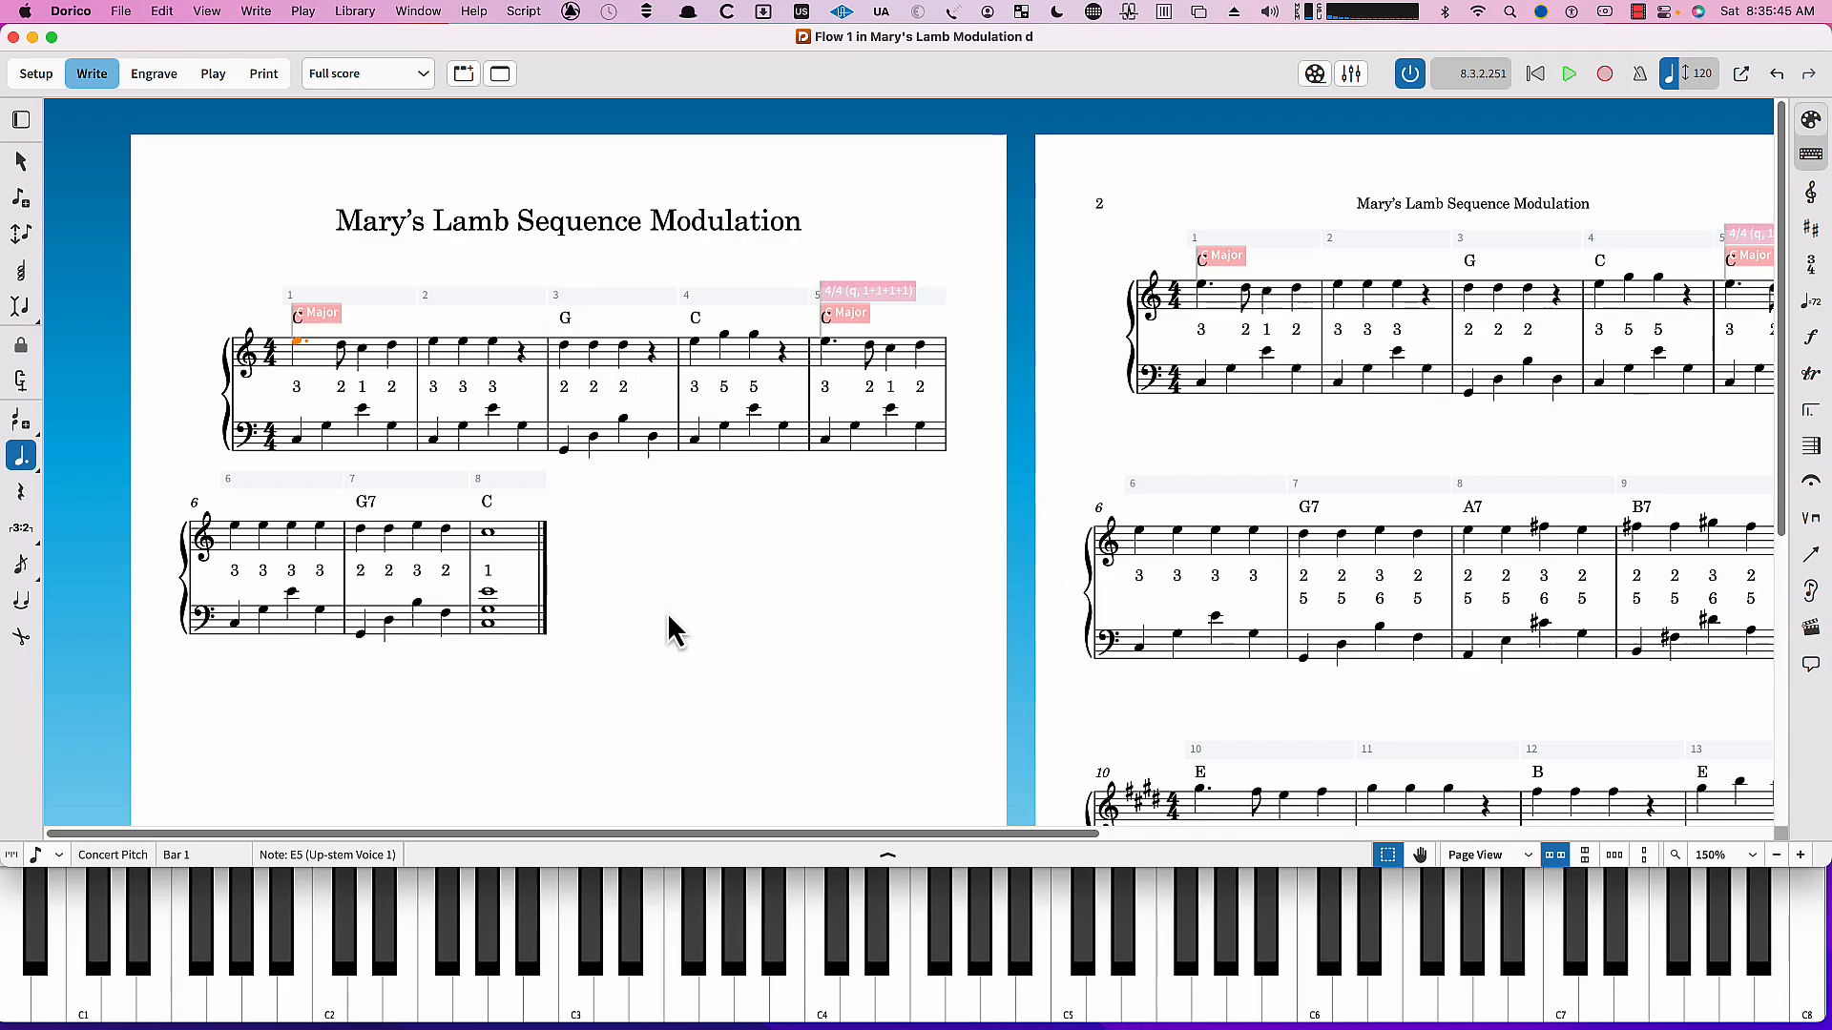
mouse_move(391, 485)
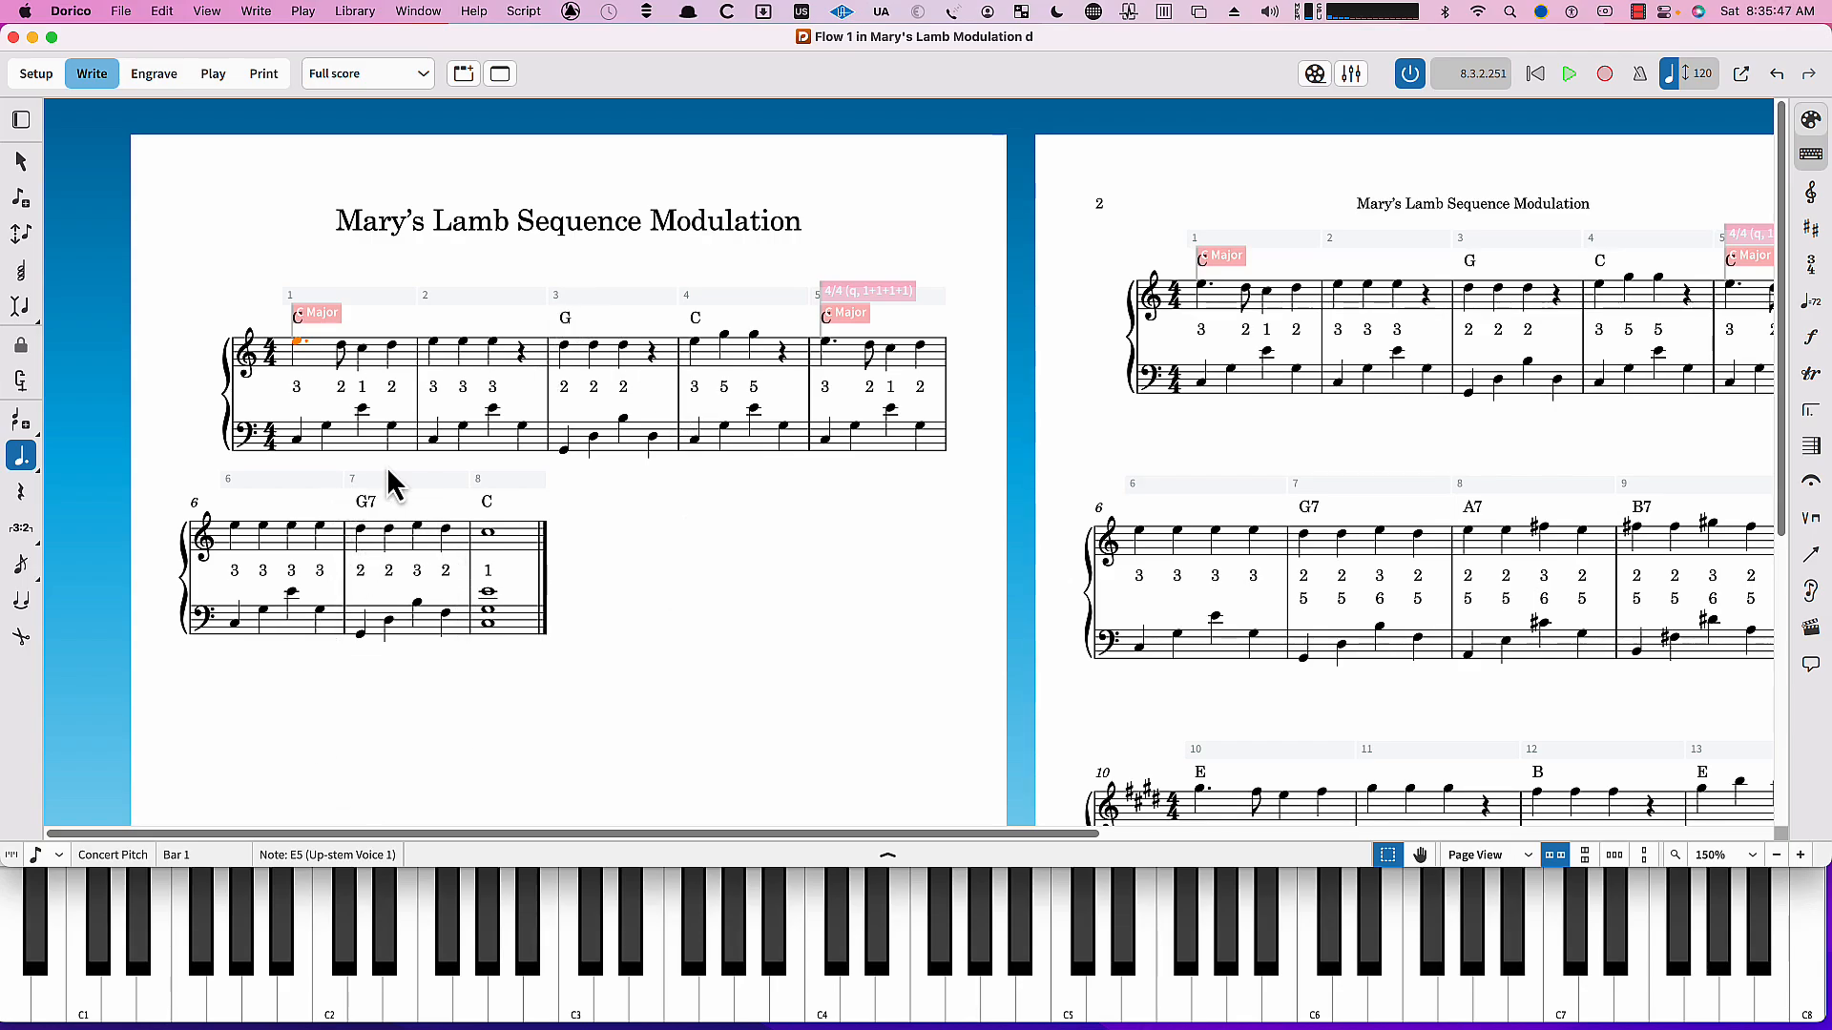
mouse_move(321, 818)
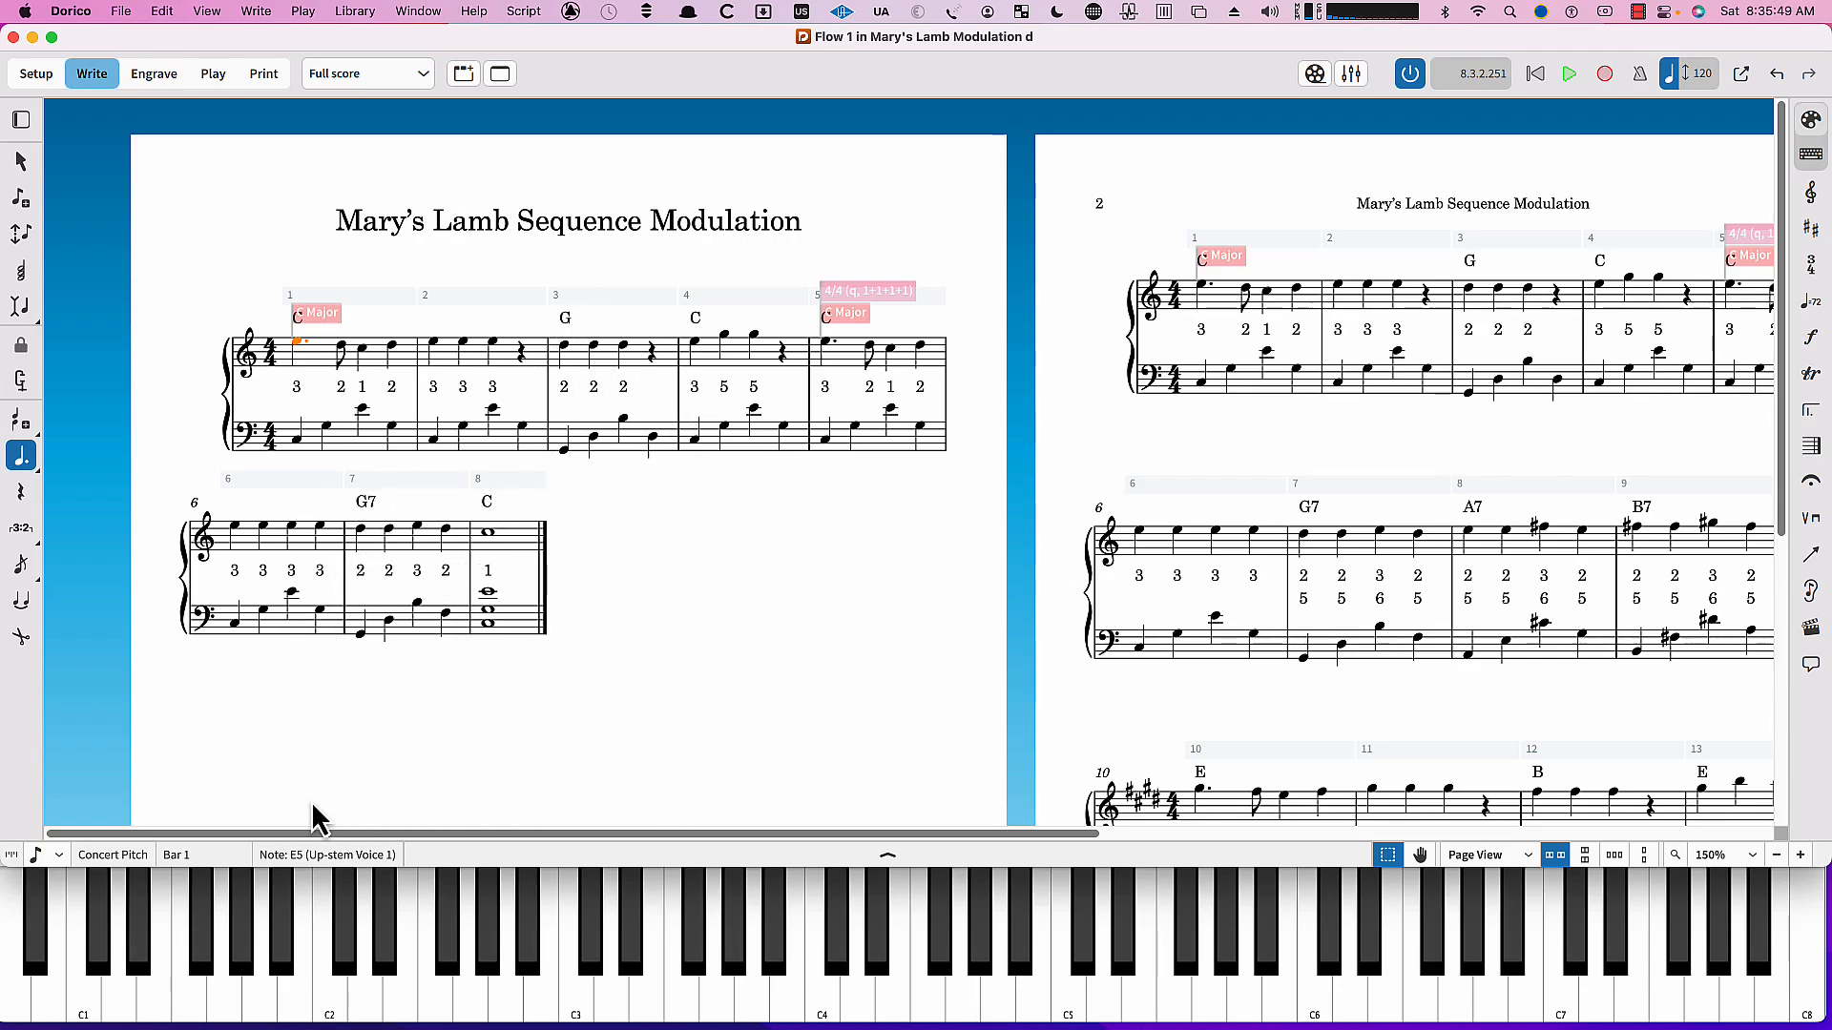
mouse_move(586, 696)
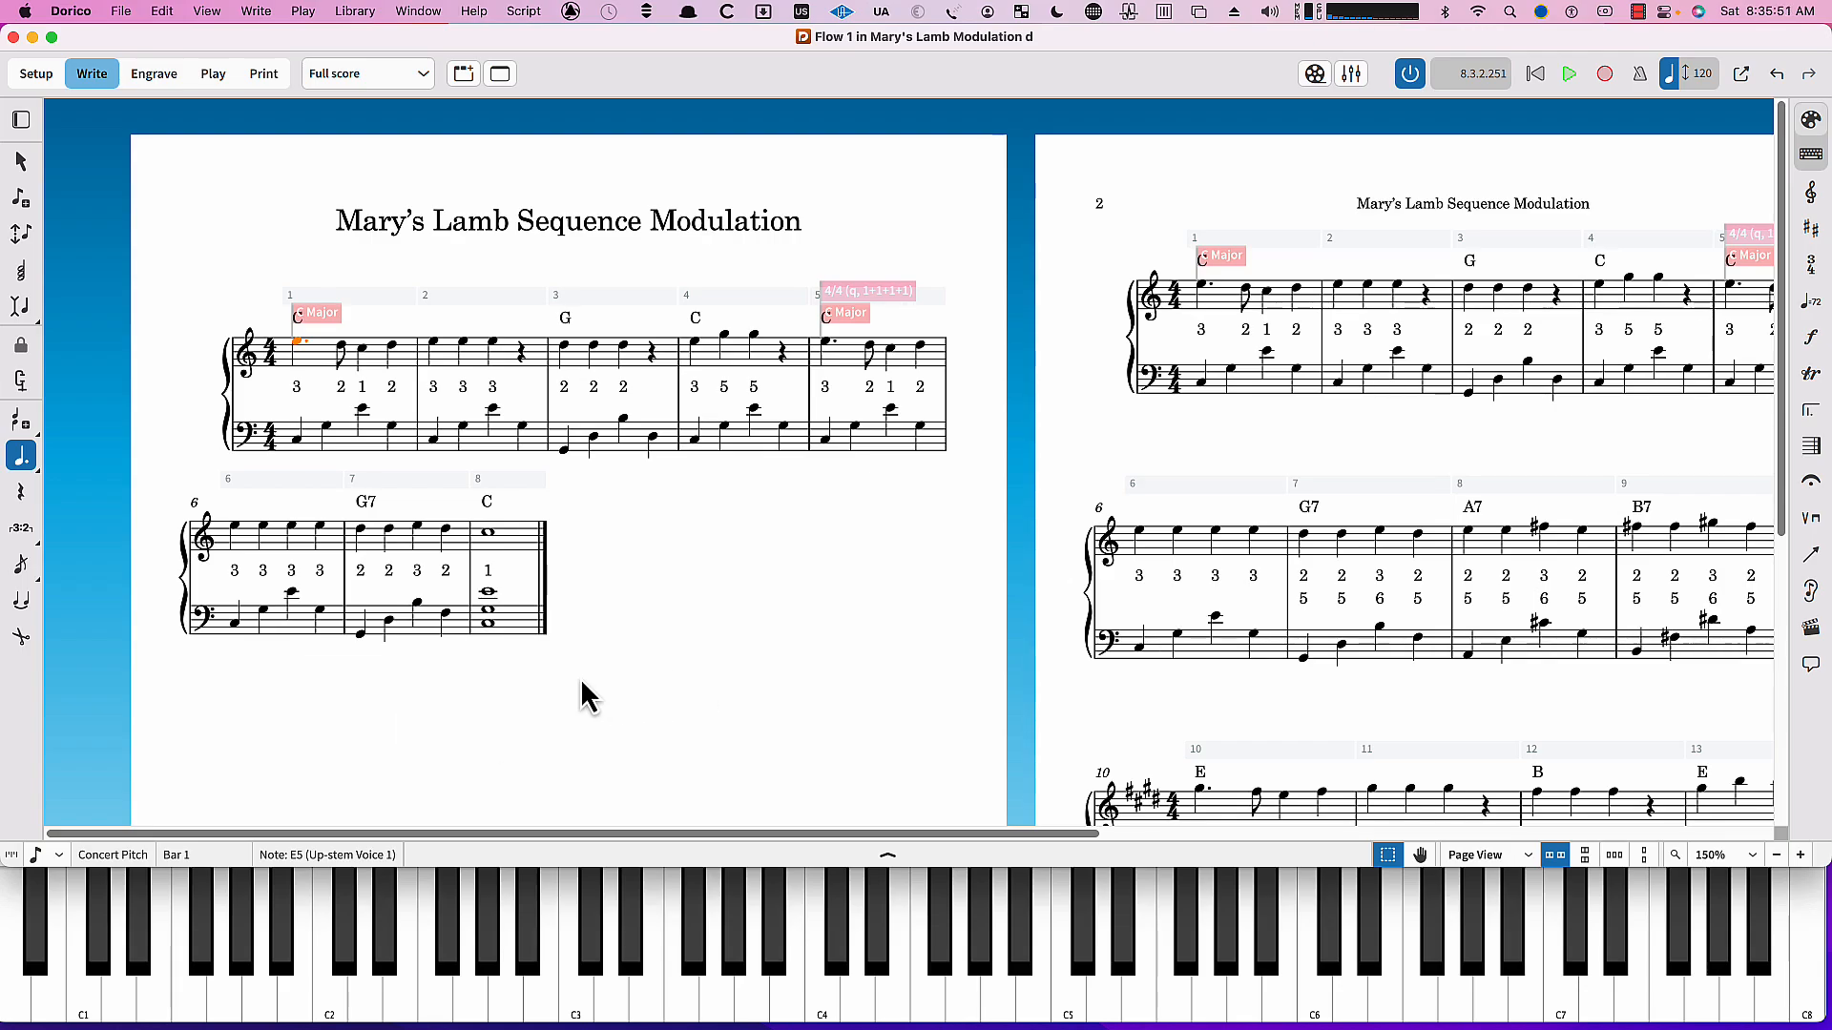
mouse_move(372, 533)
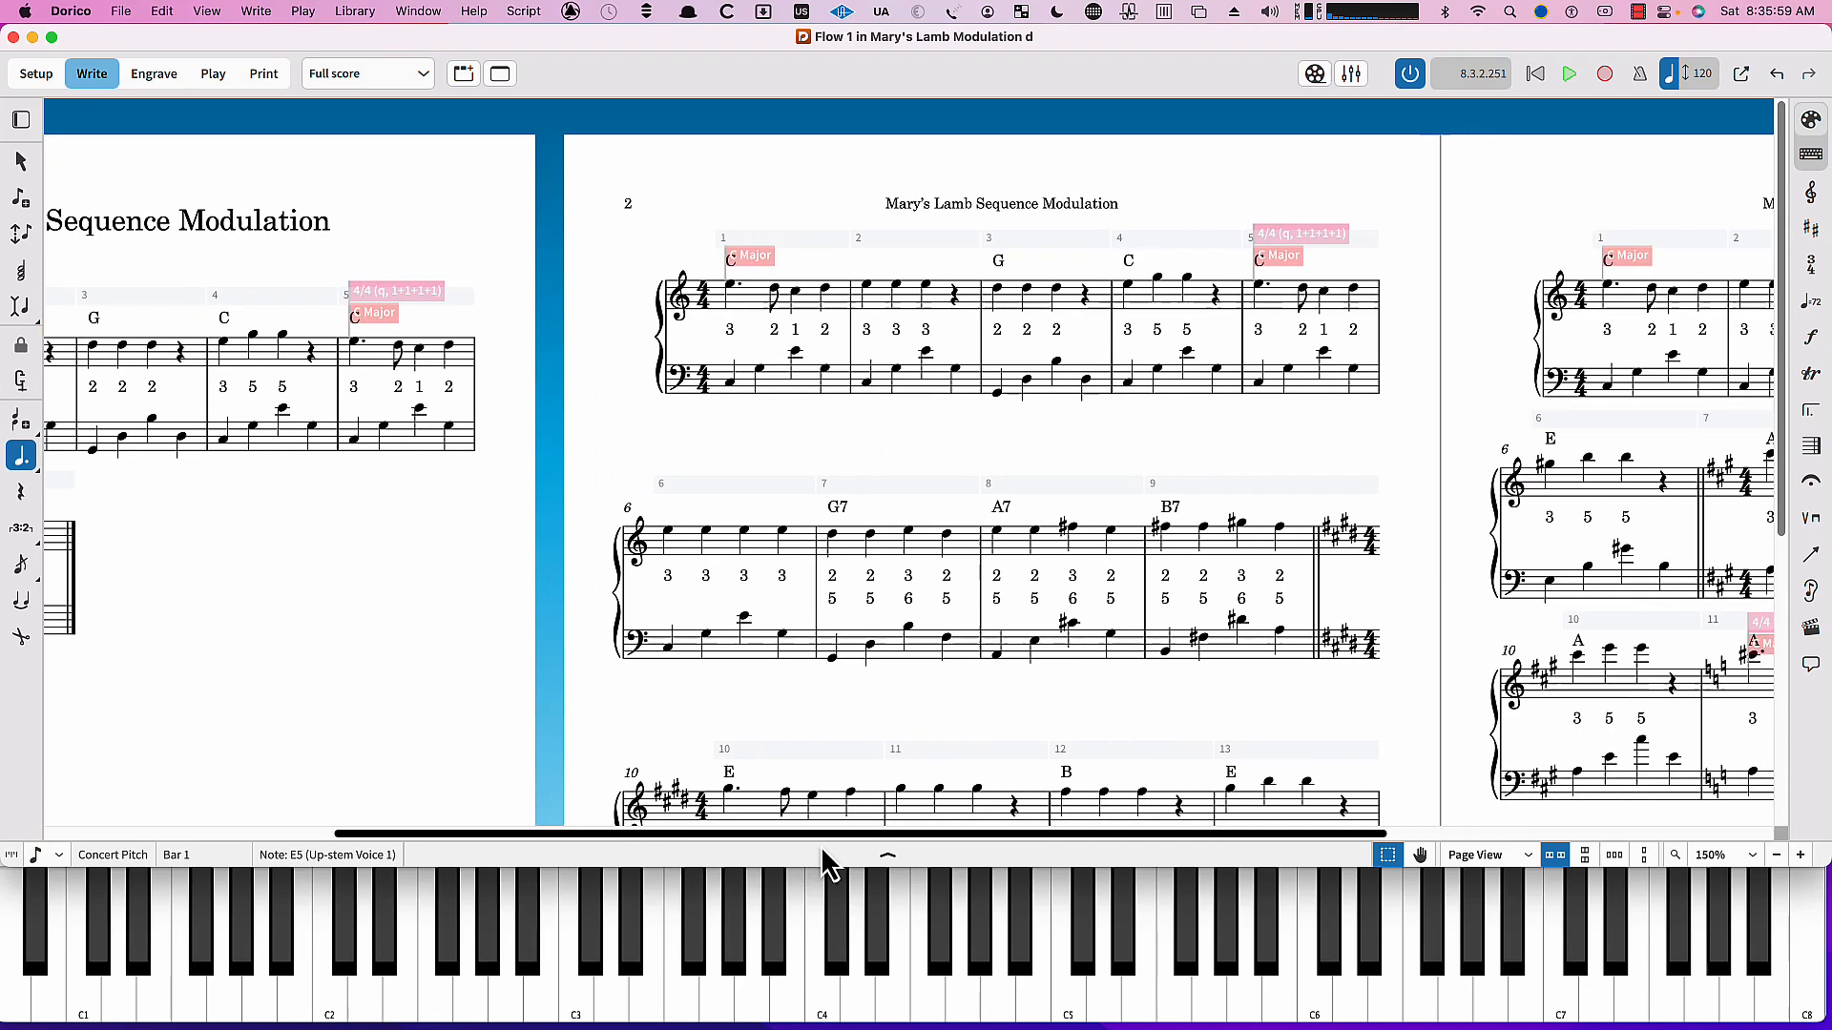
Play Flow 2 from its first note through the G7–A7–B7 passage into E major, following down to bar 17.
scroll("right", 3)
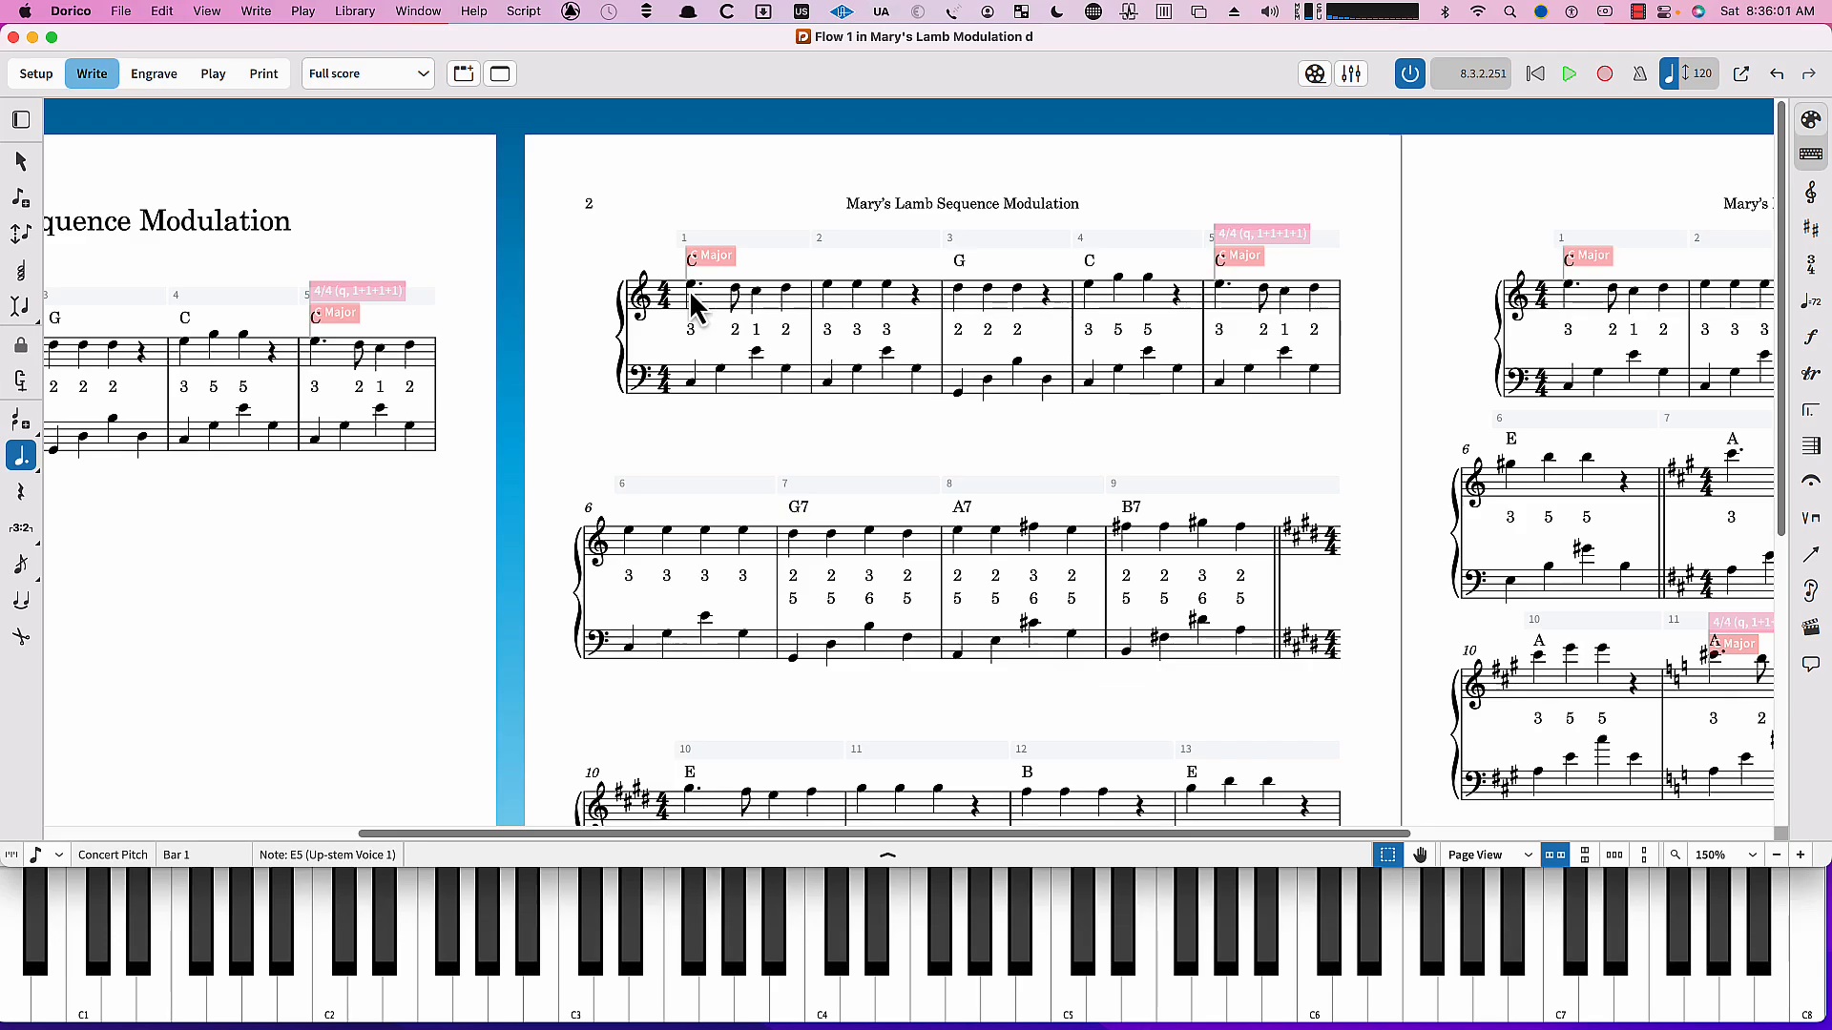
left_click(1568, 73)
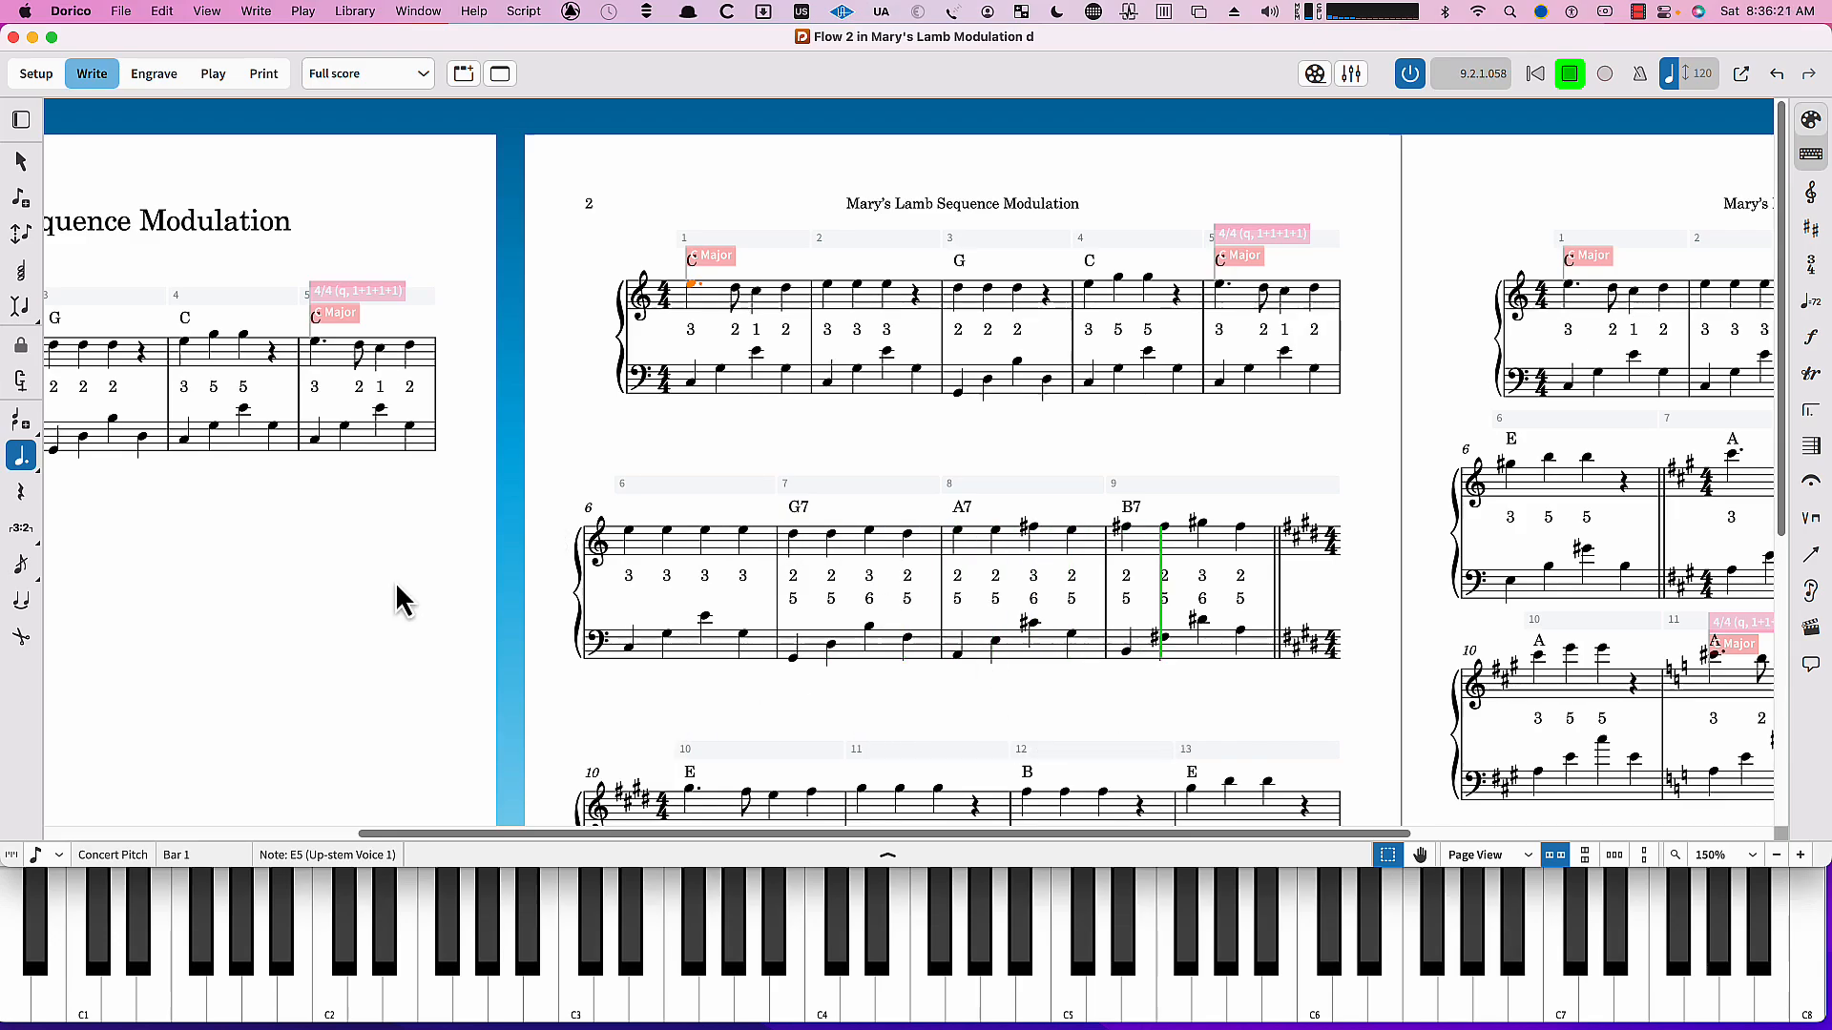
scroll("down", 3)
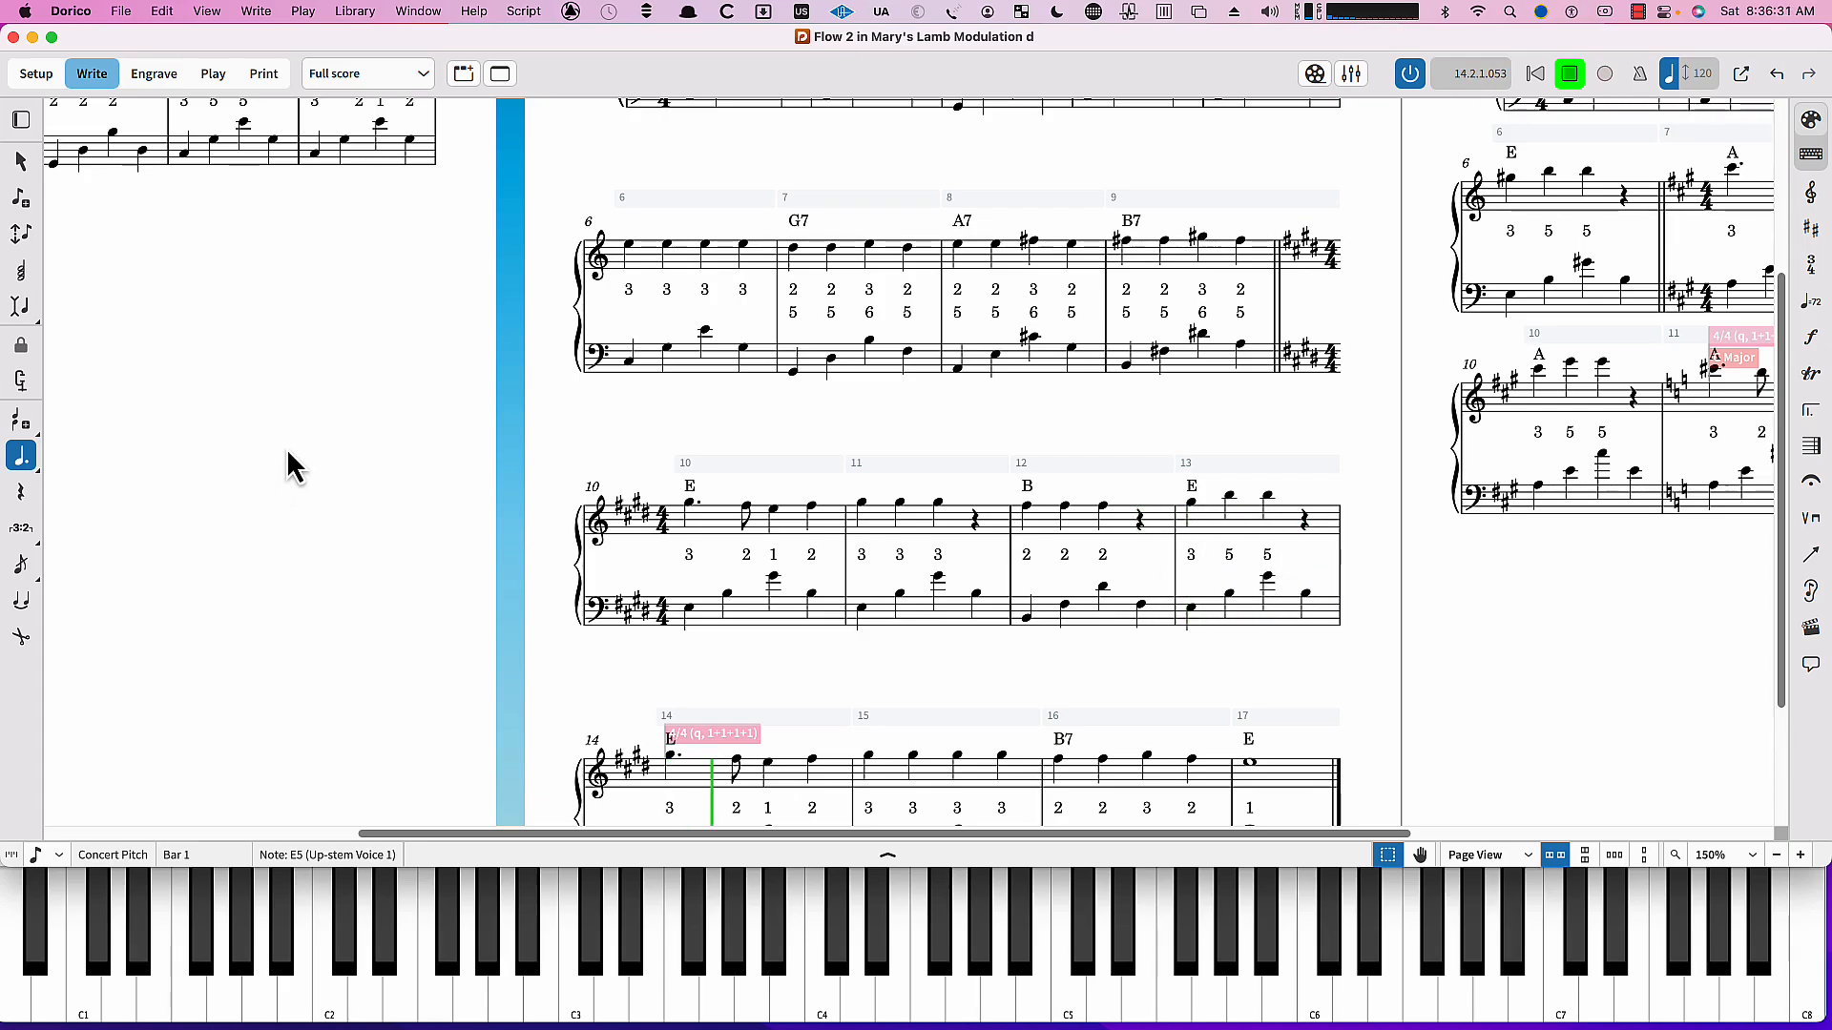
scroll("down", 3)
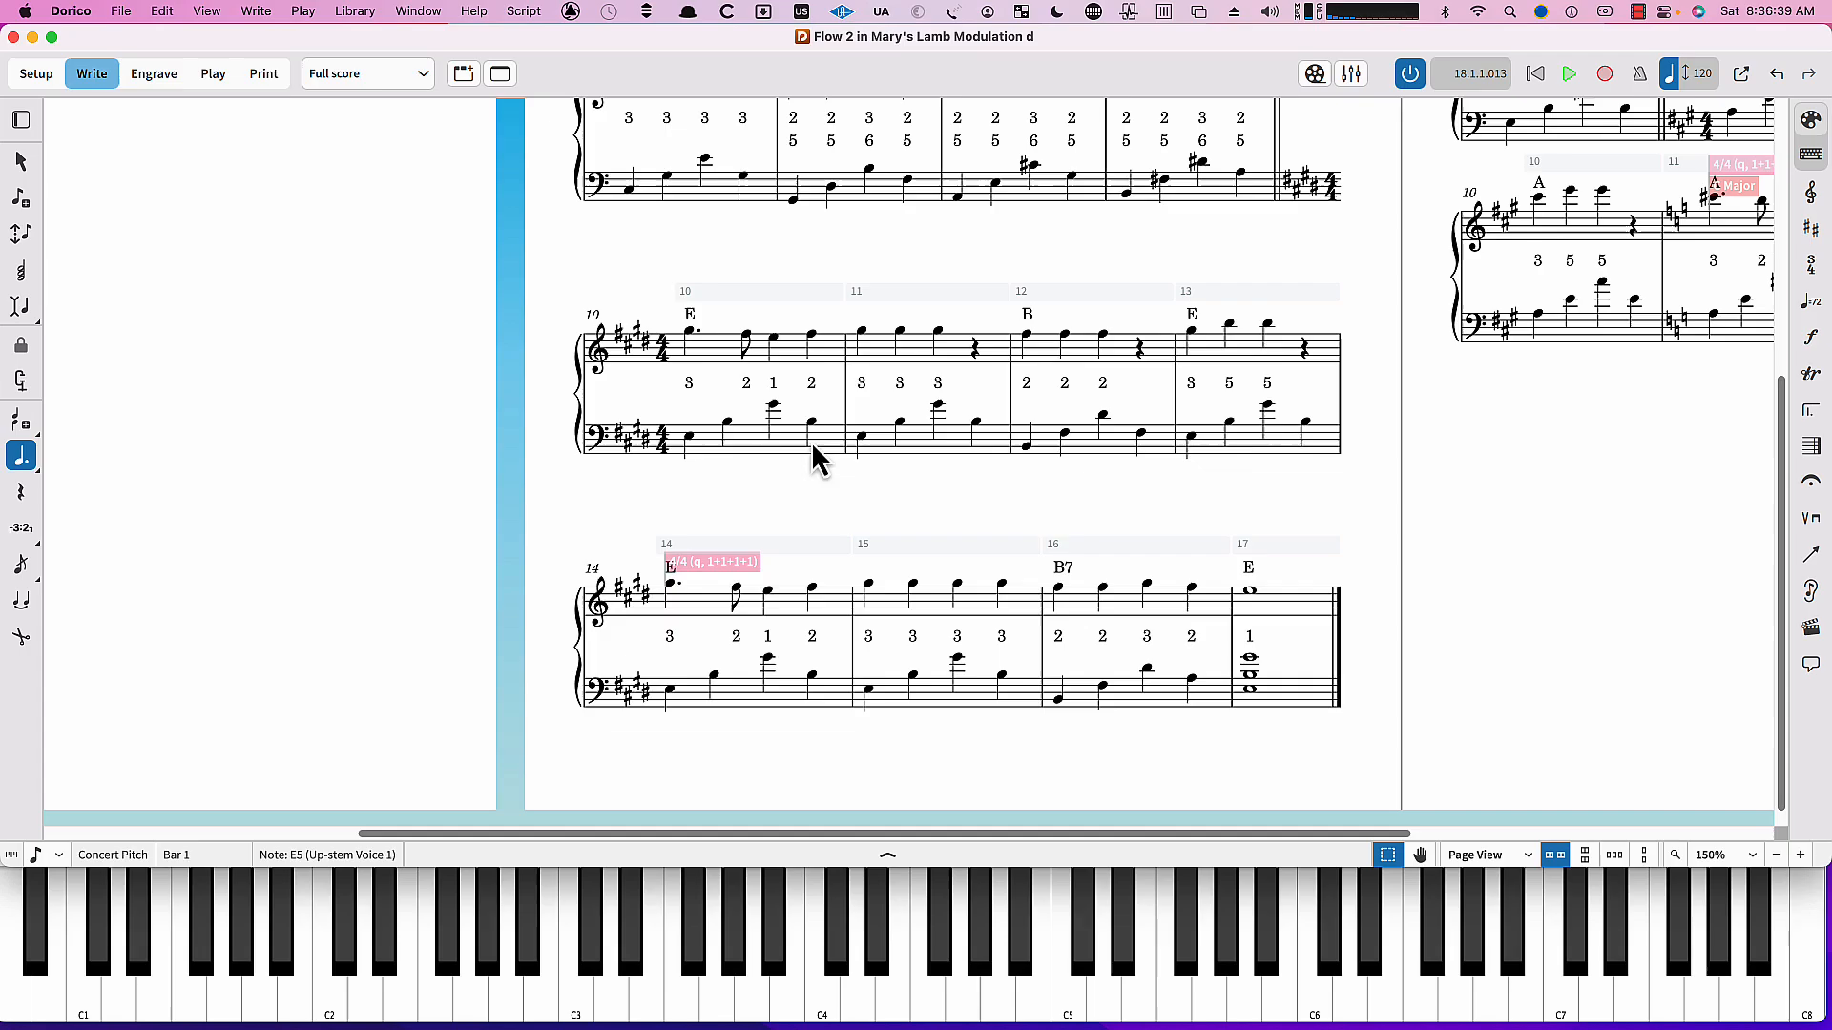
scroll("up", 3)
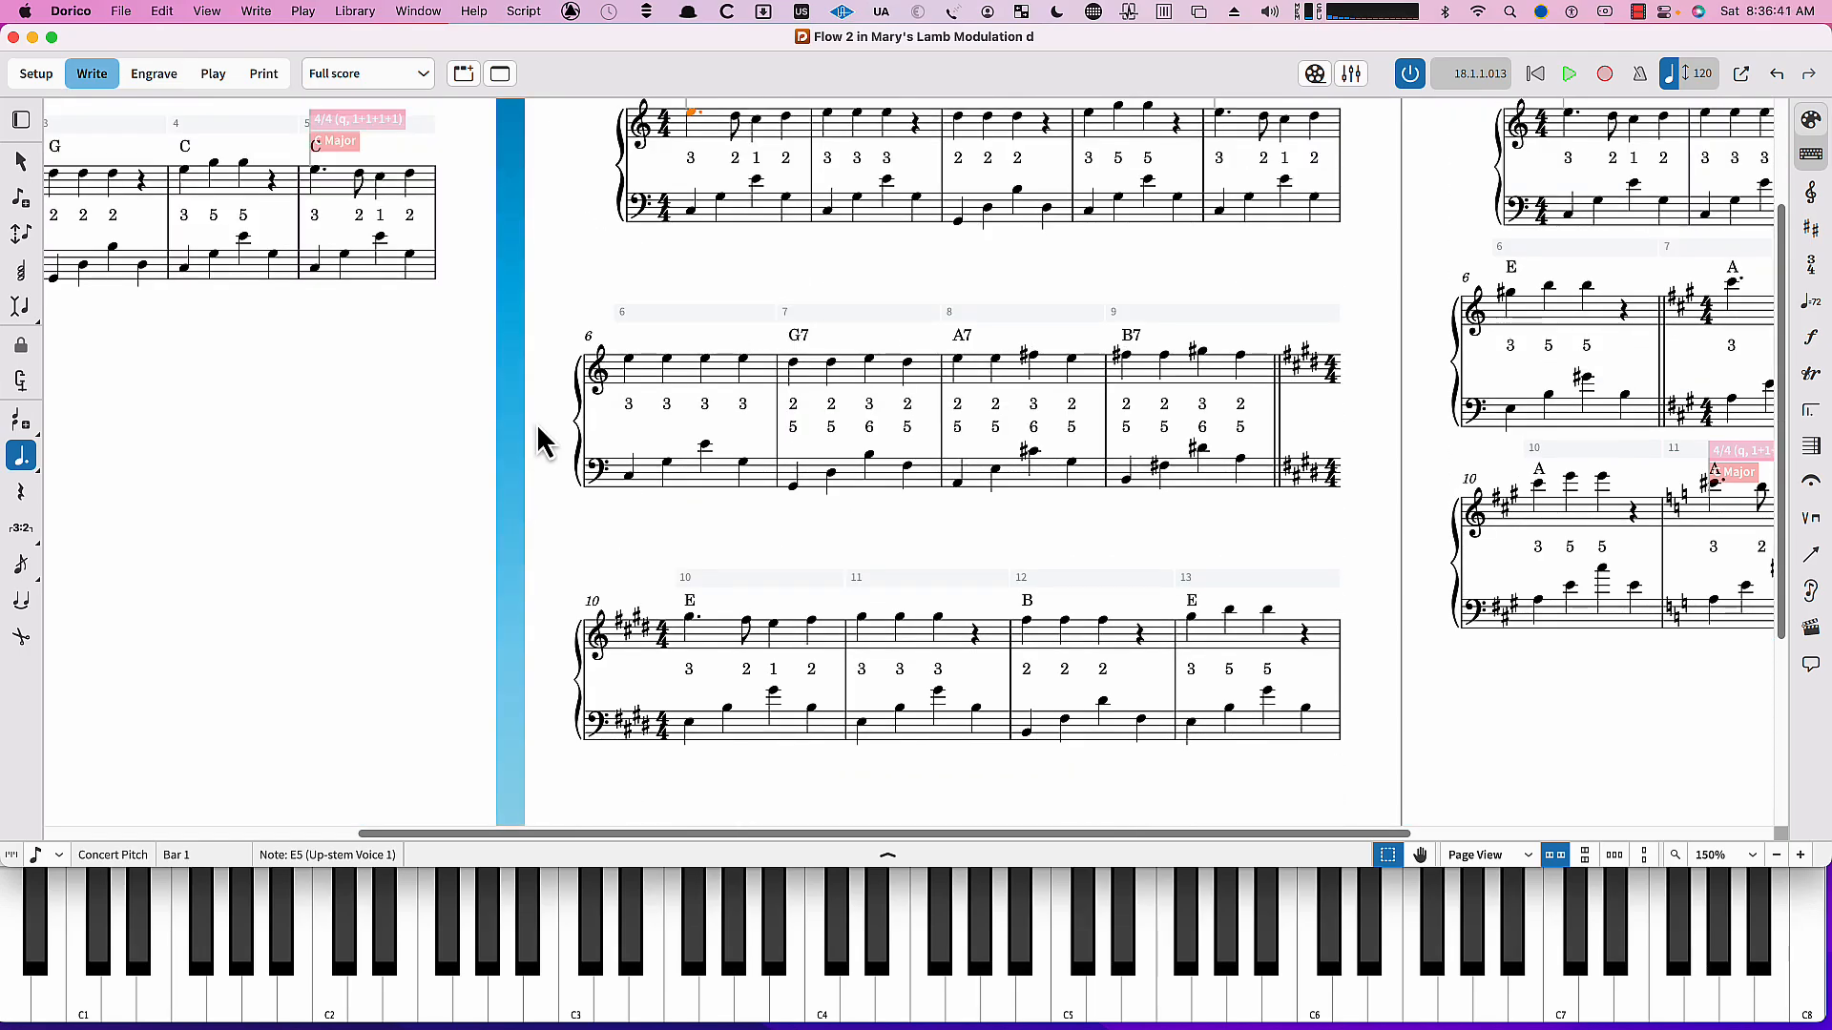
scroll("down", 3)
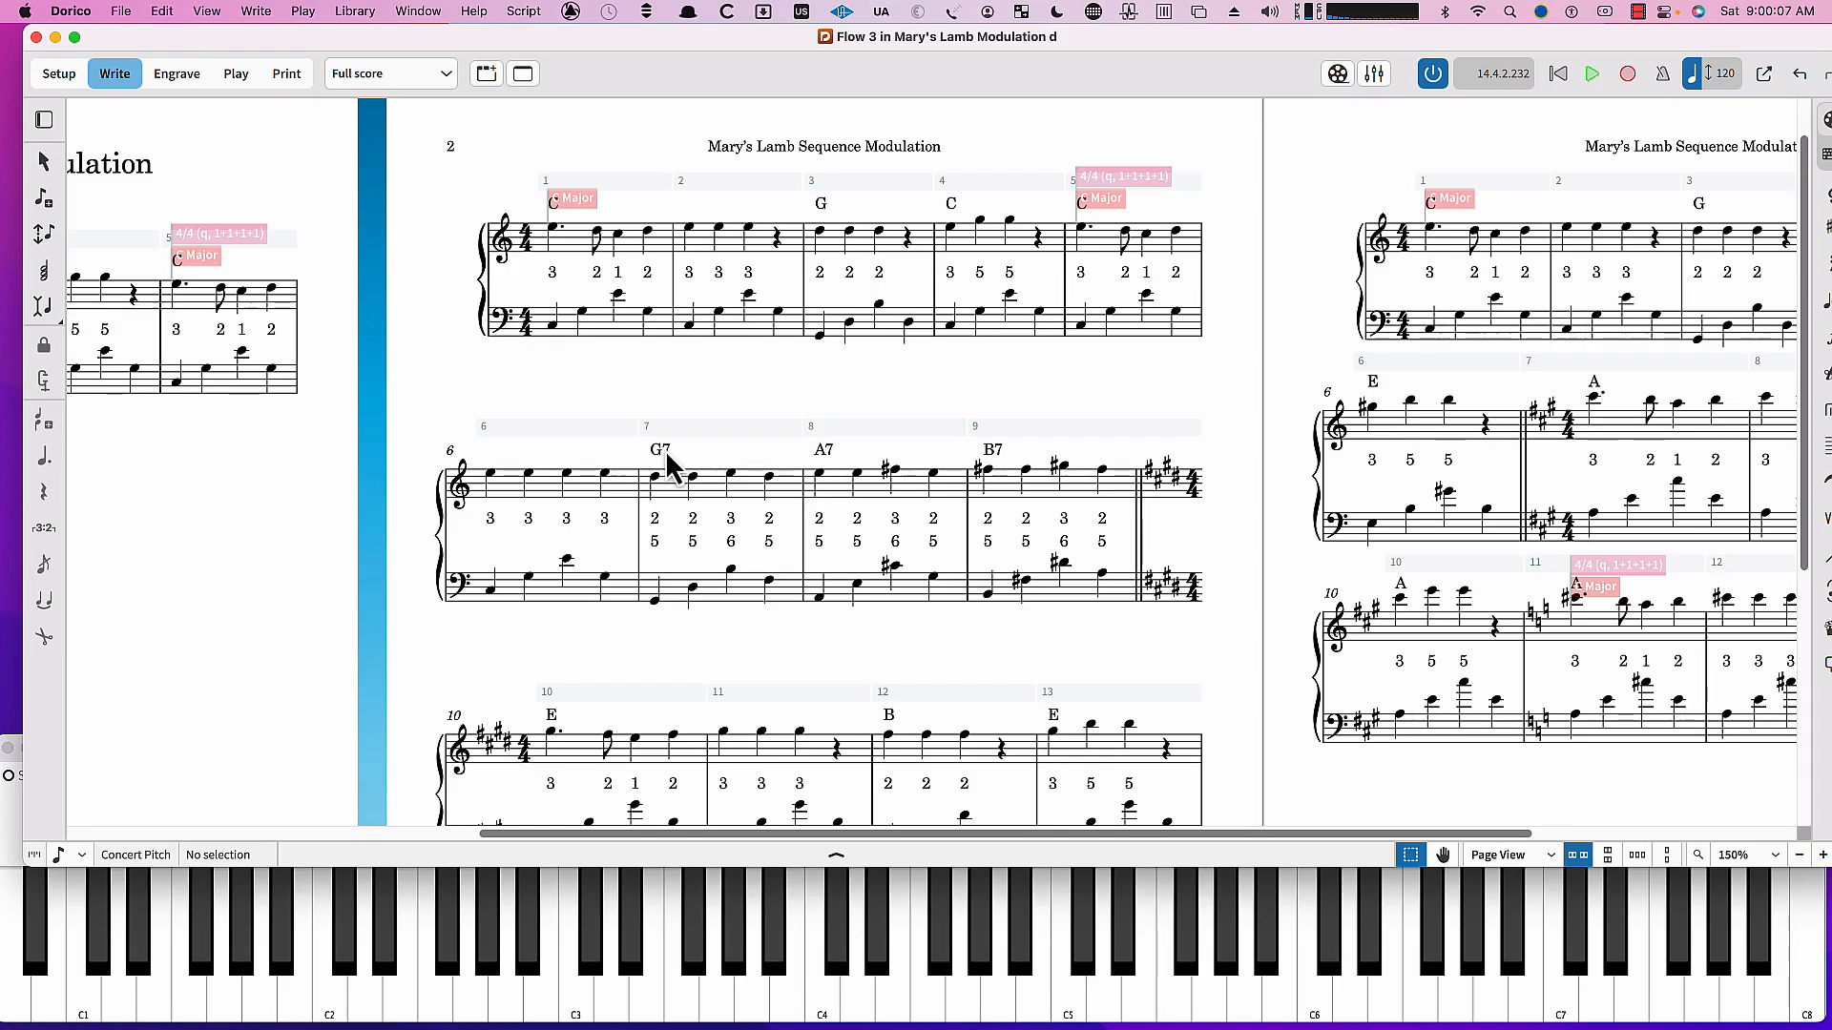
mouse_move(655, 584)
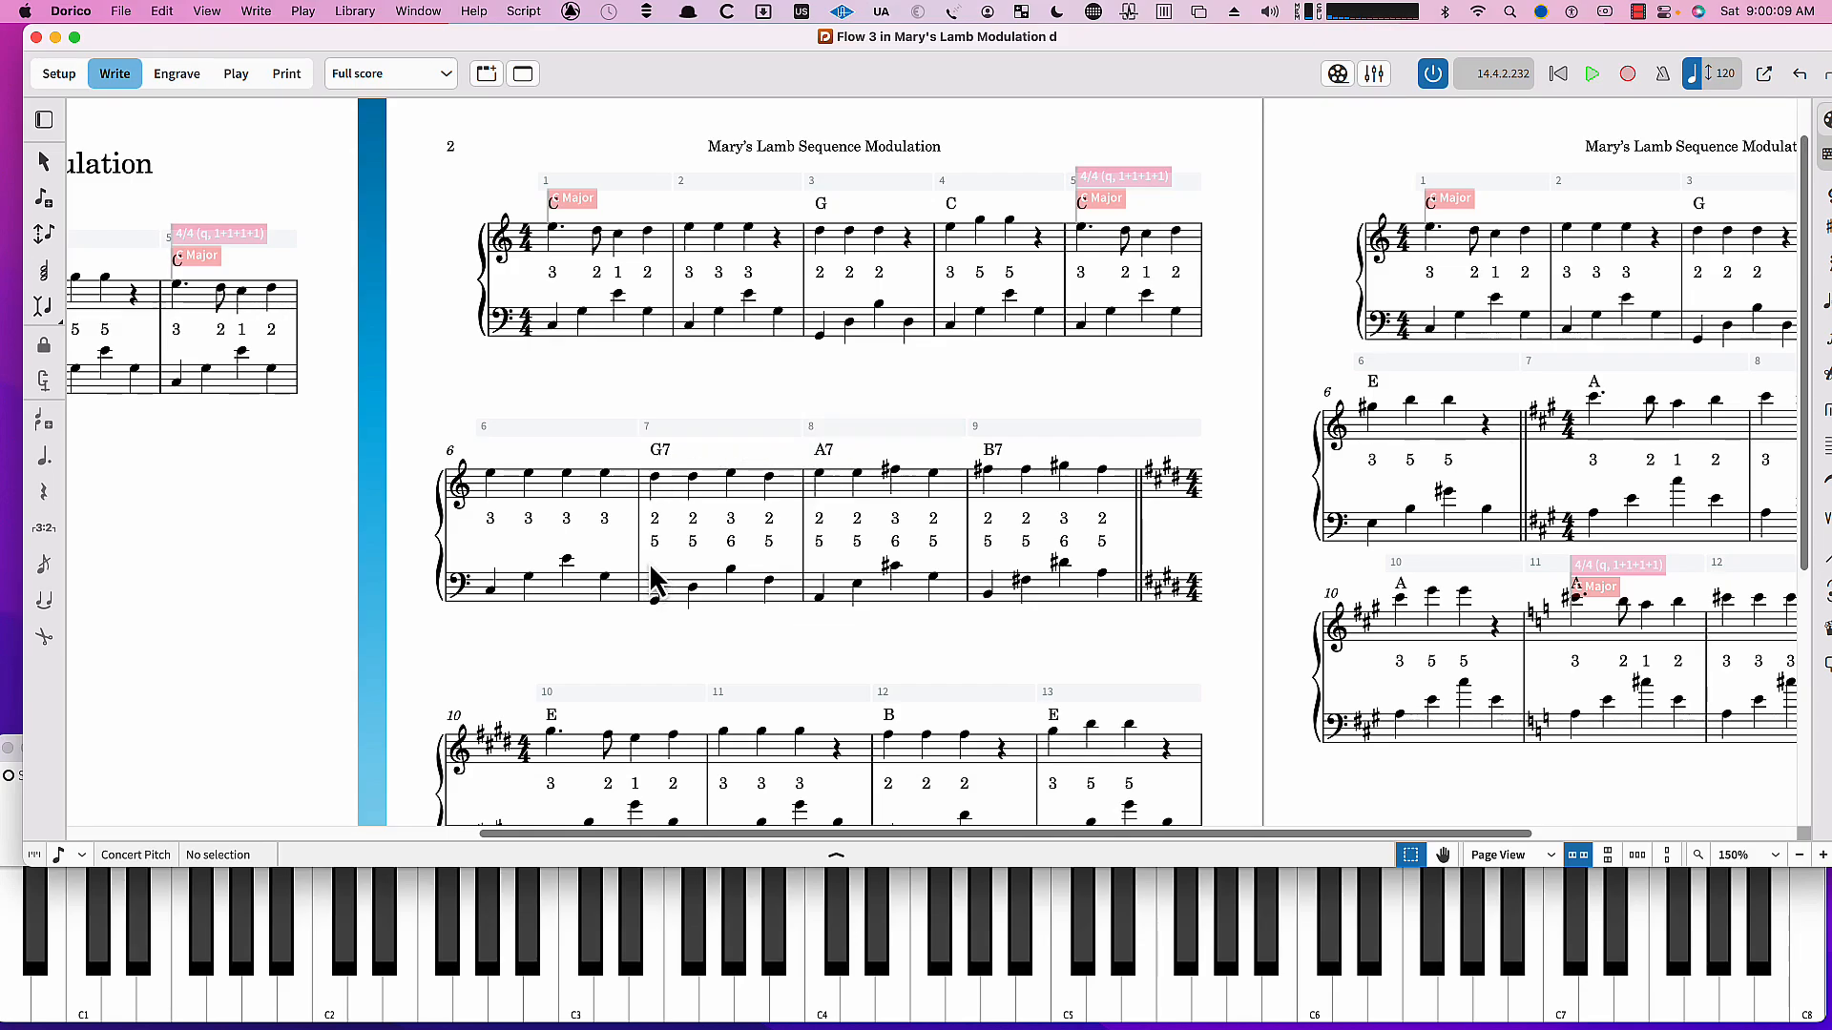
mouse_move(672, 572)
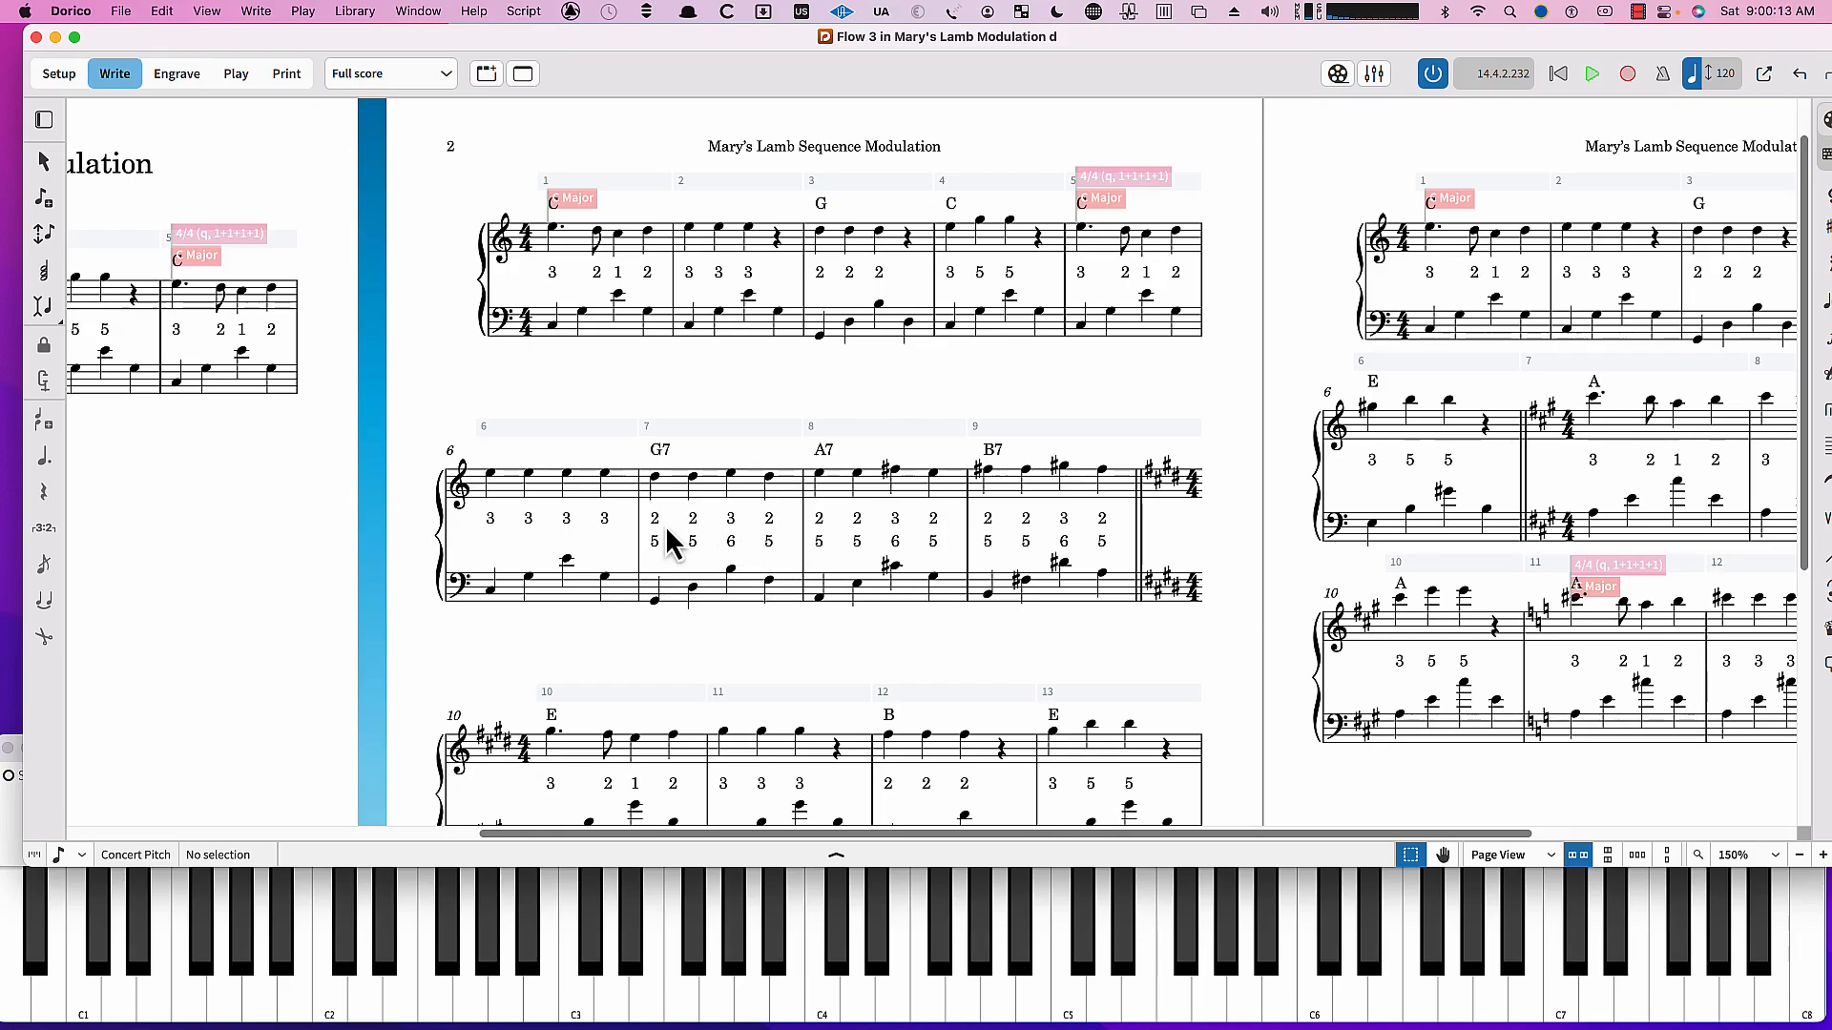
mouse_move(664, 573)
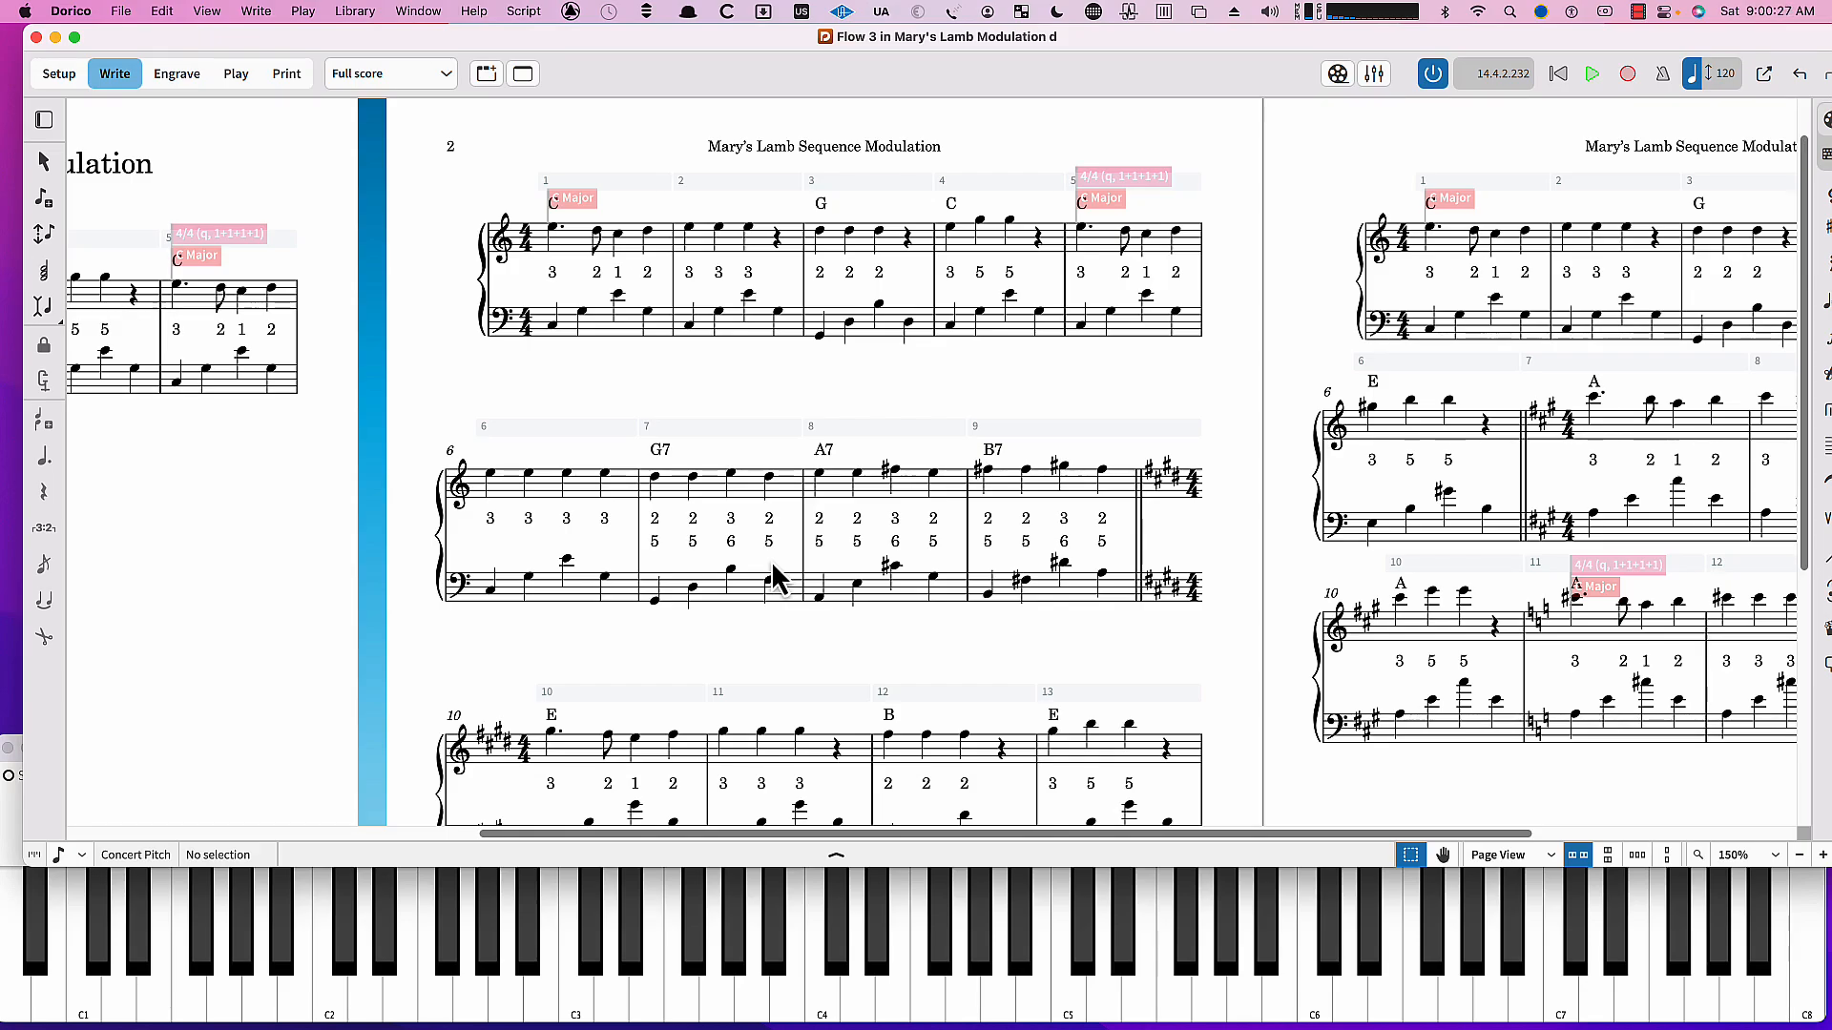
mouse_move(832, 466)
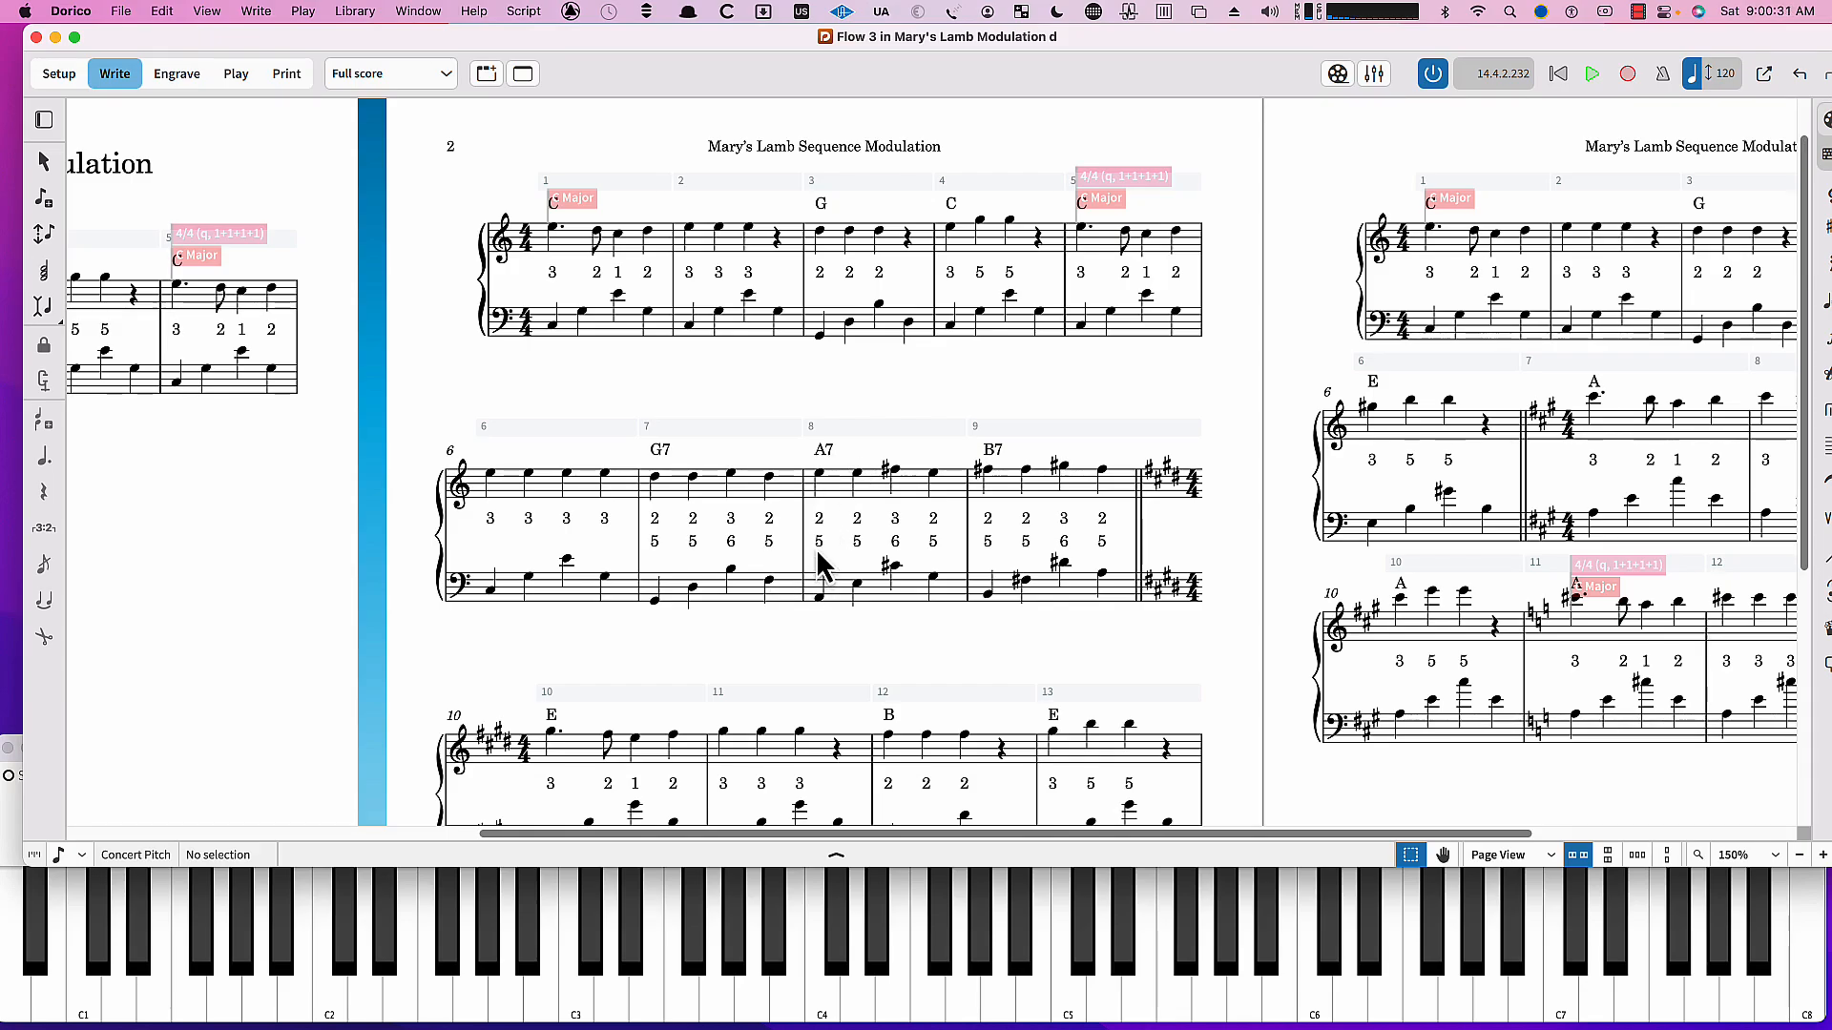
mouse_move(826, 578)
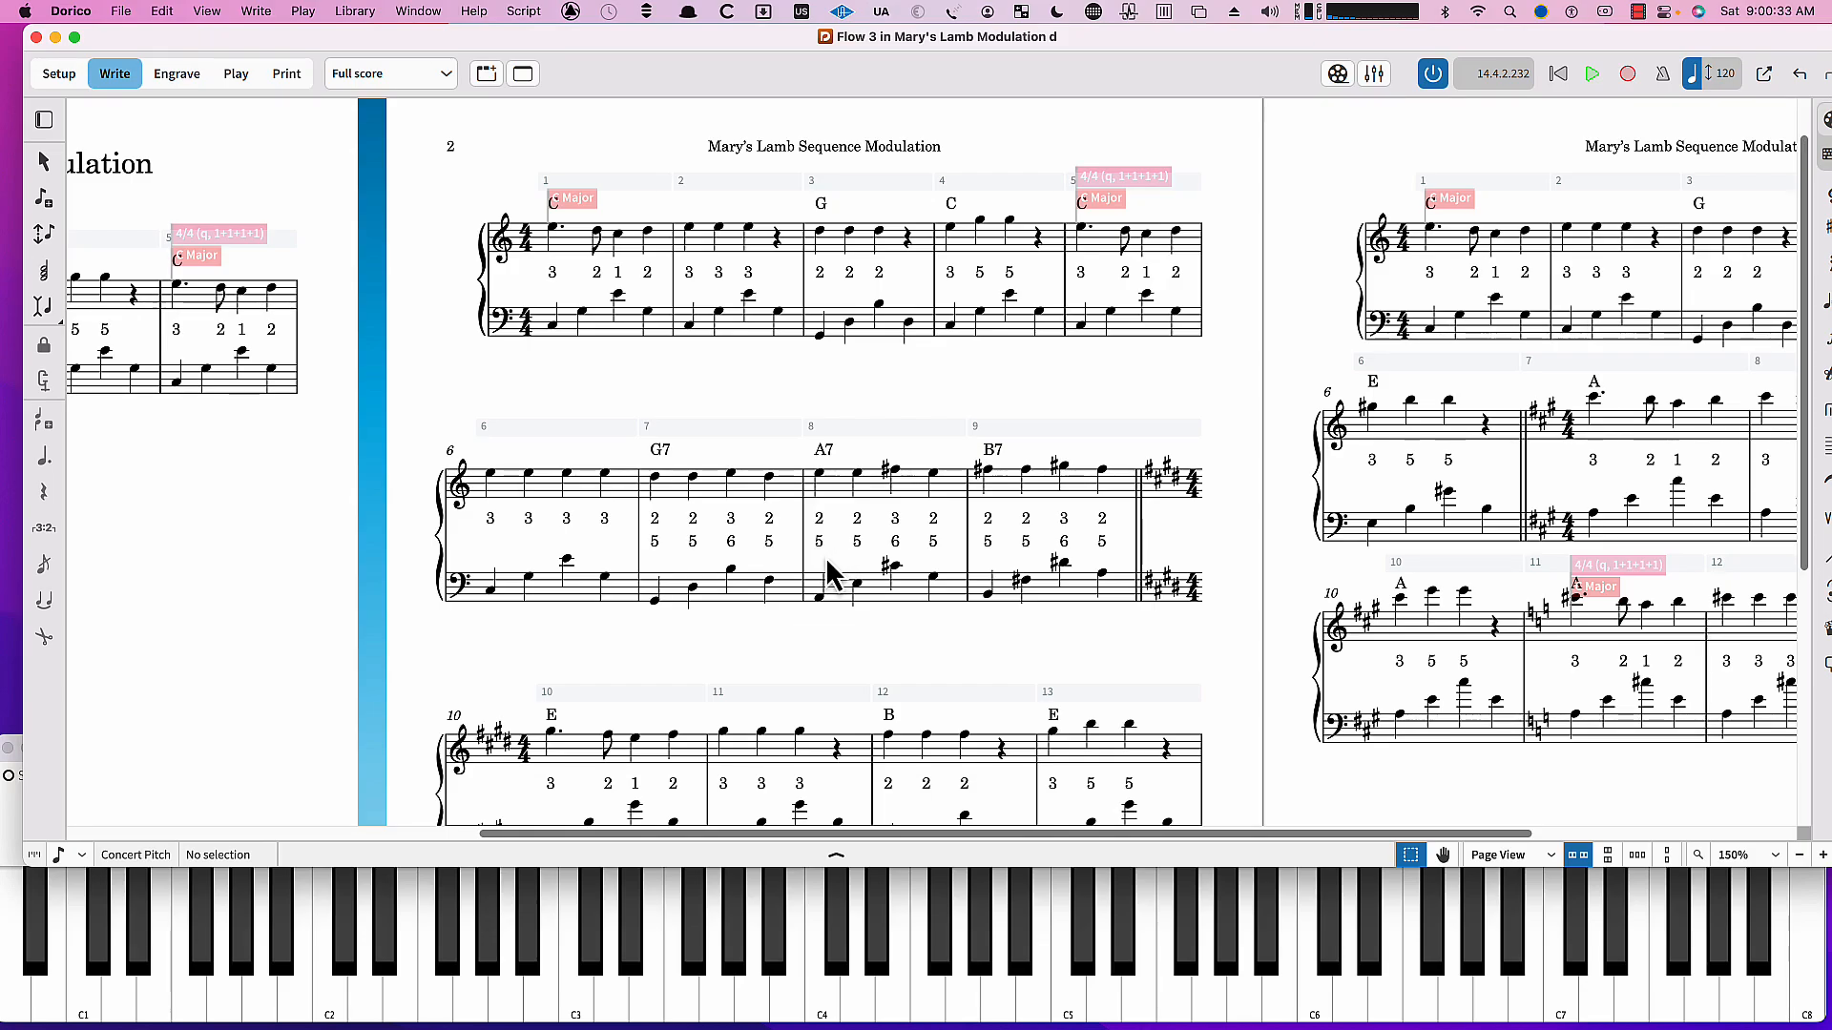
mouse_move(870, 572)
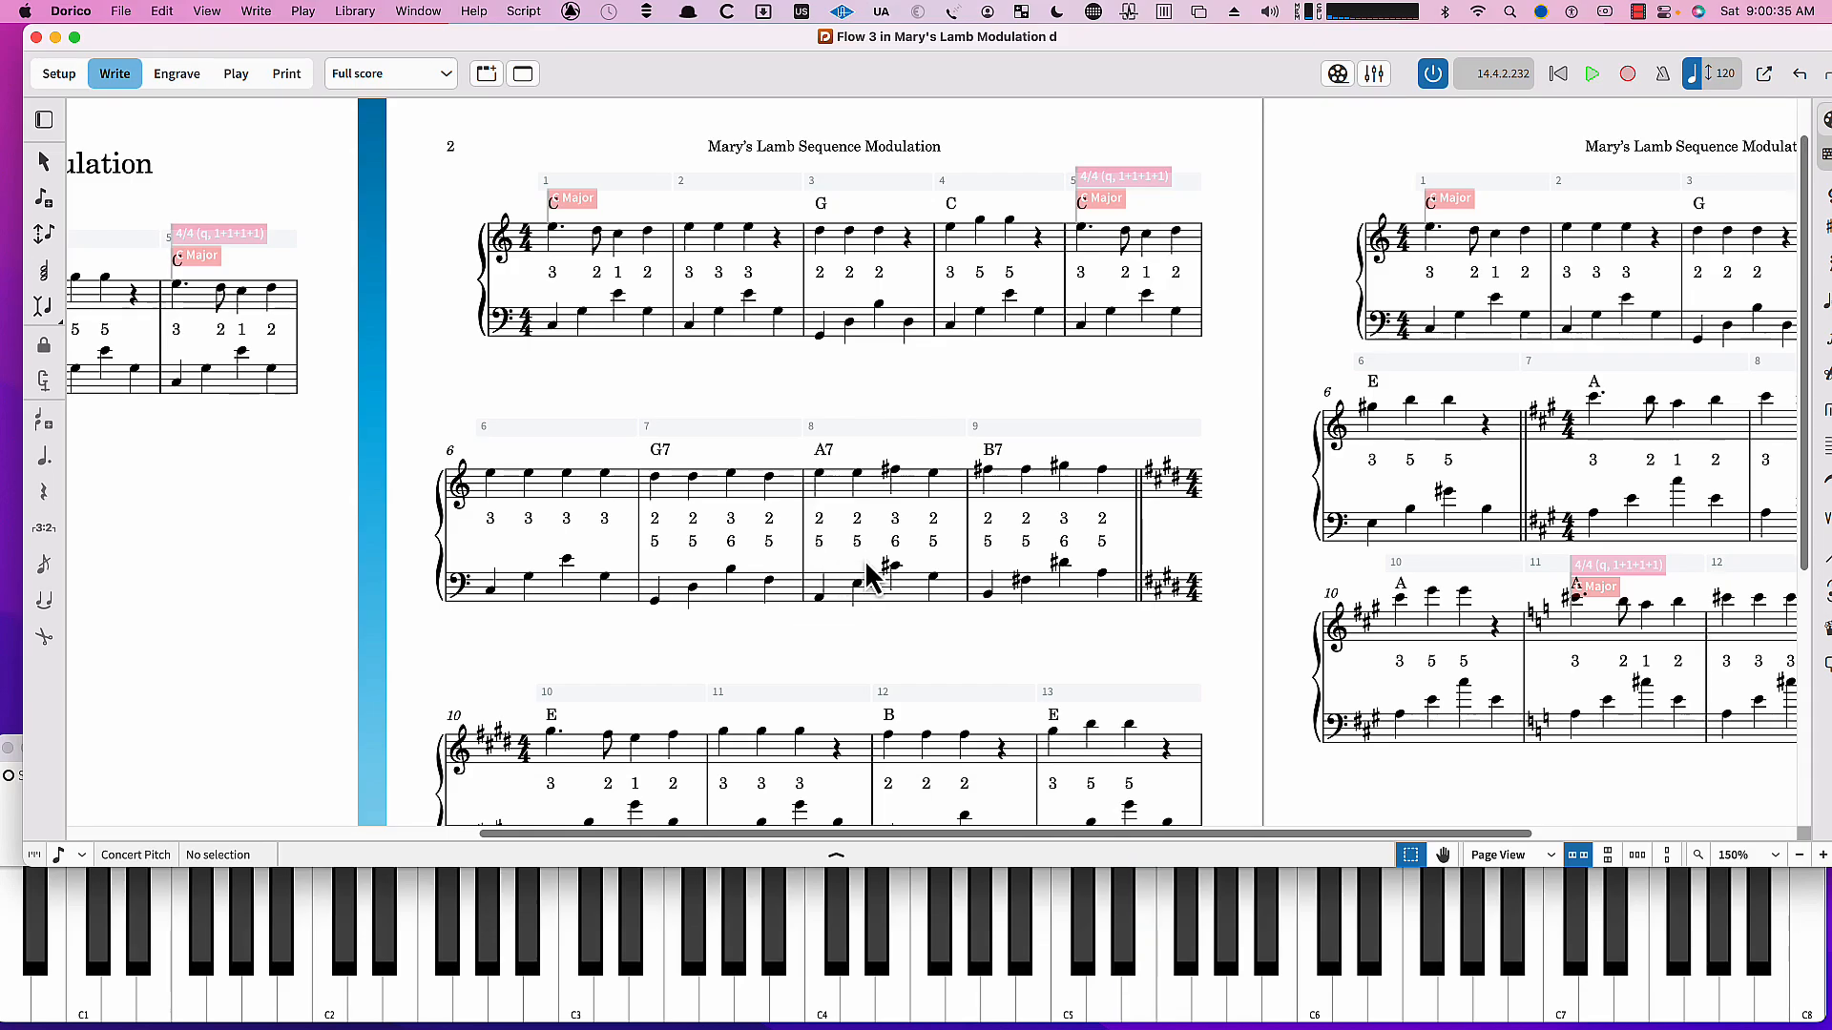
mouse_move(941, 579)
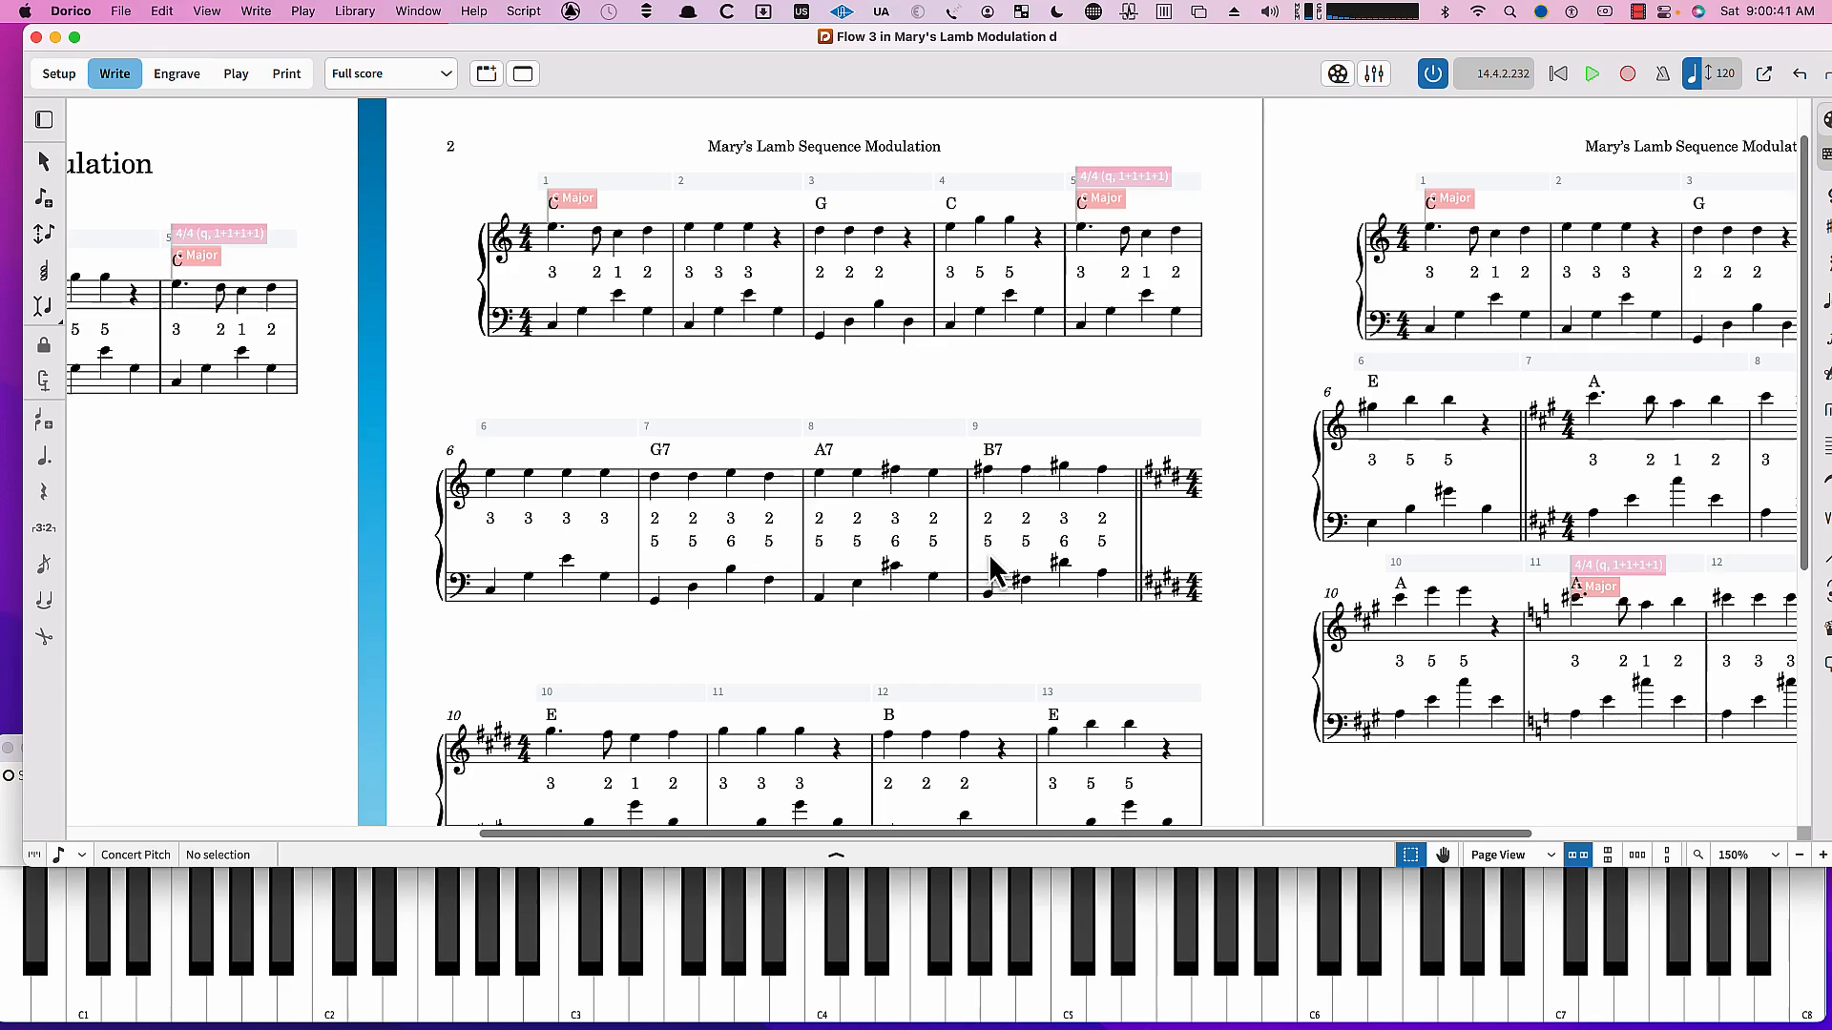
mouse_move(1001, 466)
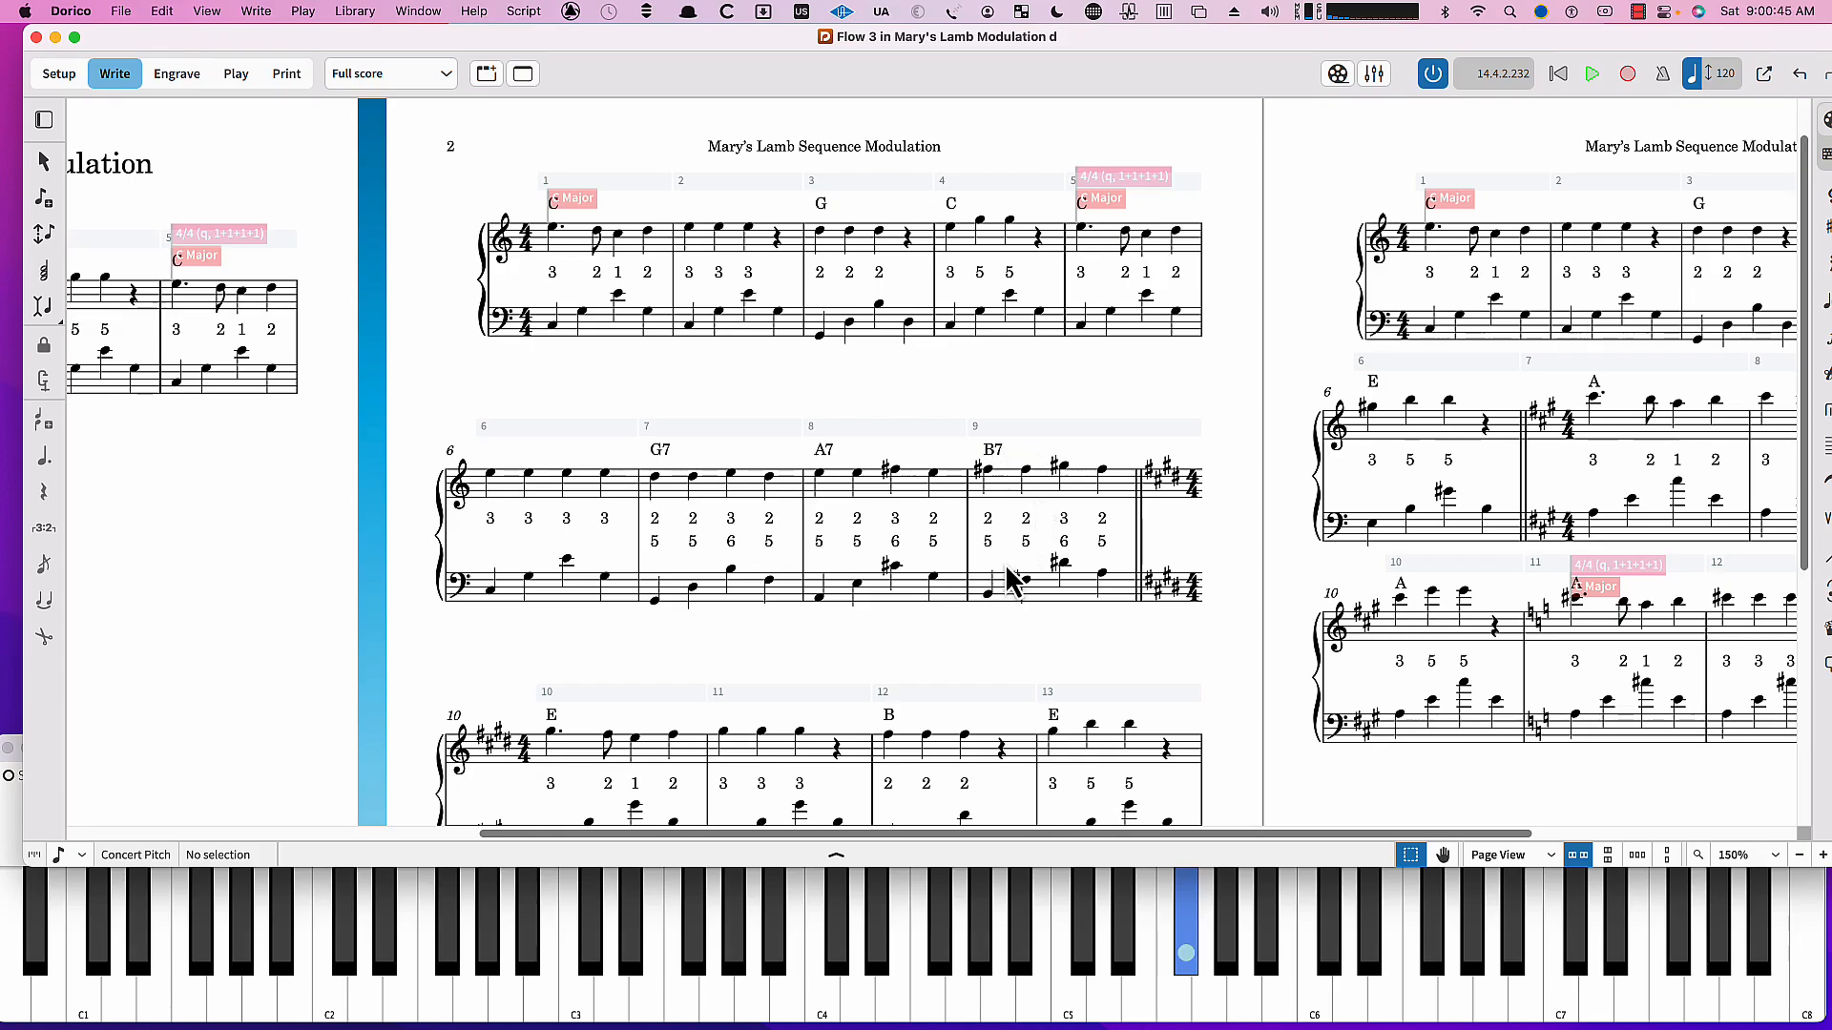
mouse_move(1033, 567)
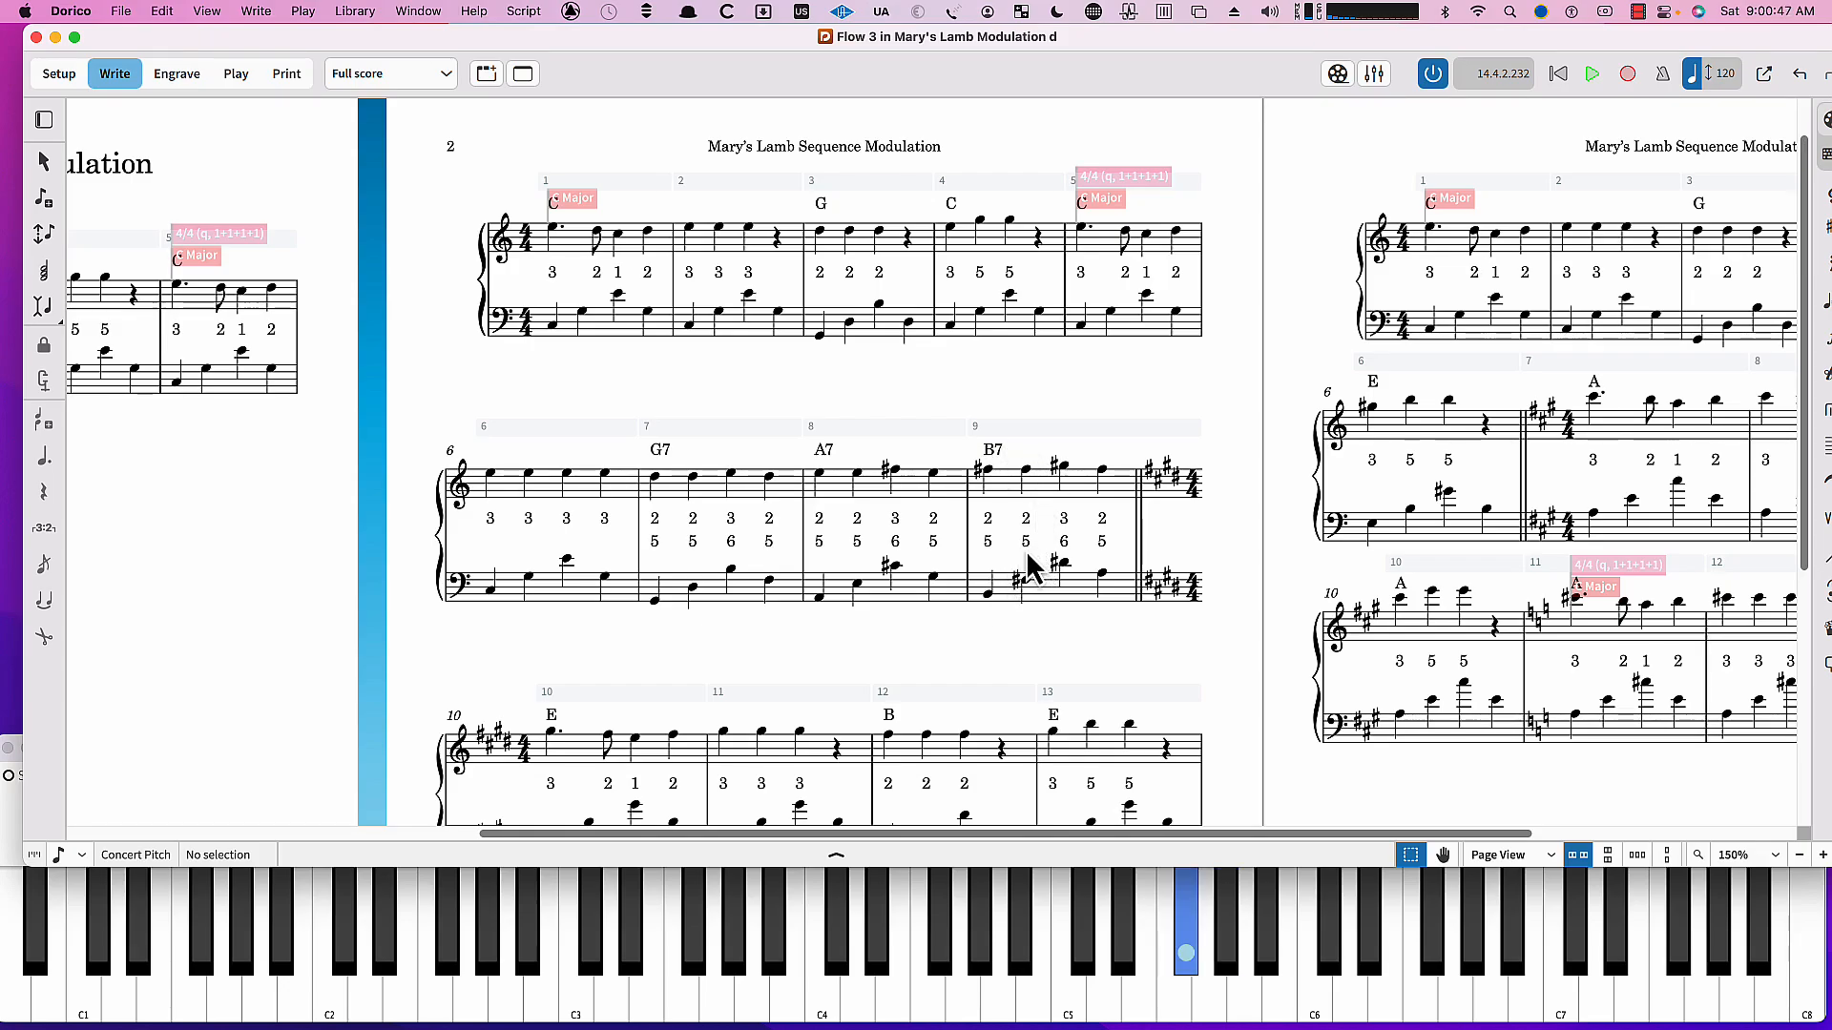
mouse_move(1111, 567)
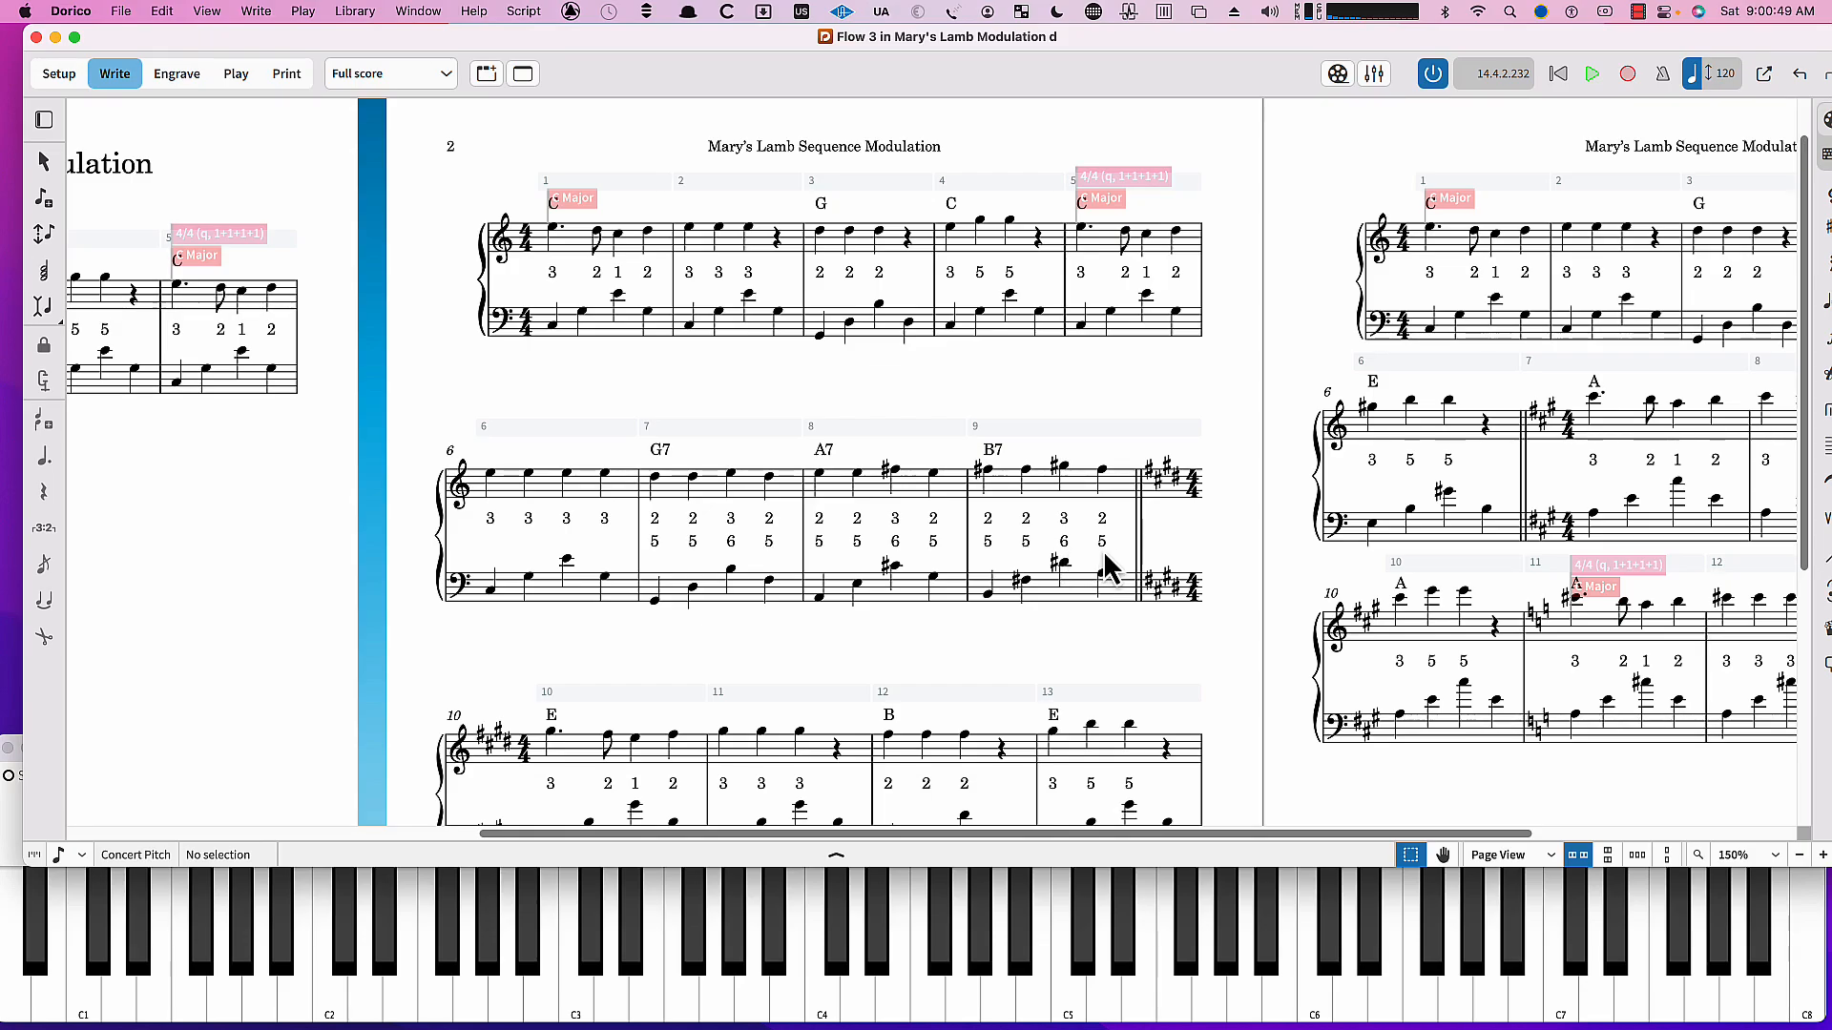
mouse_move(689, 550)
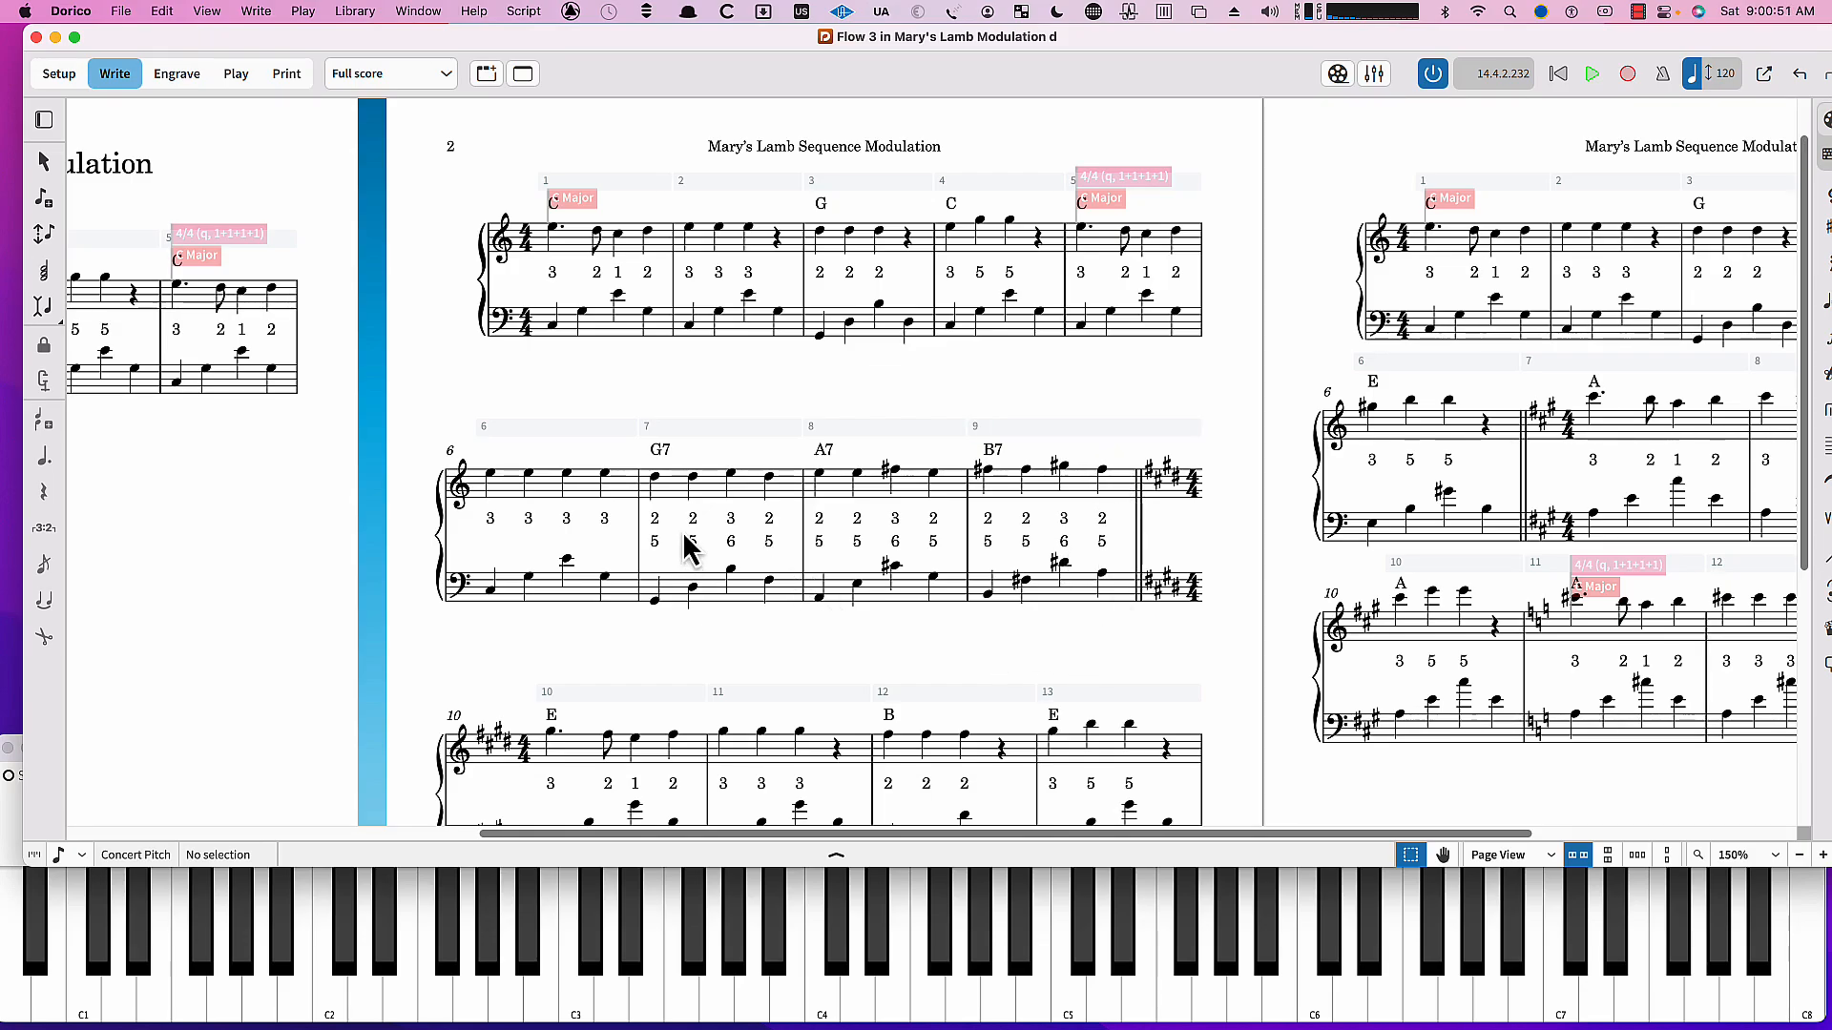
mouse_move(649, 548)
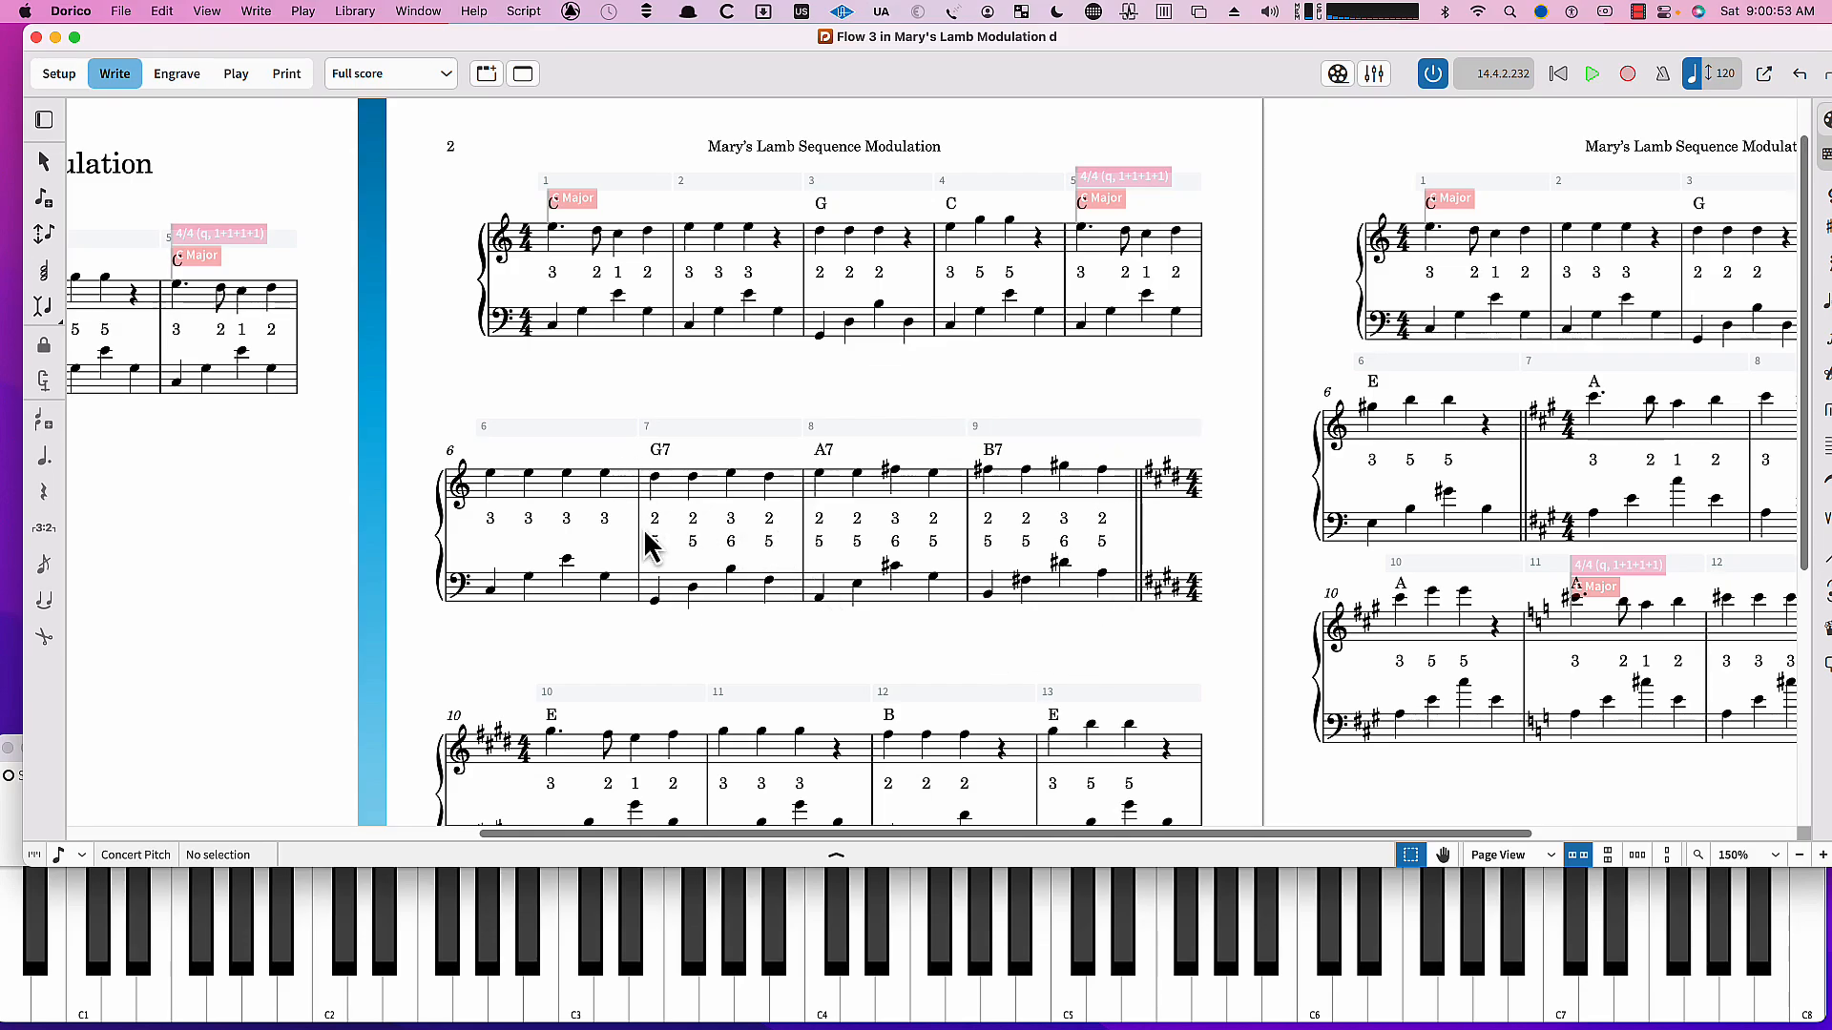
mouse_move(673, 568)
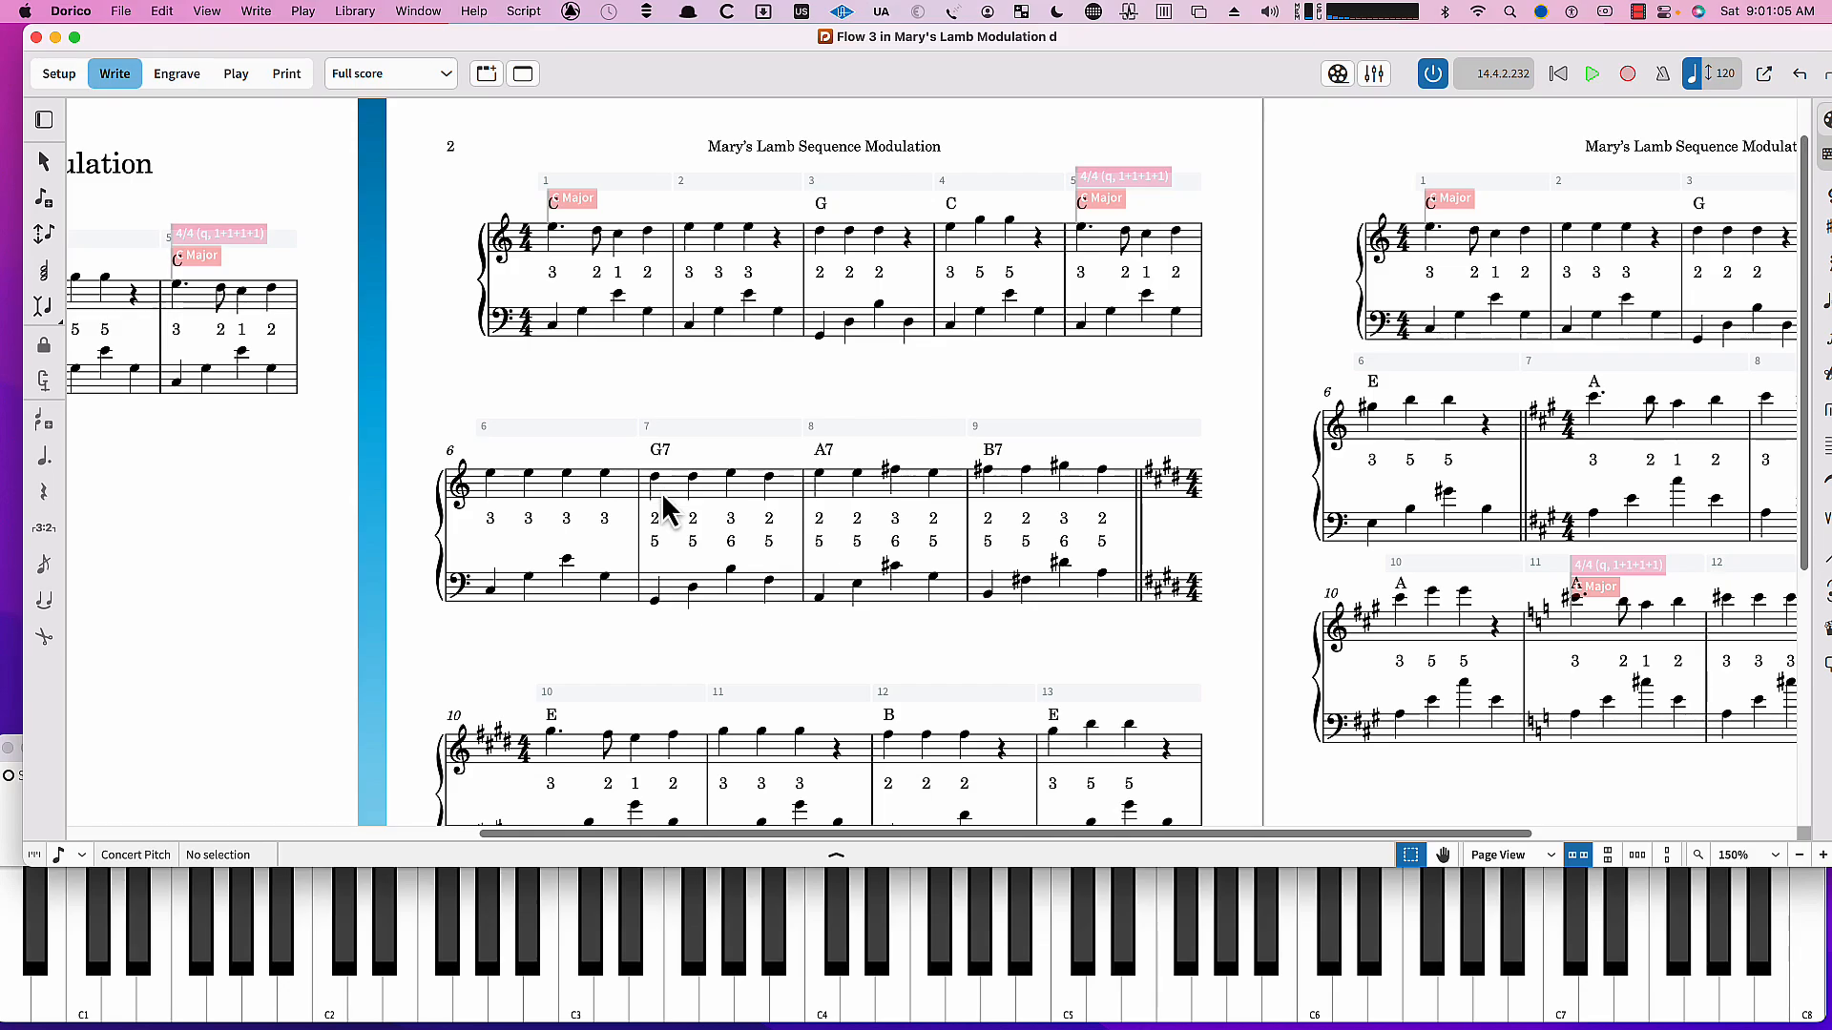
mouse_move(670, 486)
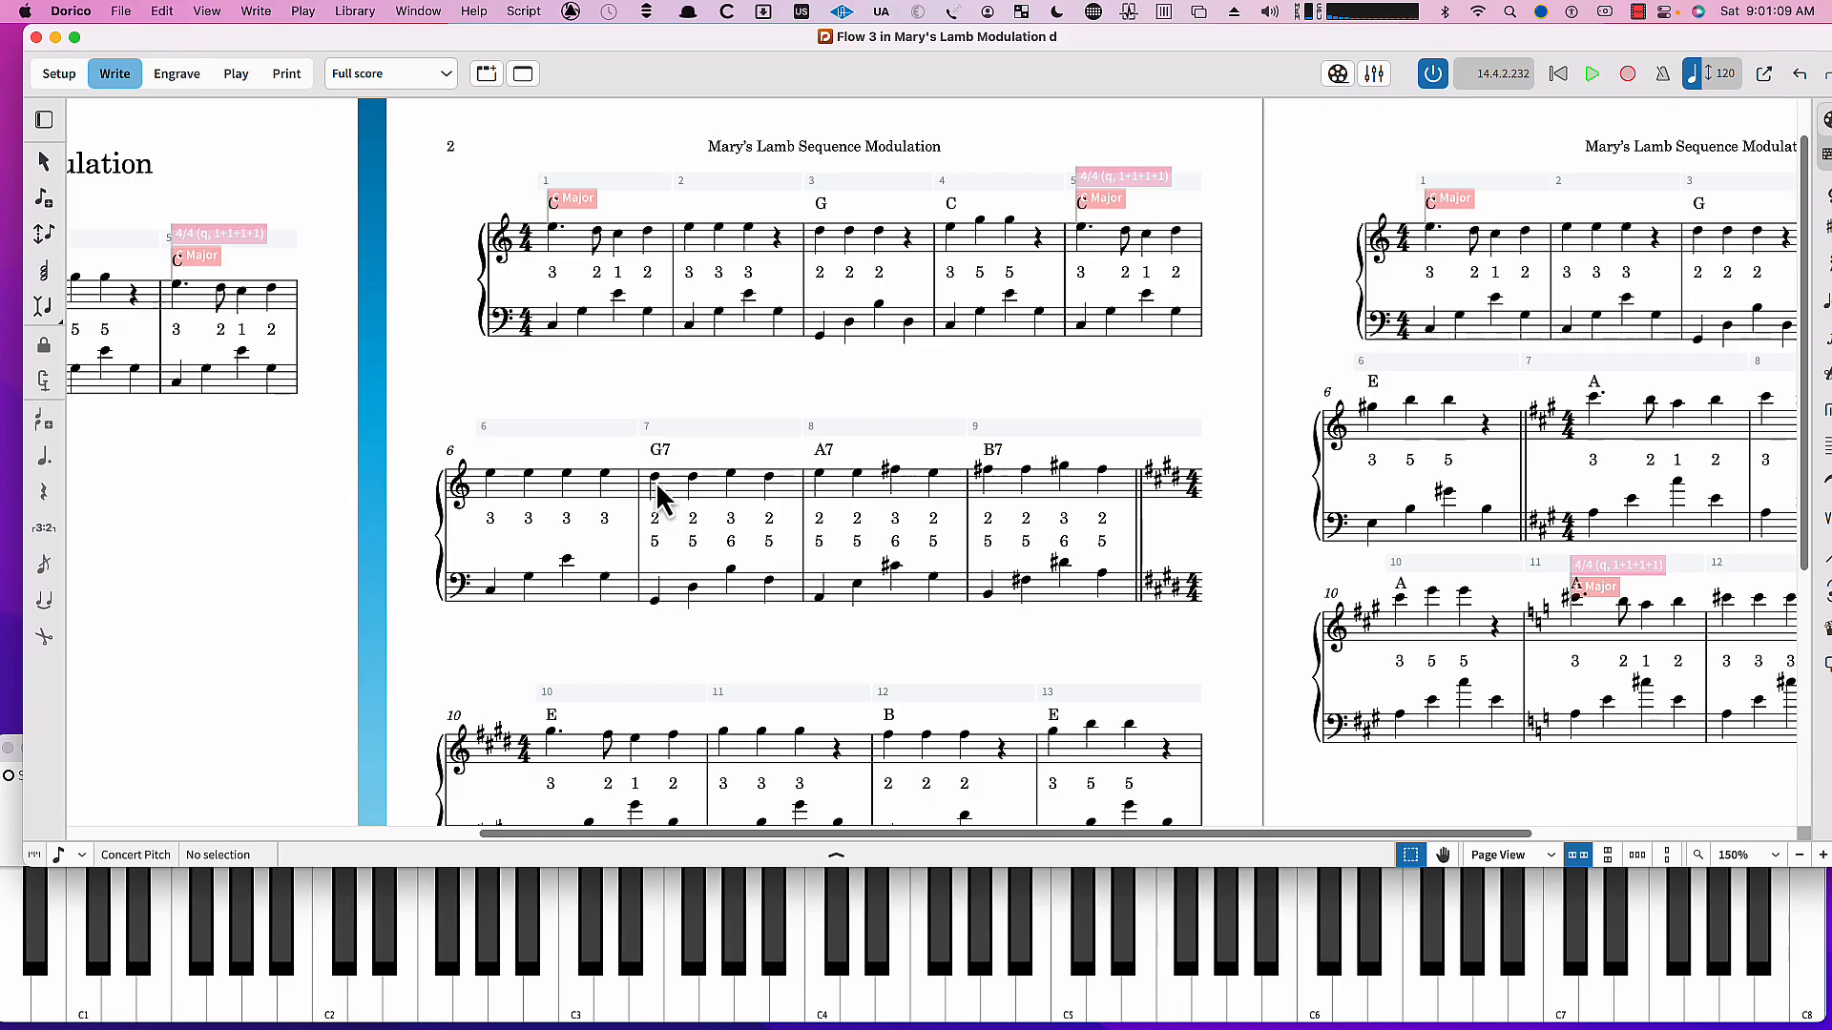
mouse_move(706, 456)
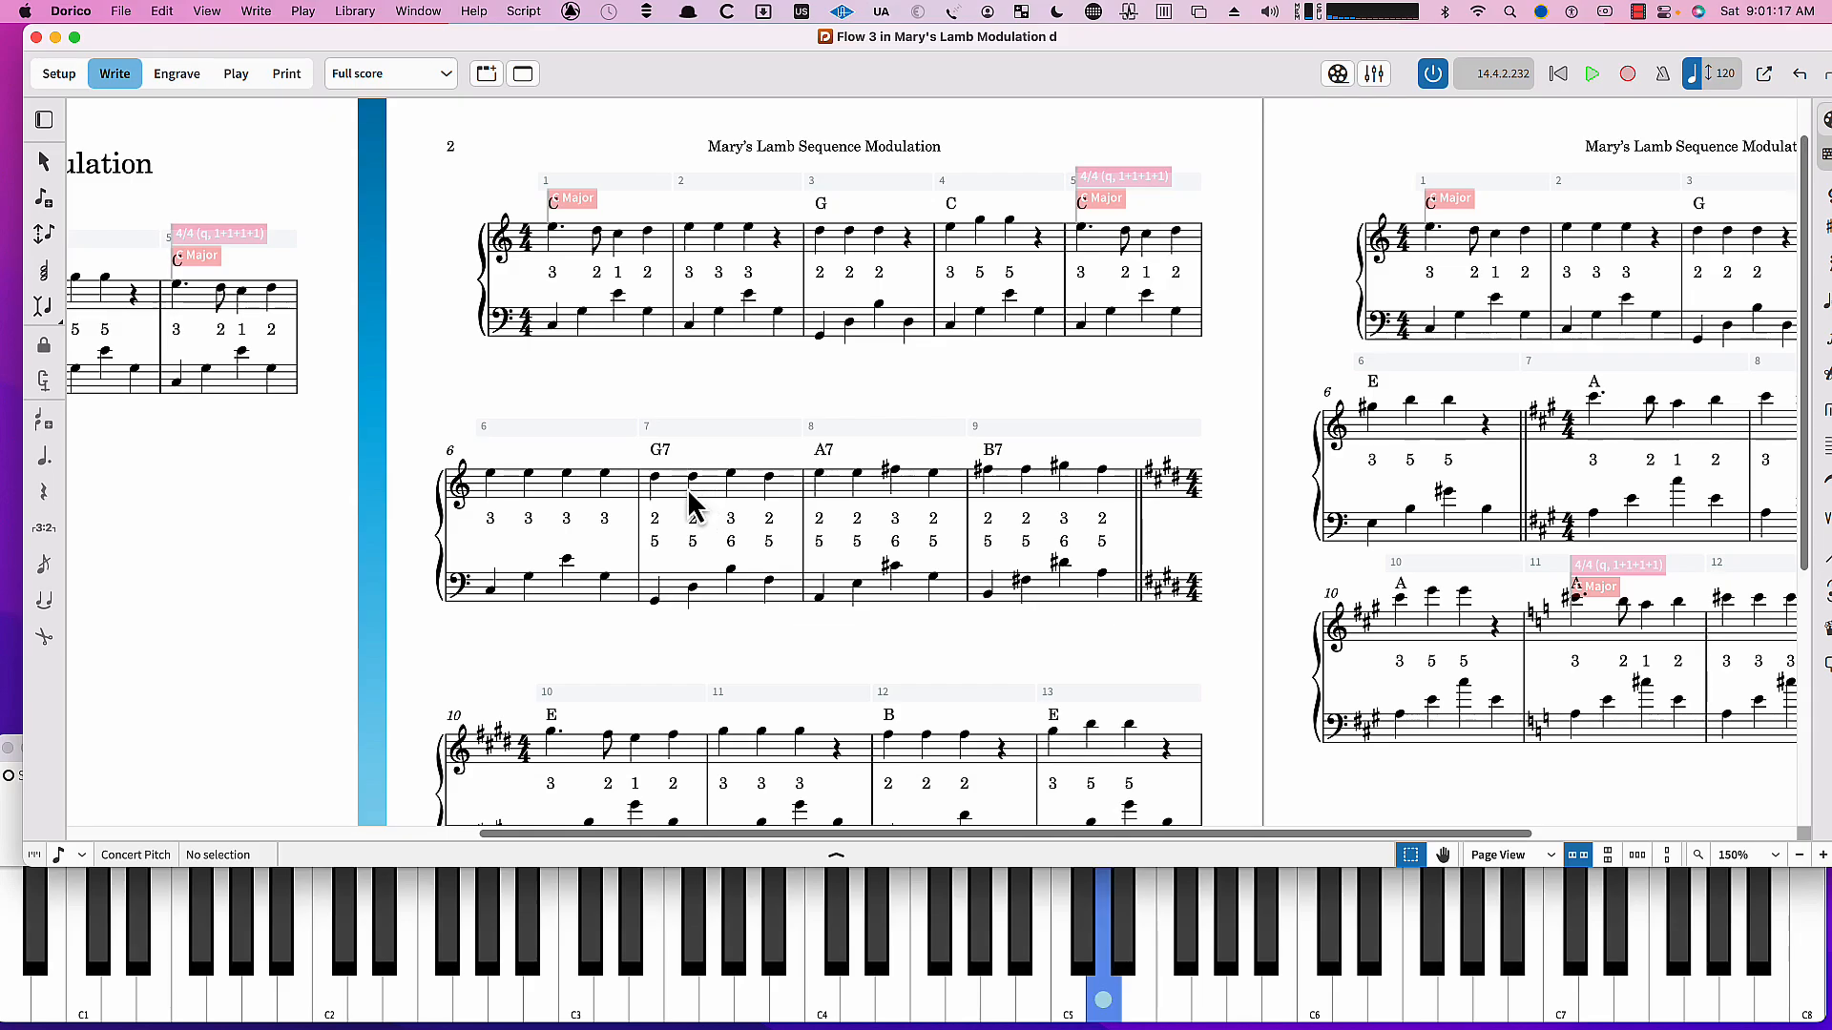
mouse_move(782, 549)
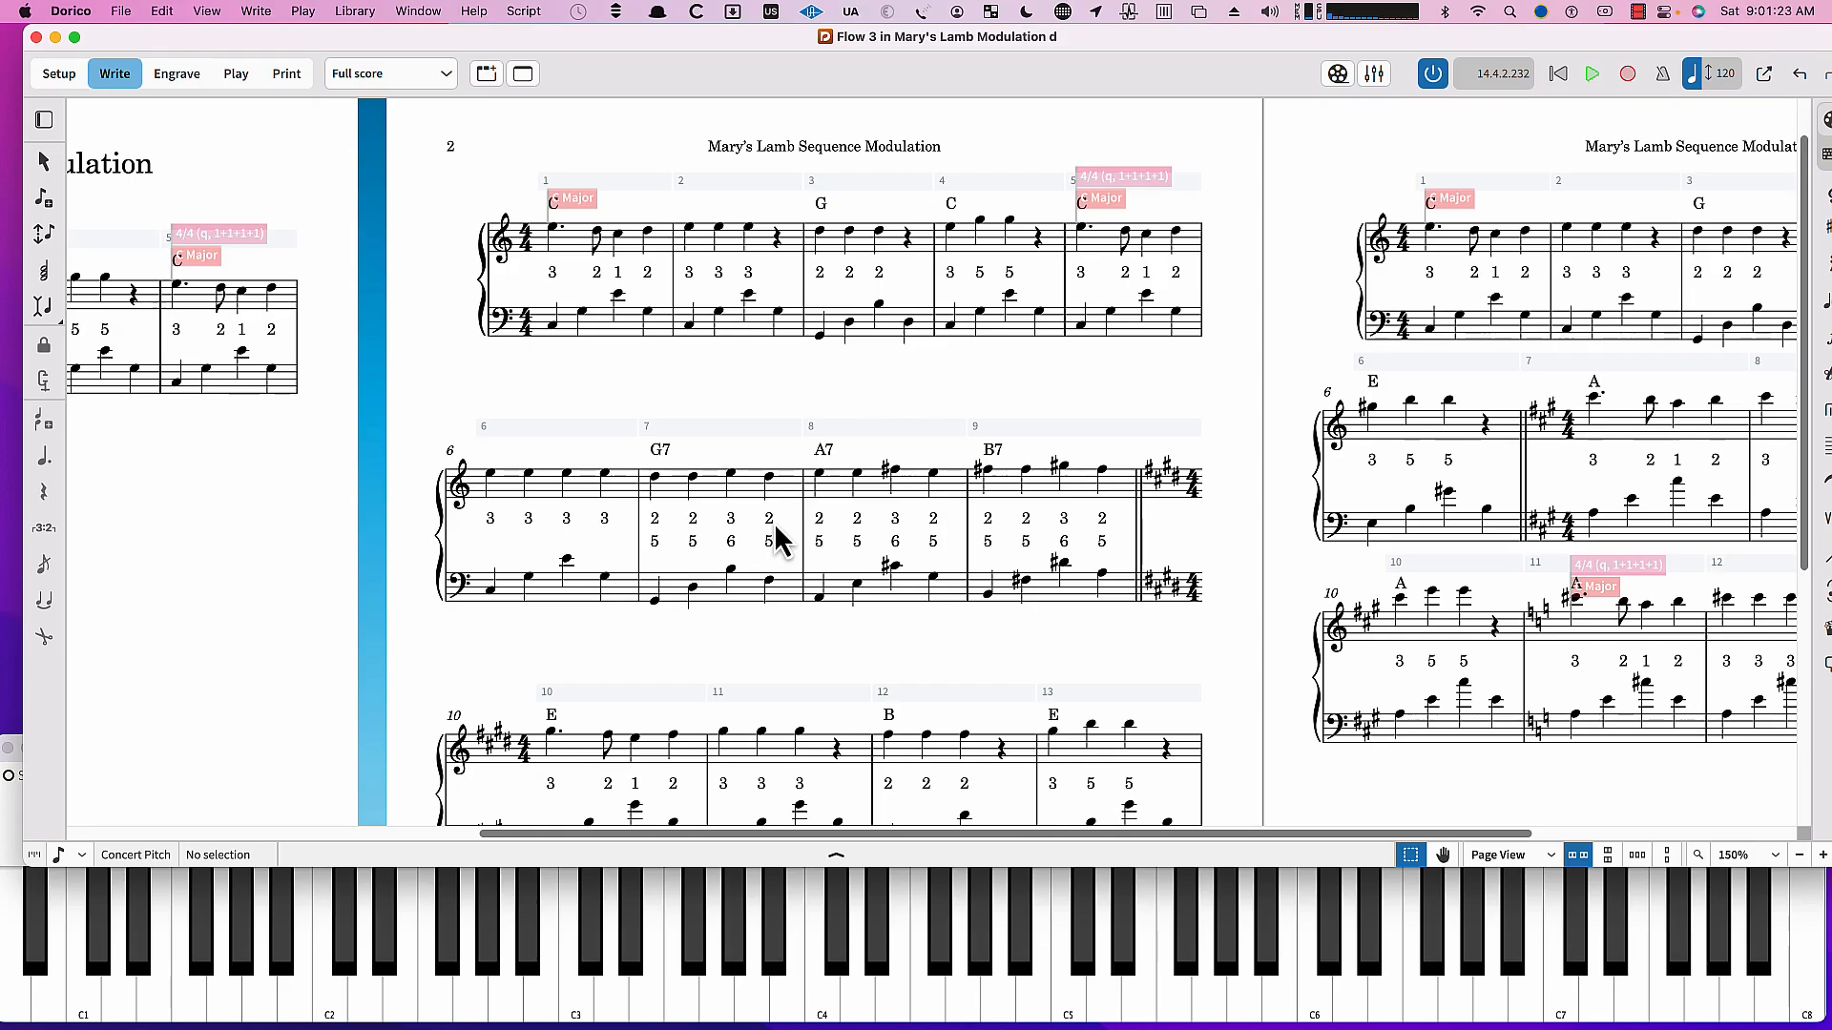
mouse_move(912, 483)
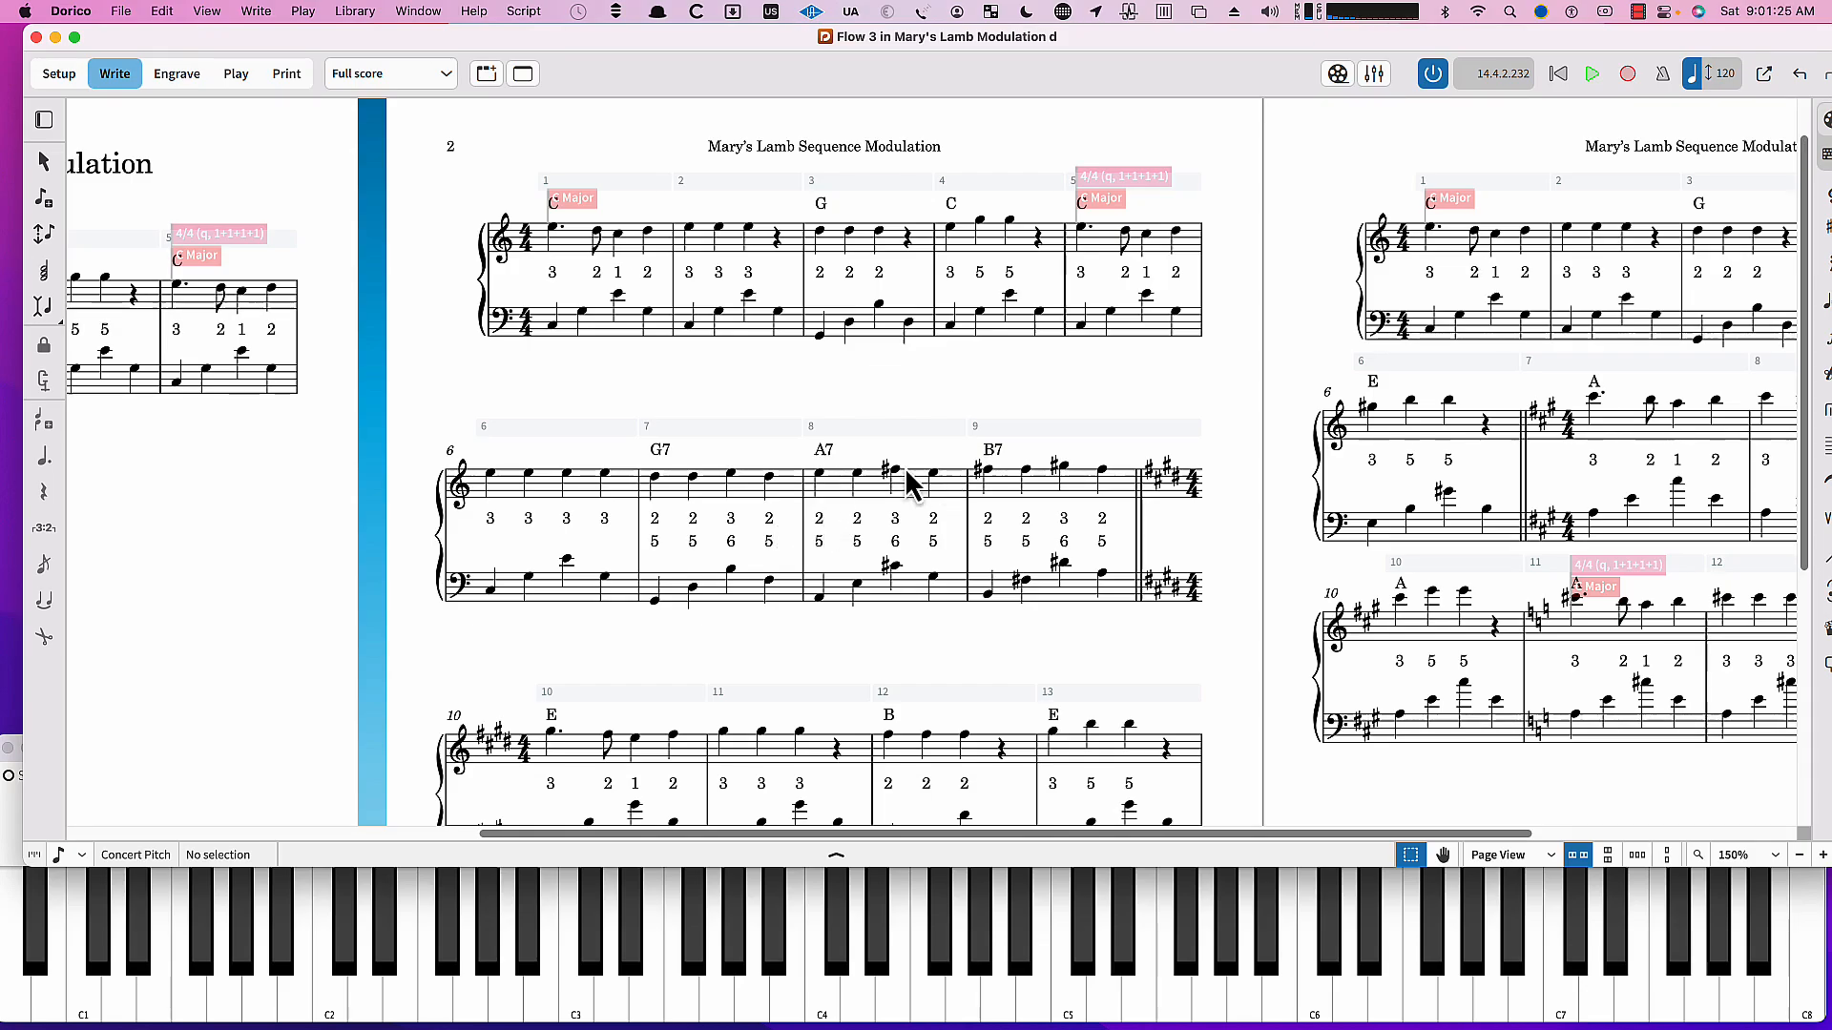
mouse_move(870, 479)
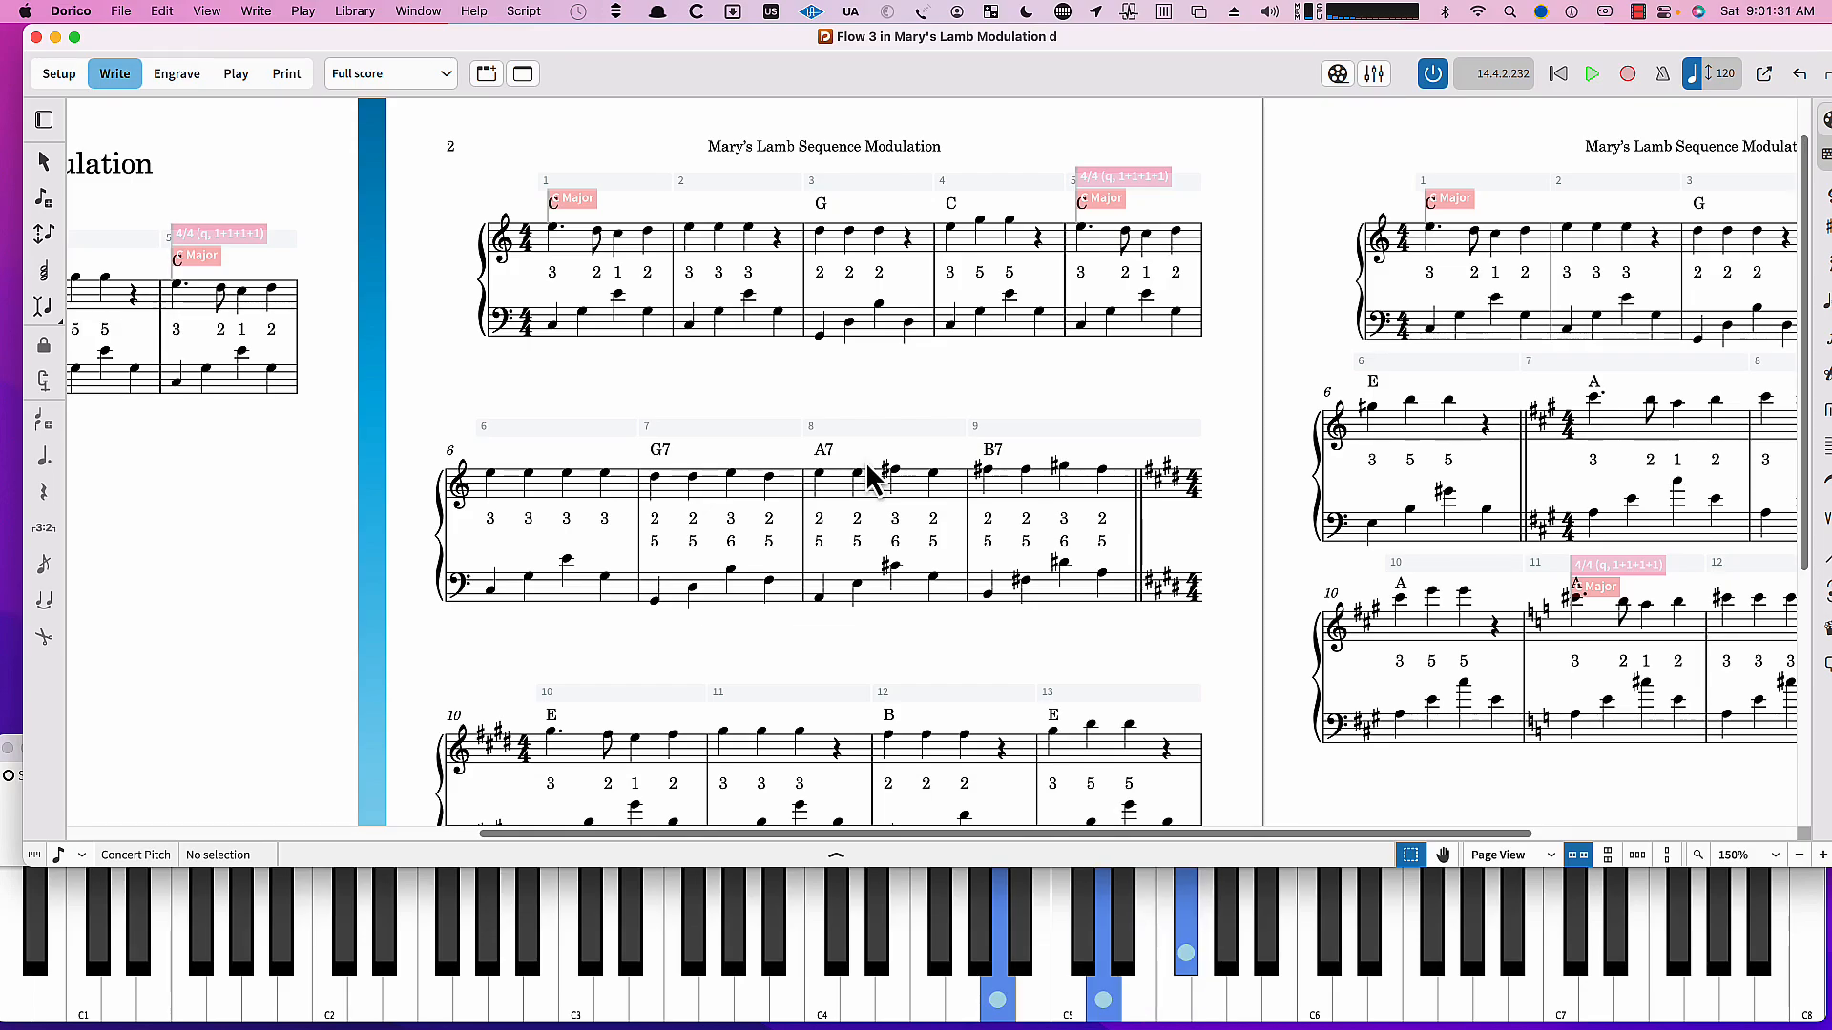
mouse_move(841, 550)
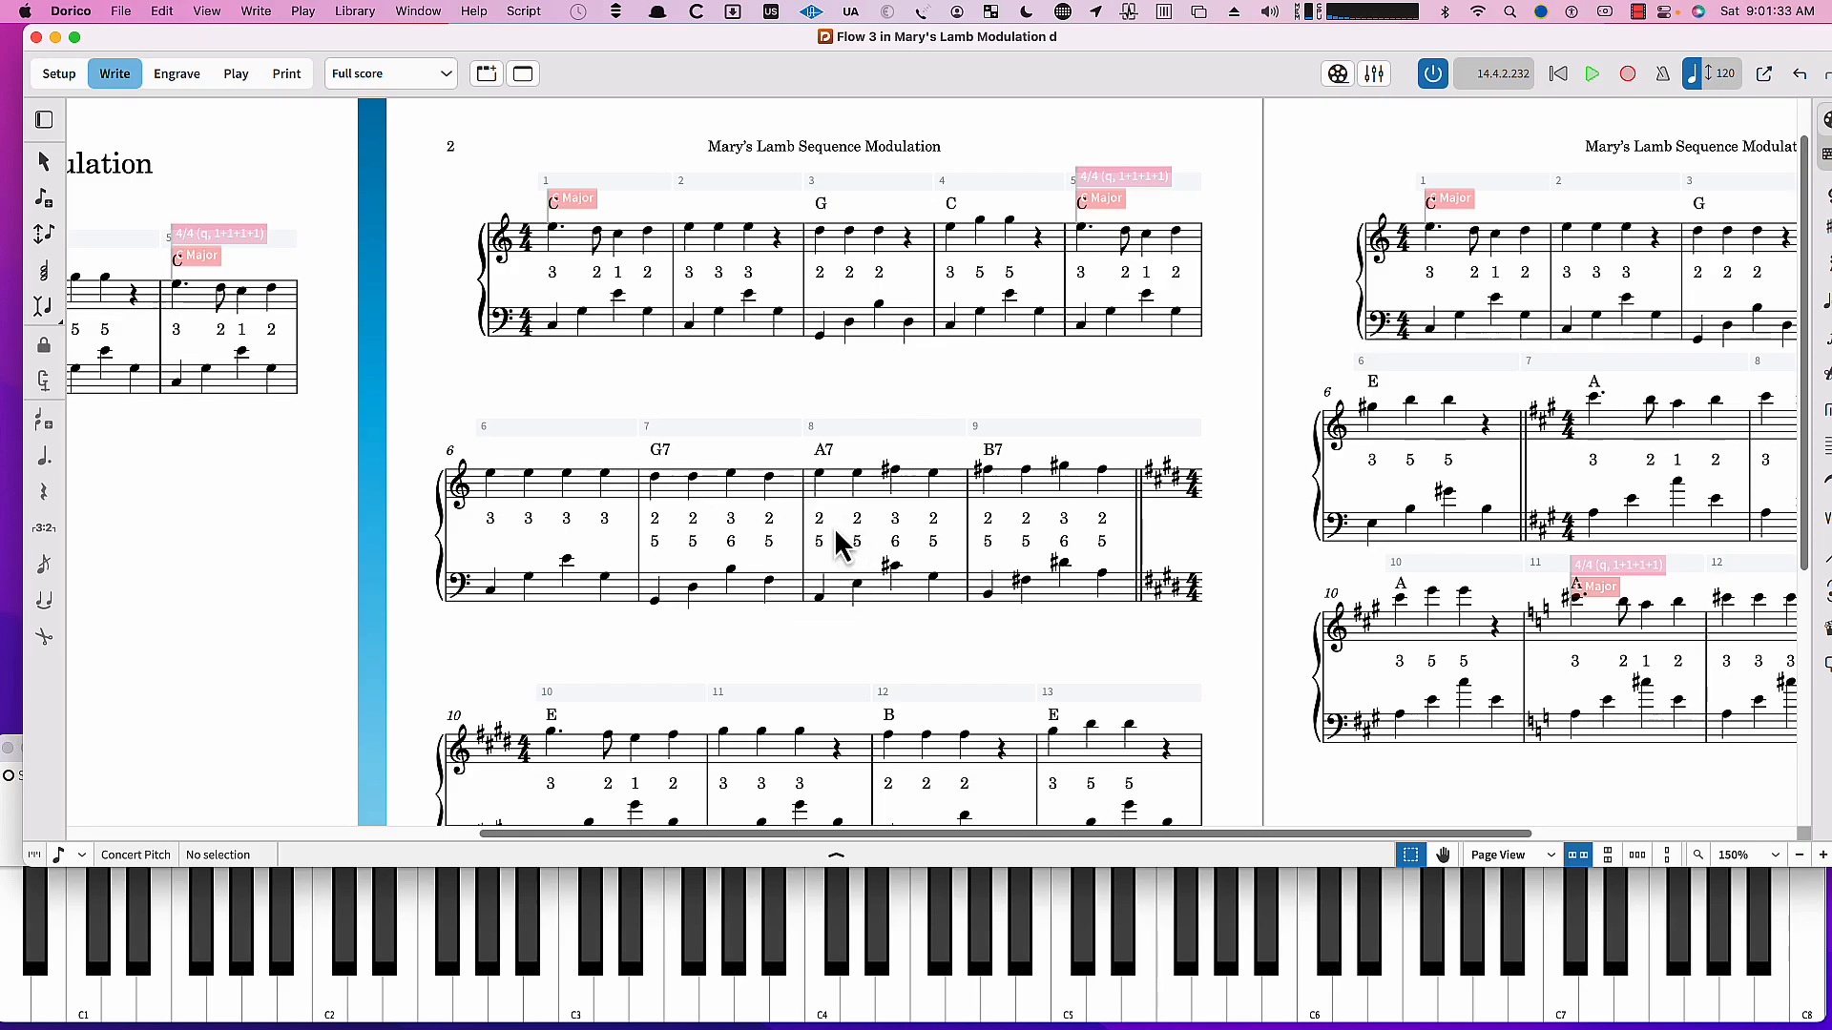
mouse_move(825, 496)
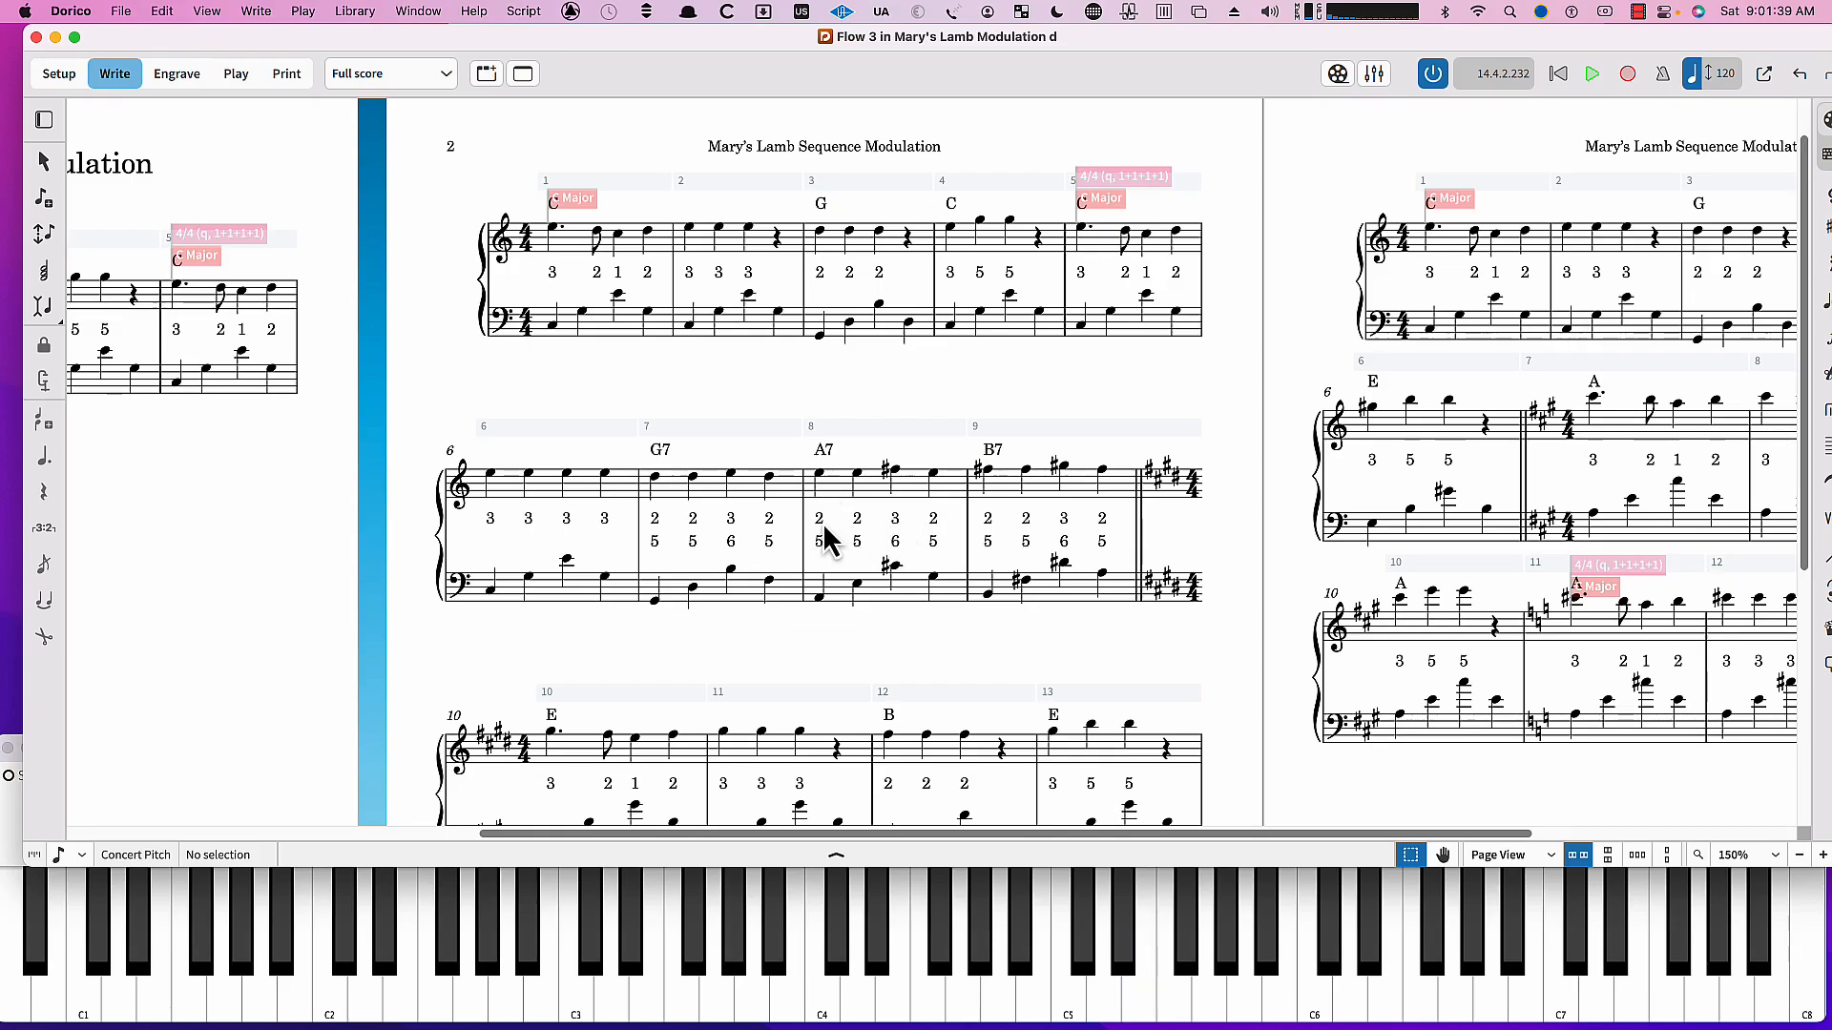
mouse_move(1011, 448)
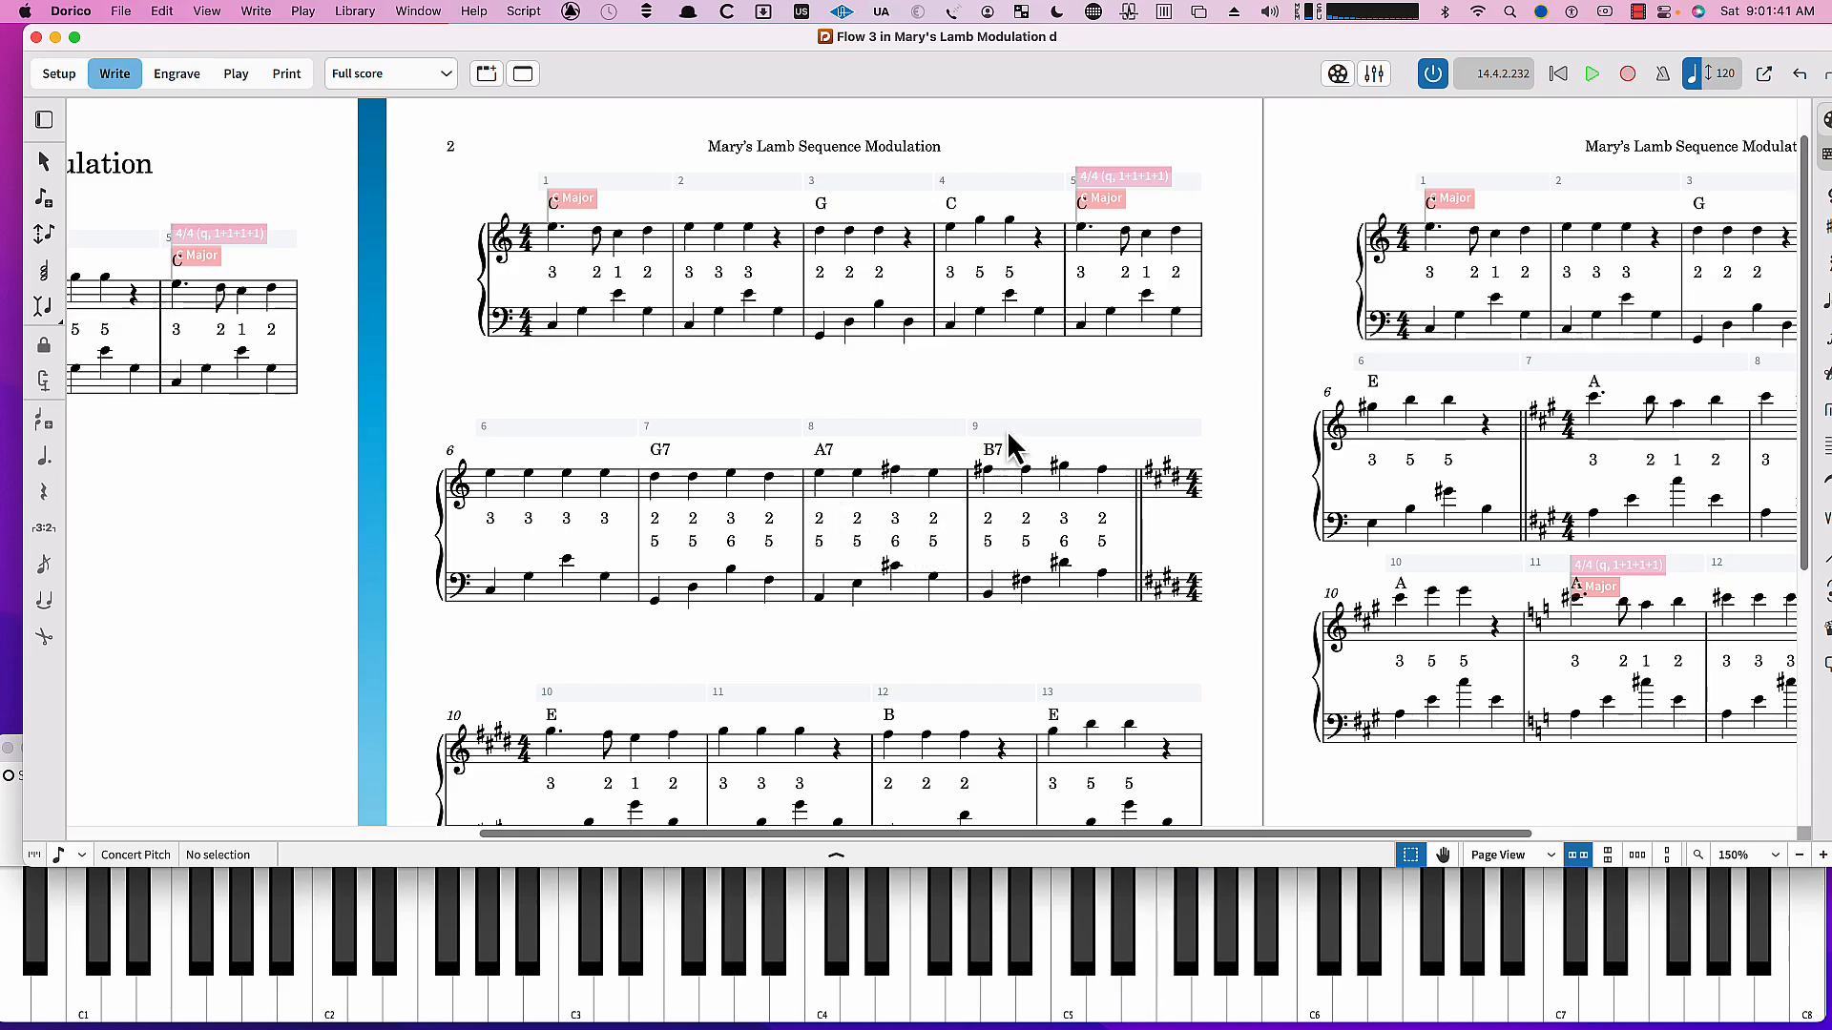
mouse_move(1027, 475)
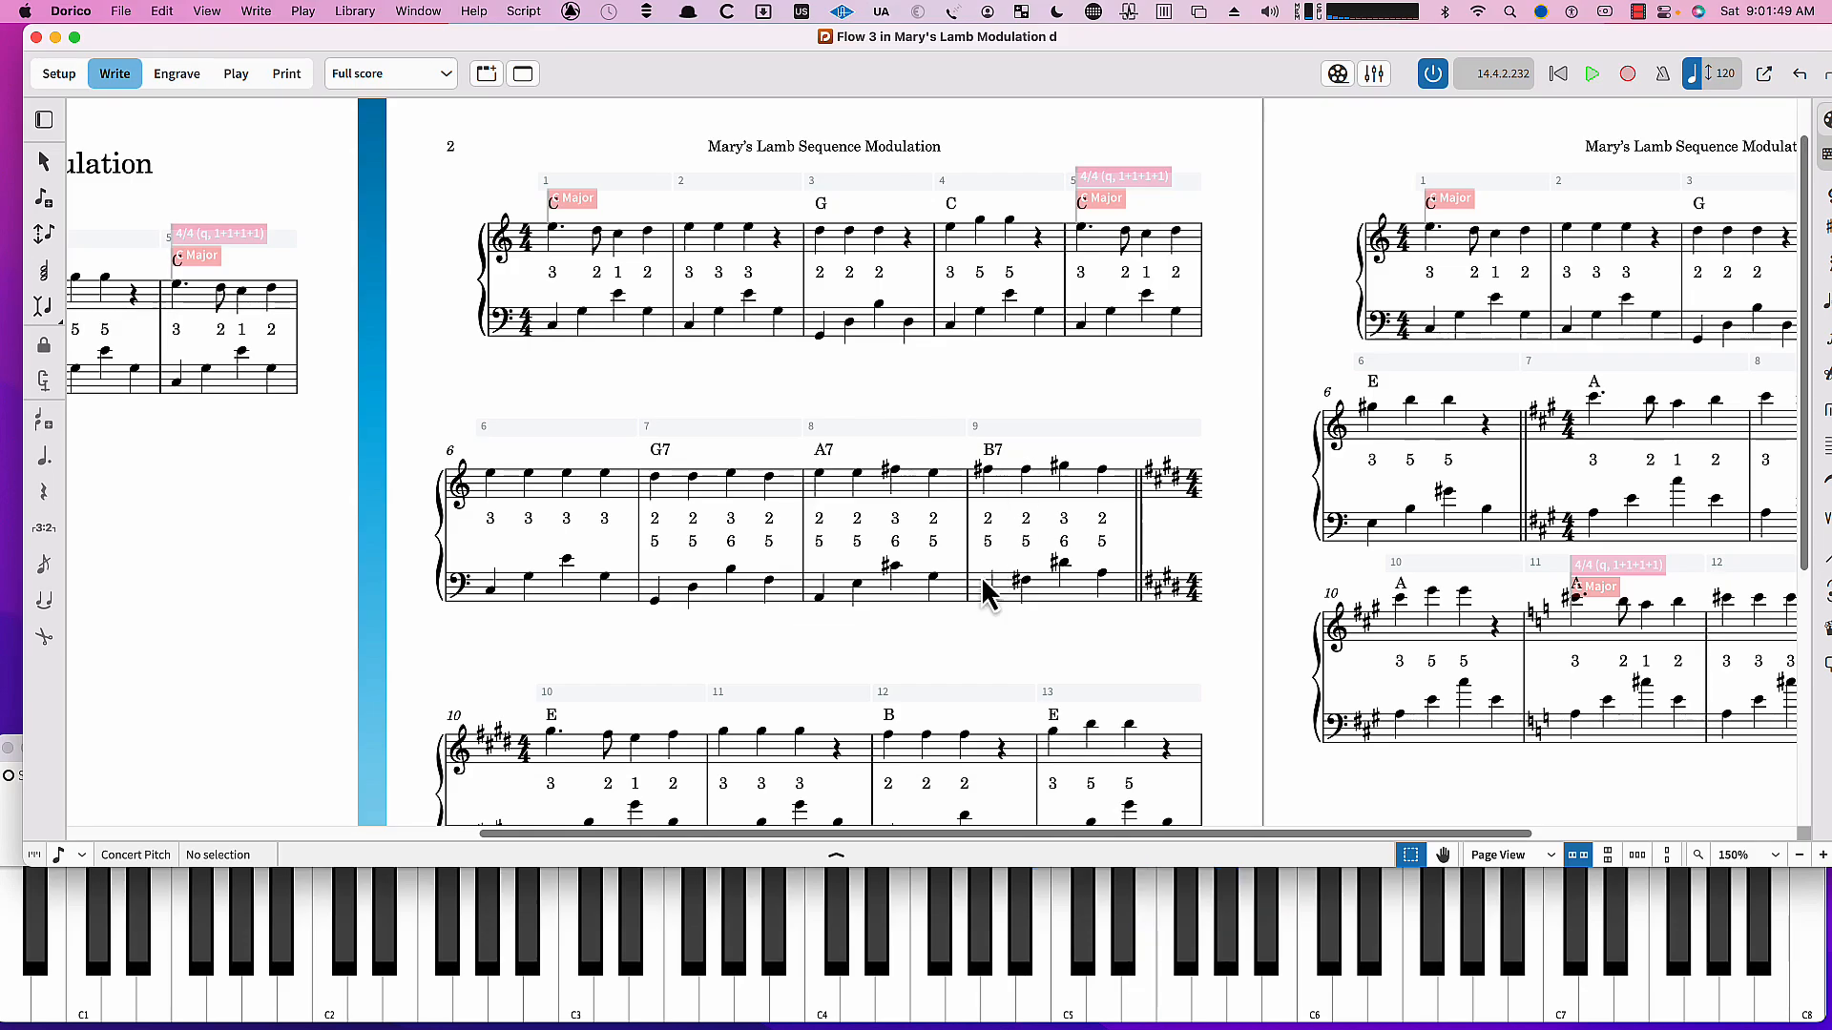
mouse_move(993, 573)
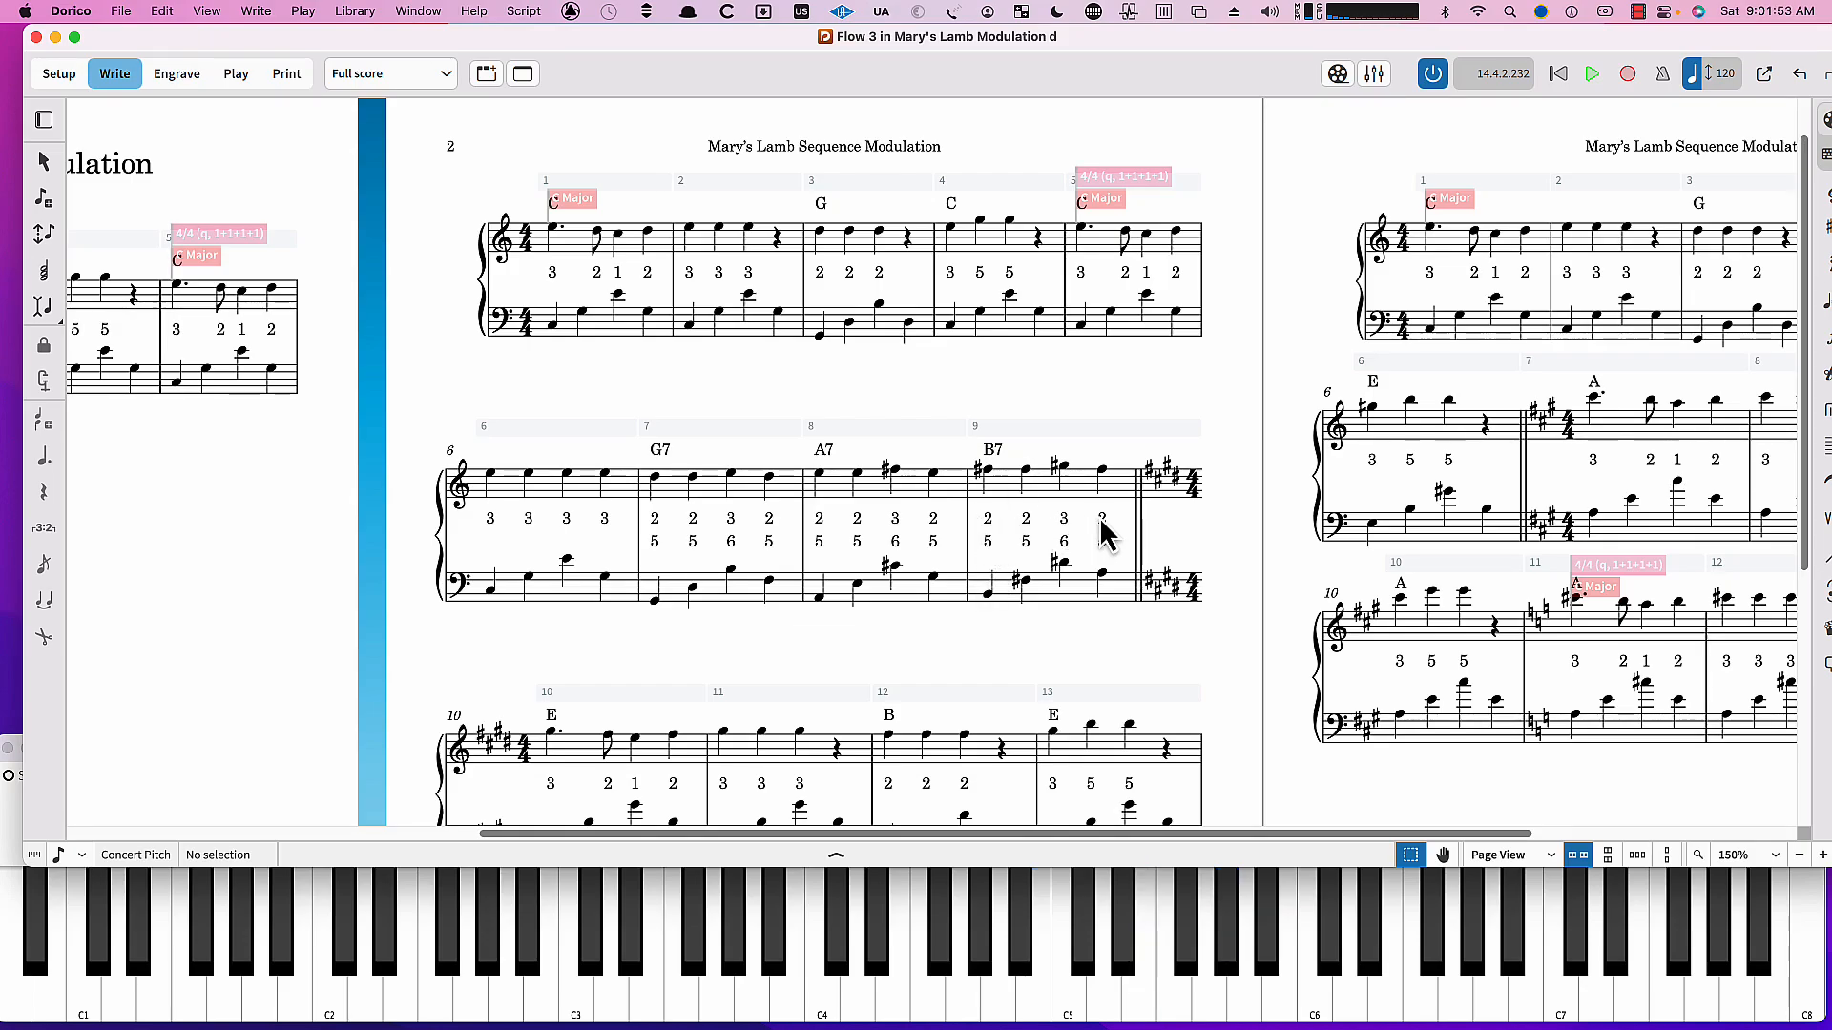
mouse_move(986, 533)
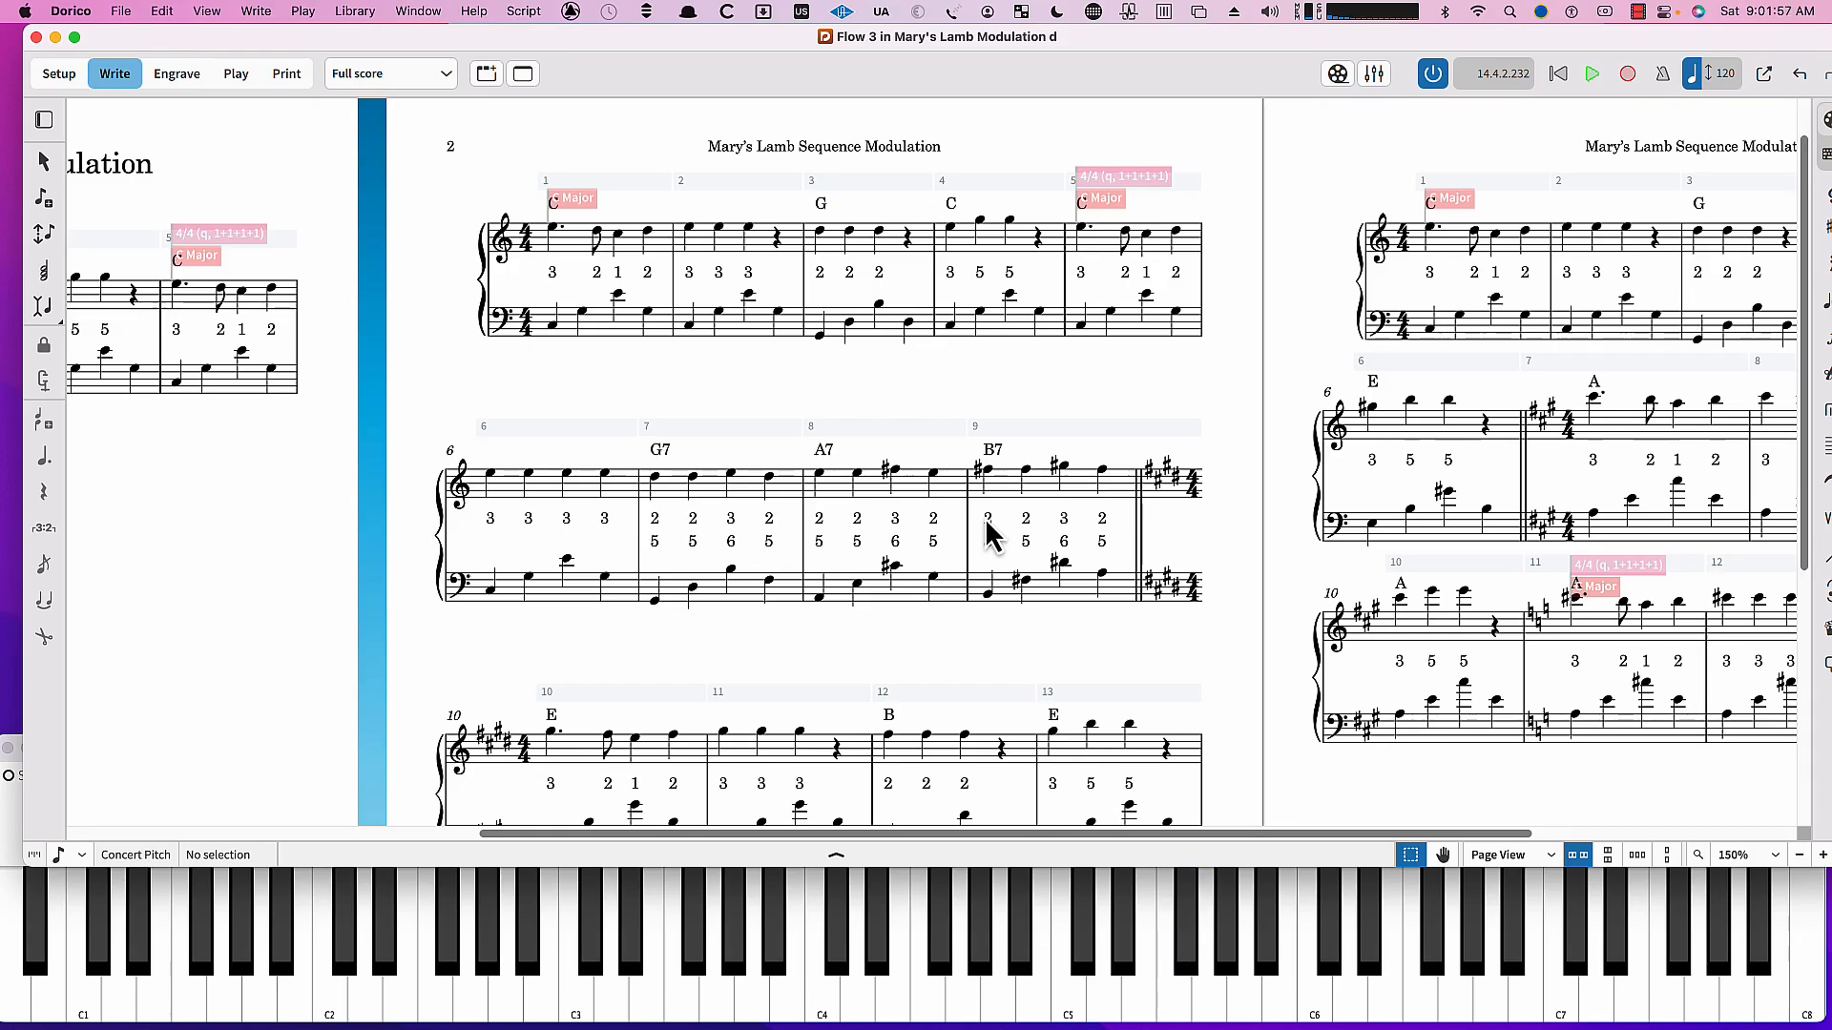
mouse_move(1001, 519)
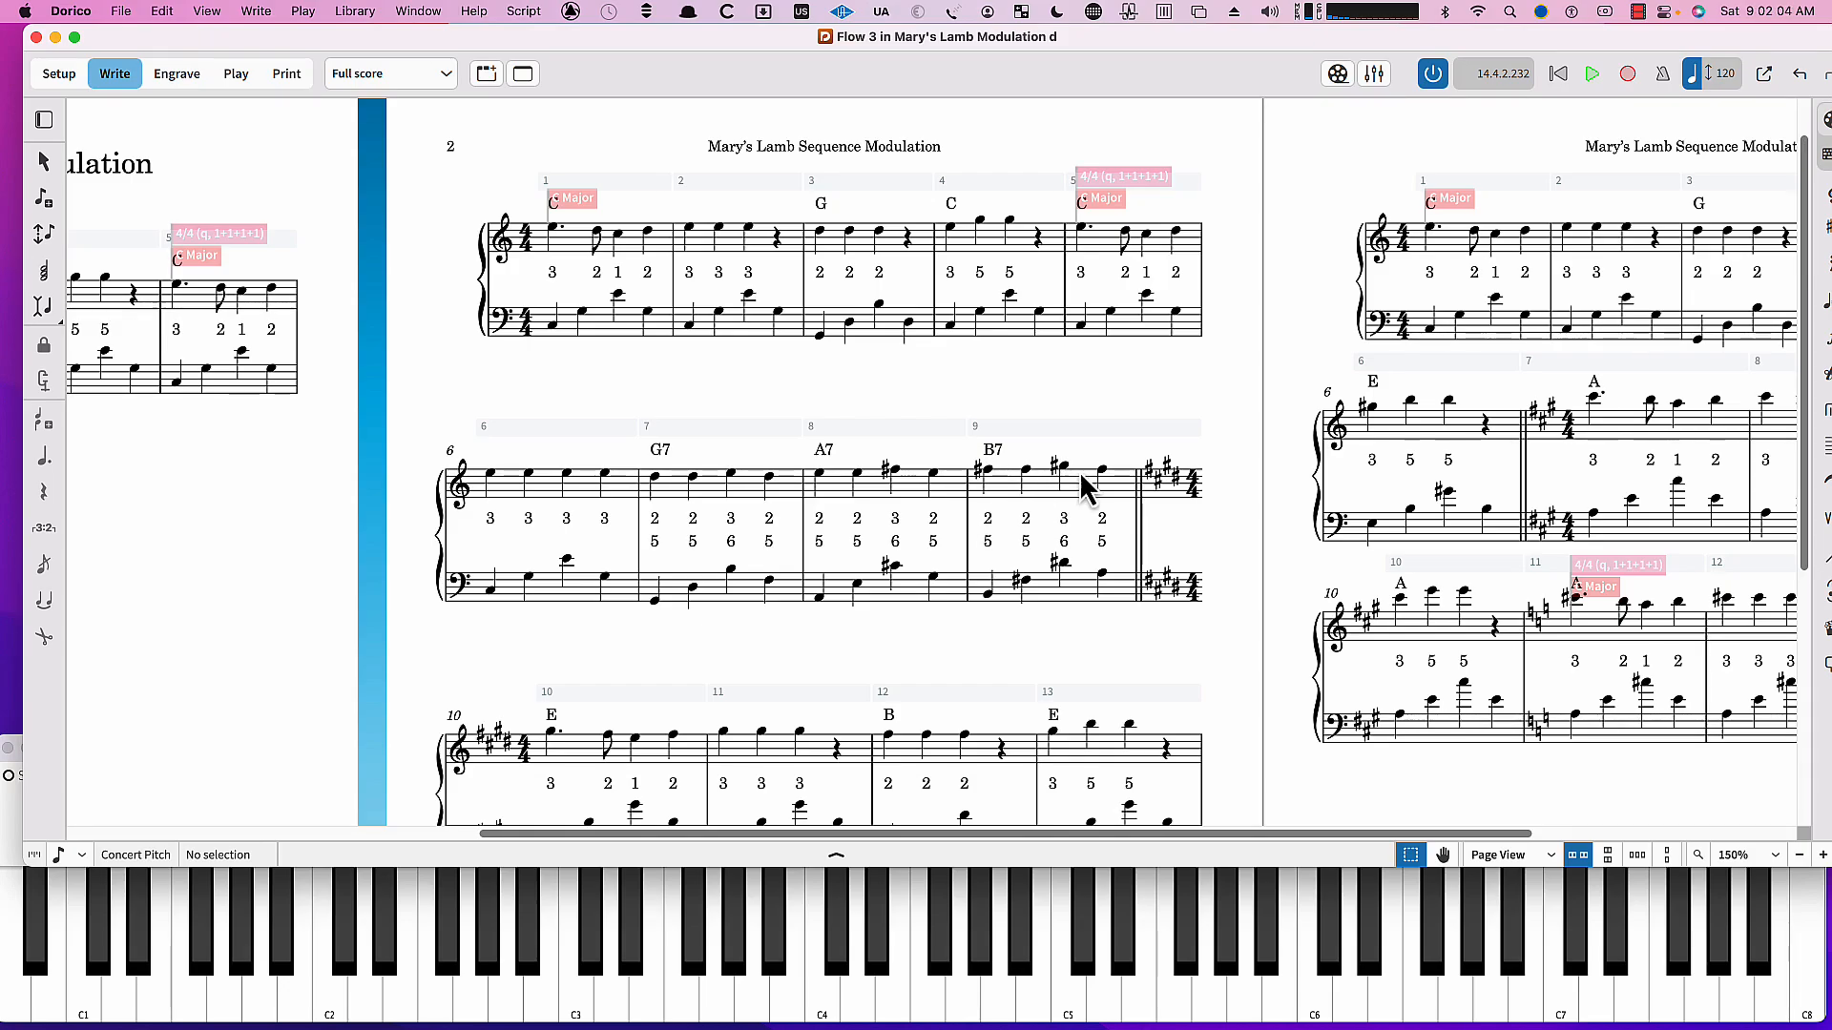
mouse_move(1002, 569)
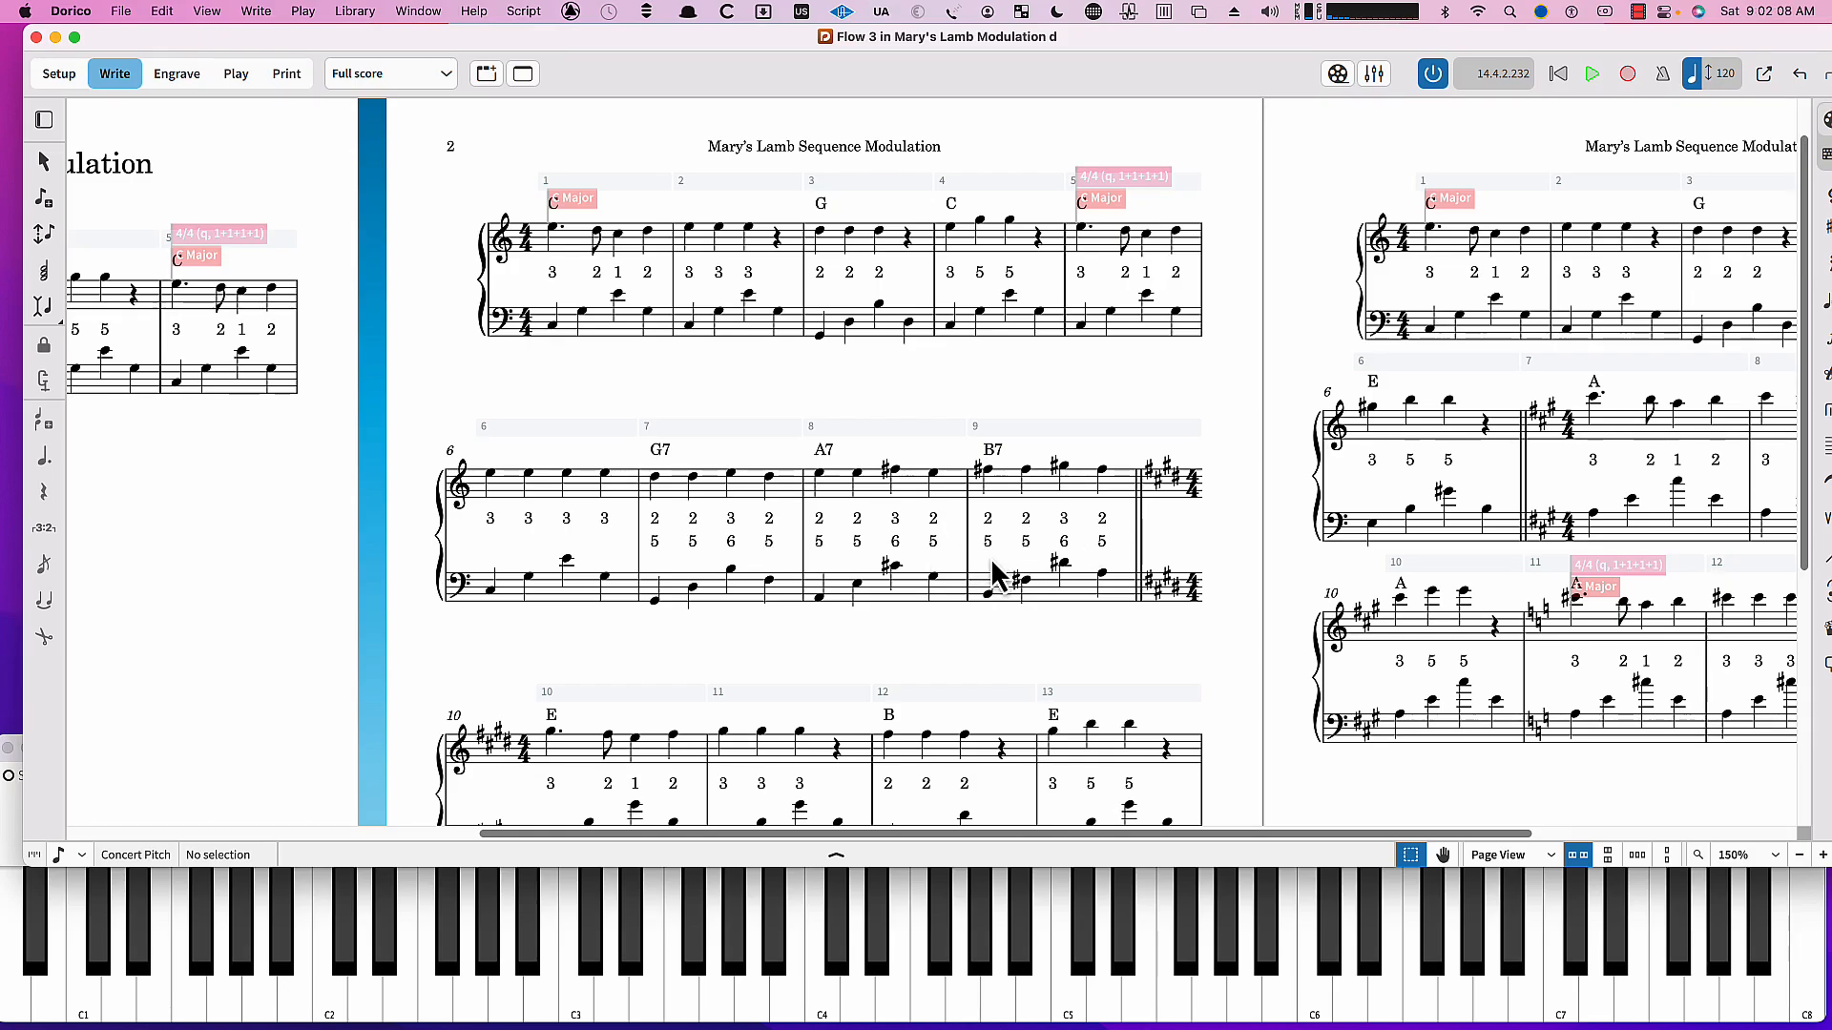
left_click(1225, 935)
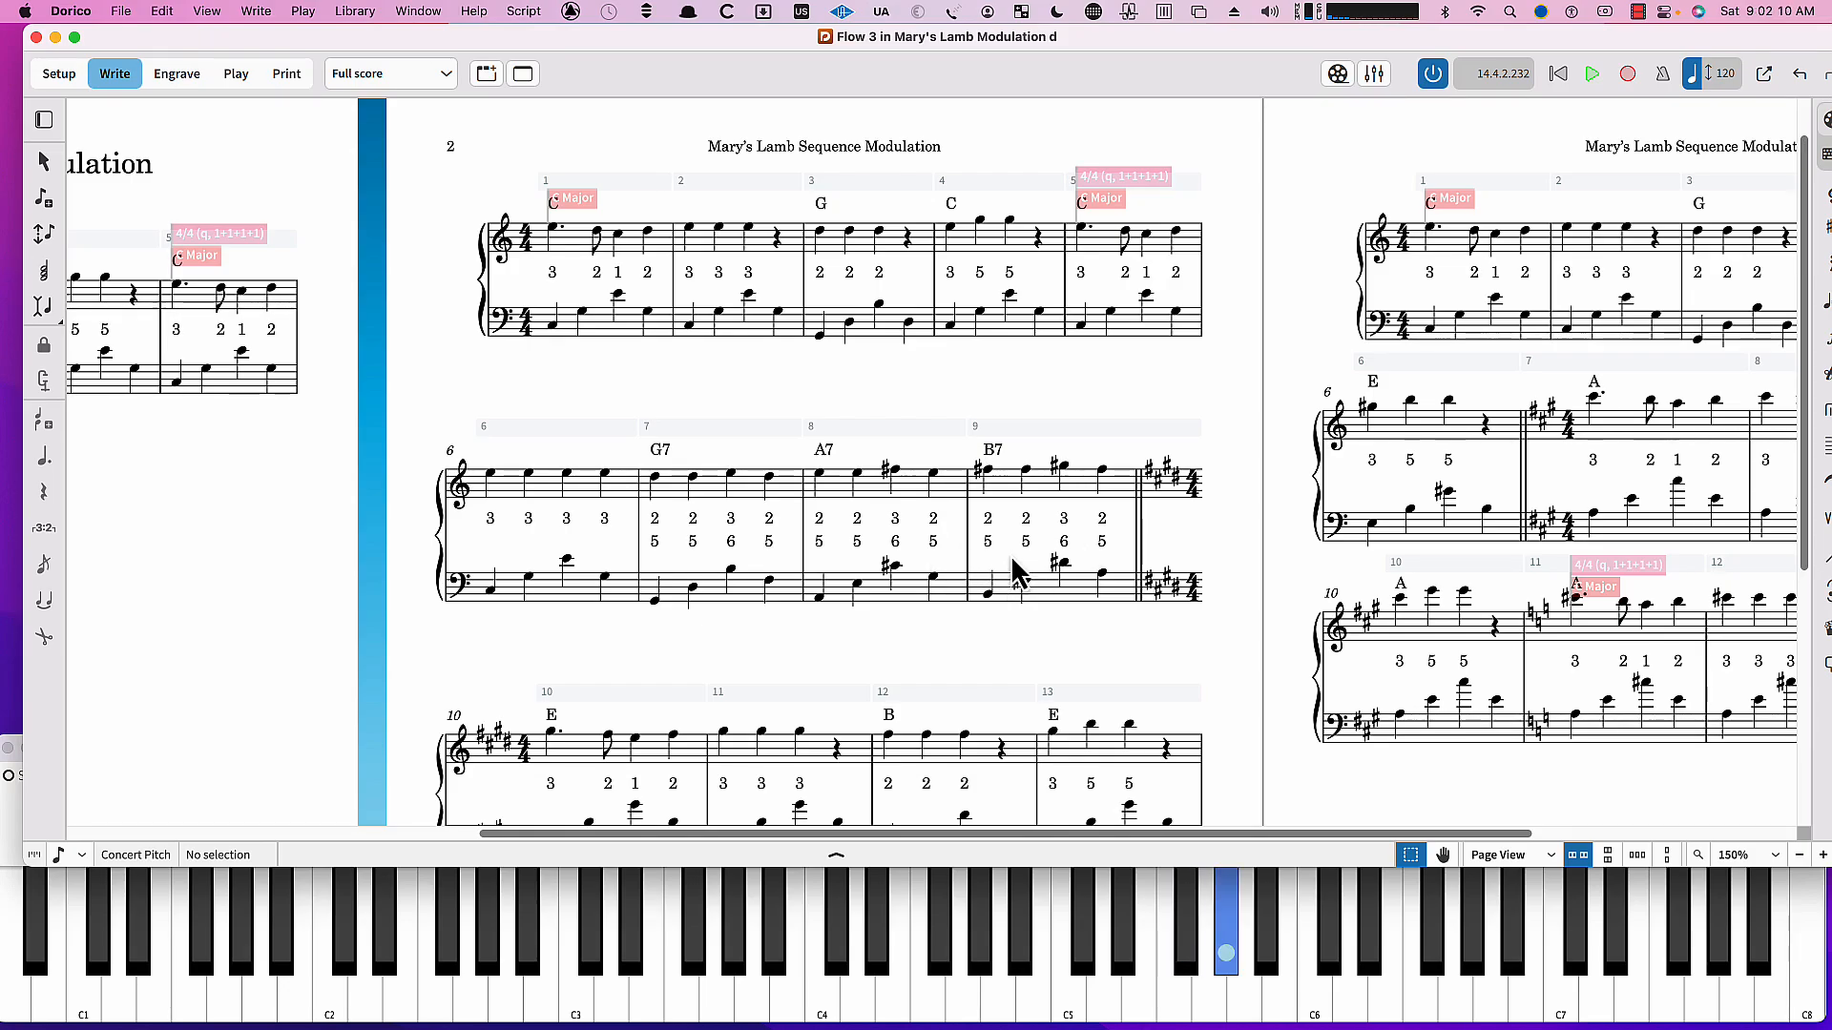
mouse_move(1080, 584)
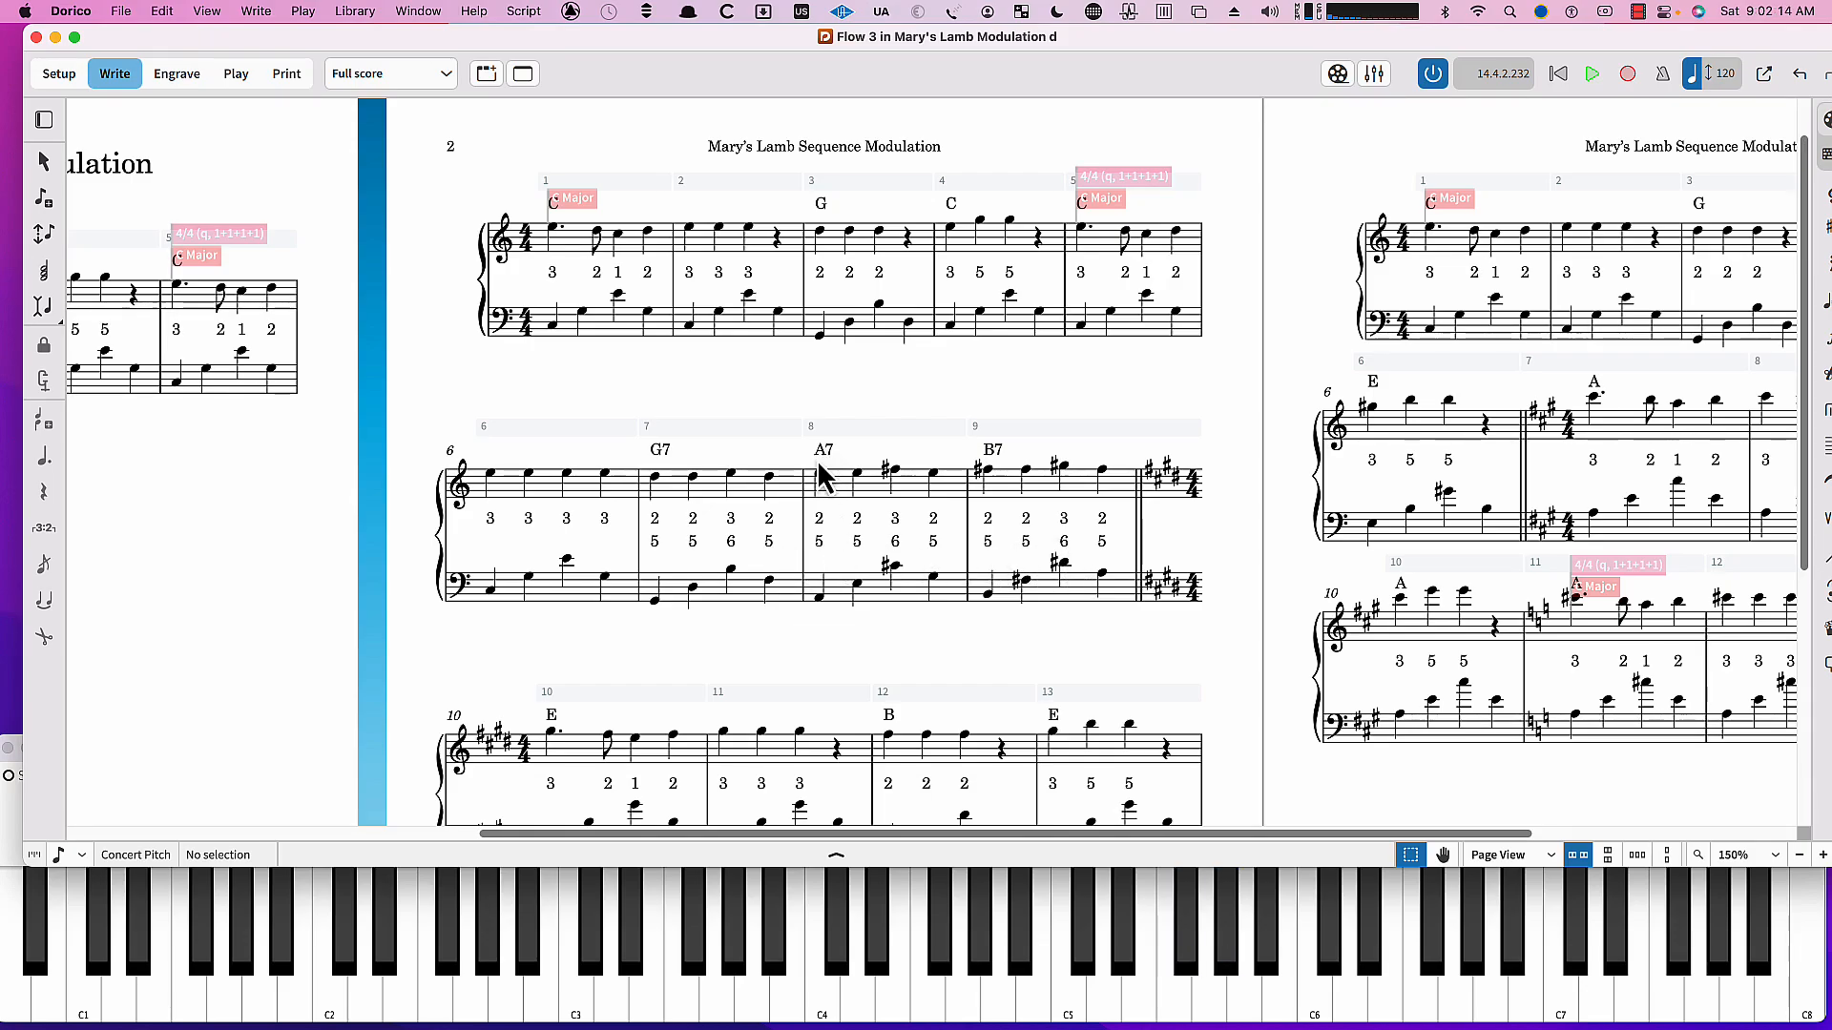
mouse_move(830, 567)
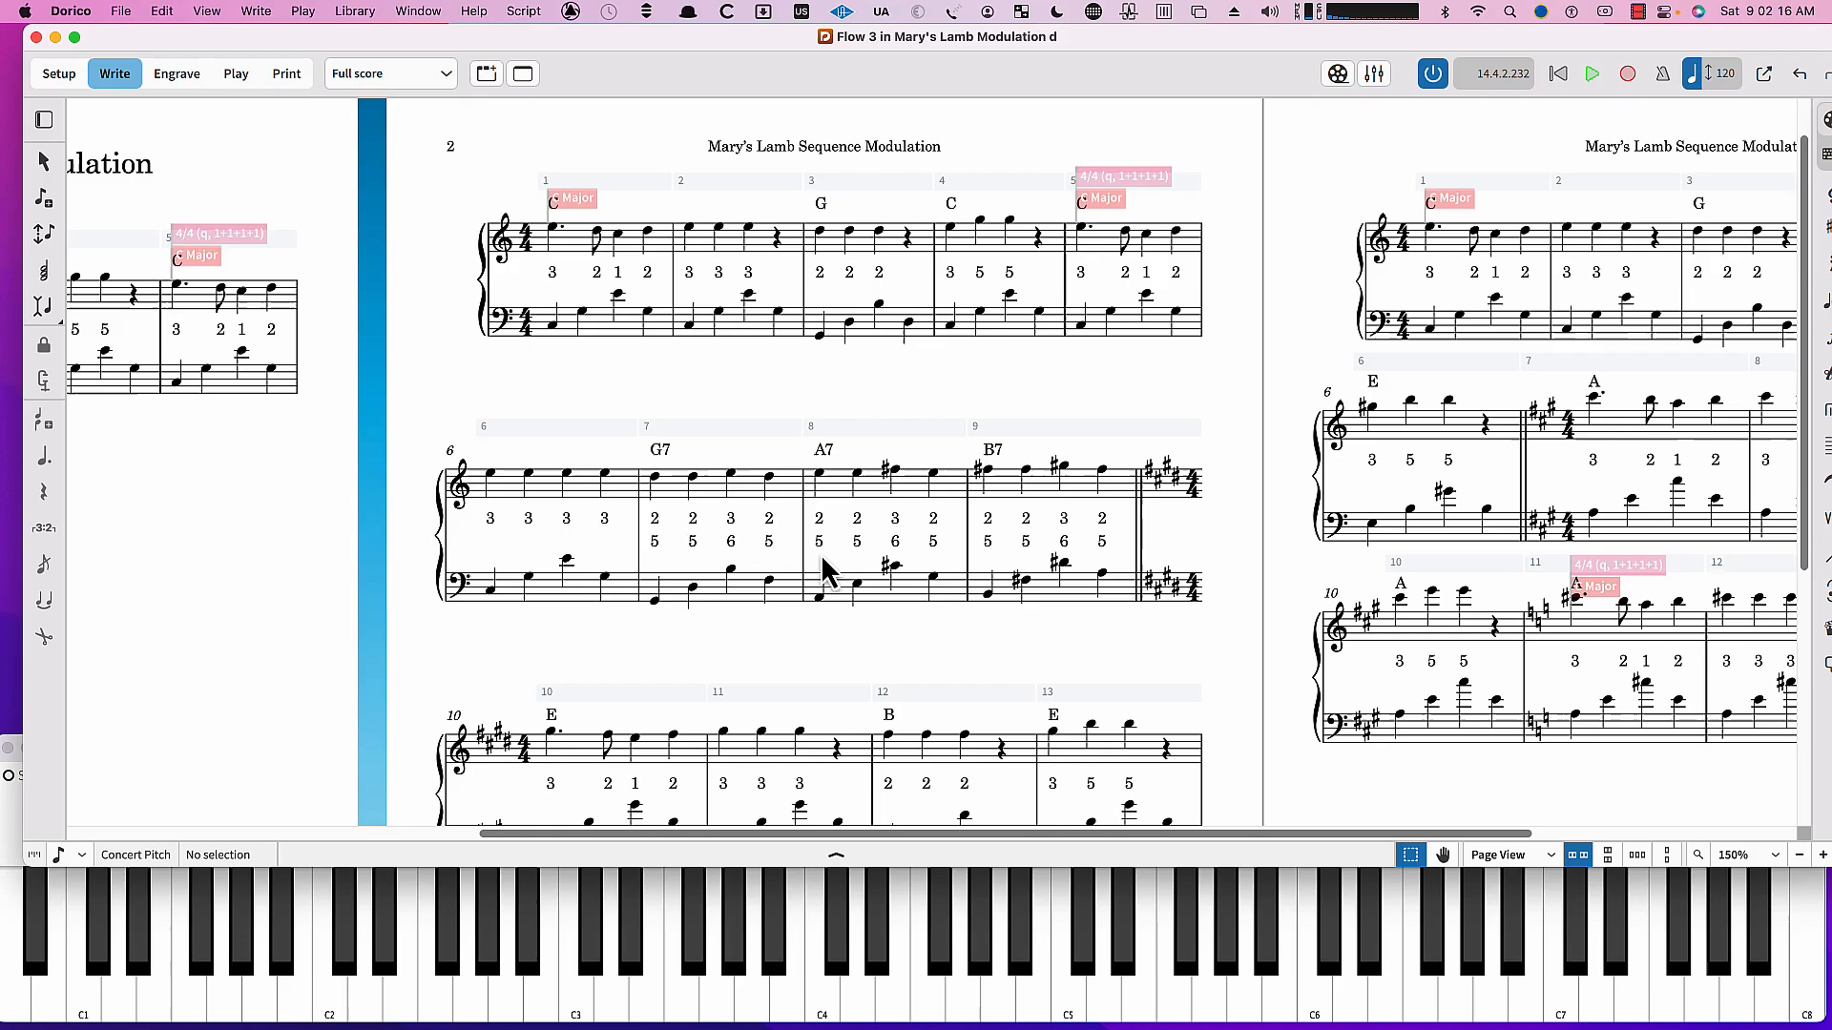
mouse_move(866, 576)
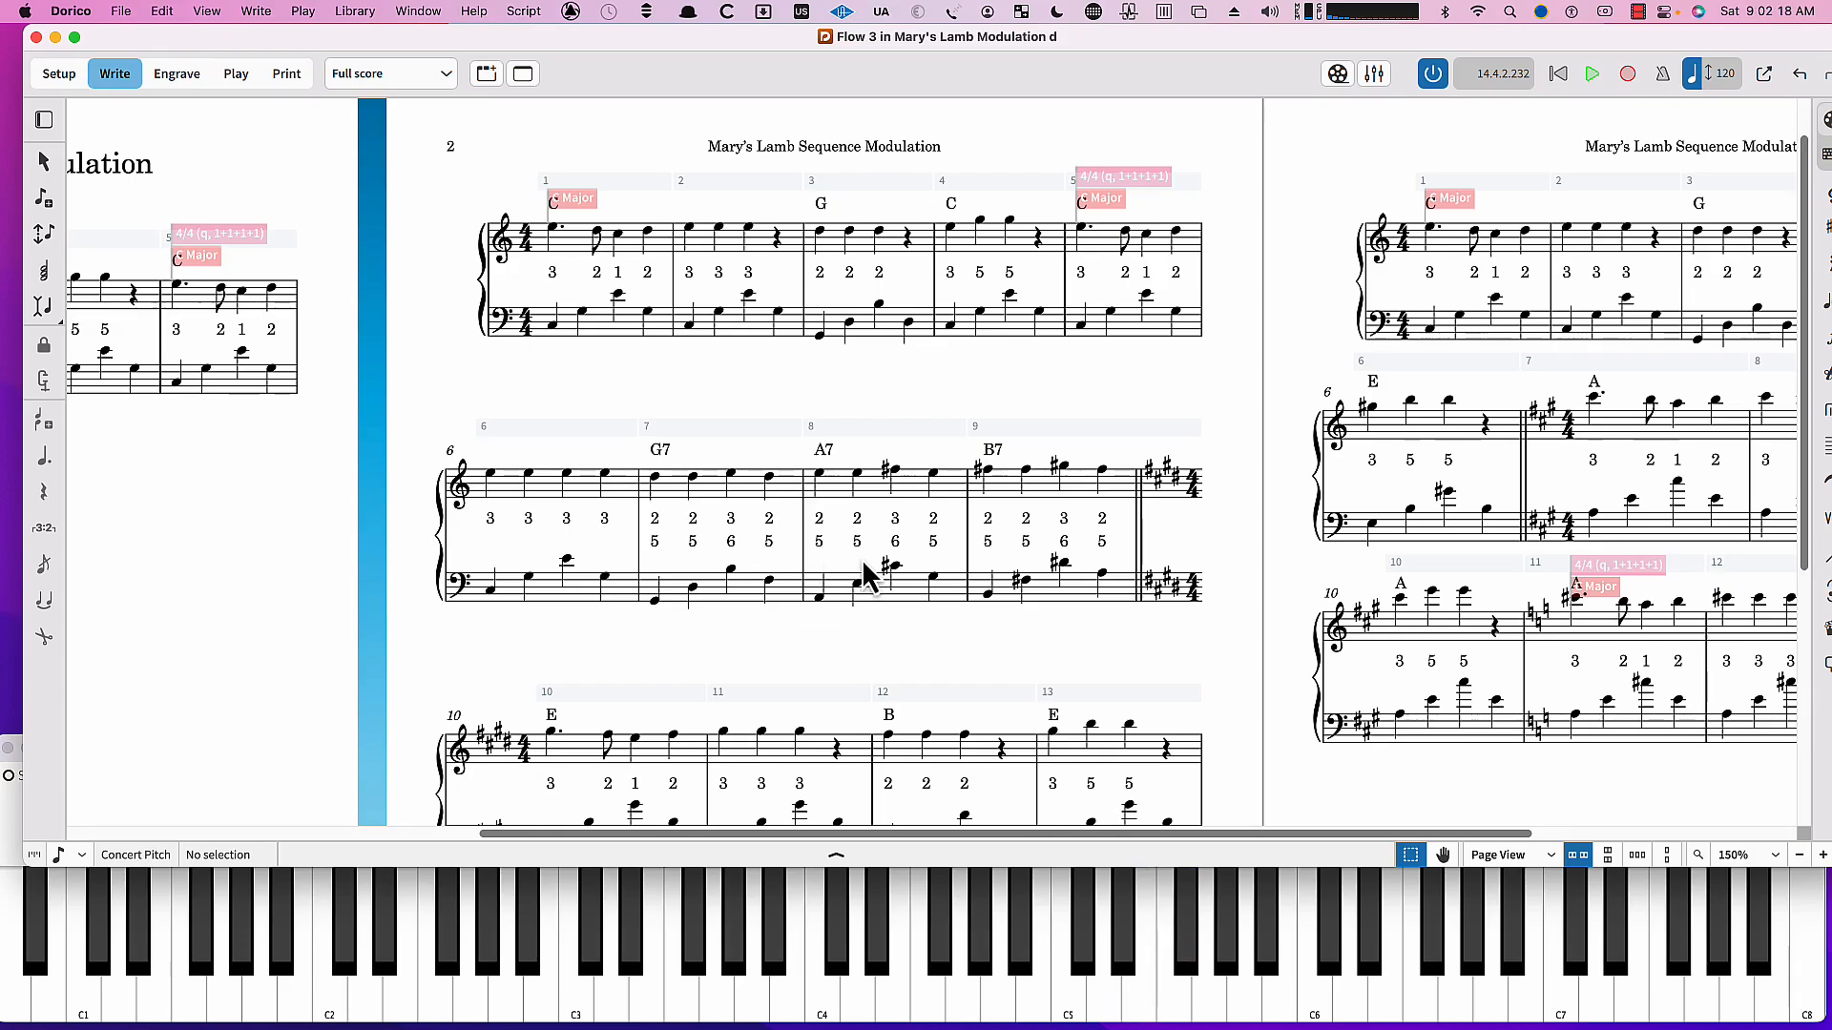
mouse_move(862, 557)
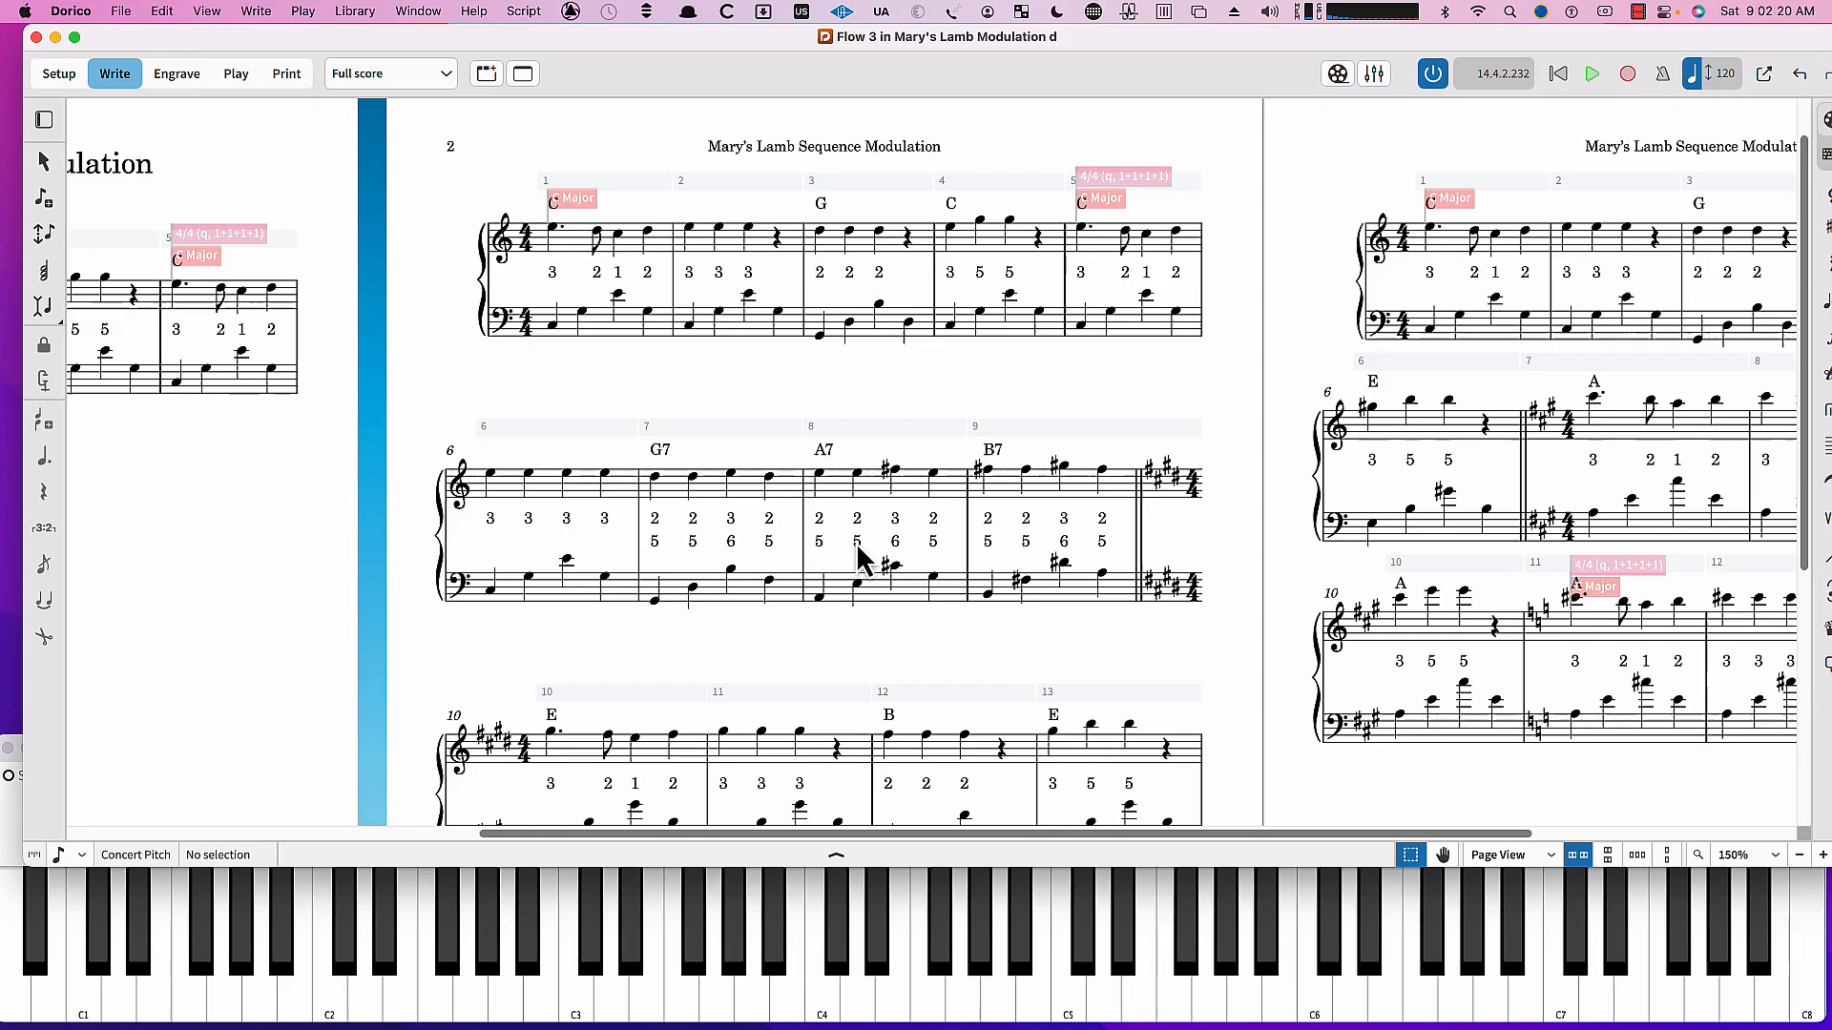
mouse_move(830, 500)
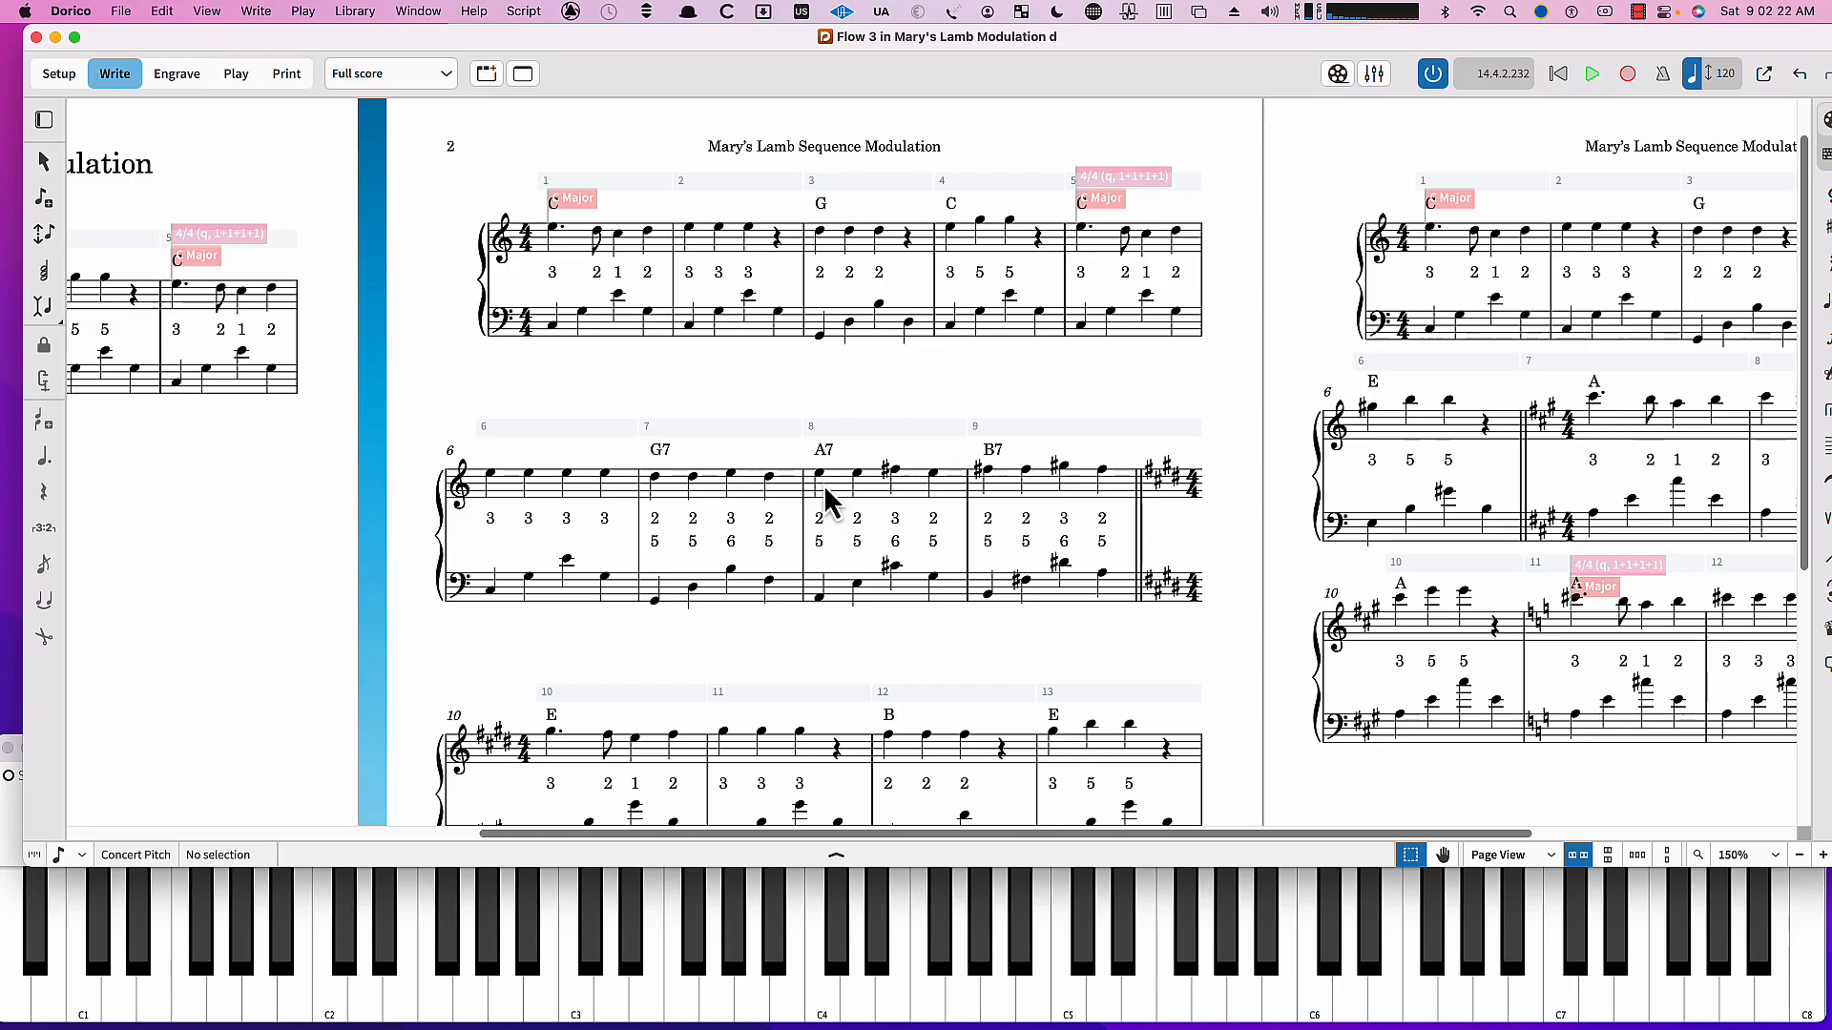
mouse_move(880, 519)
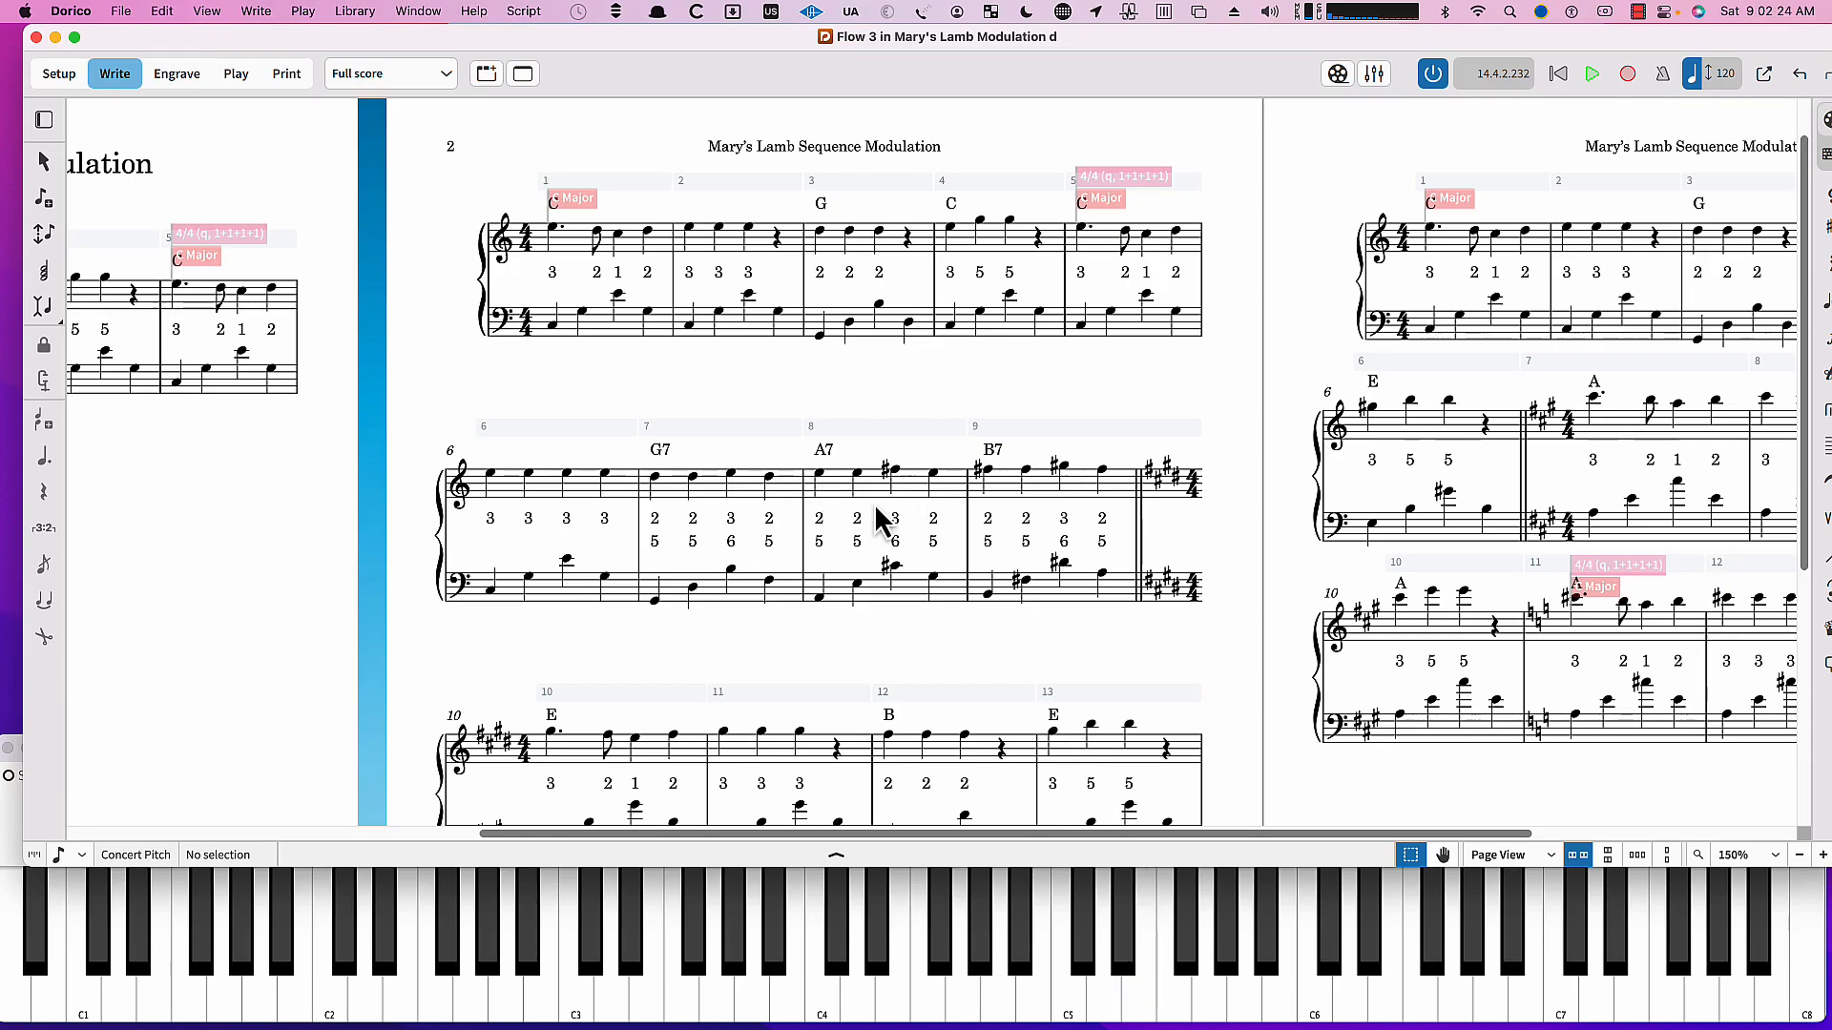
mouse_move(813, 544)
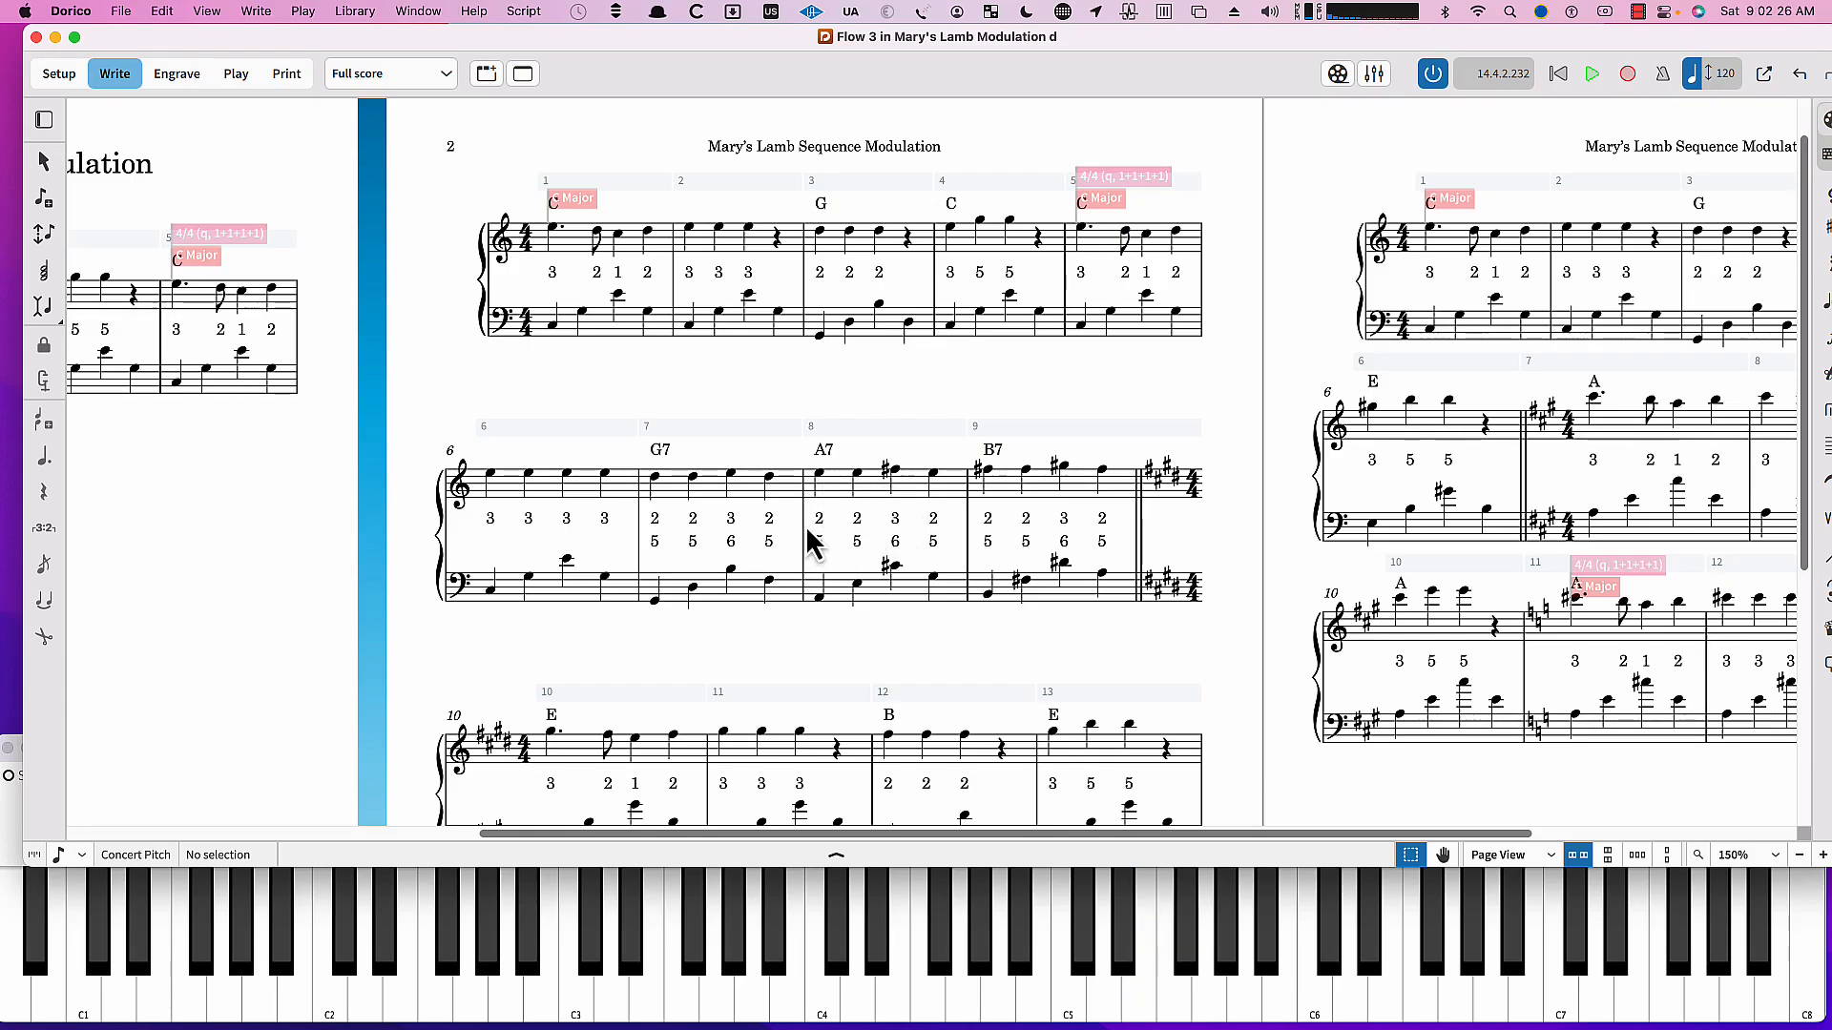
mouse_move(1110, 496)
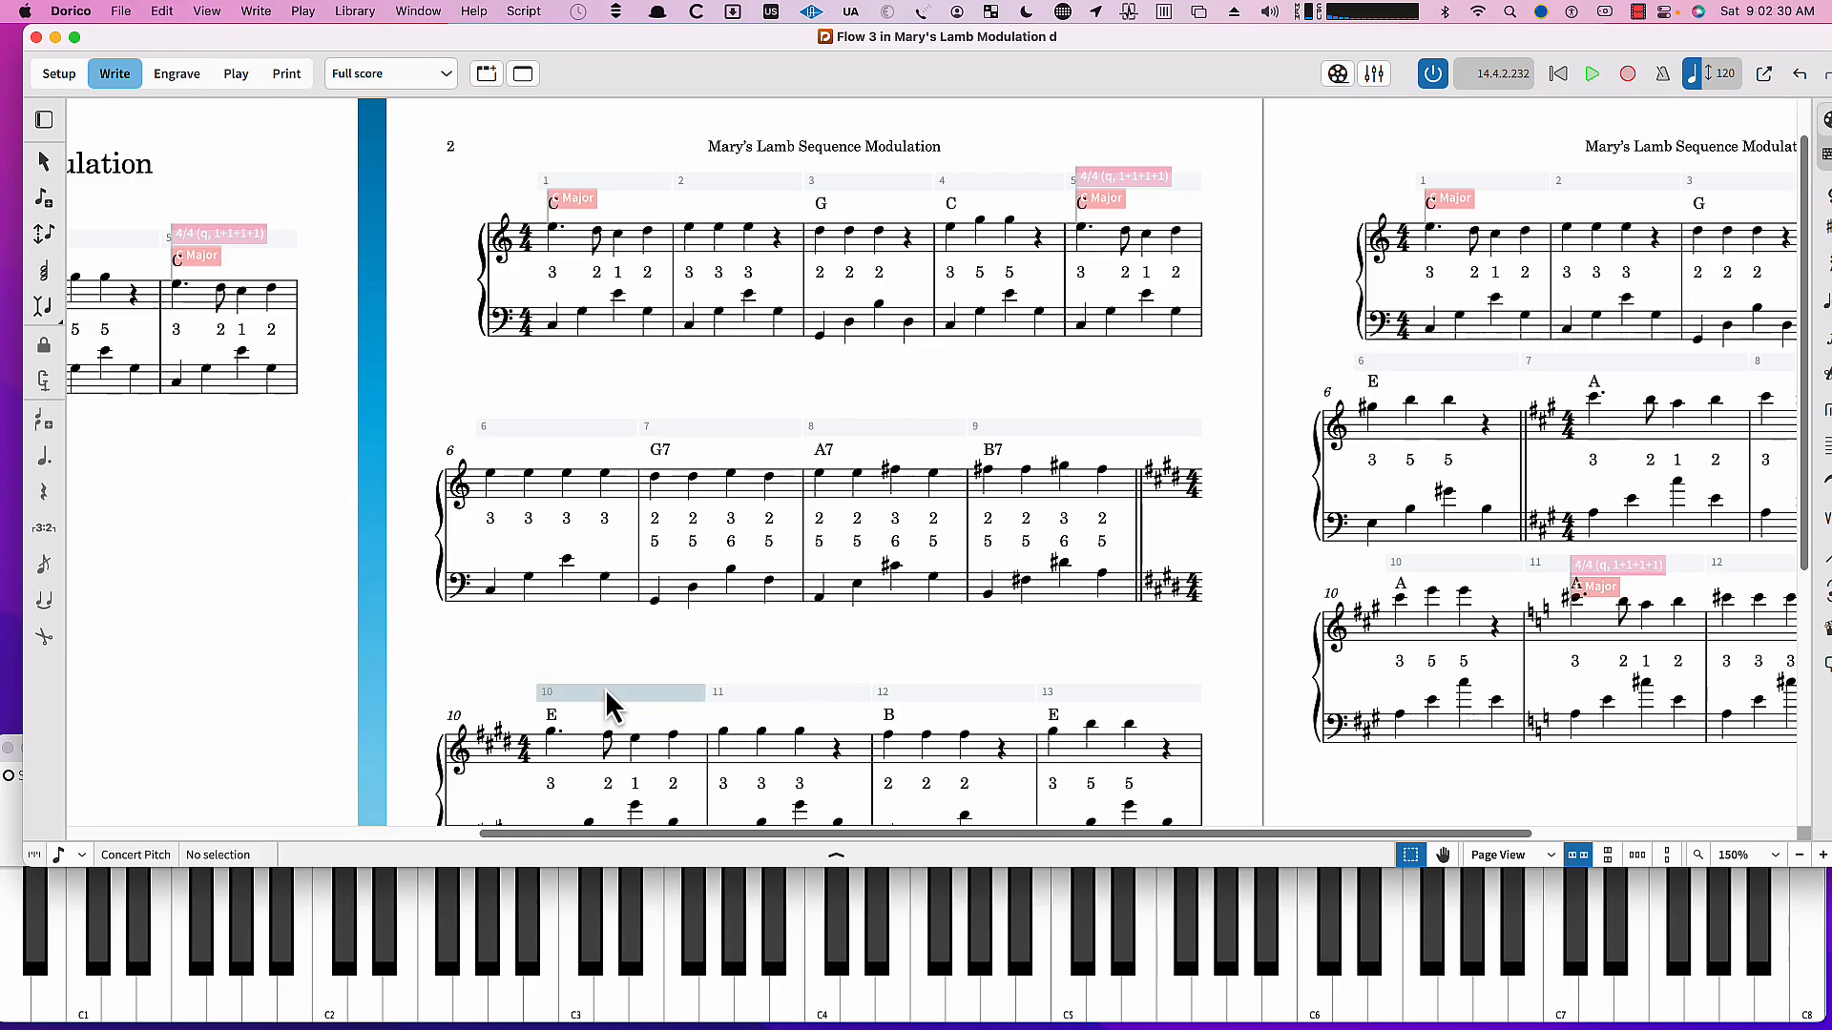
mouse_move(998, 502)
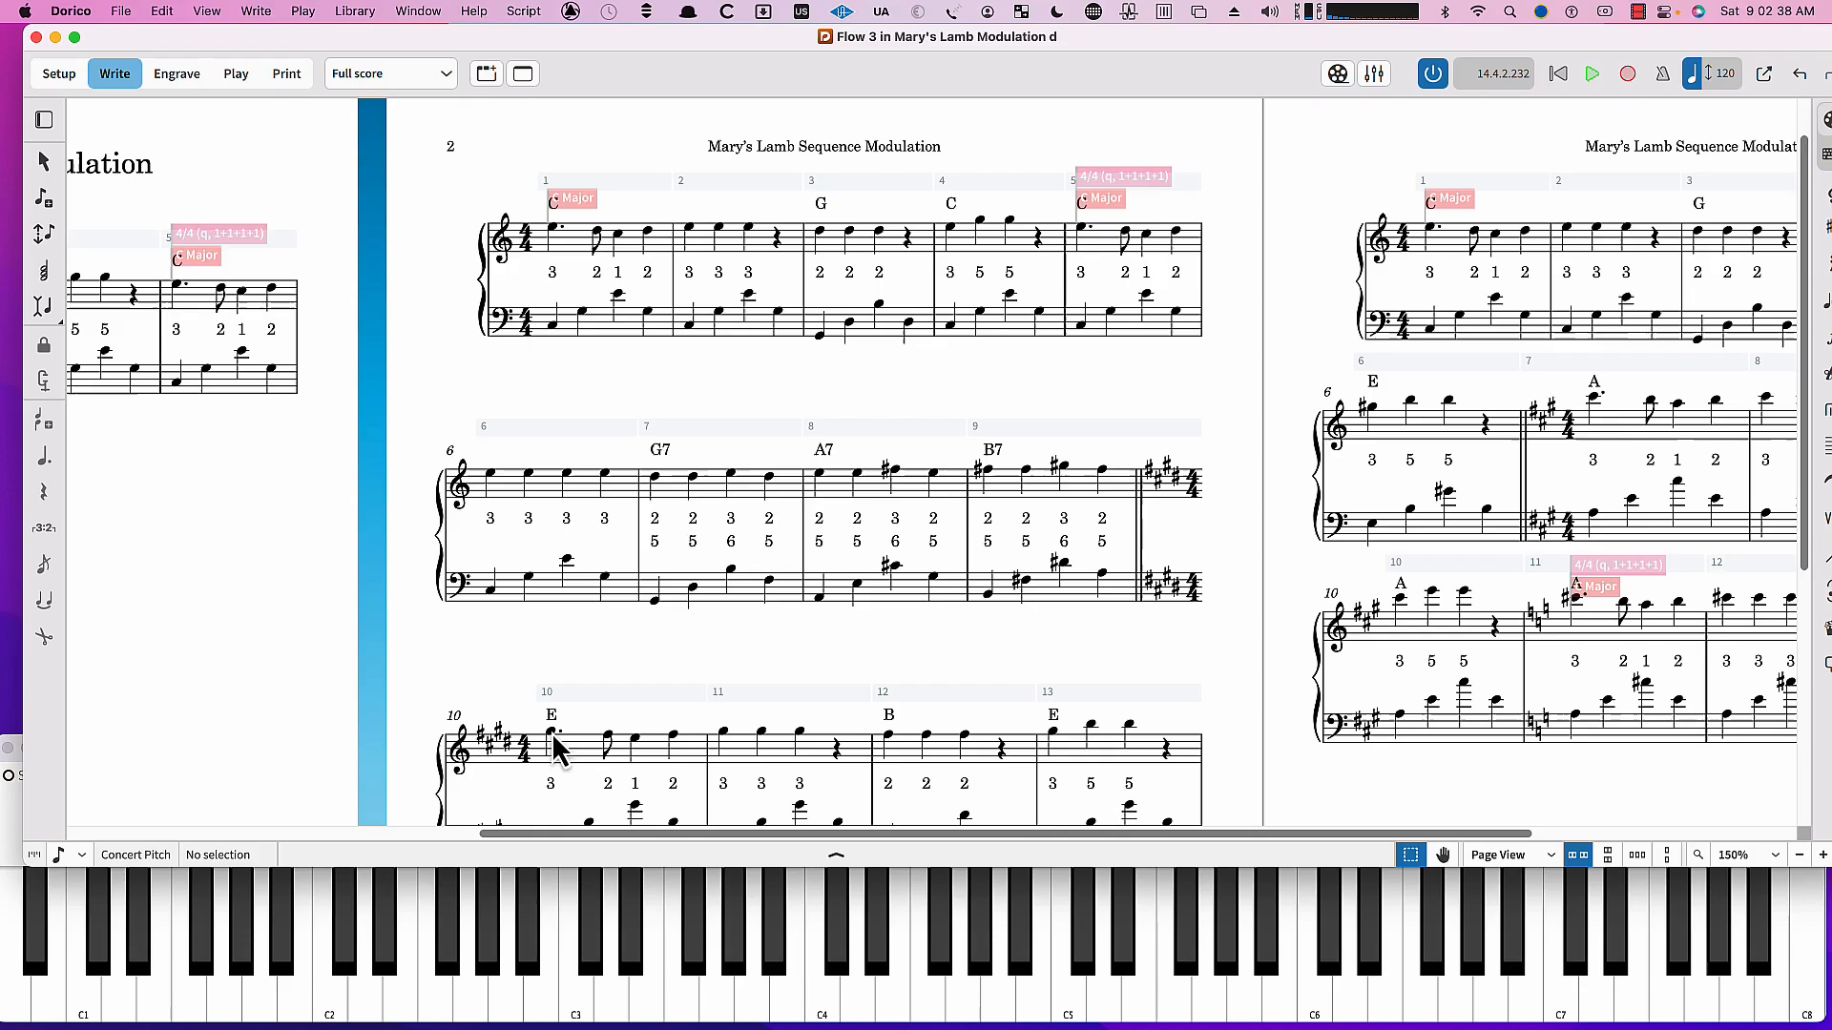
left_click(549, 731)
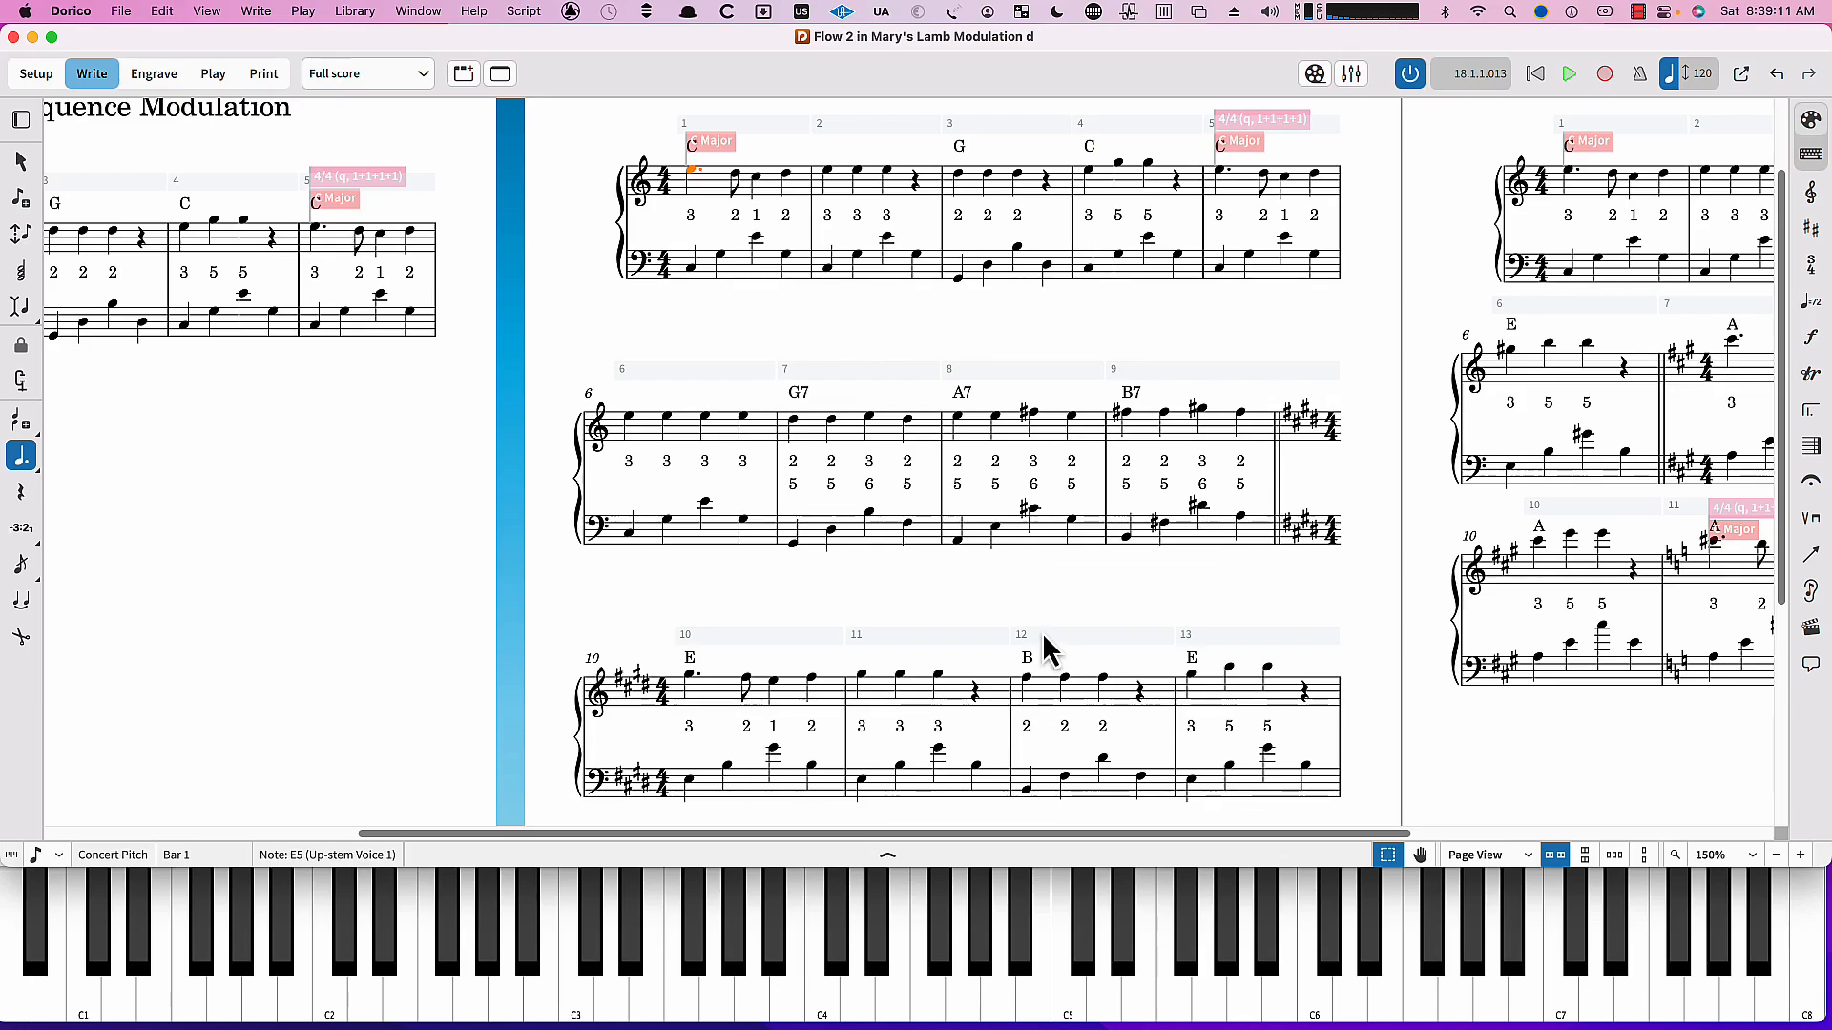
mouse_move(1243, 524)
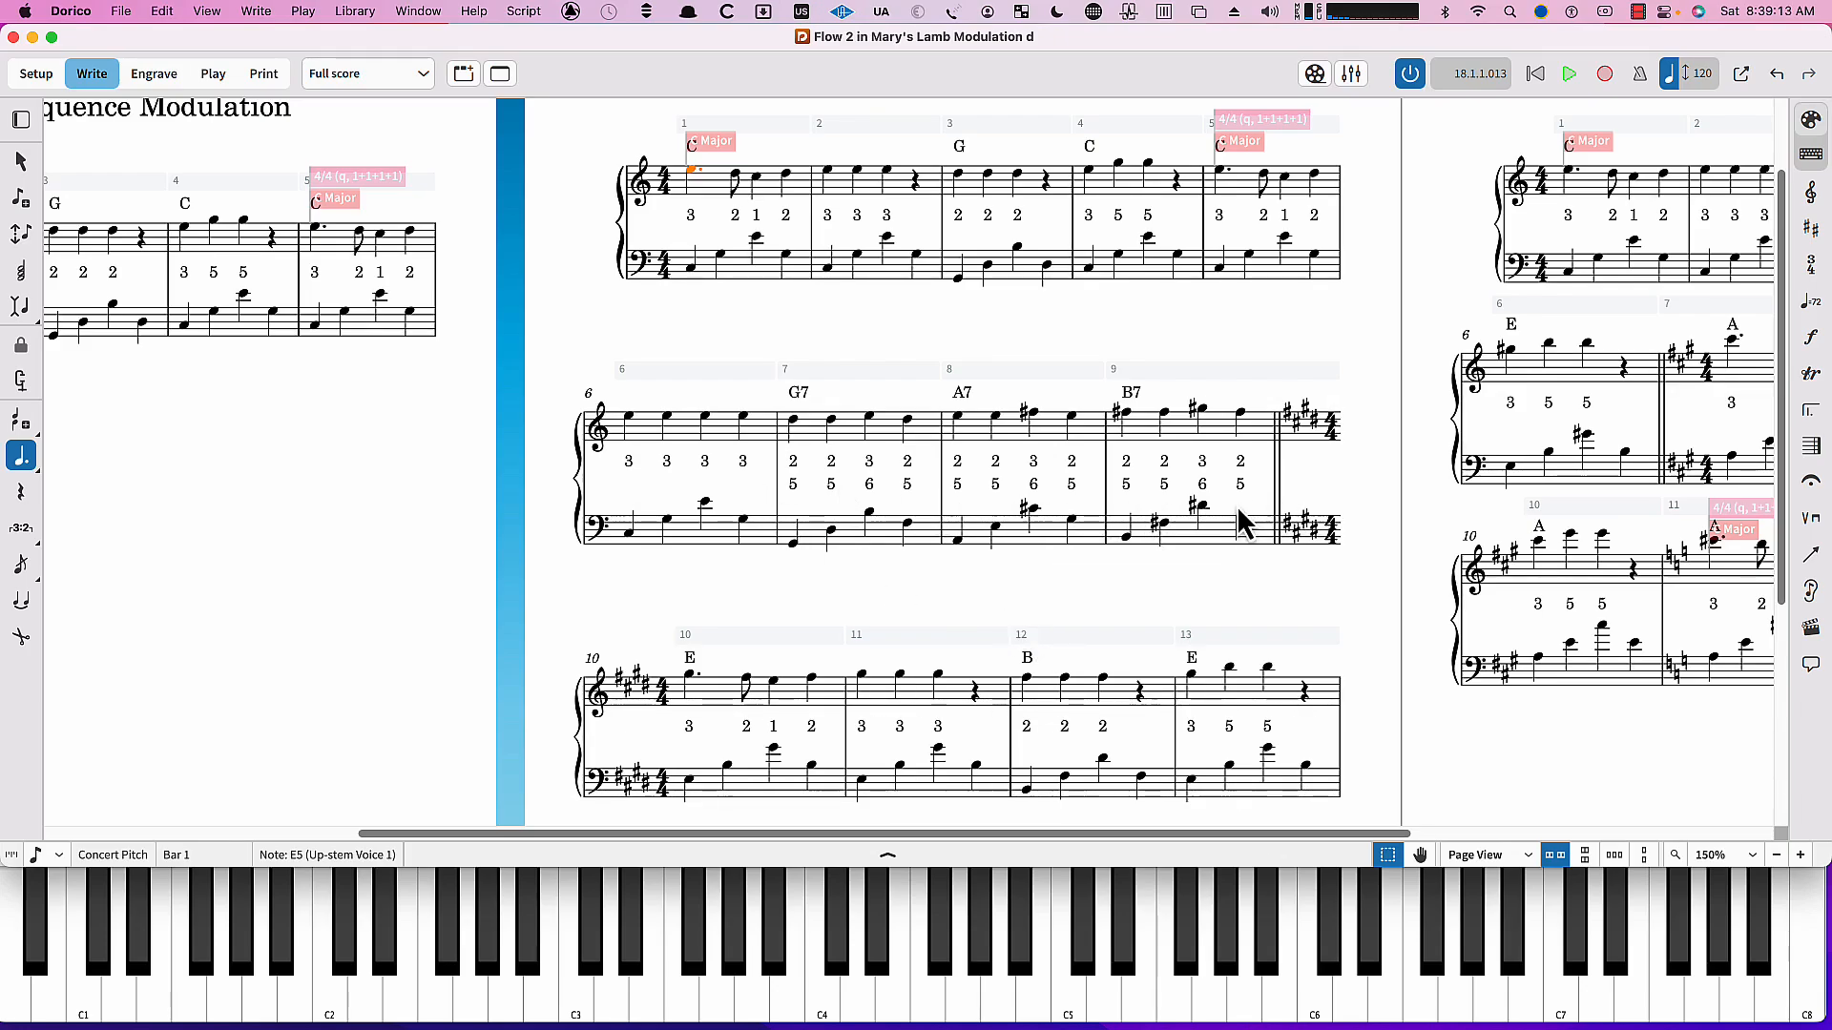
mouse_move(805, 485)
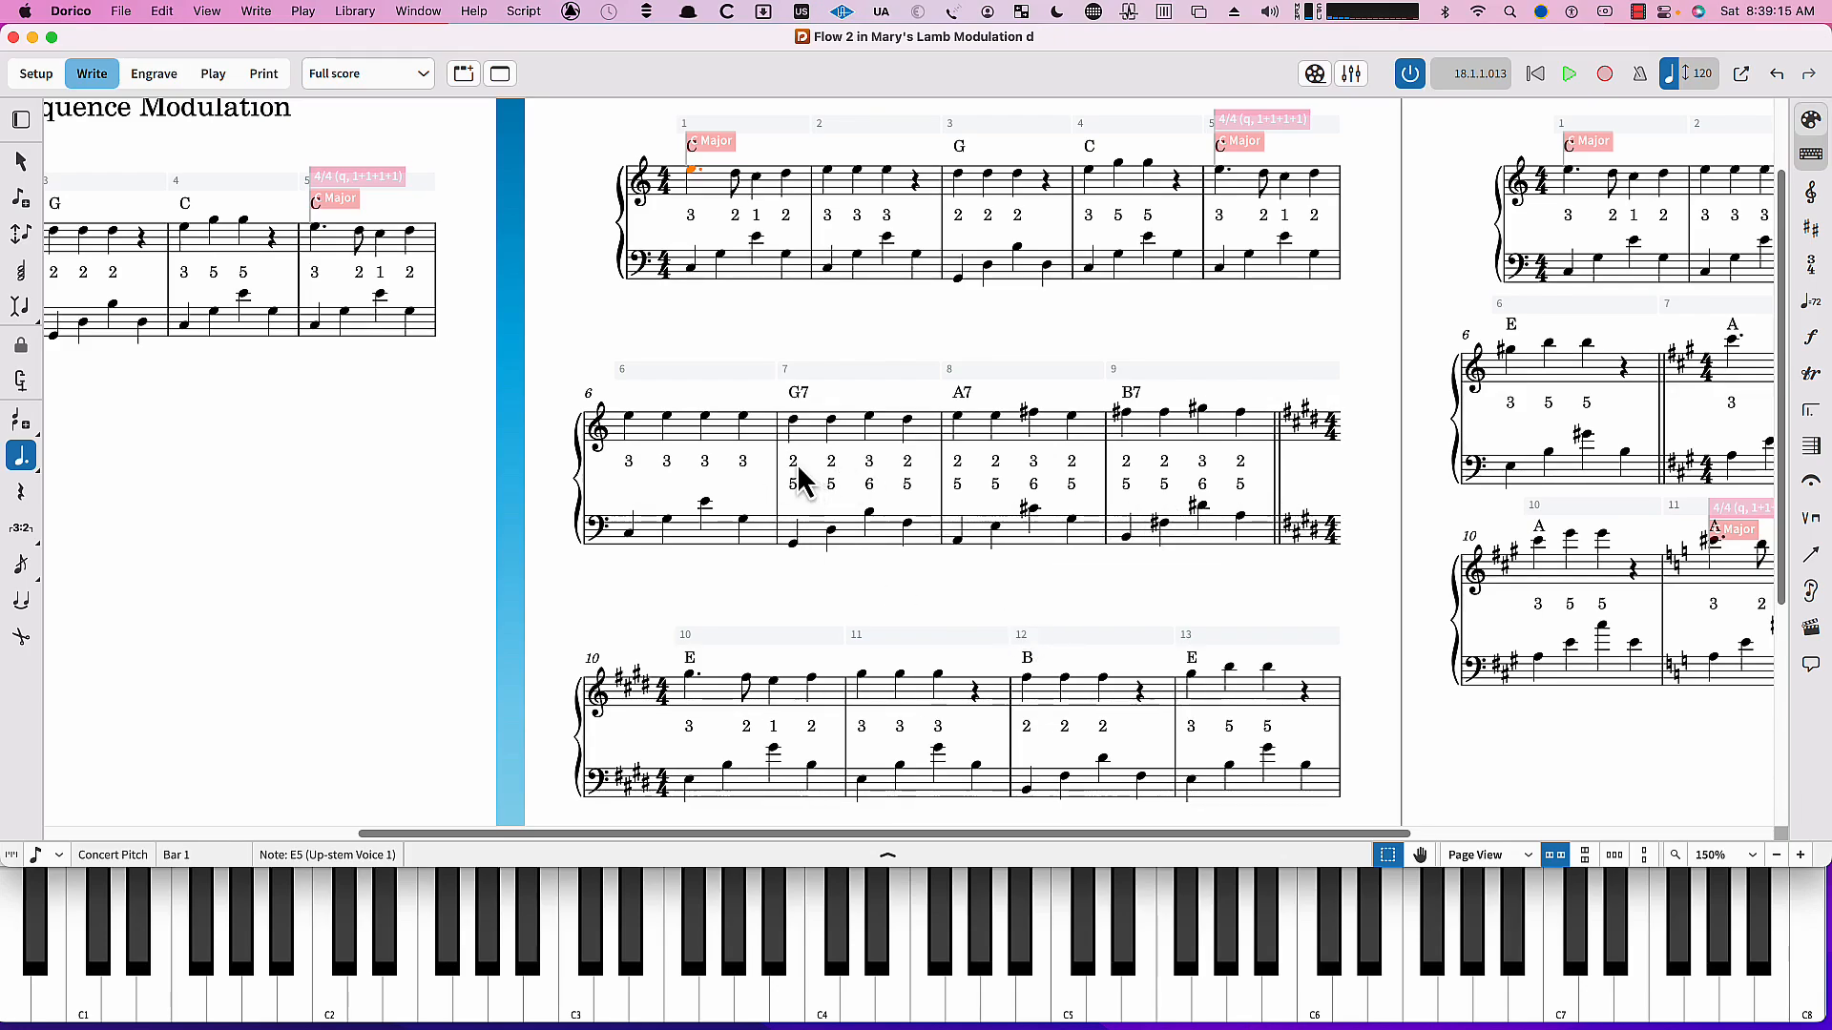
mouse_move(984, 488)
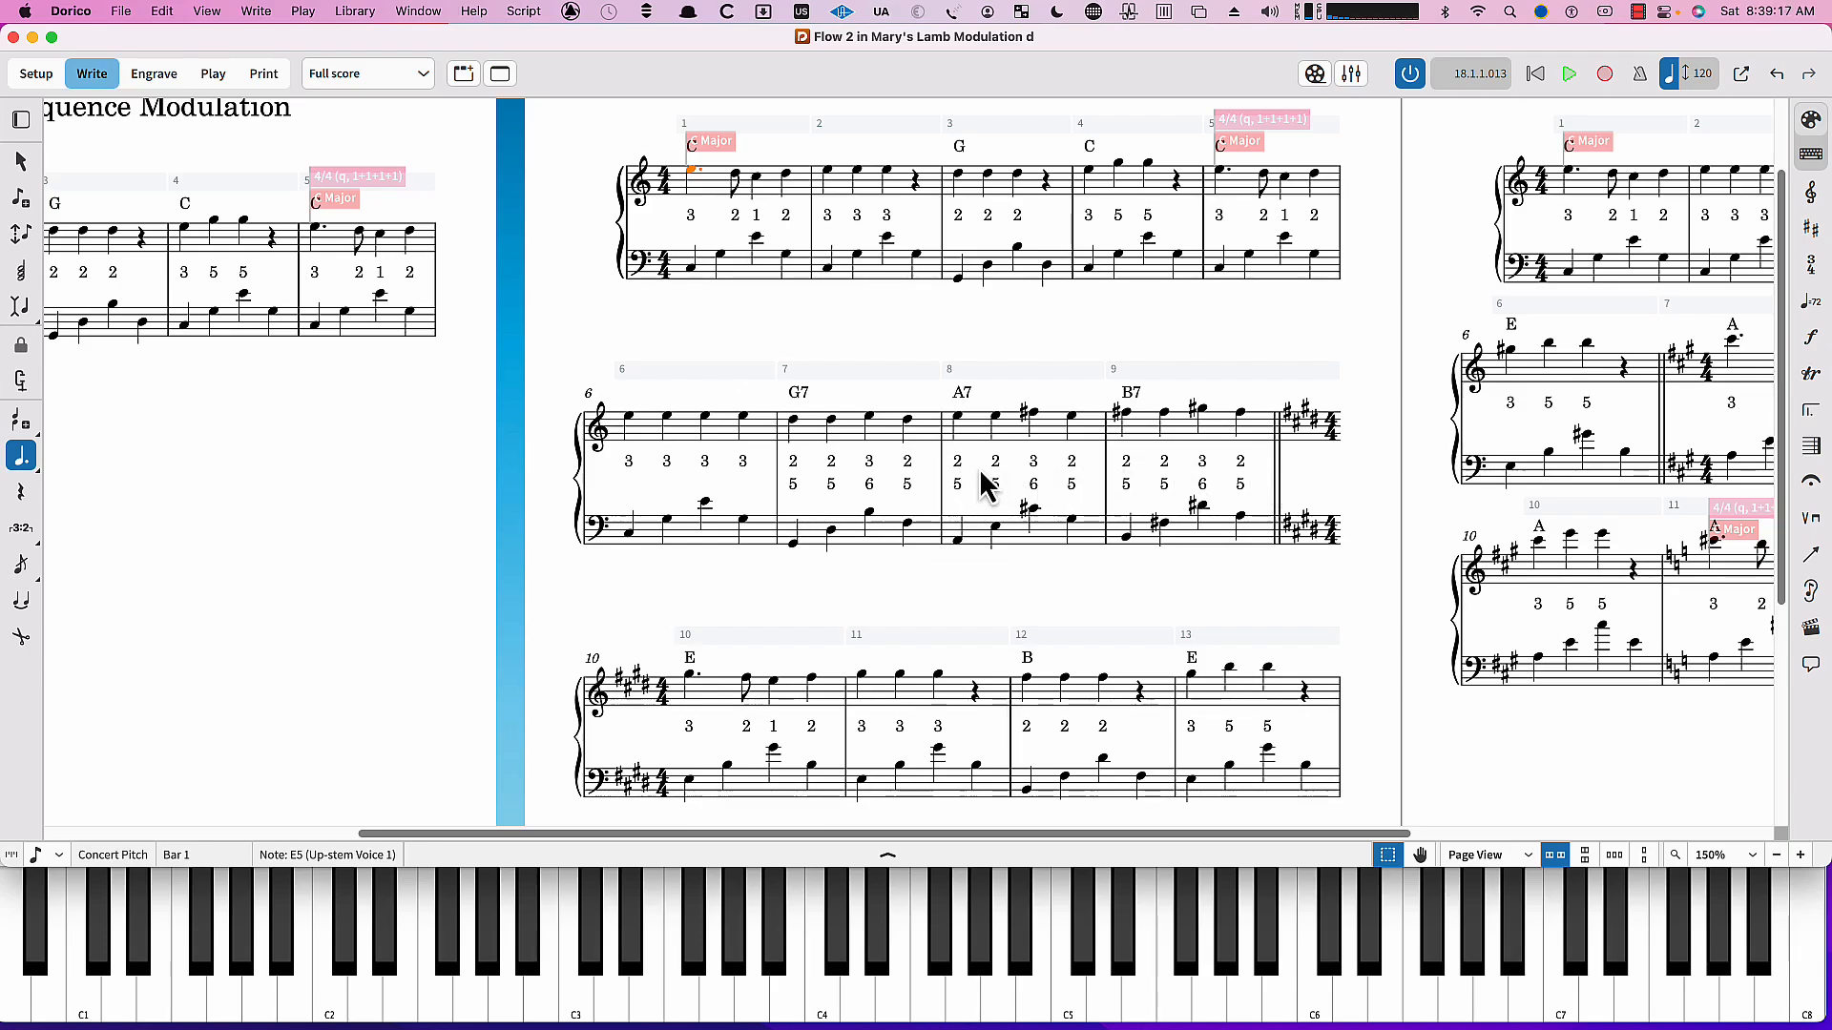
mouse_move(831, 484)
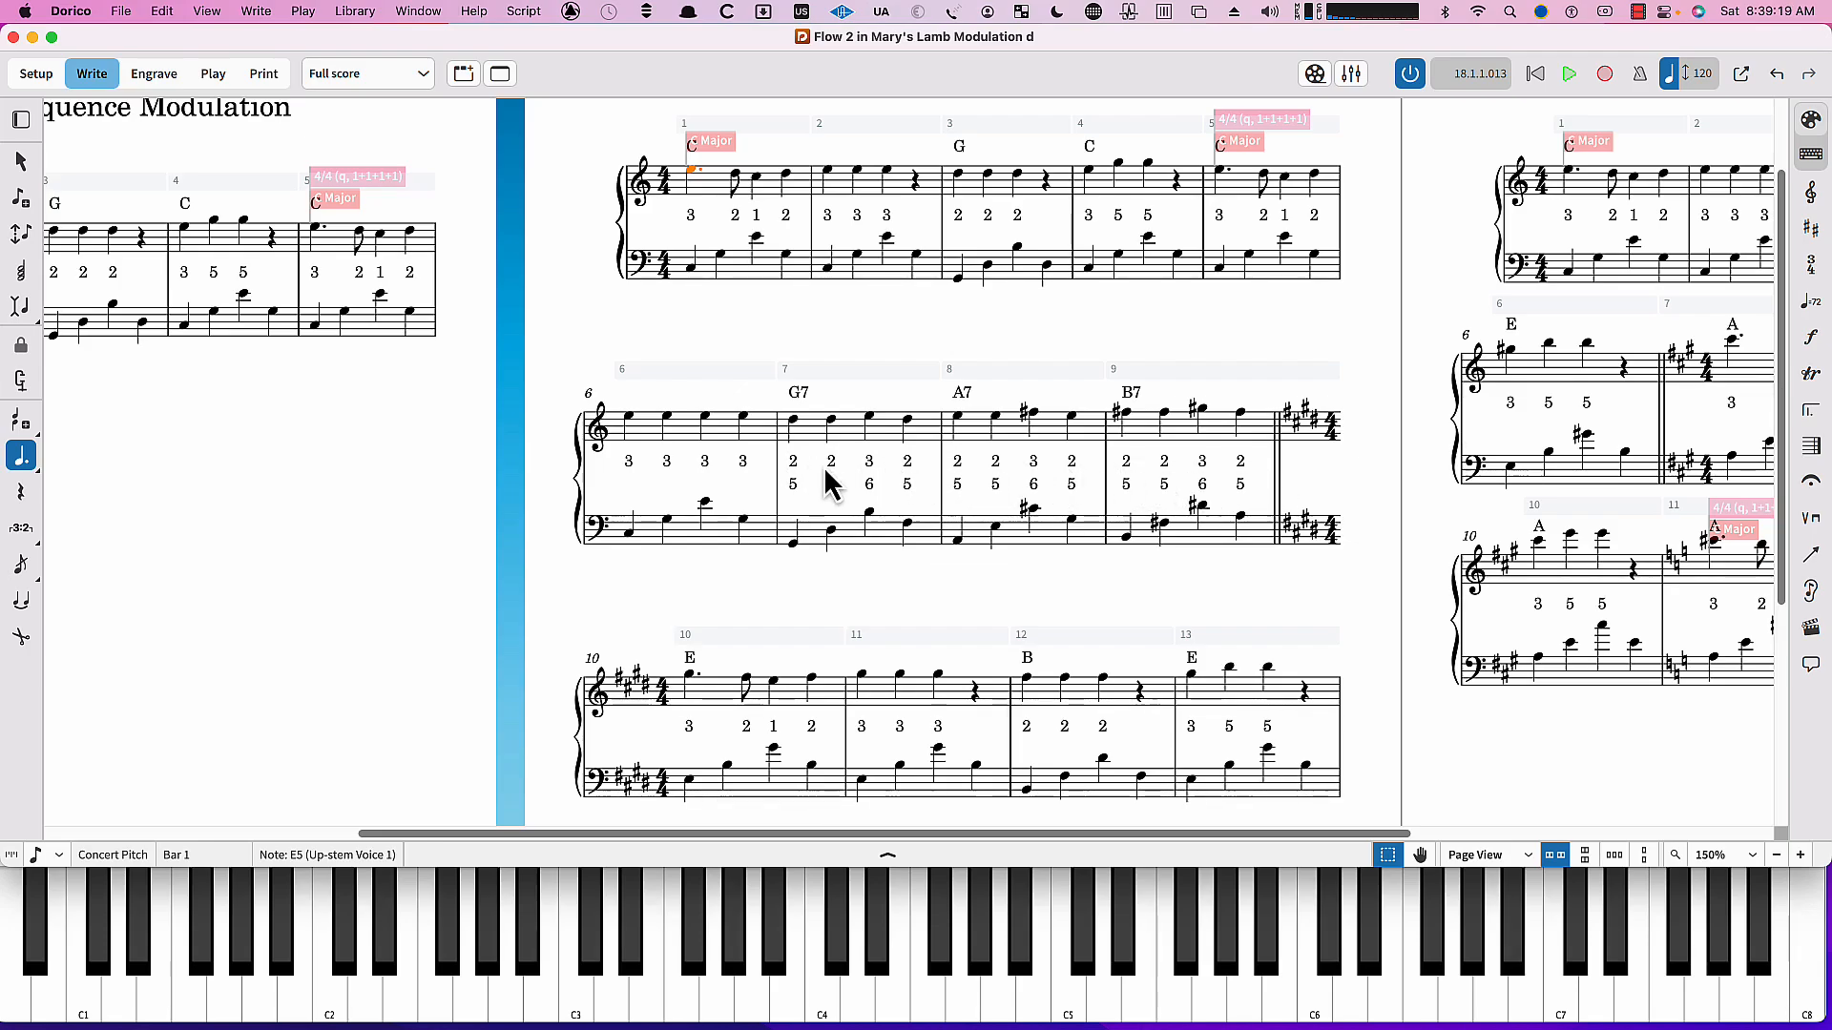
mouse_move(886, 479)
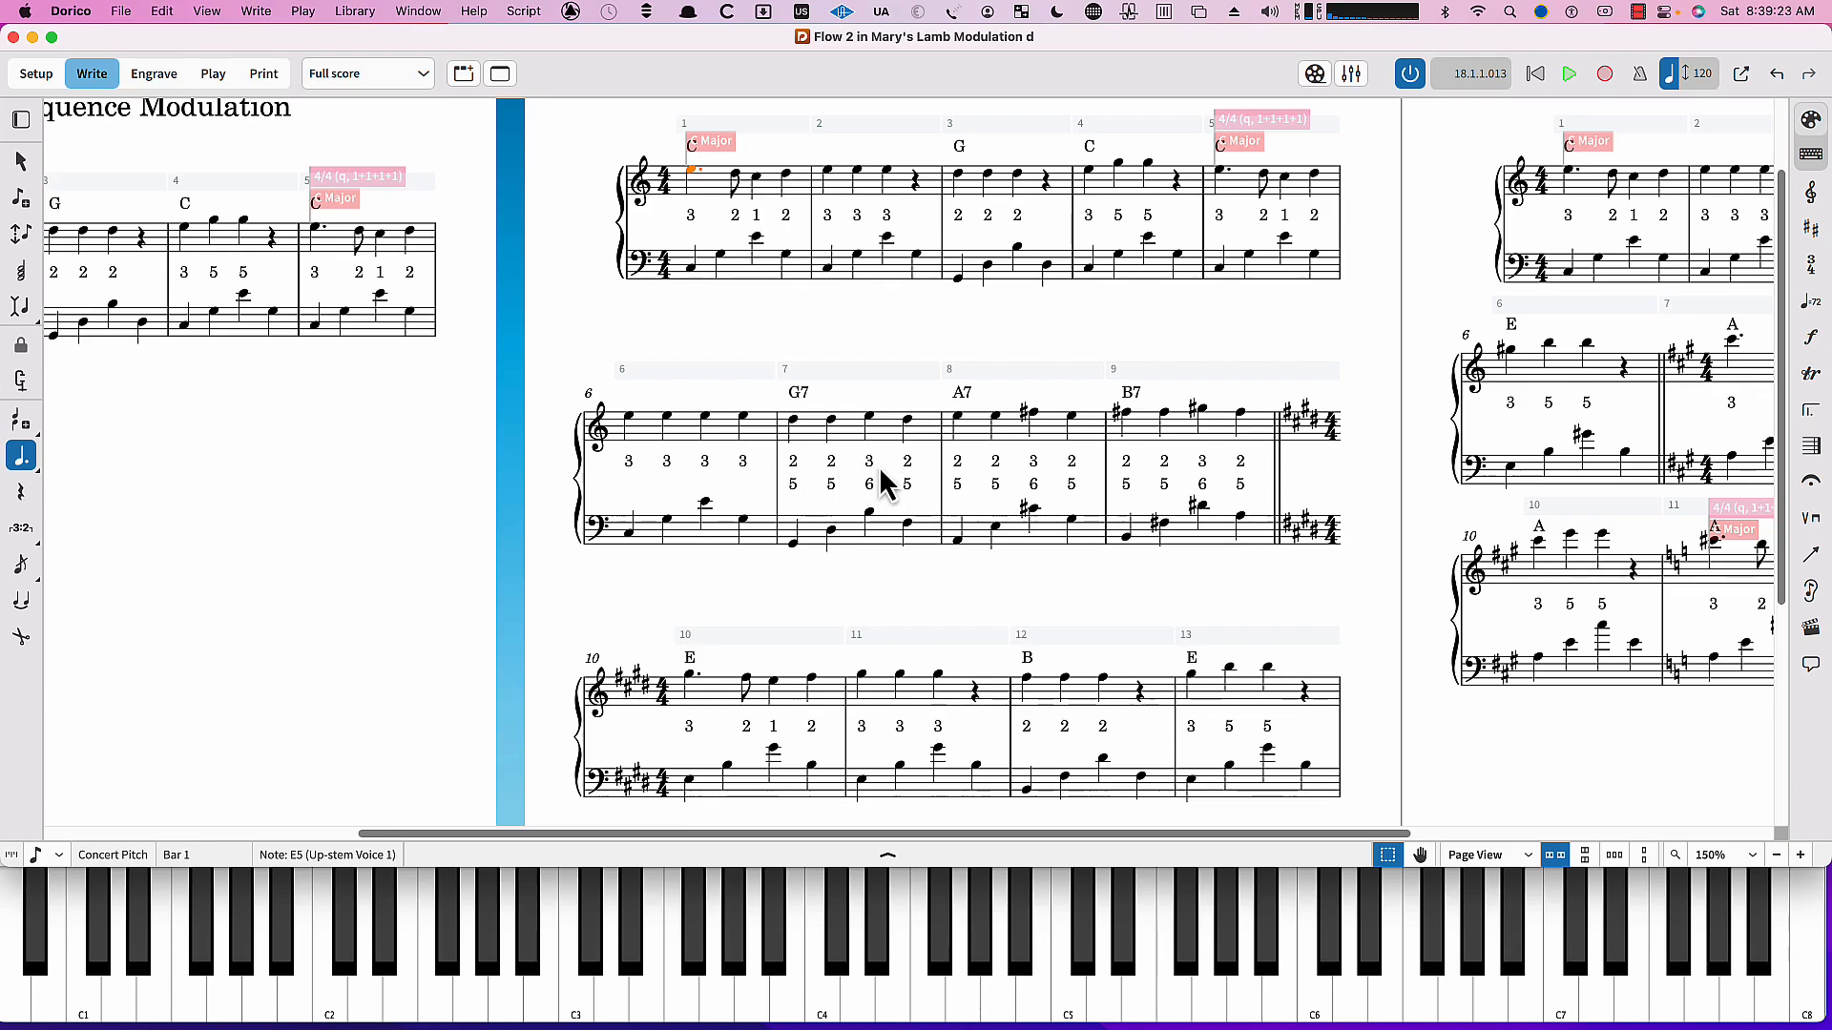
mouse_move(1061, 490)
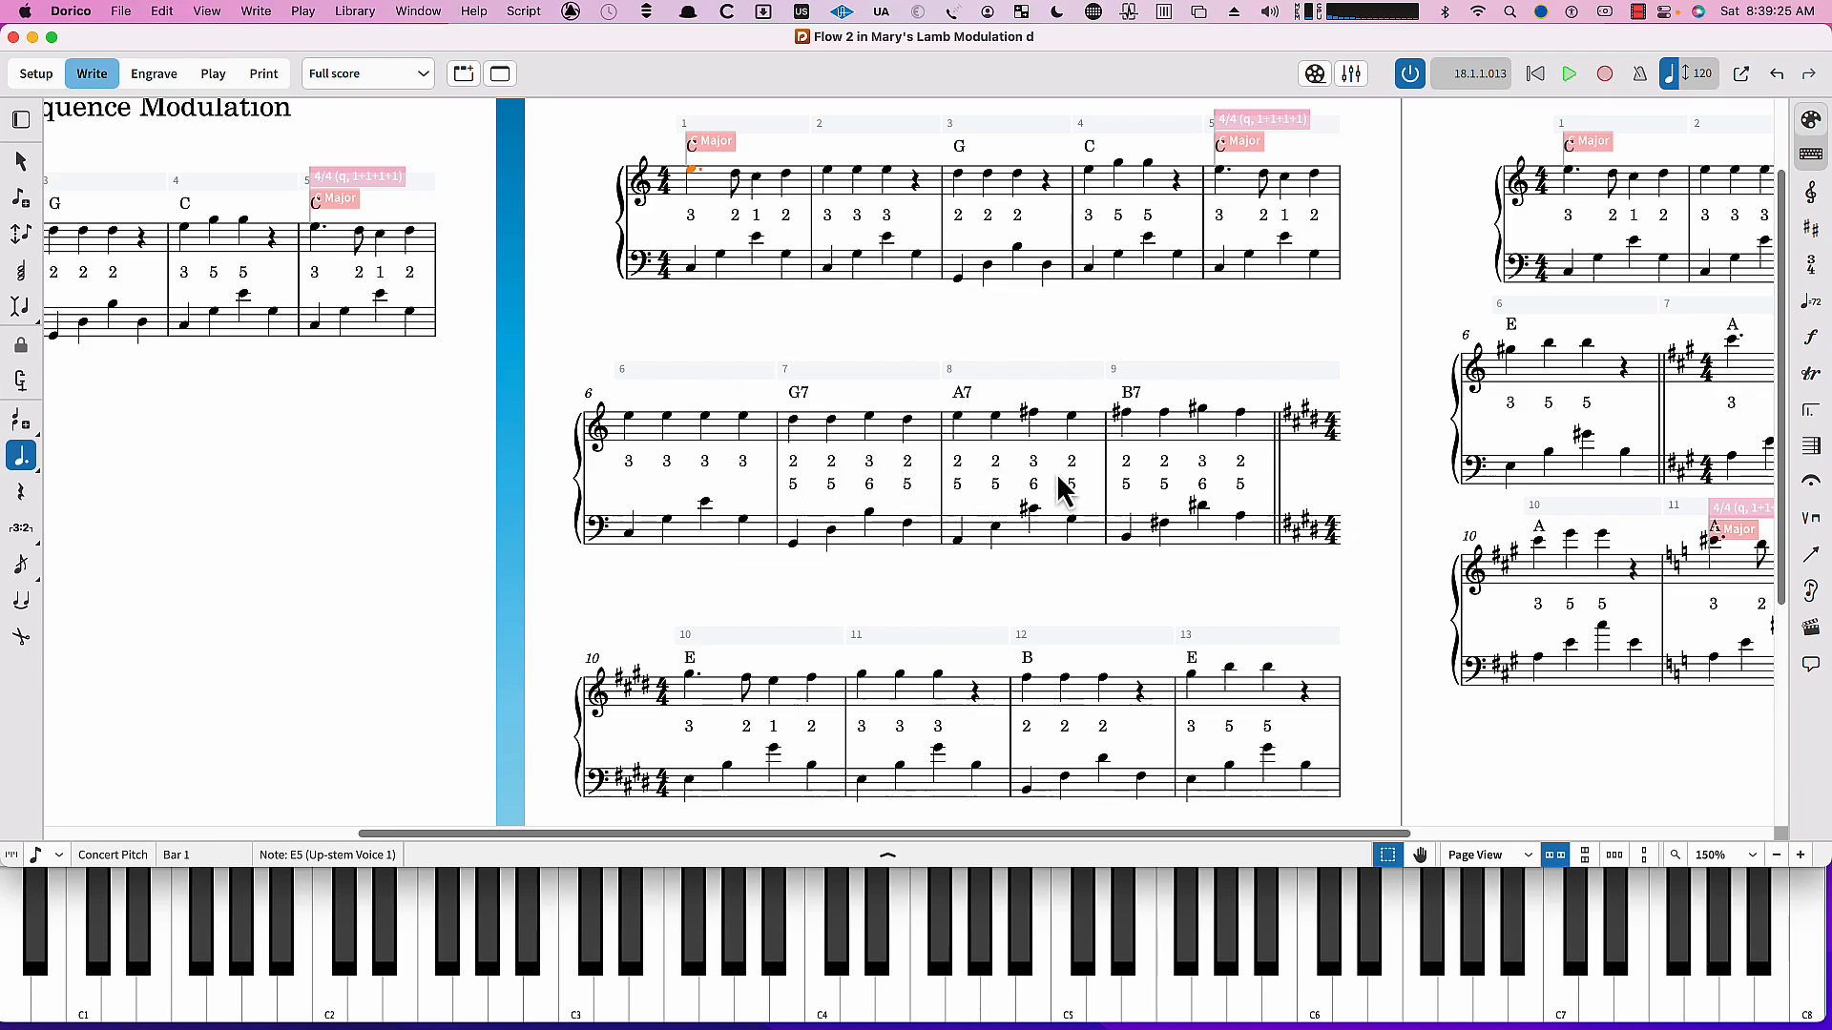
mouse_move(1177, 479)
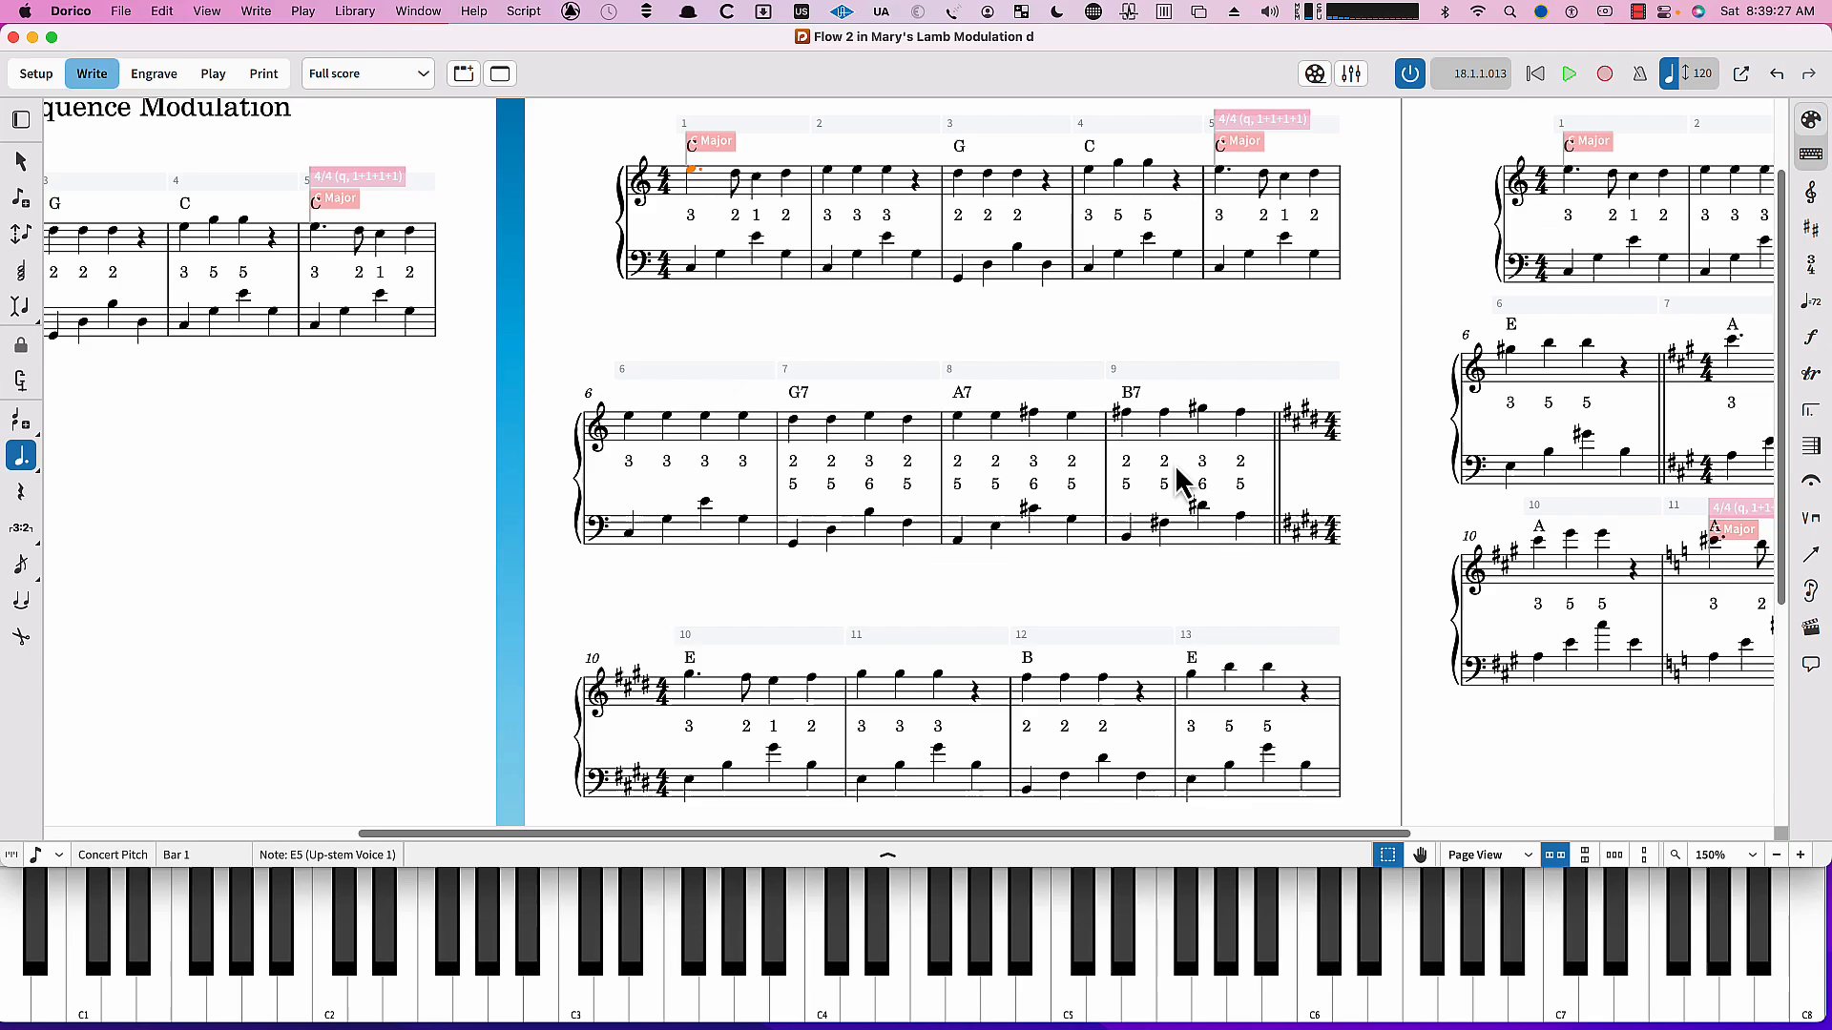
mouse_move(1135, 471)
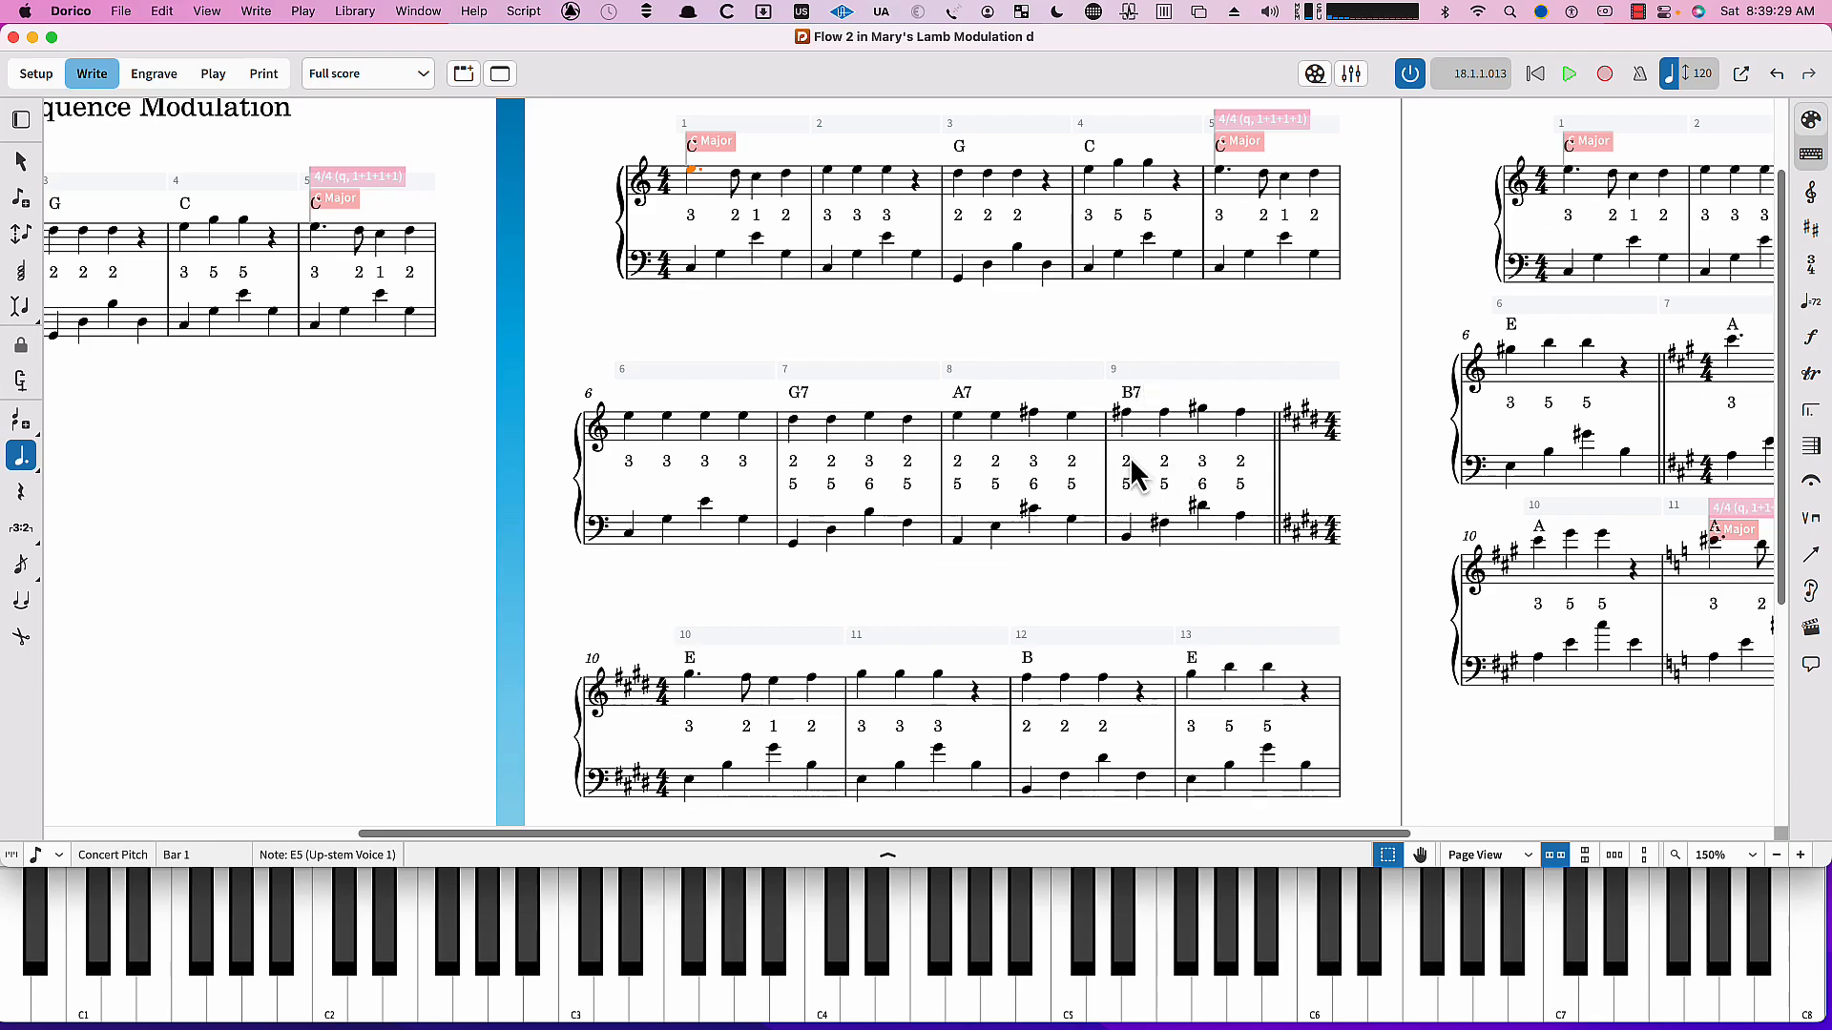
mouse_move(721, 700)
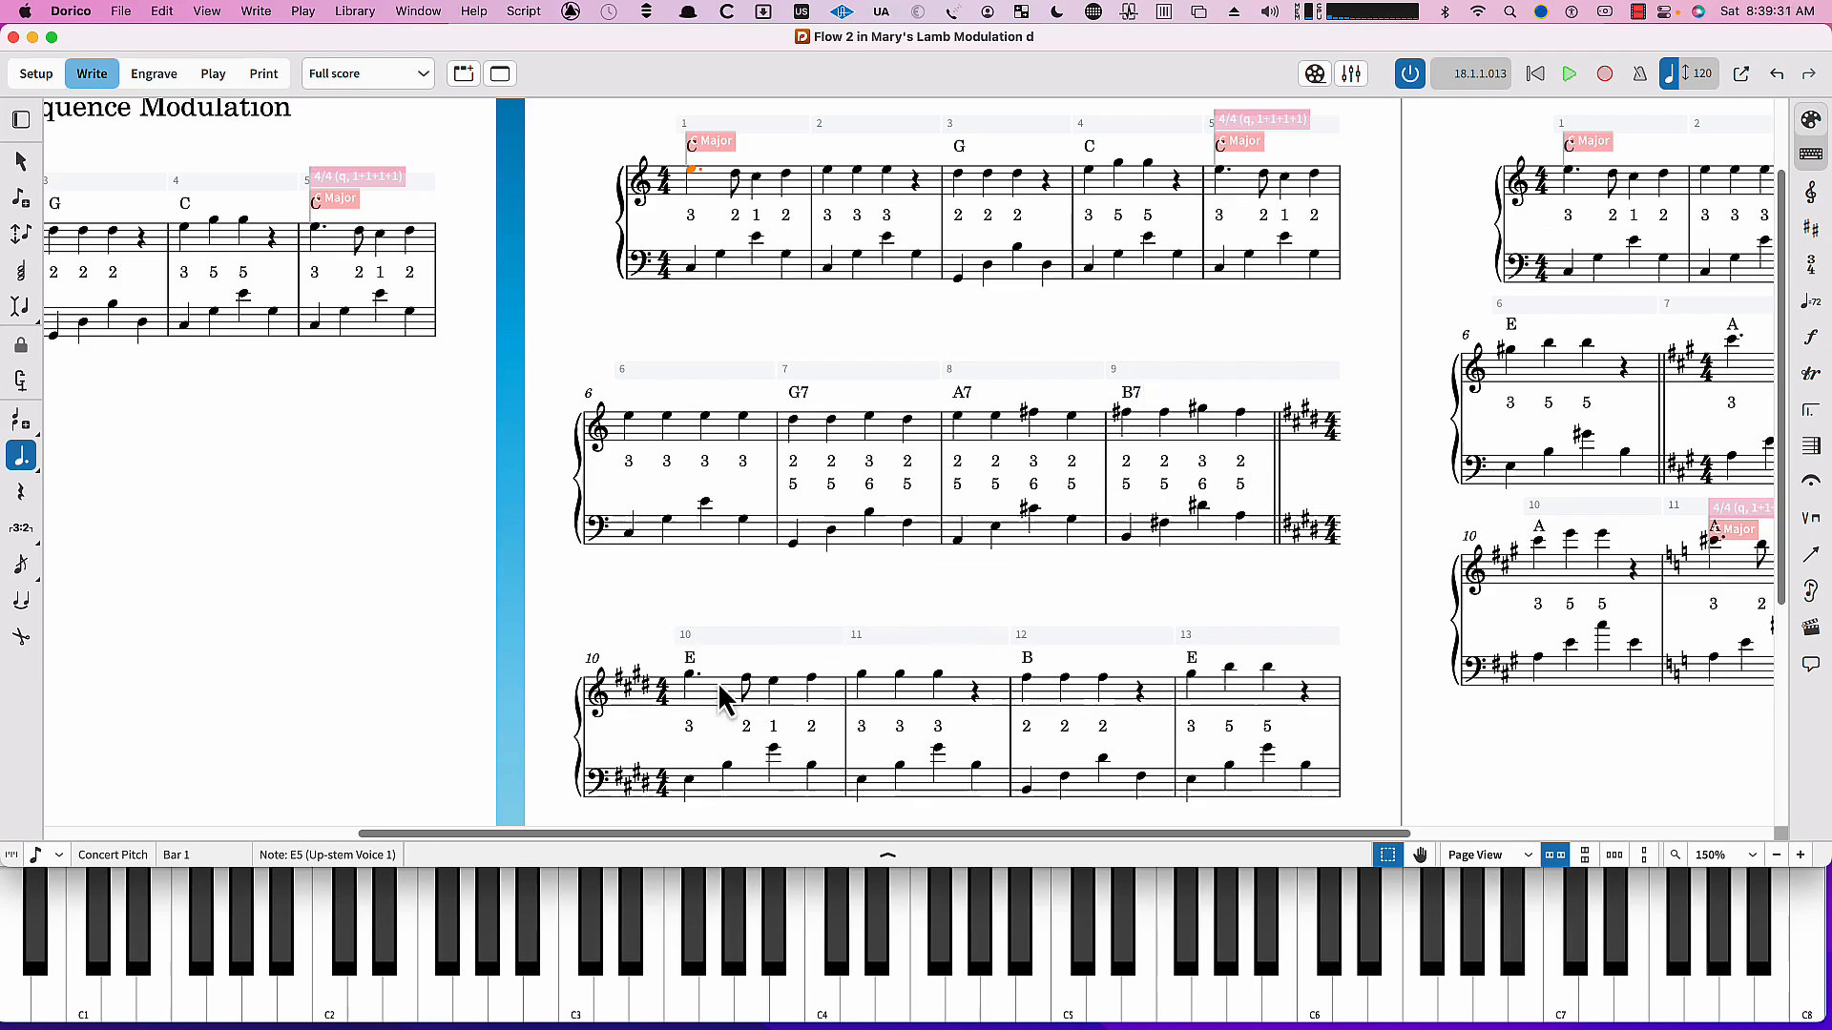
Scroll the score so pages 2 and 3 sit side by side with the next flow visible.
scroll("down", 3)
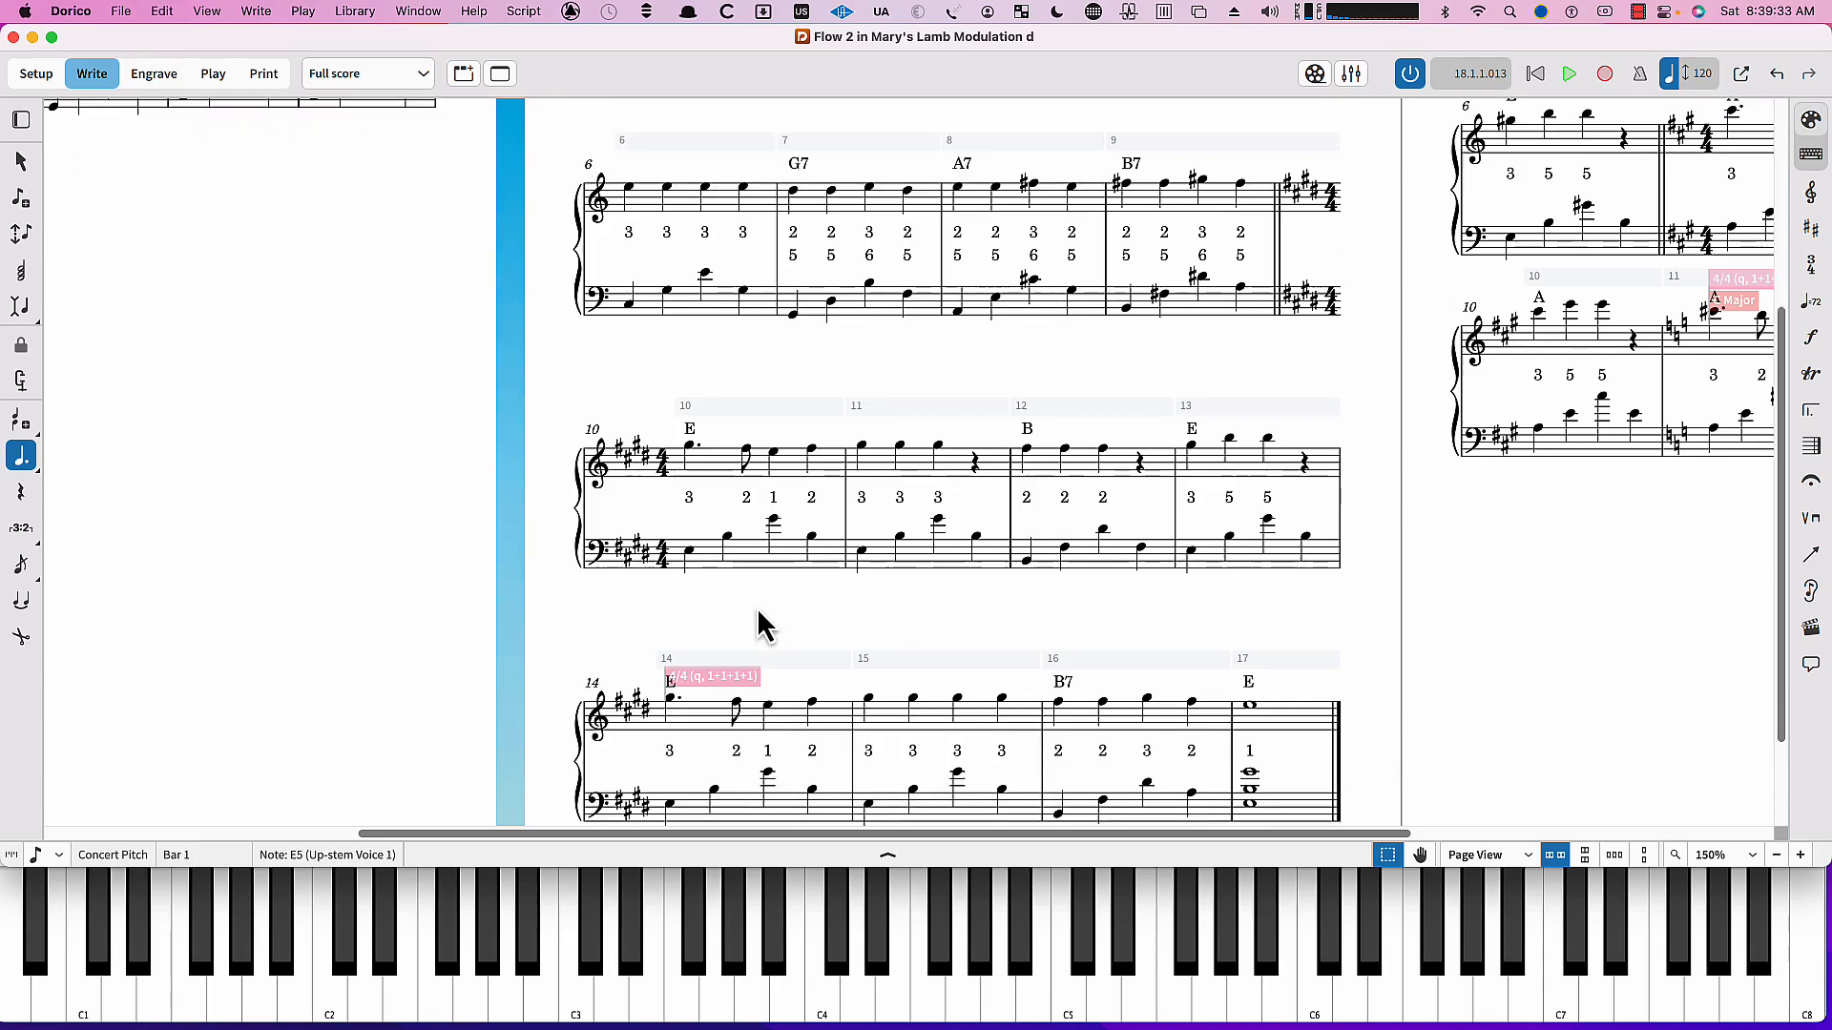
scroll("down", 3)
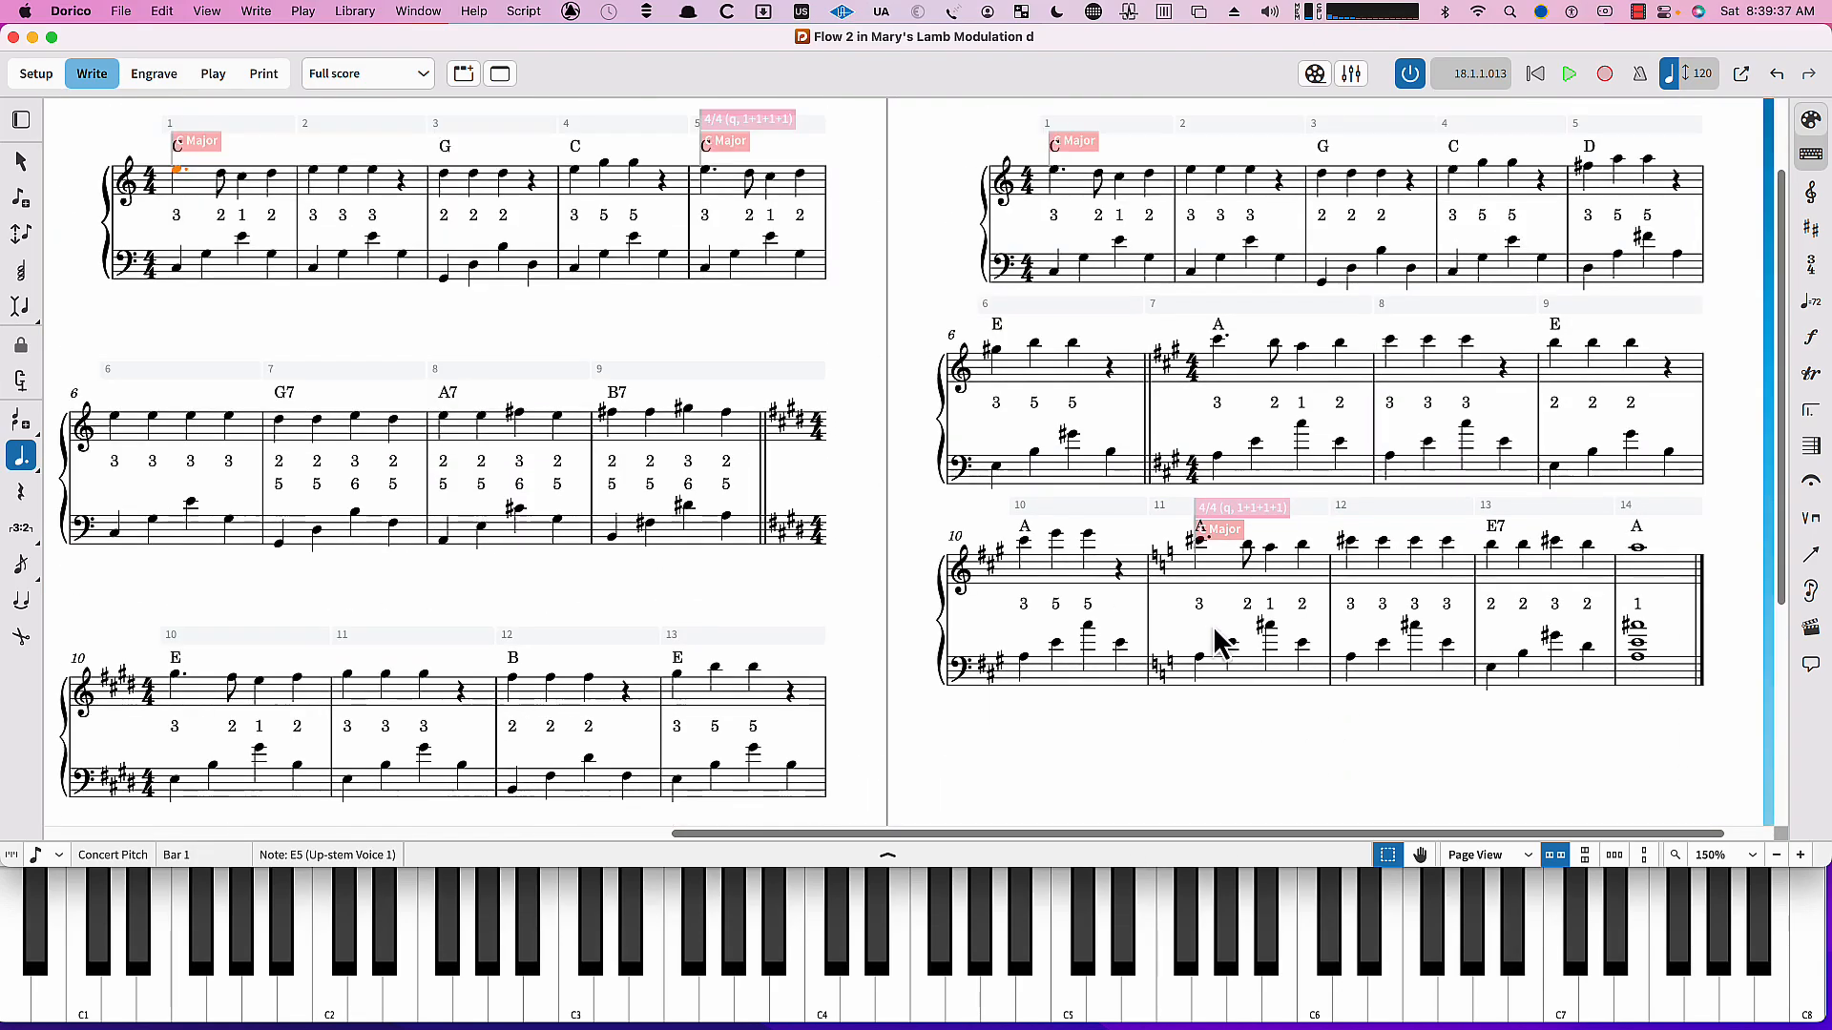
scroll("up", 3)
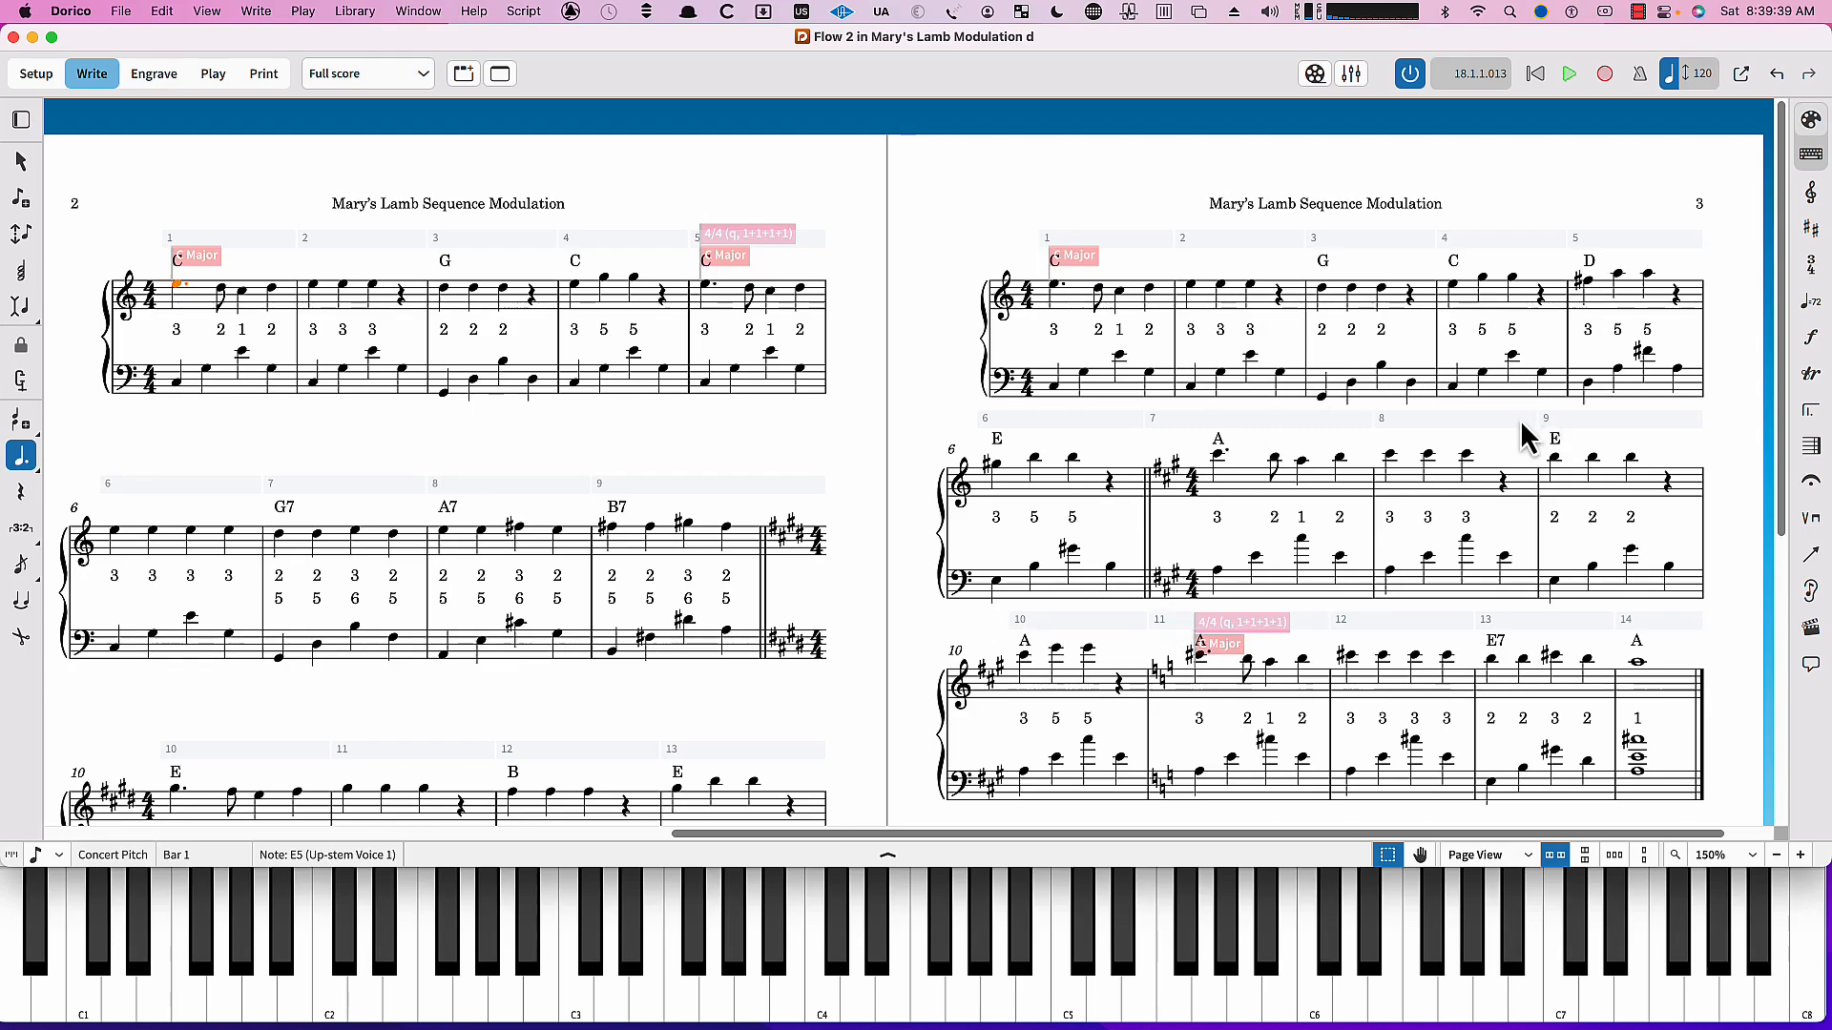
mouse_move(1040, 326)
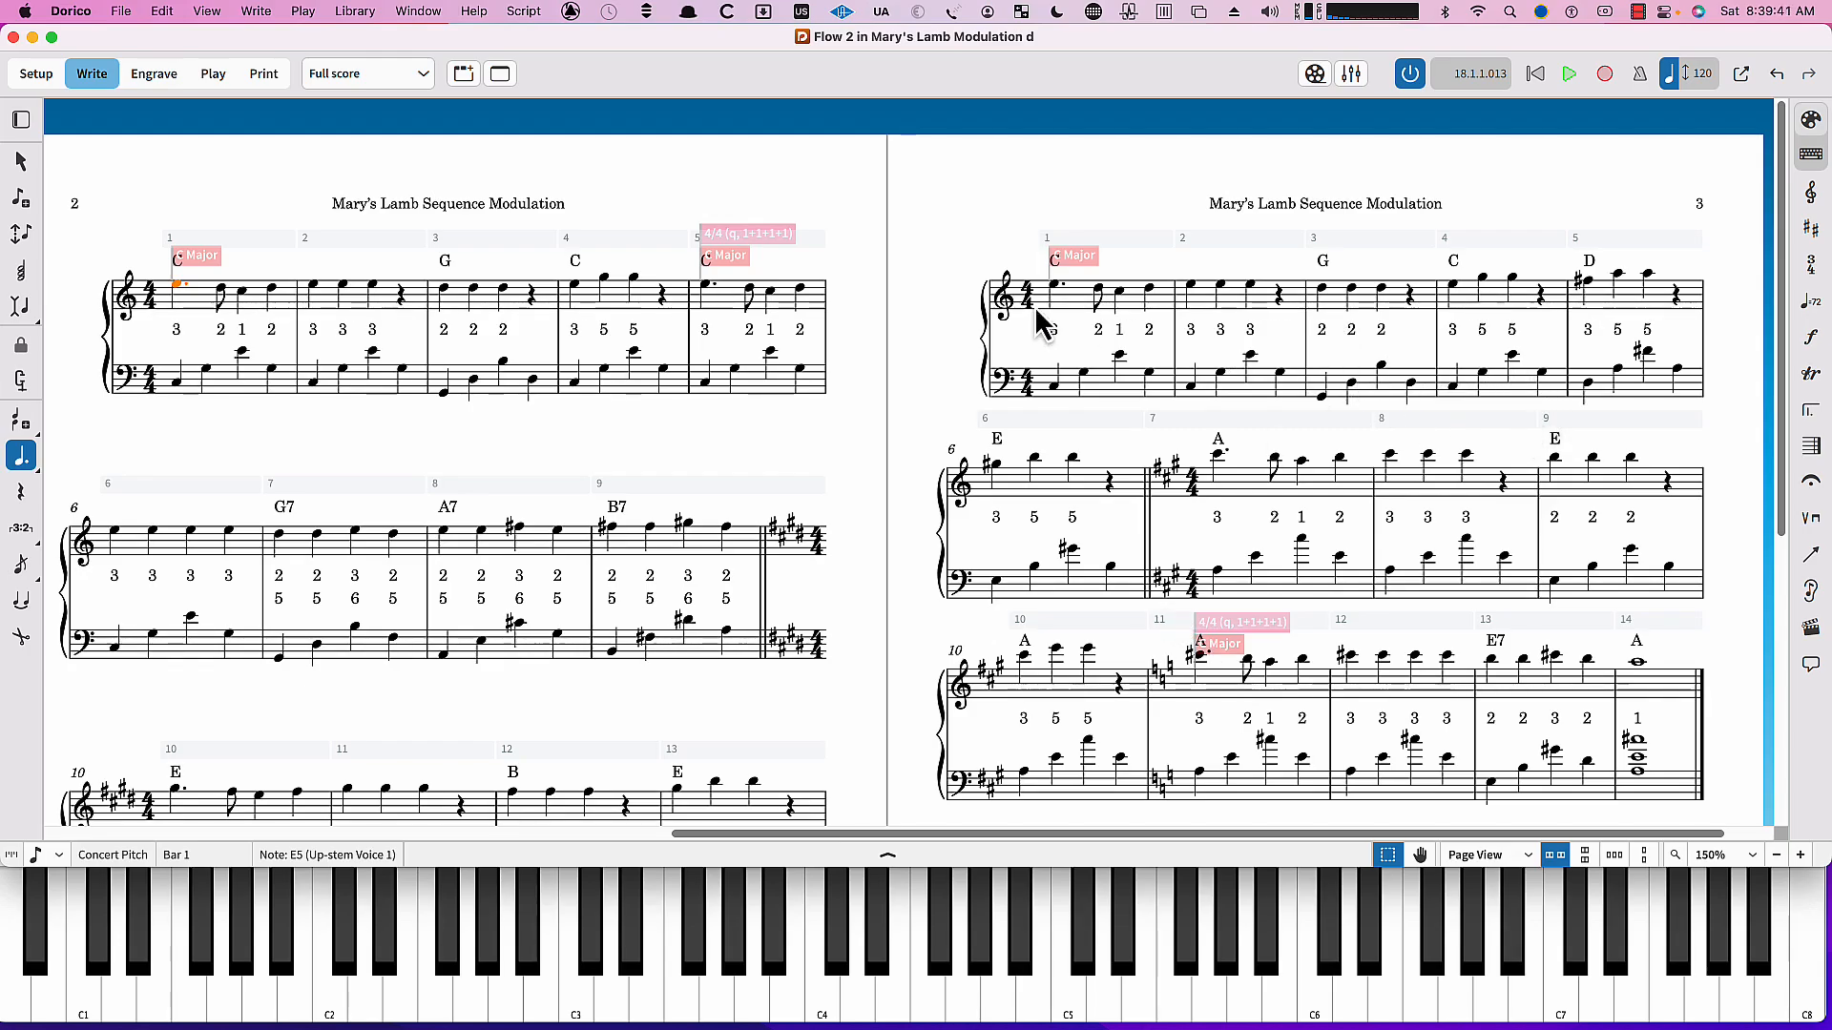
mouse_move(1438, 345)
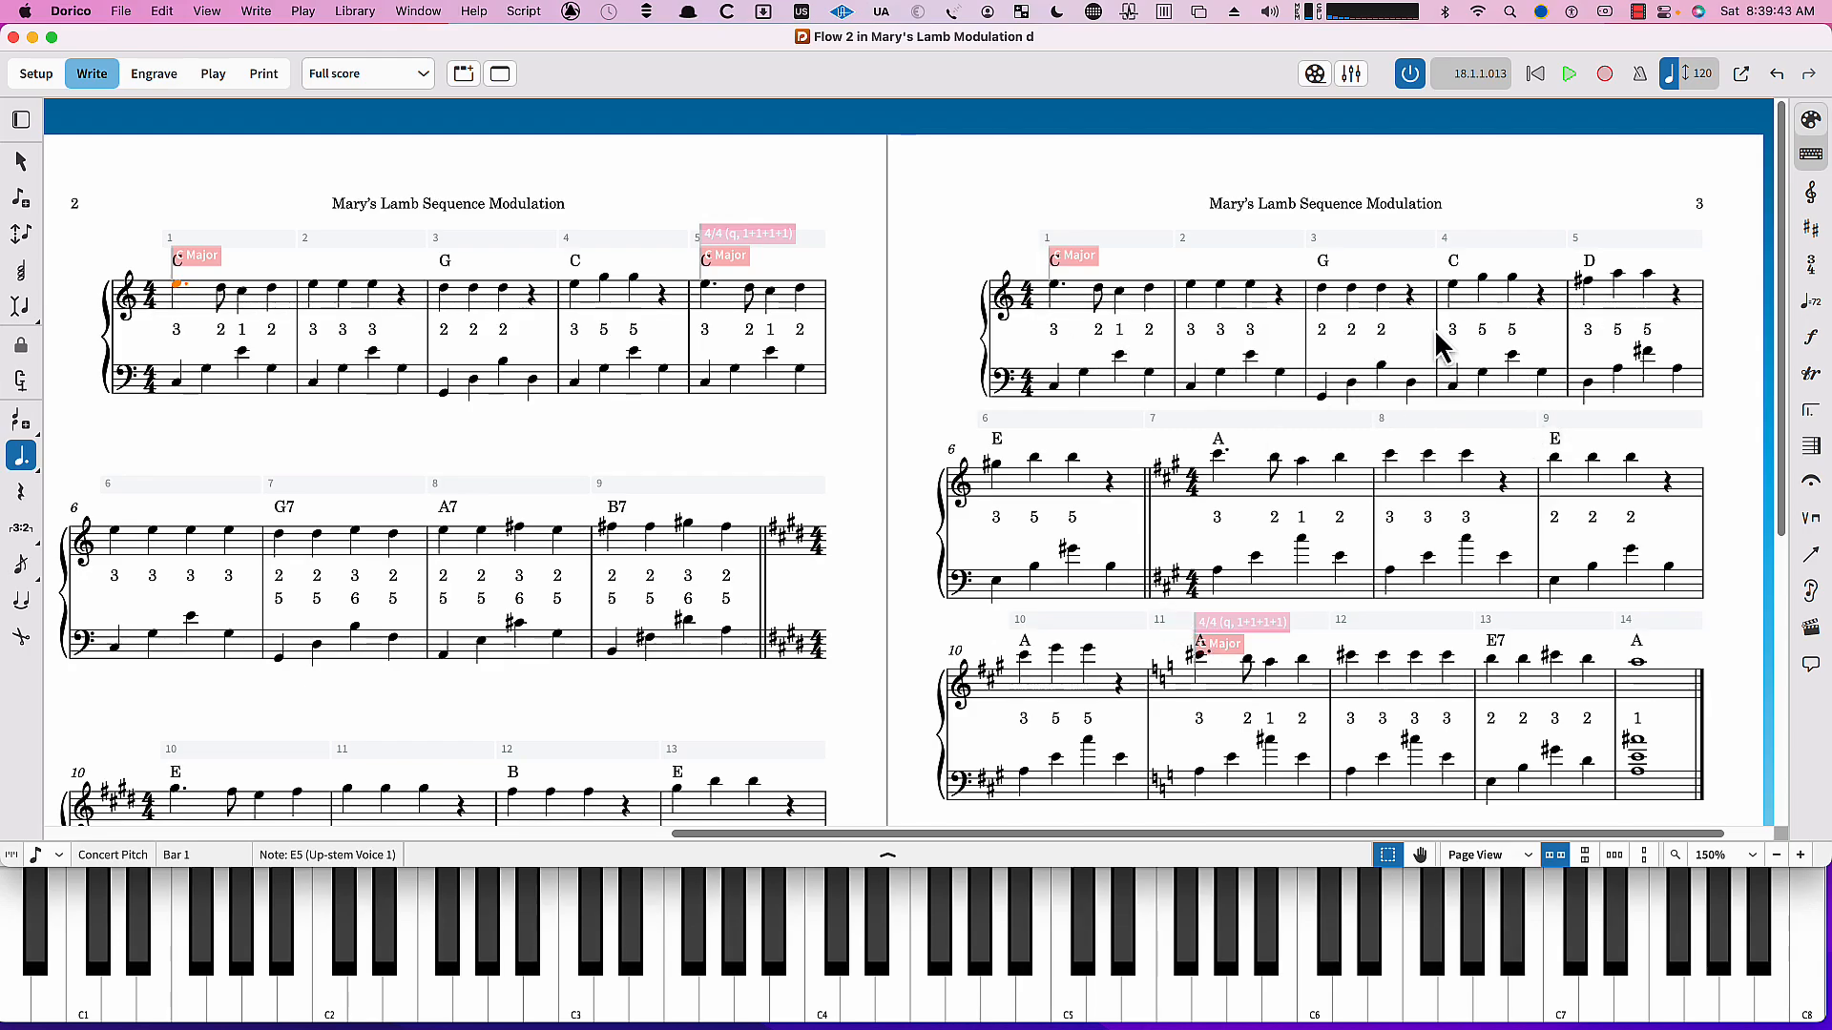
mouse_move(1469, 351)
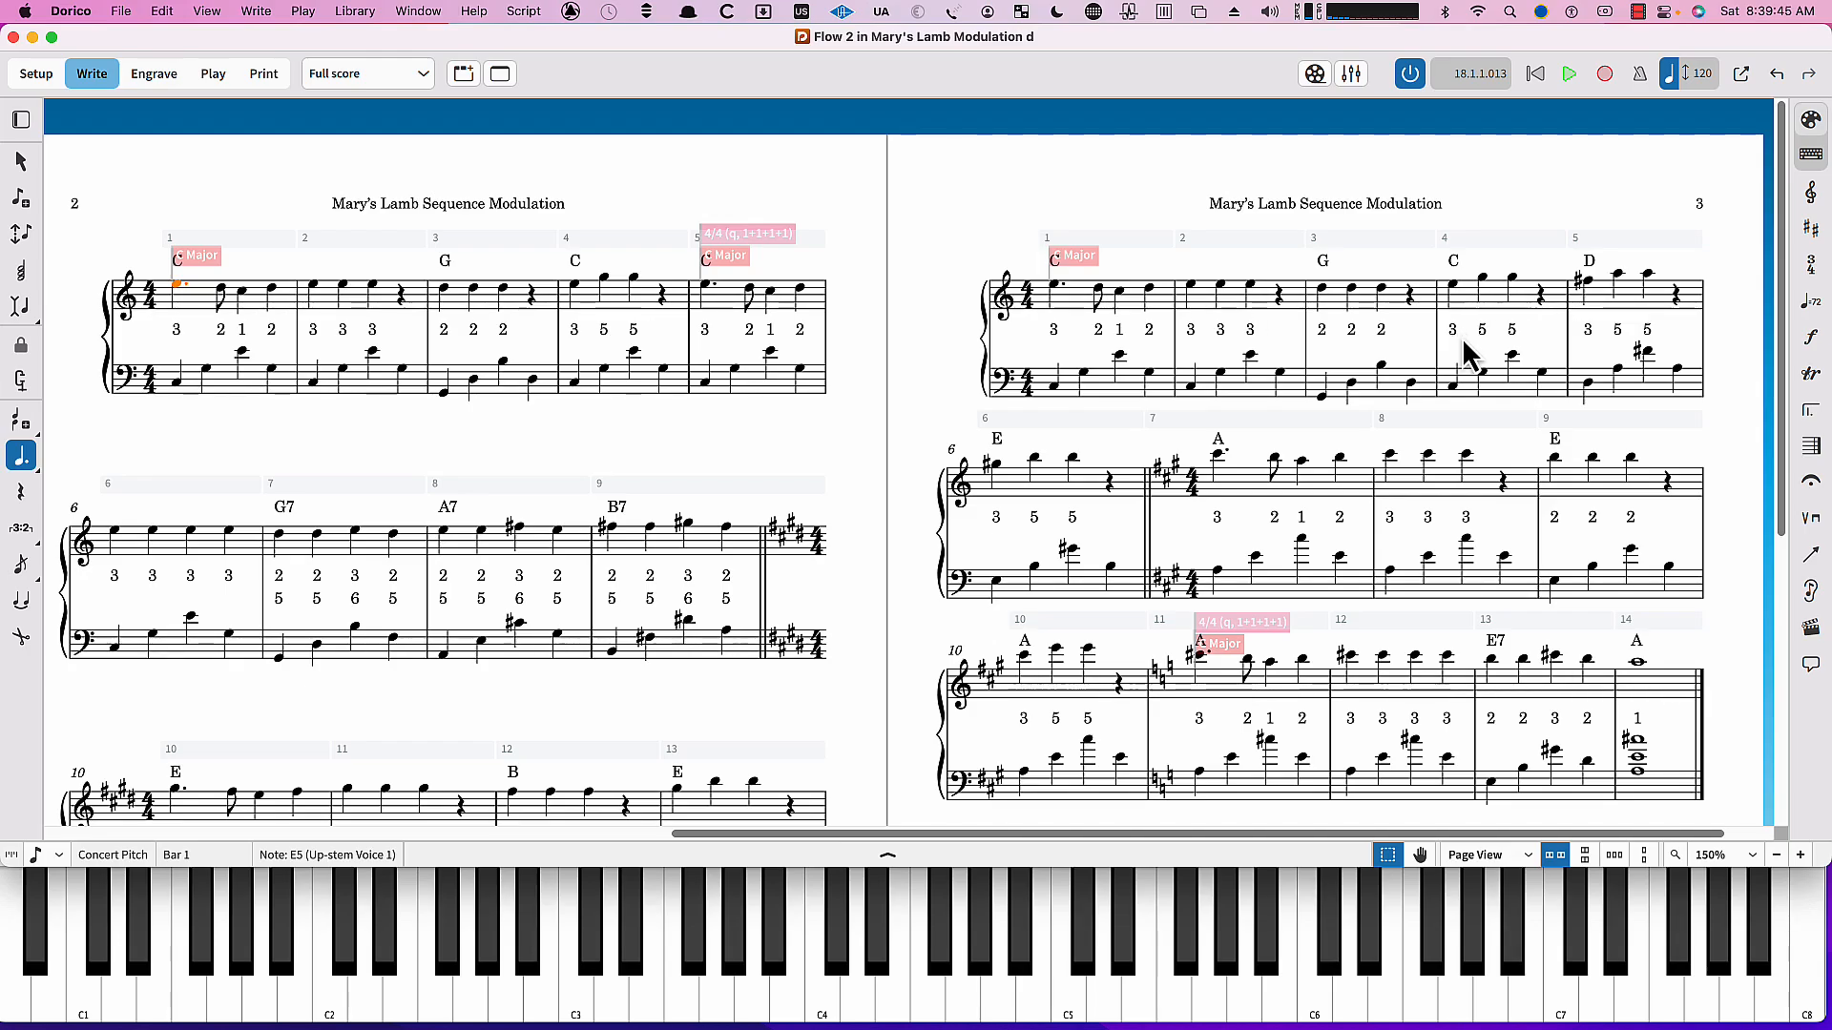
mouse_move(1057, 304)
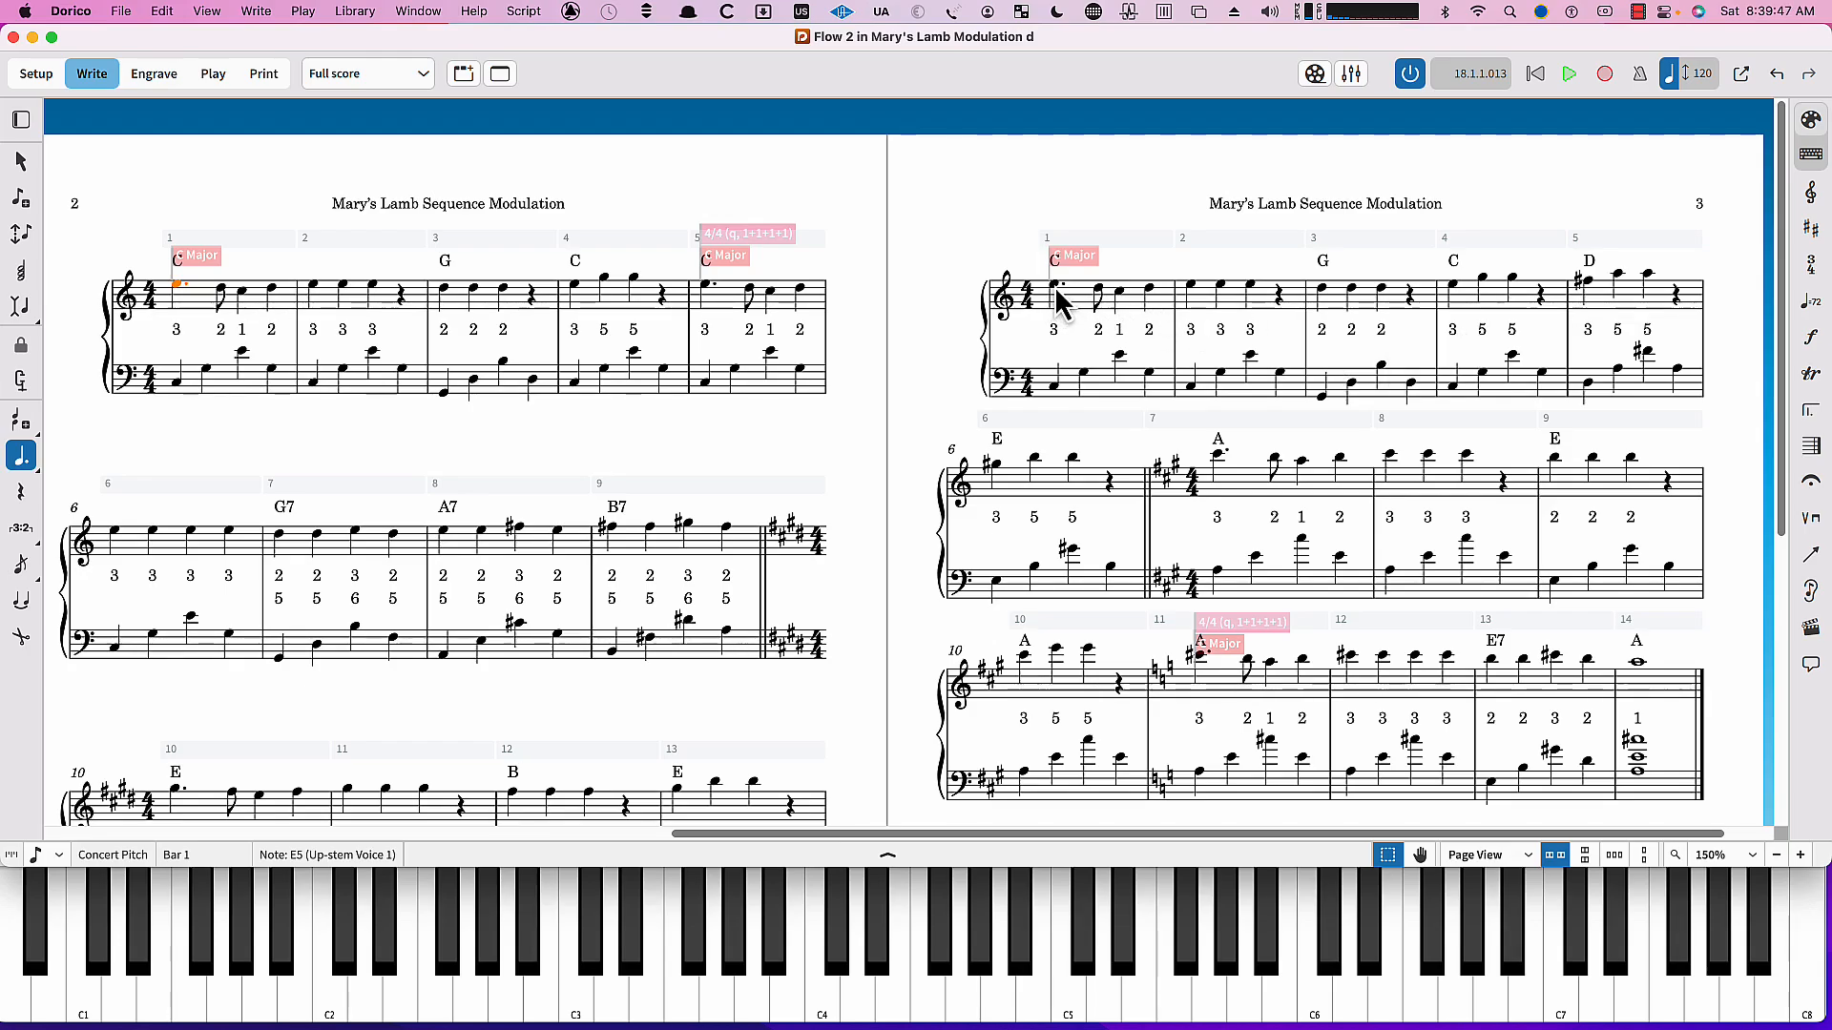
Play Flow 3 from its opening note through E and A major to the final A chord in bar 14.
left_click(1057, 286)
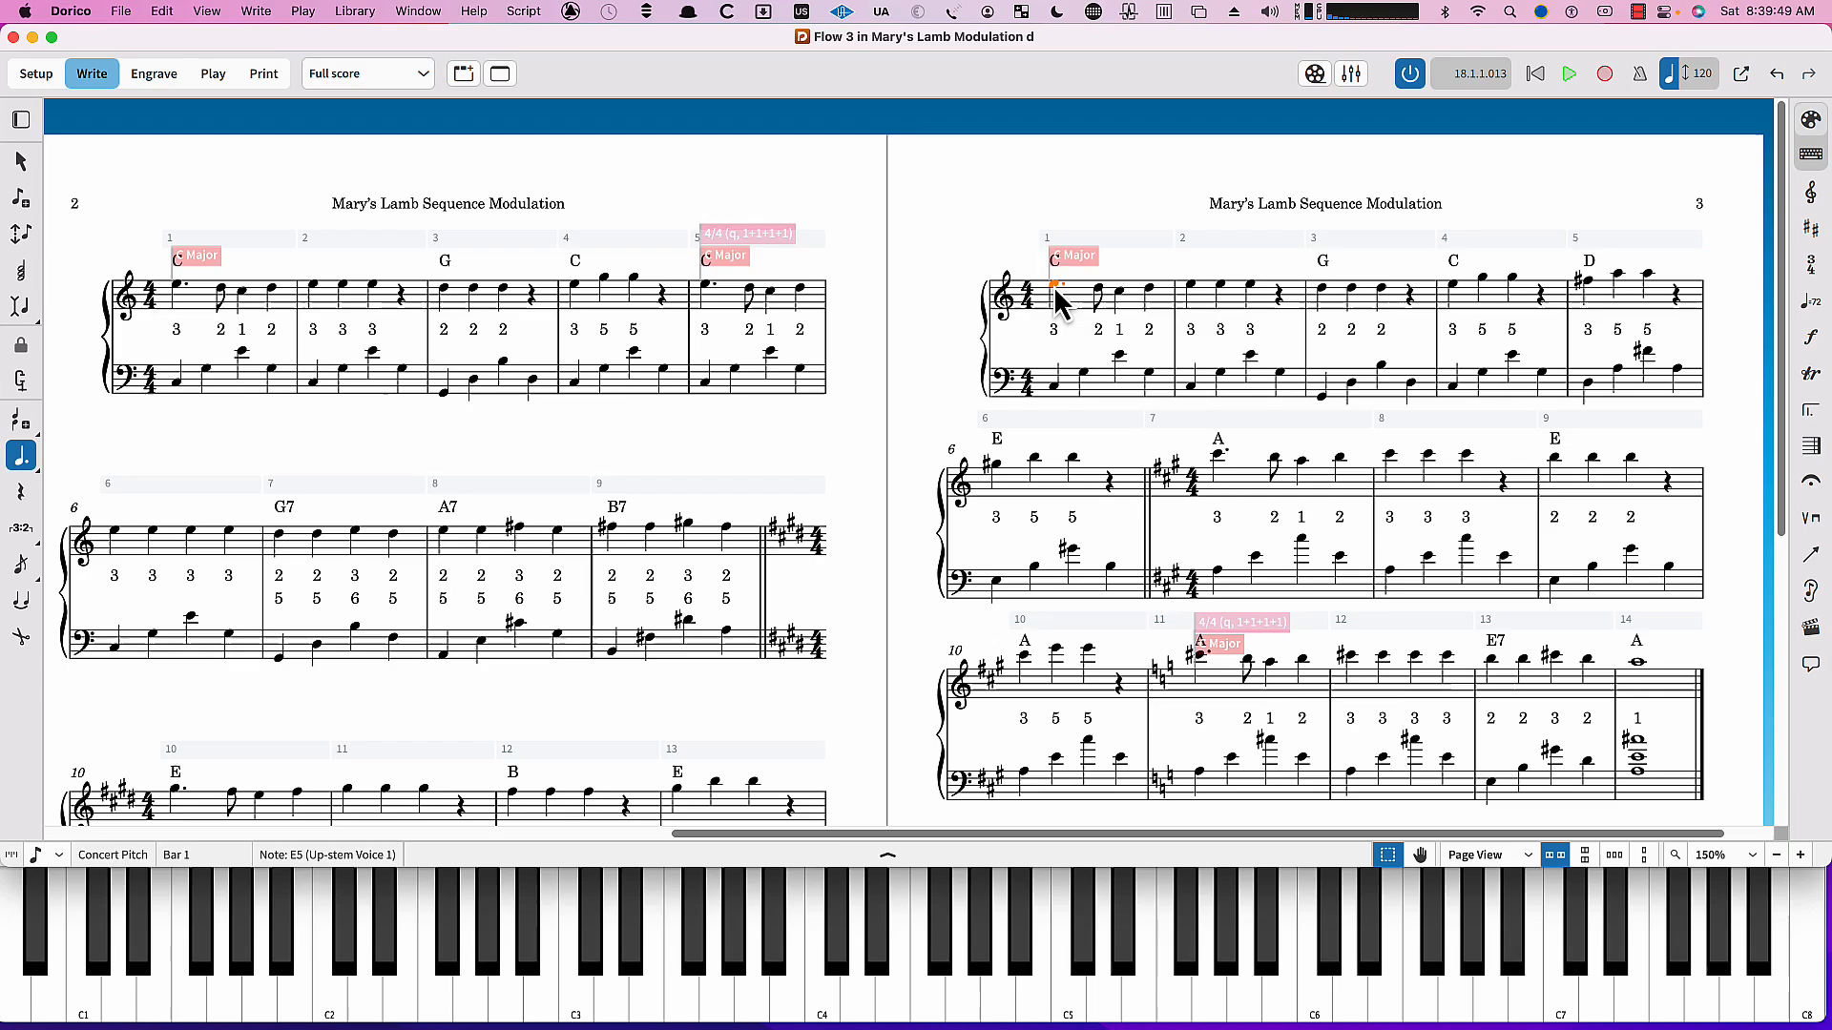
left_click(1568, 72)
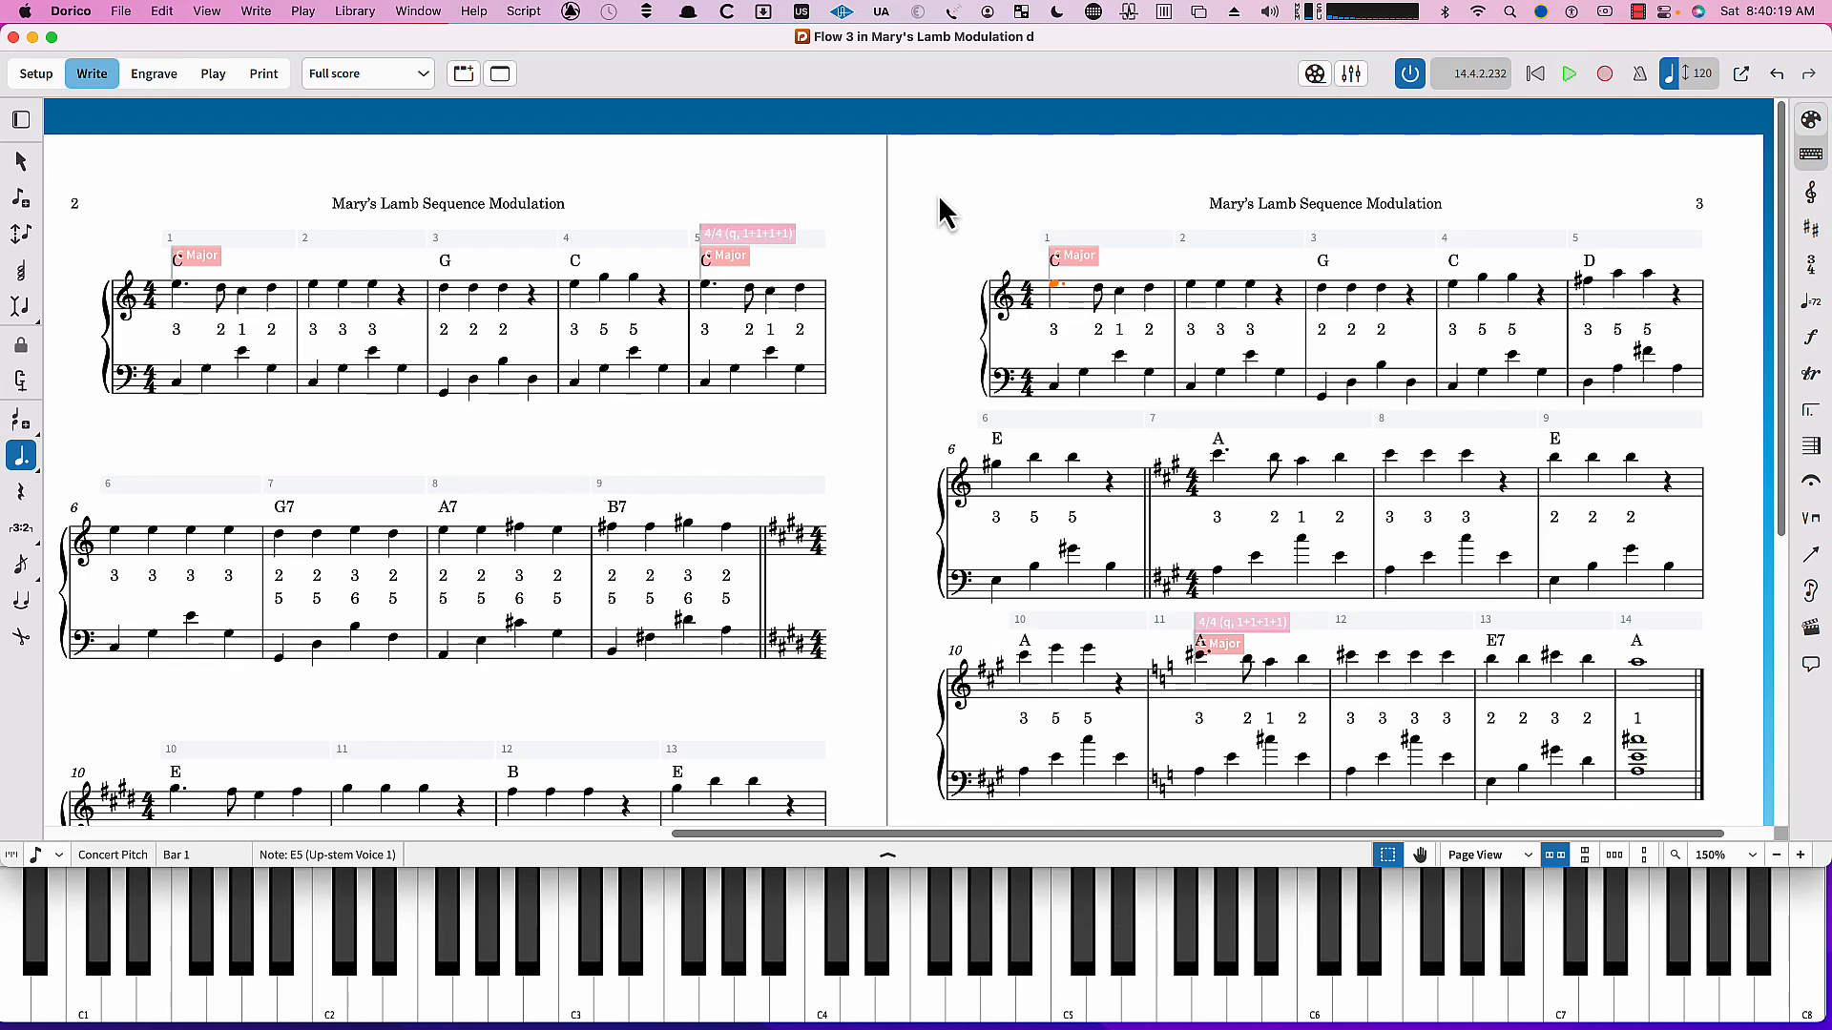
mouse_move(1107, 324)
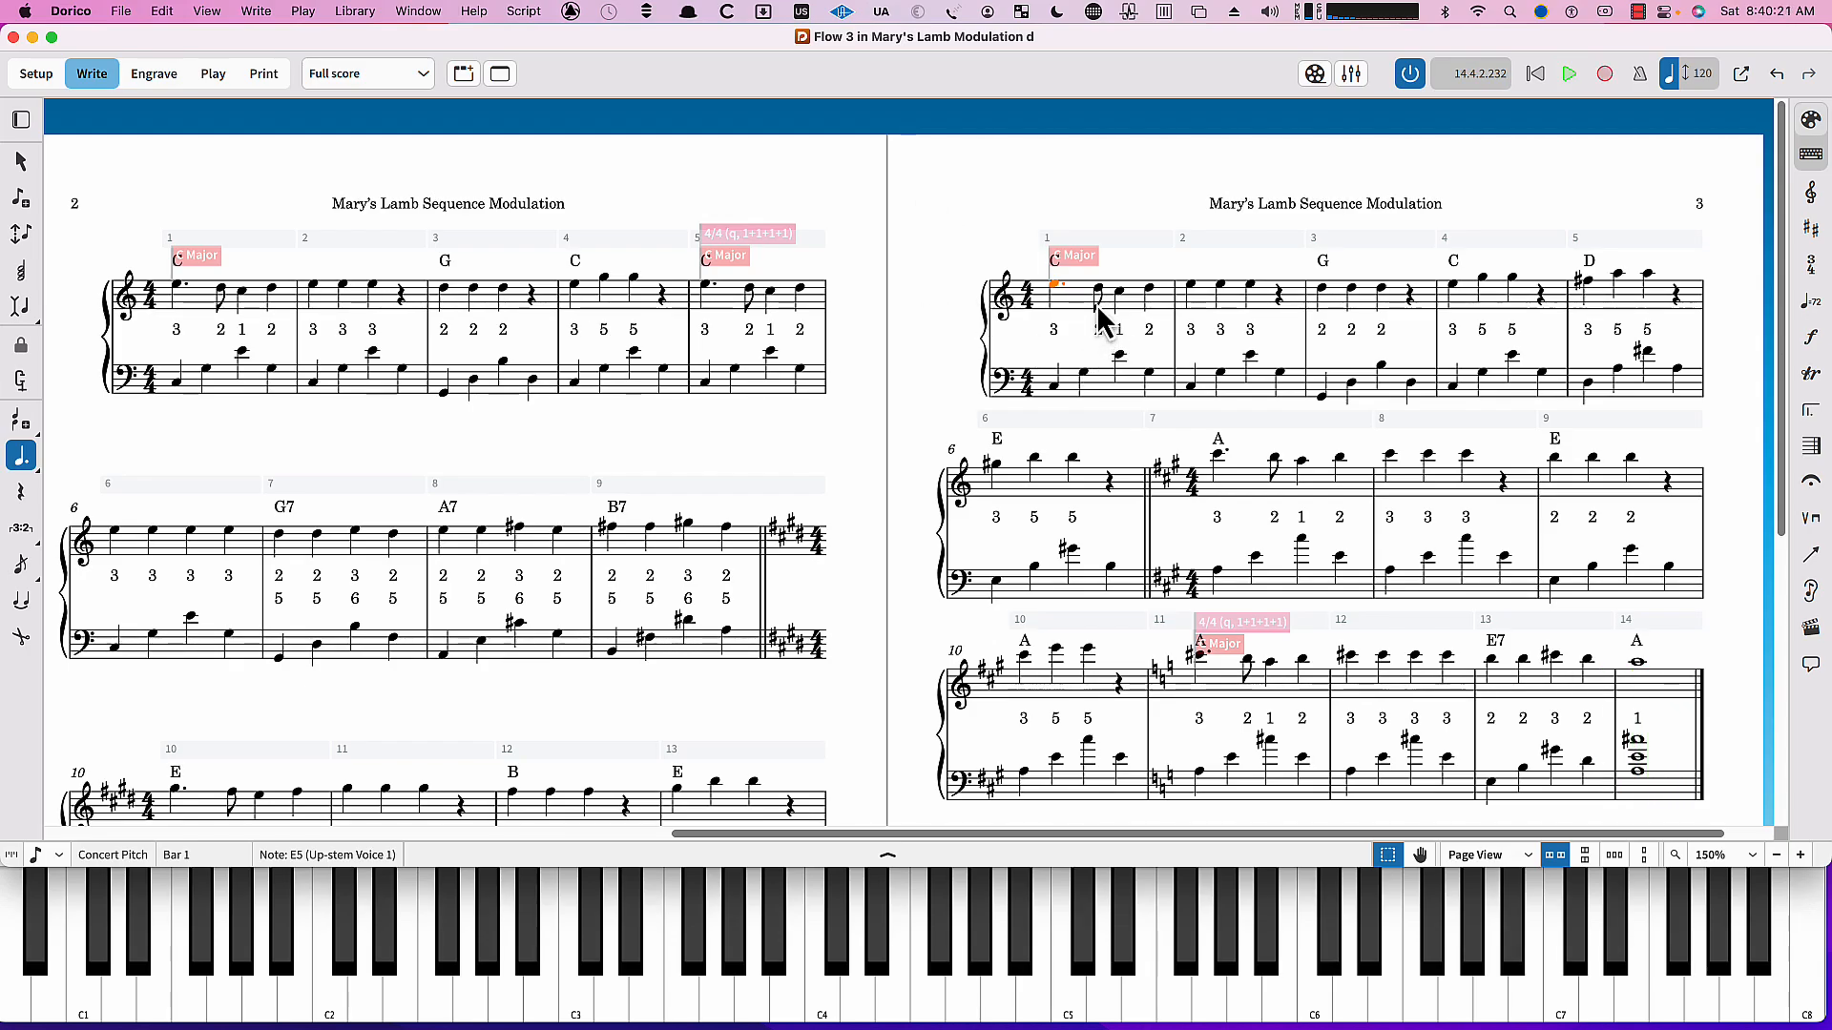
mouse_move(1500, 306)
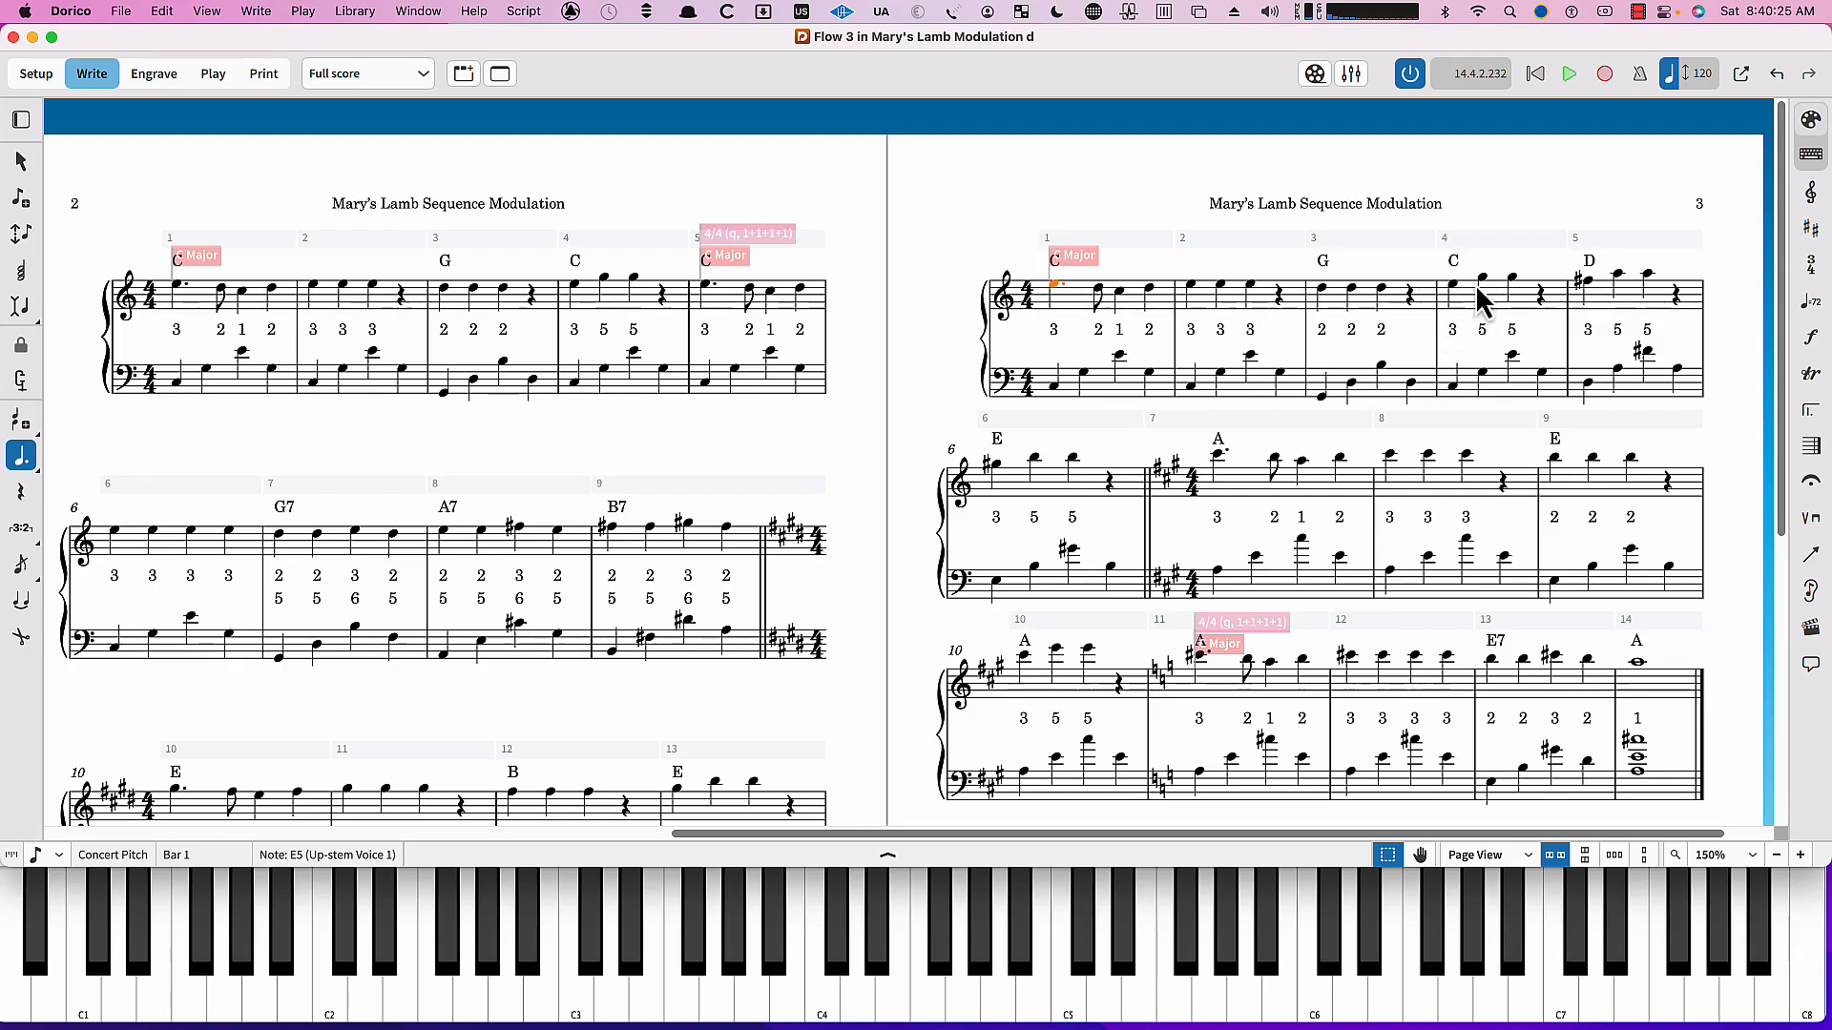
mouse_move(1470, 353)
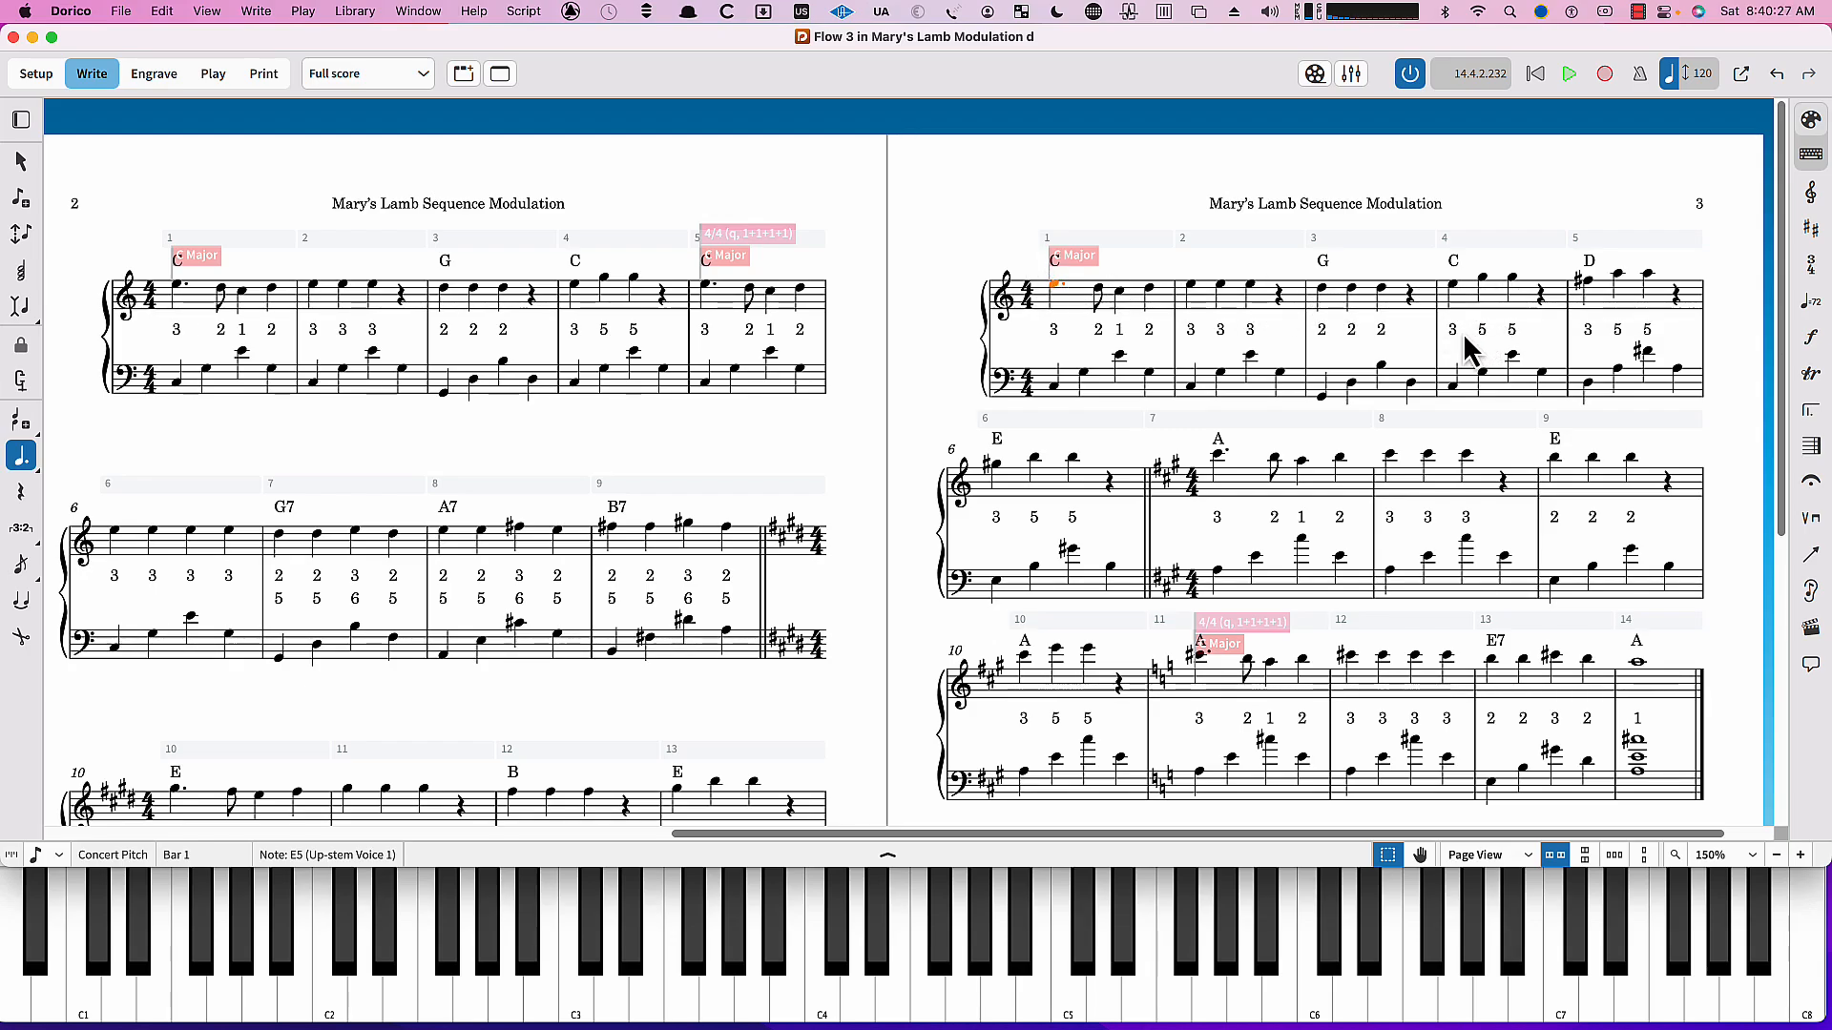
mouse_move(1387, 321)
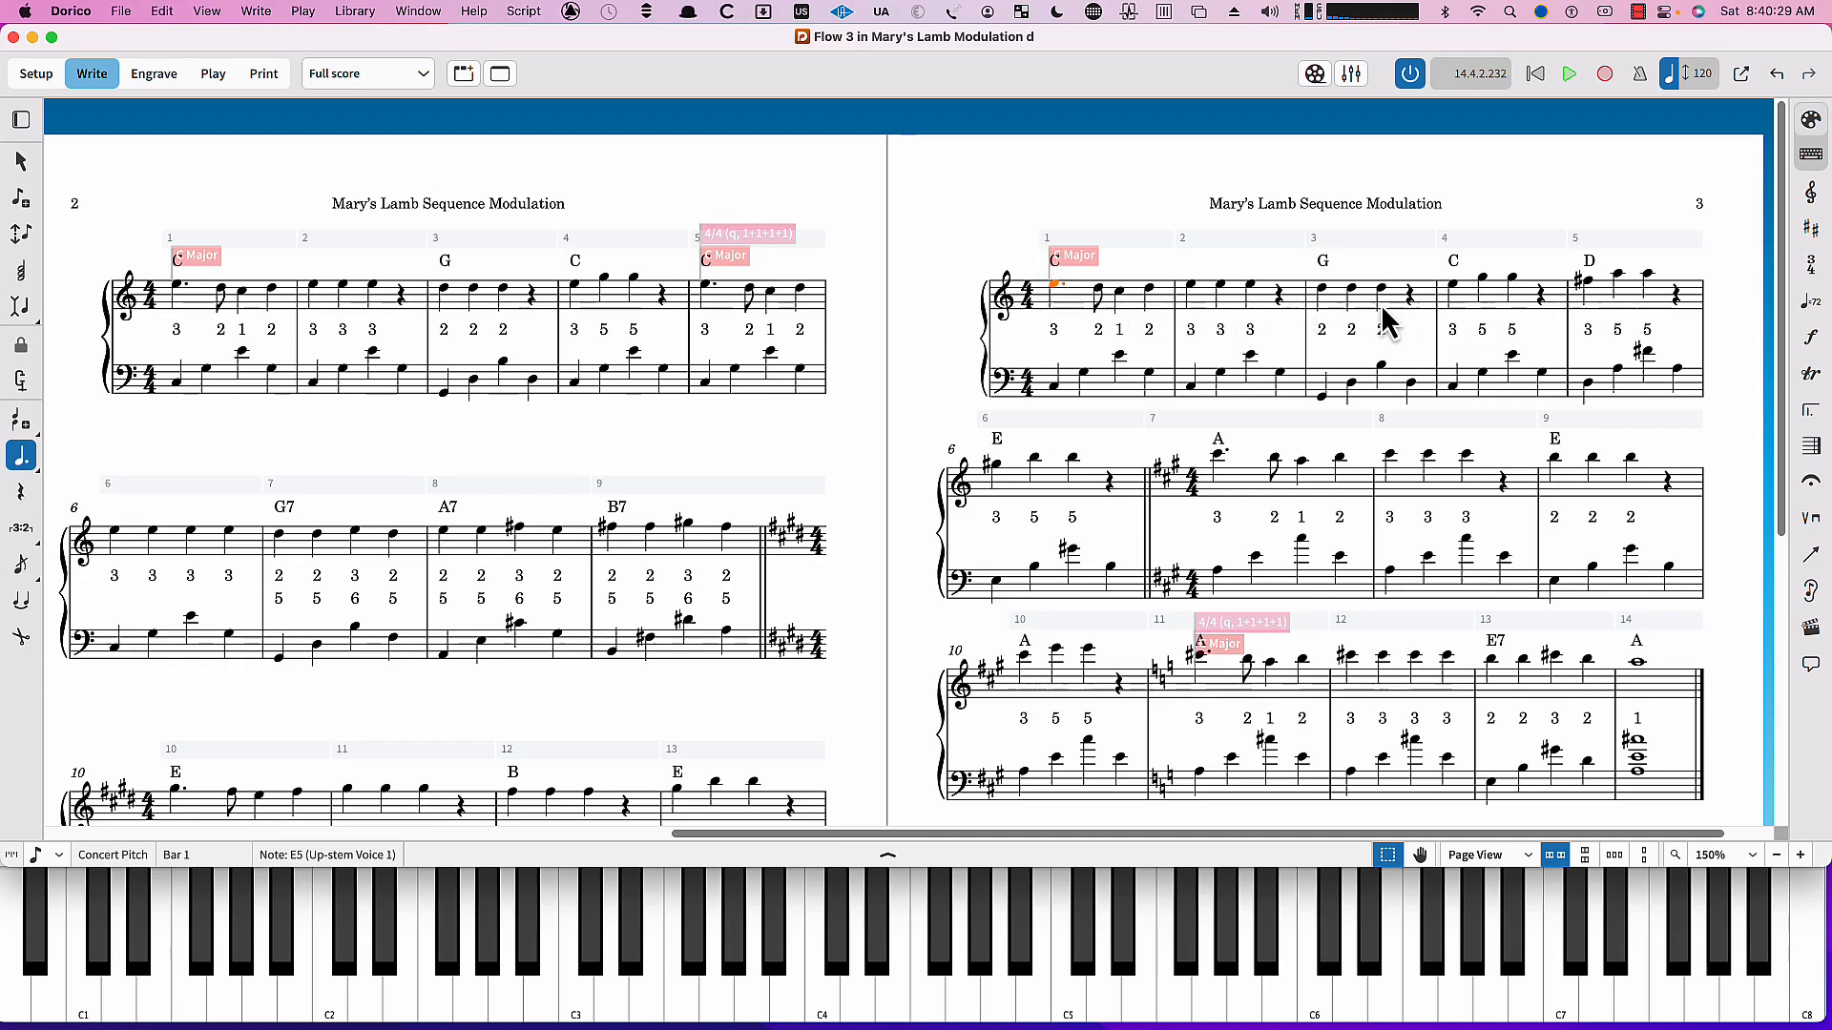
mouse_move(1490, 336)
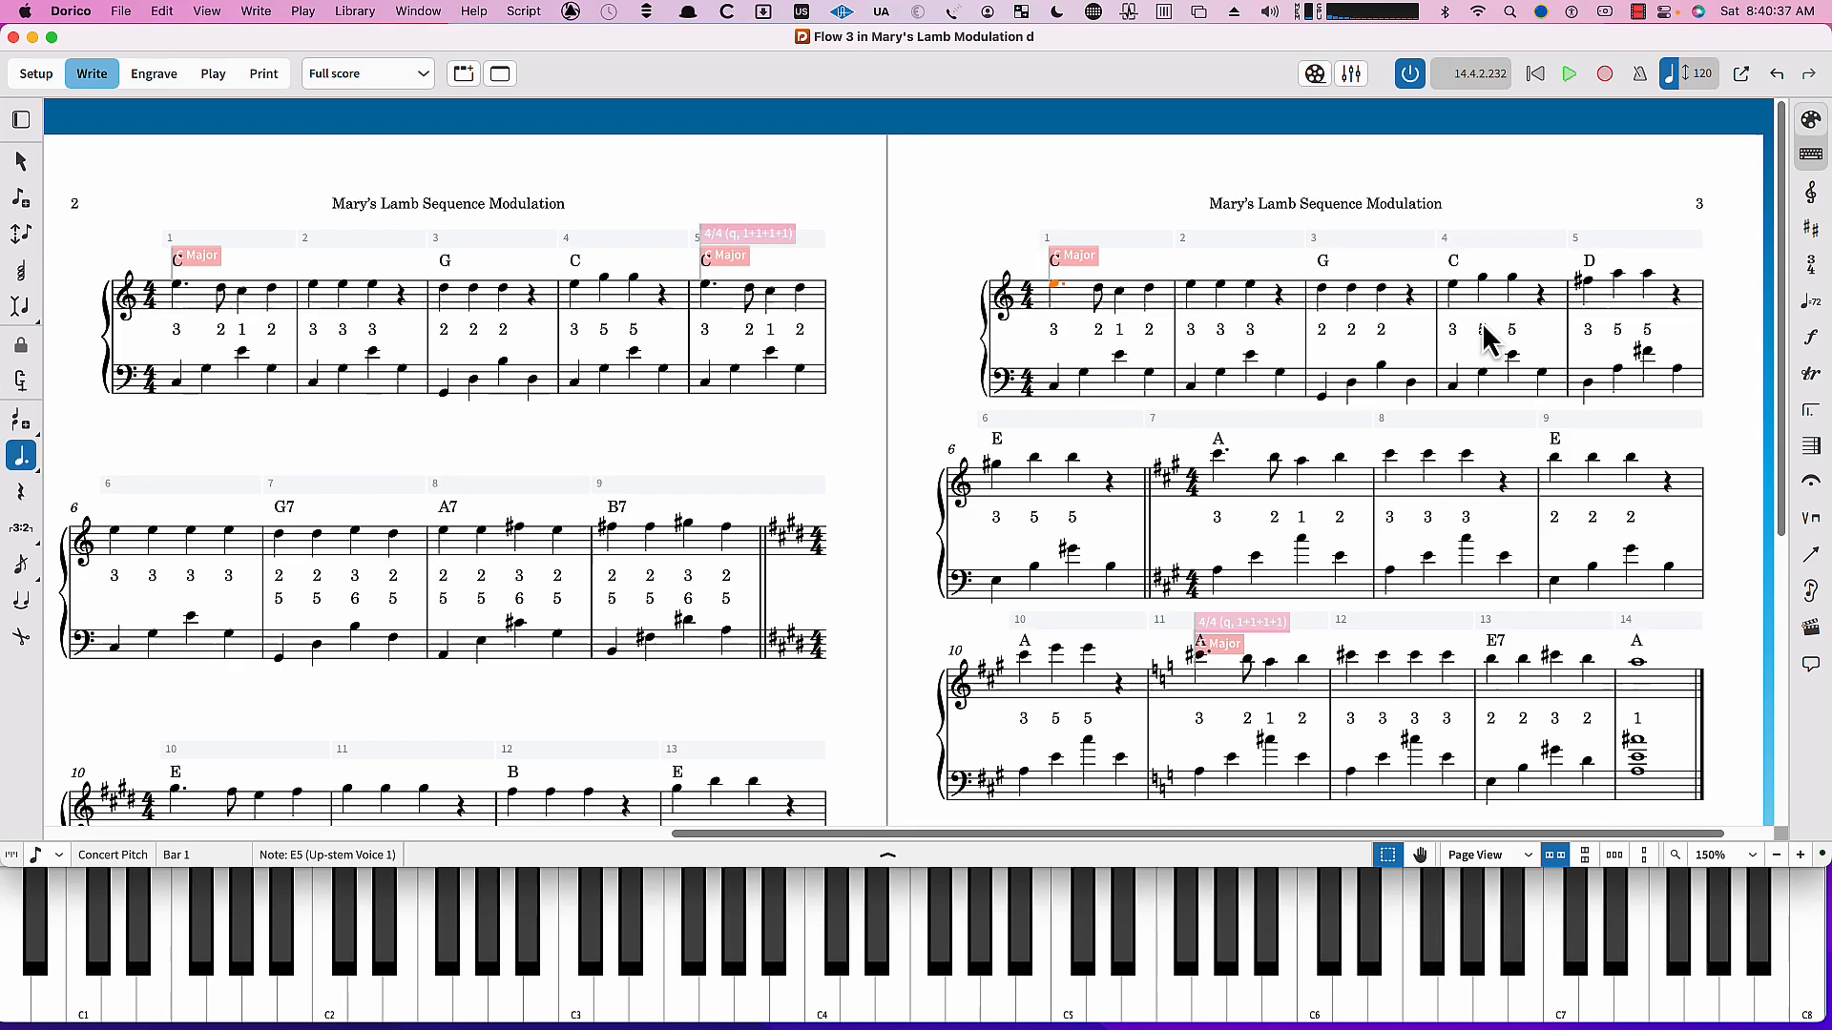
mouse_move(1493, 342)
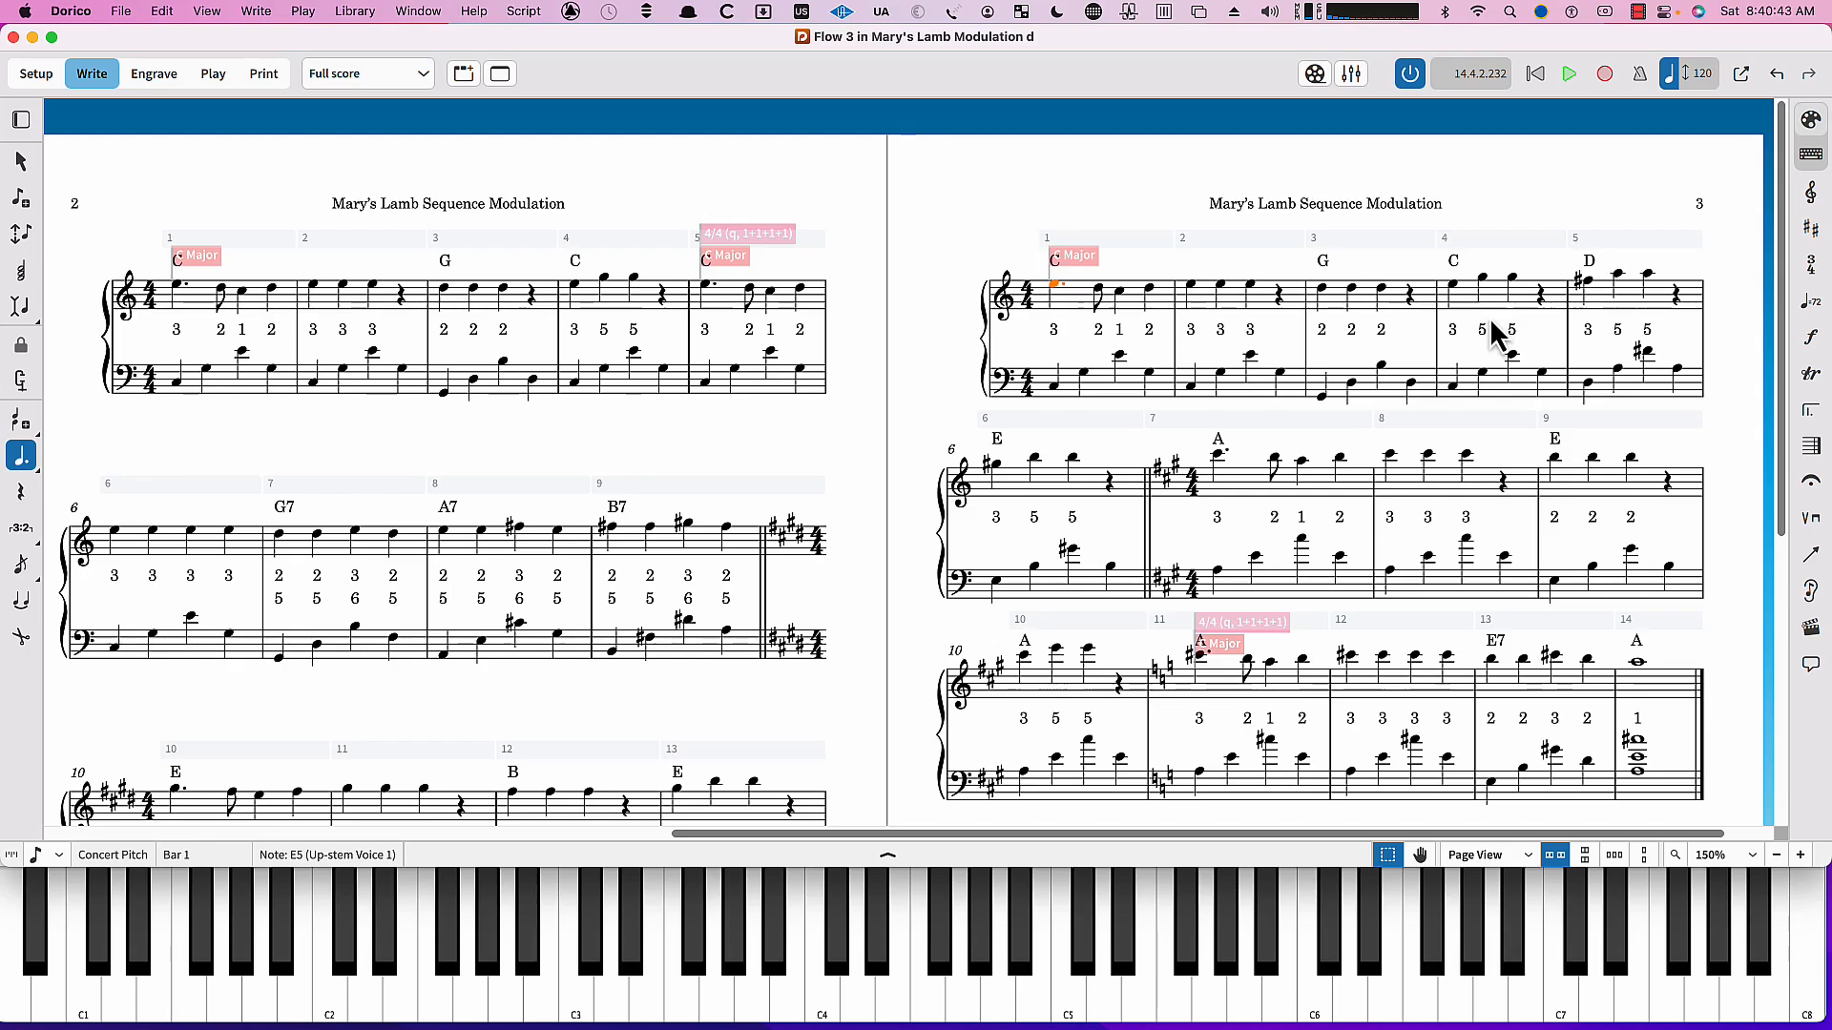
mouse_move(1584, 362)
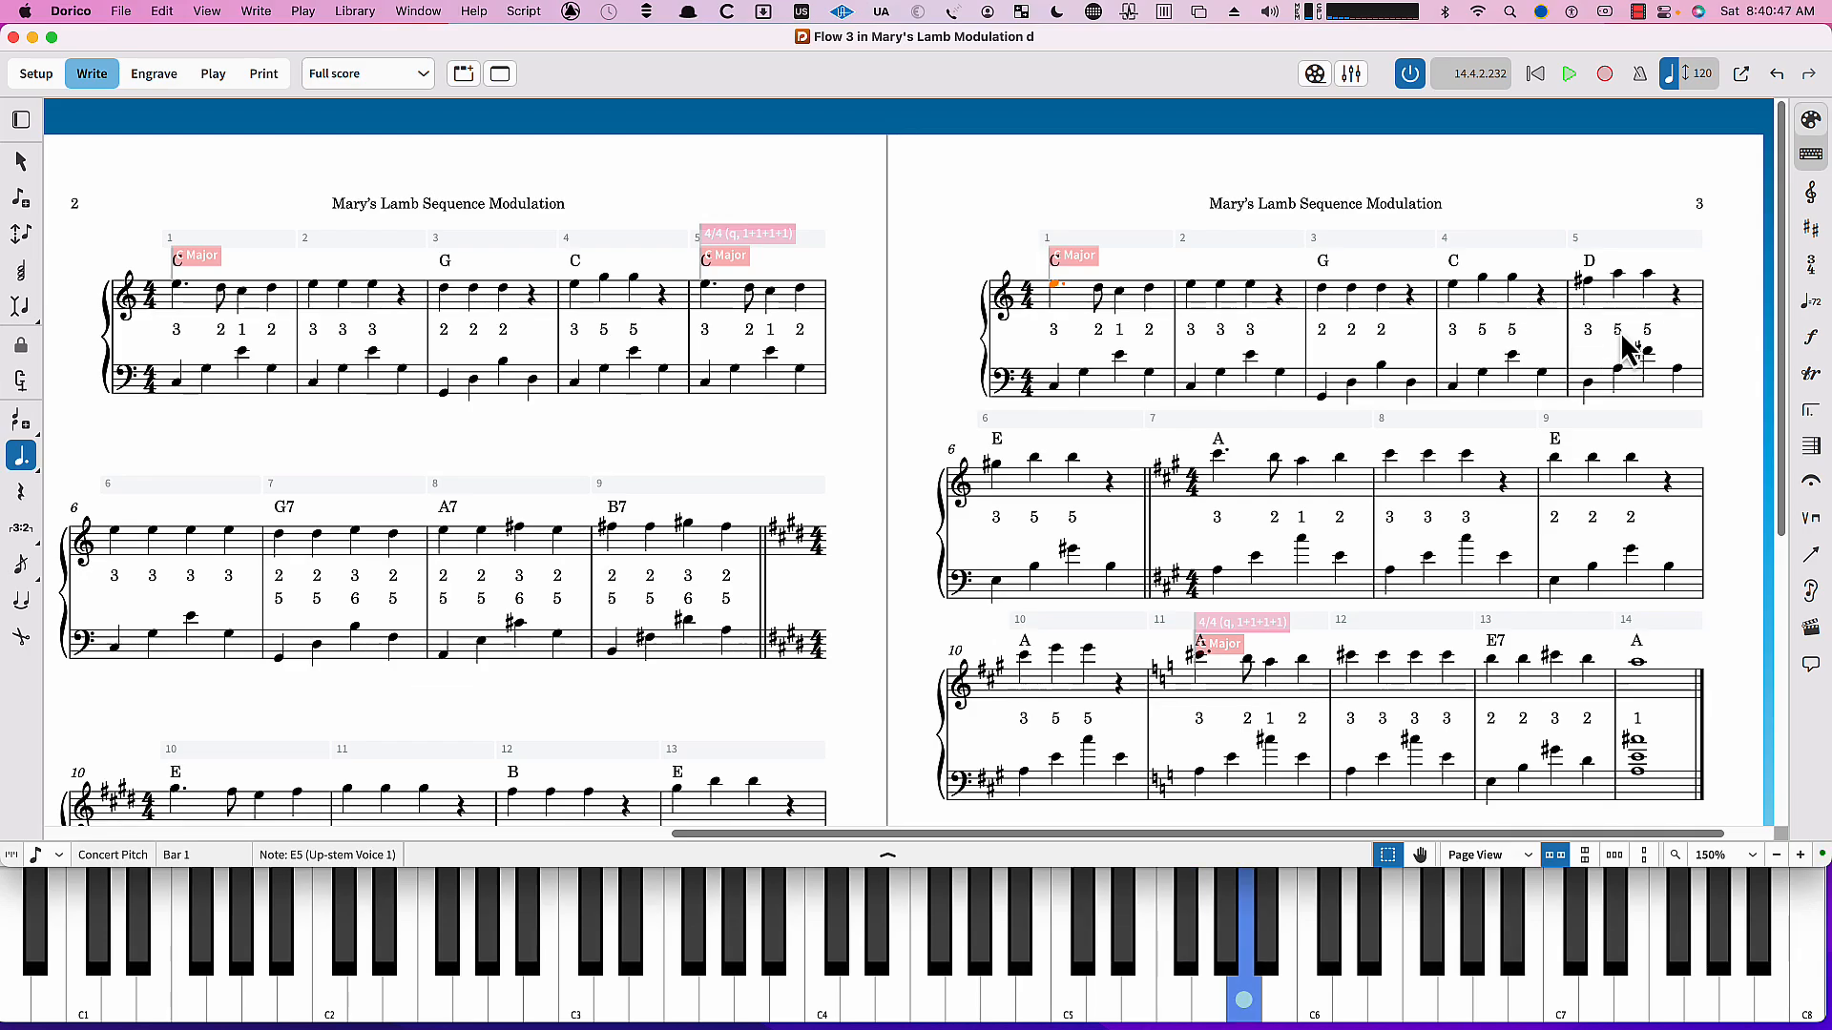
mouse_move(1607, 315)
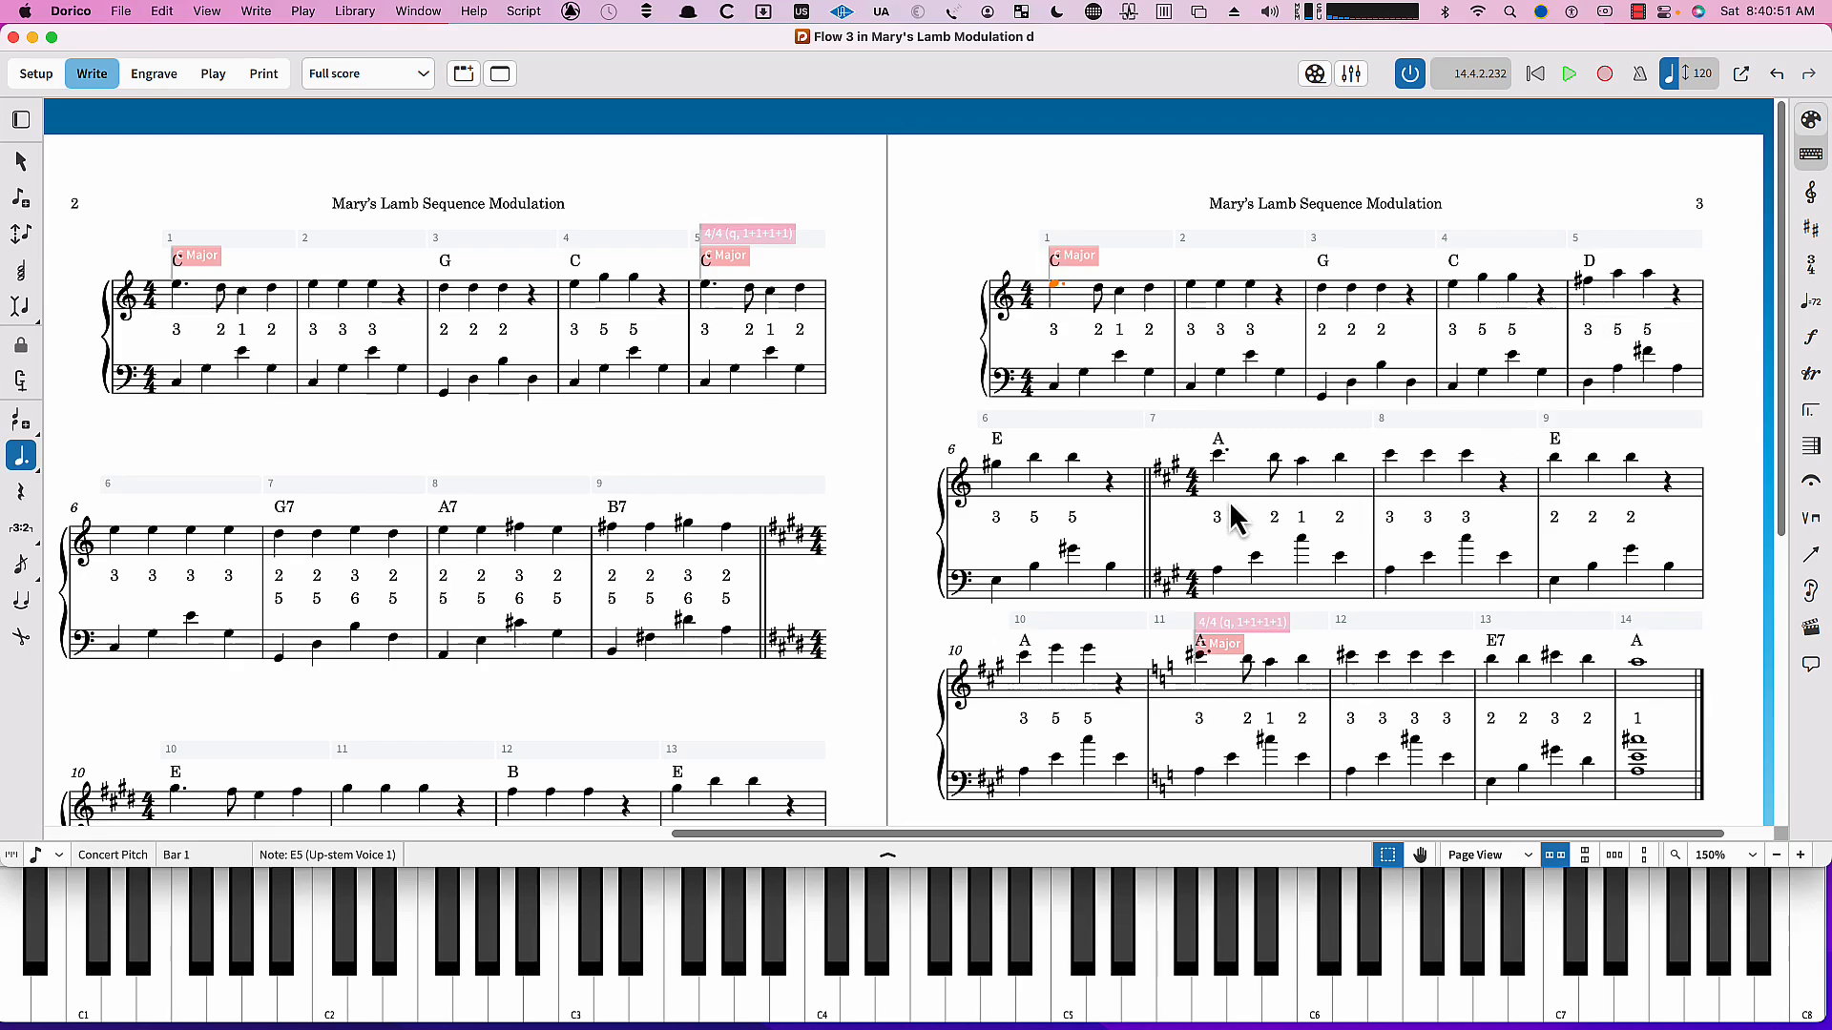
mouse_move(1007, 489)
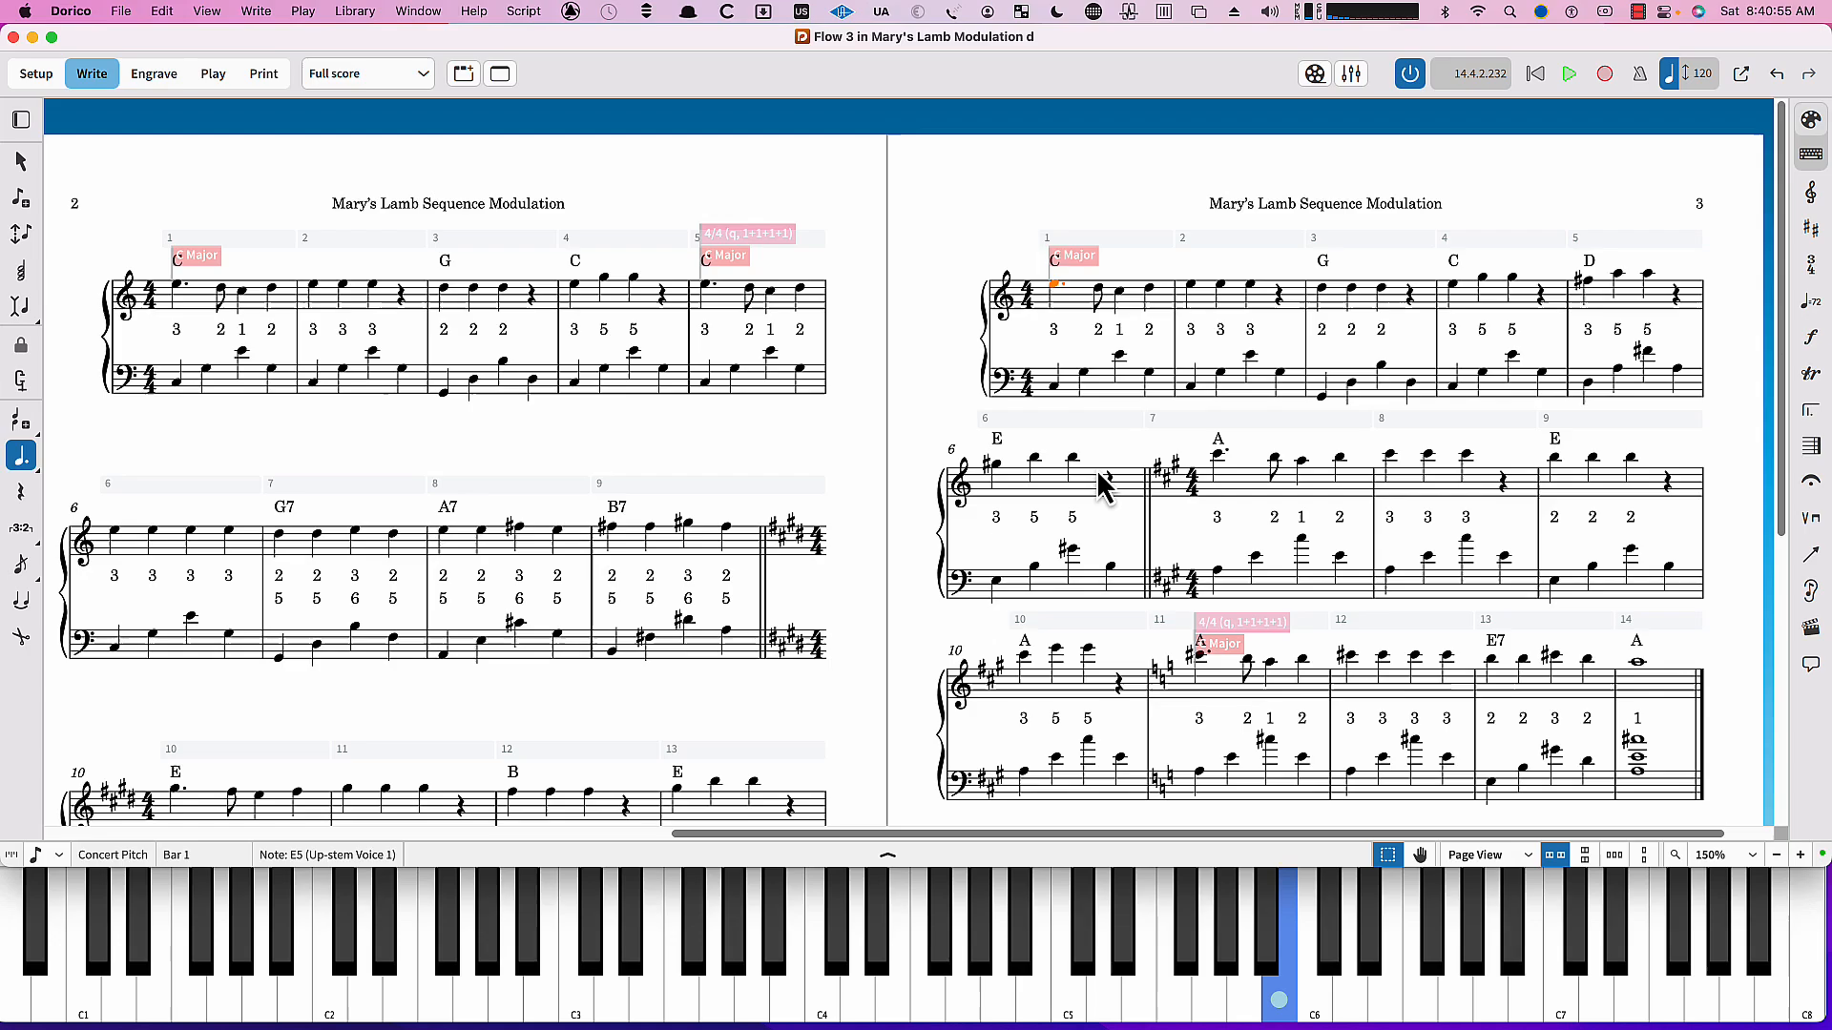
mouse_move(1095, 490)
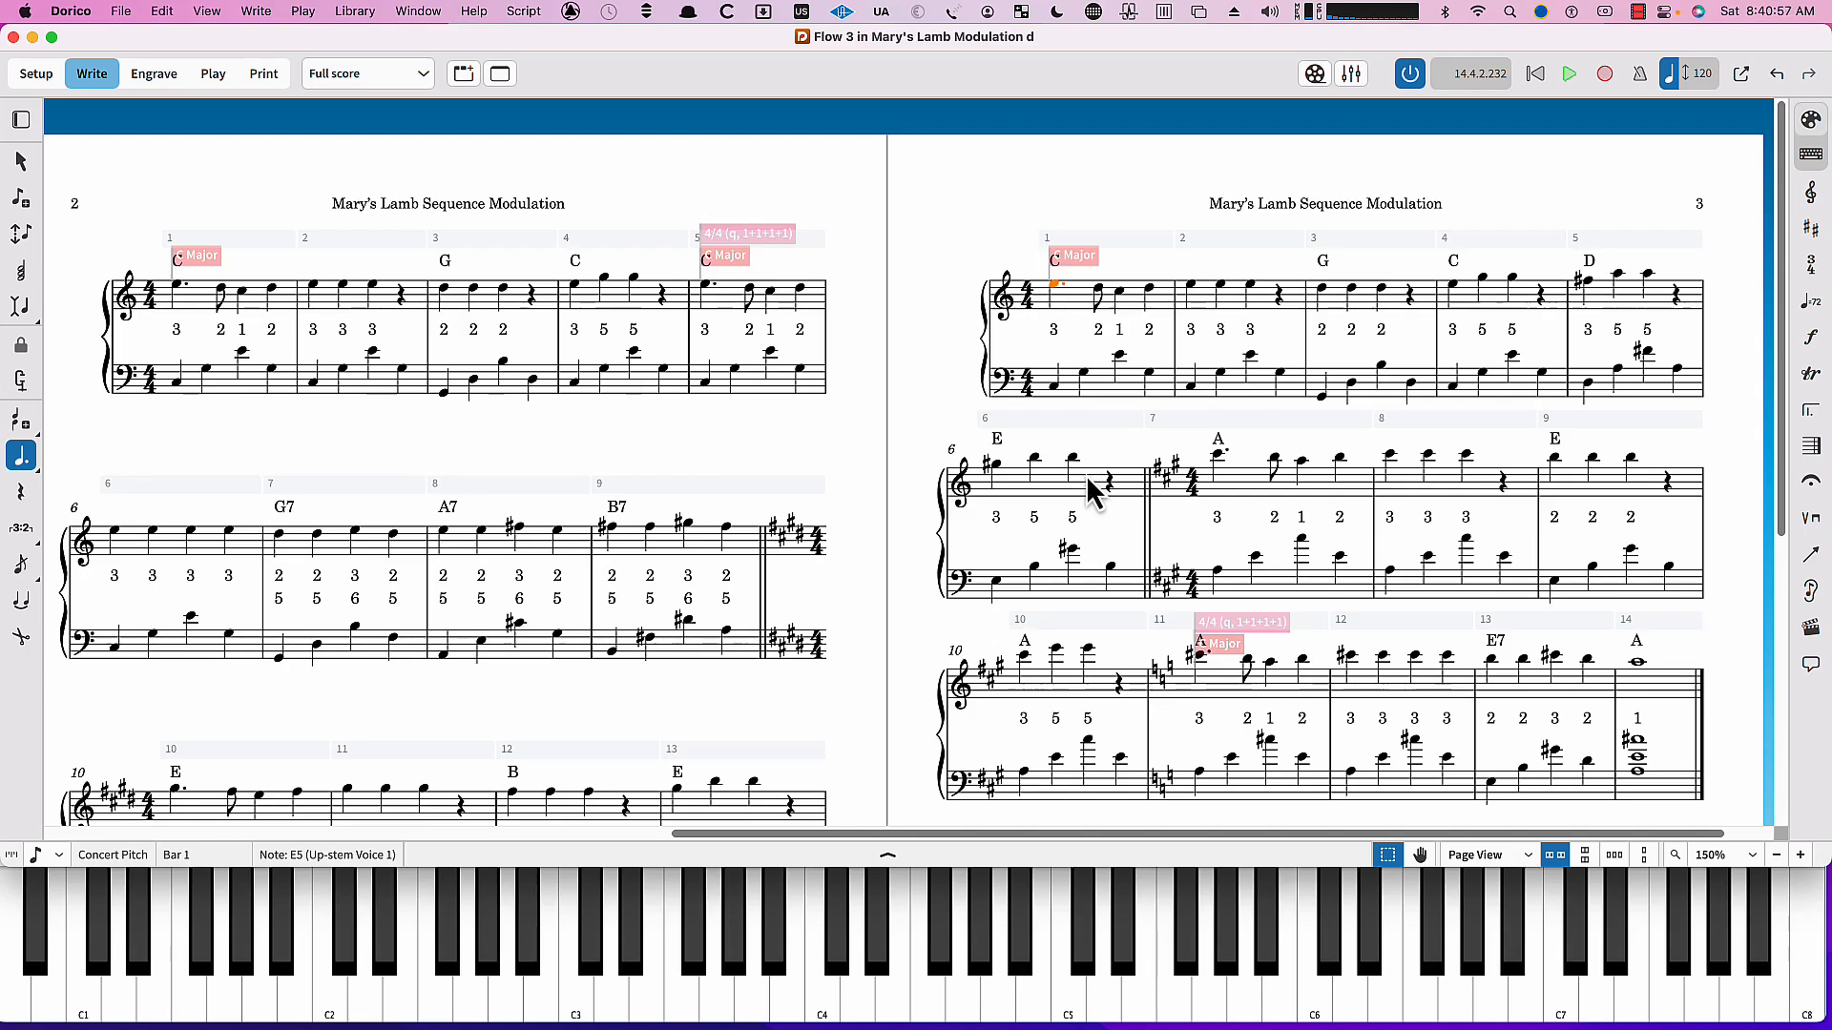
left_click(1225, 936)
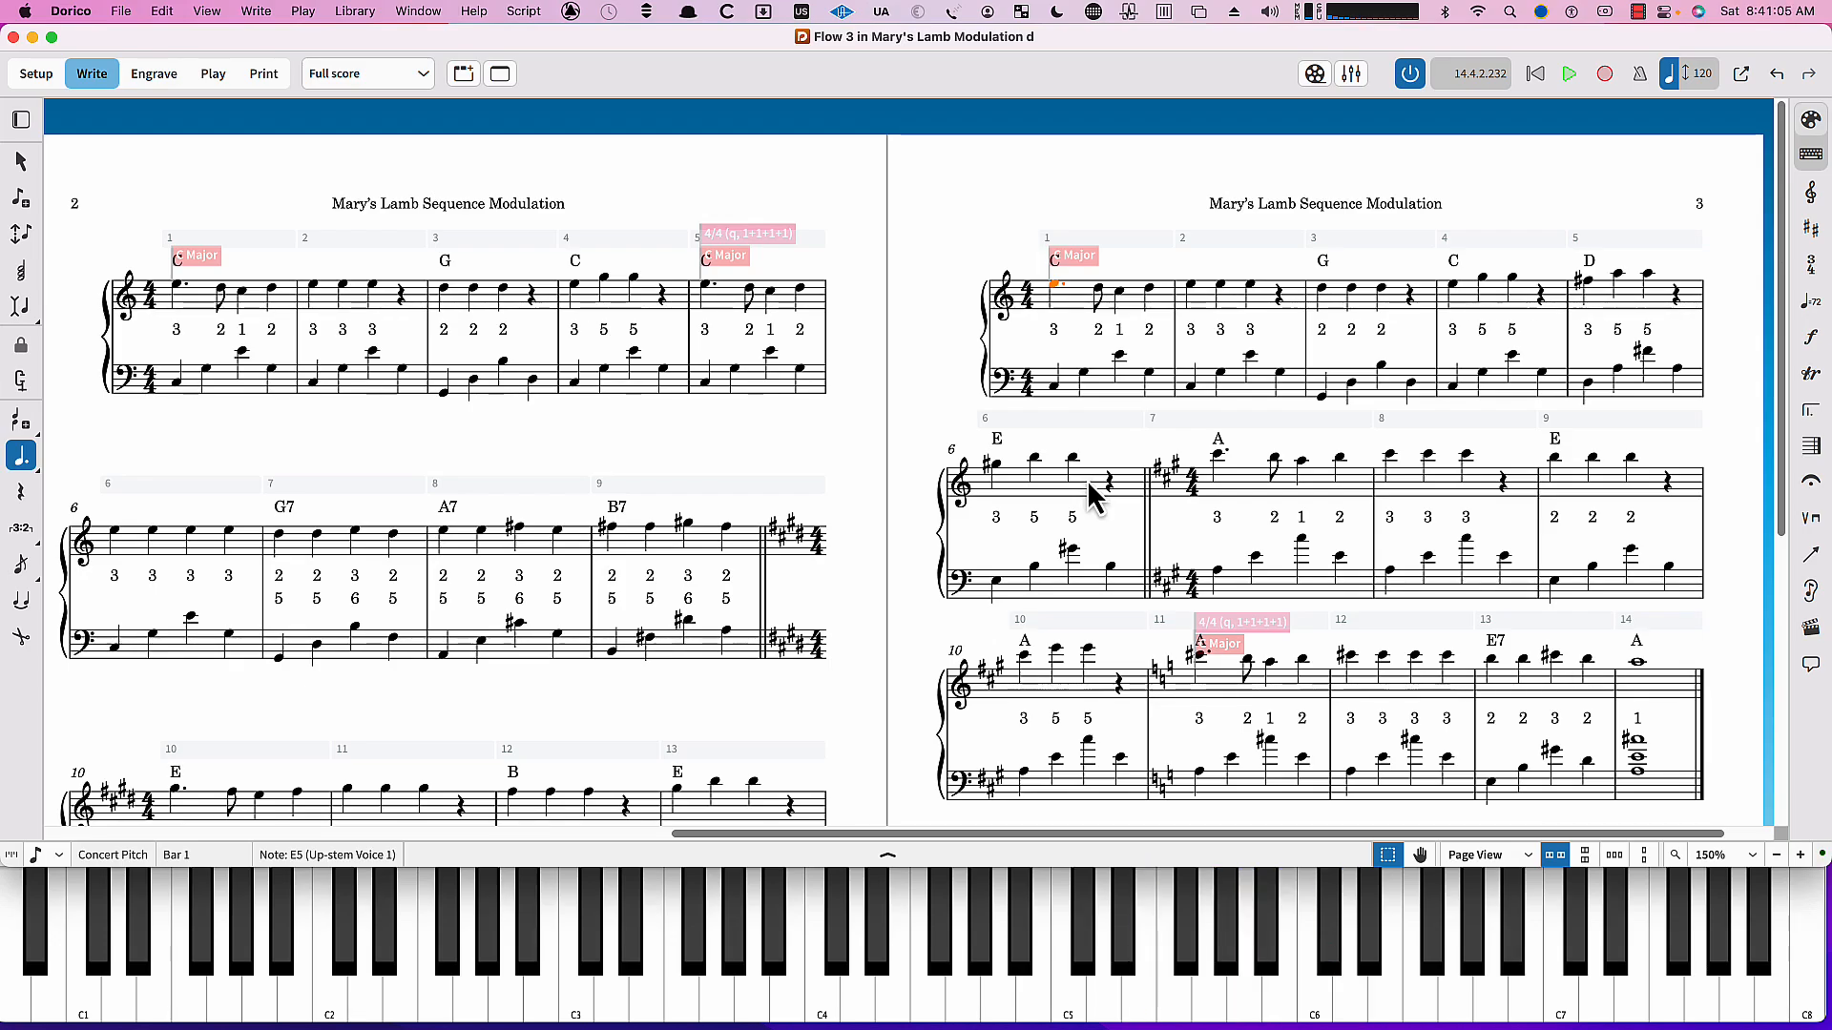
left_click(1279, 935)
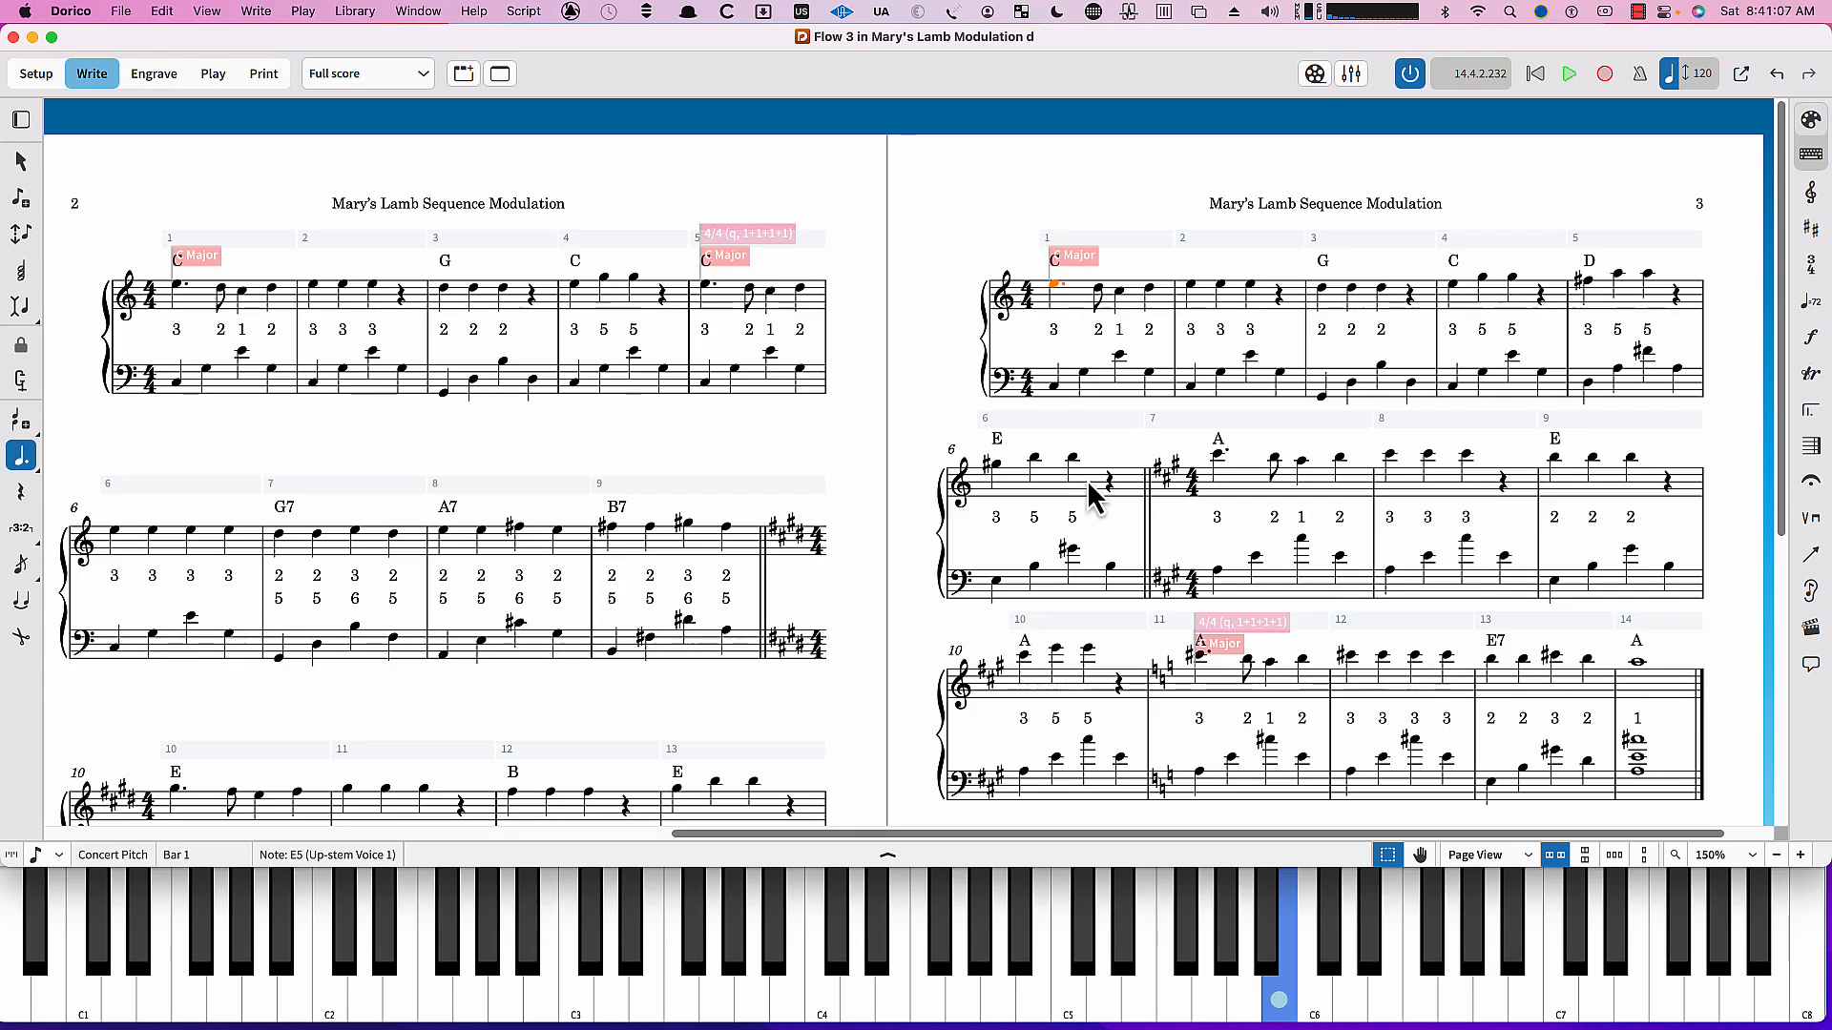
mouse_move(1051, 485)
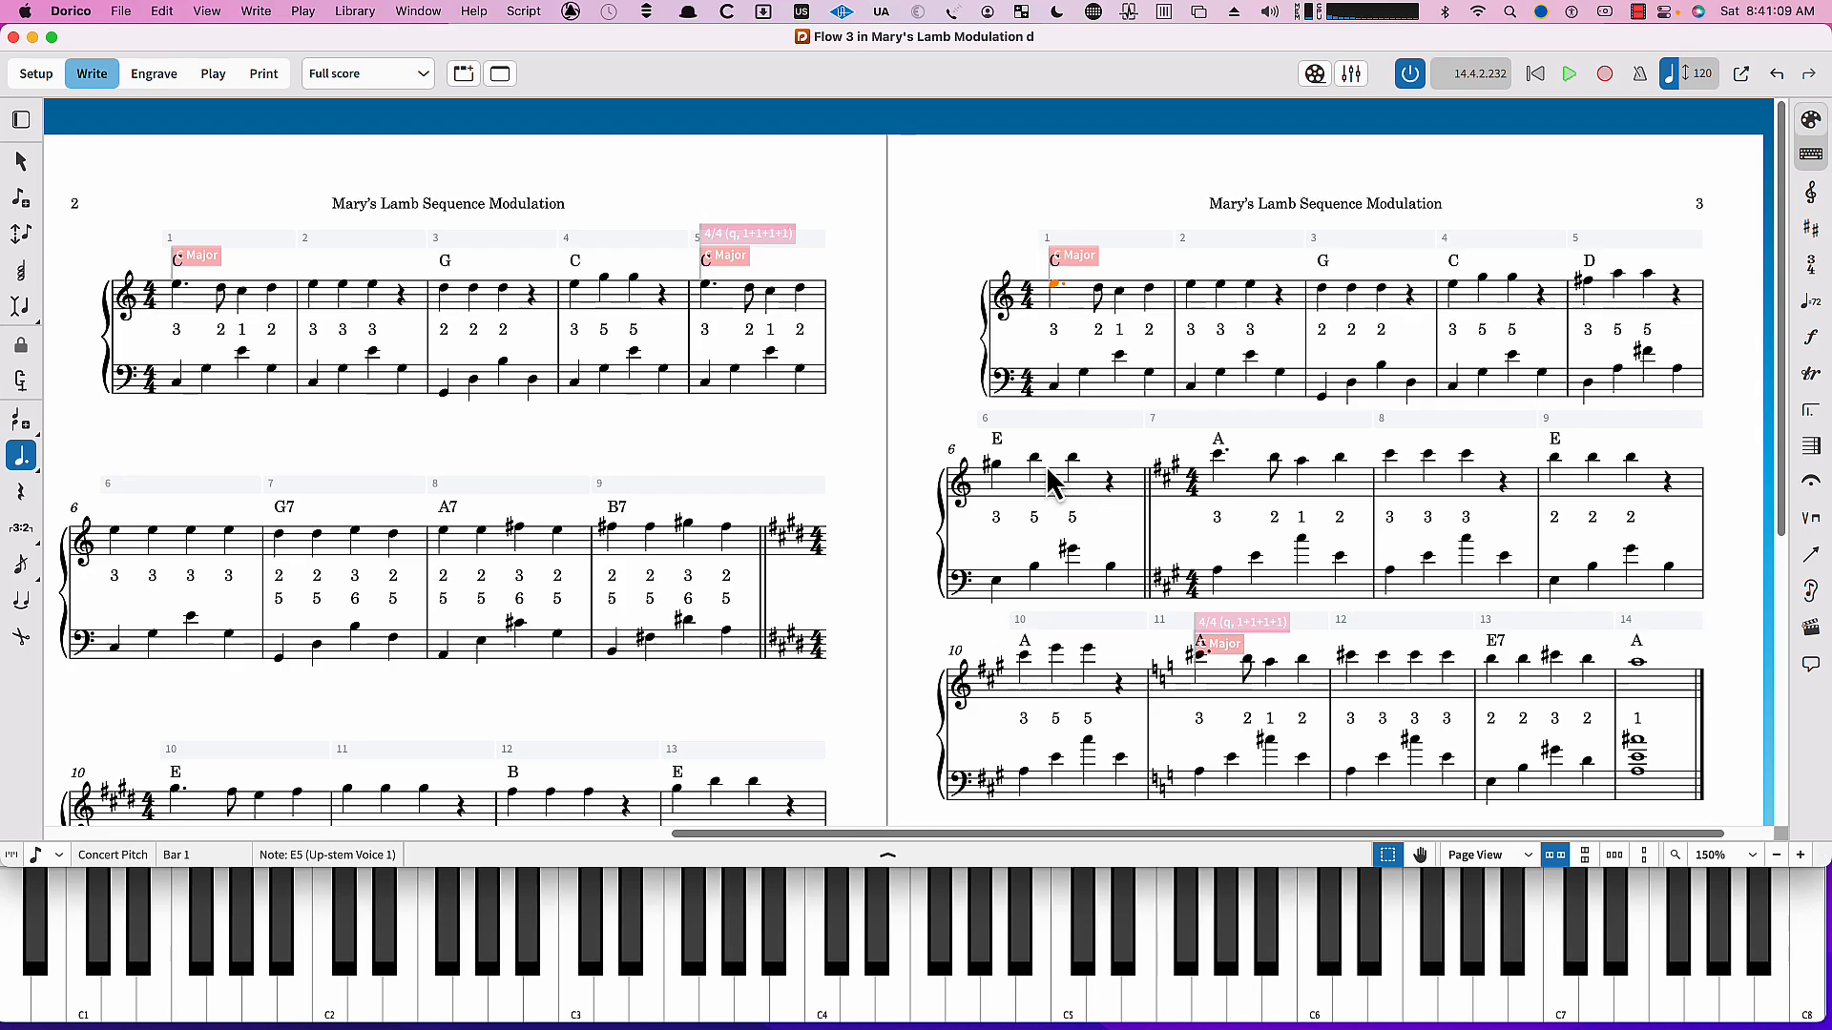
mouse_move(1244, 485)
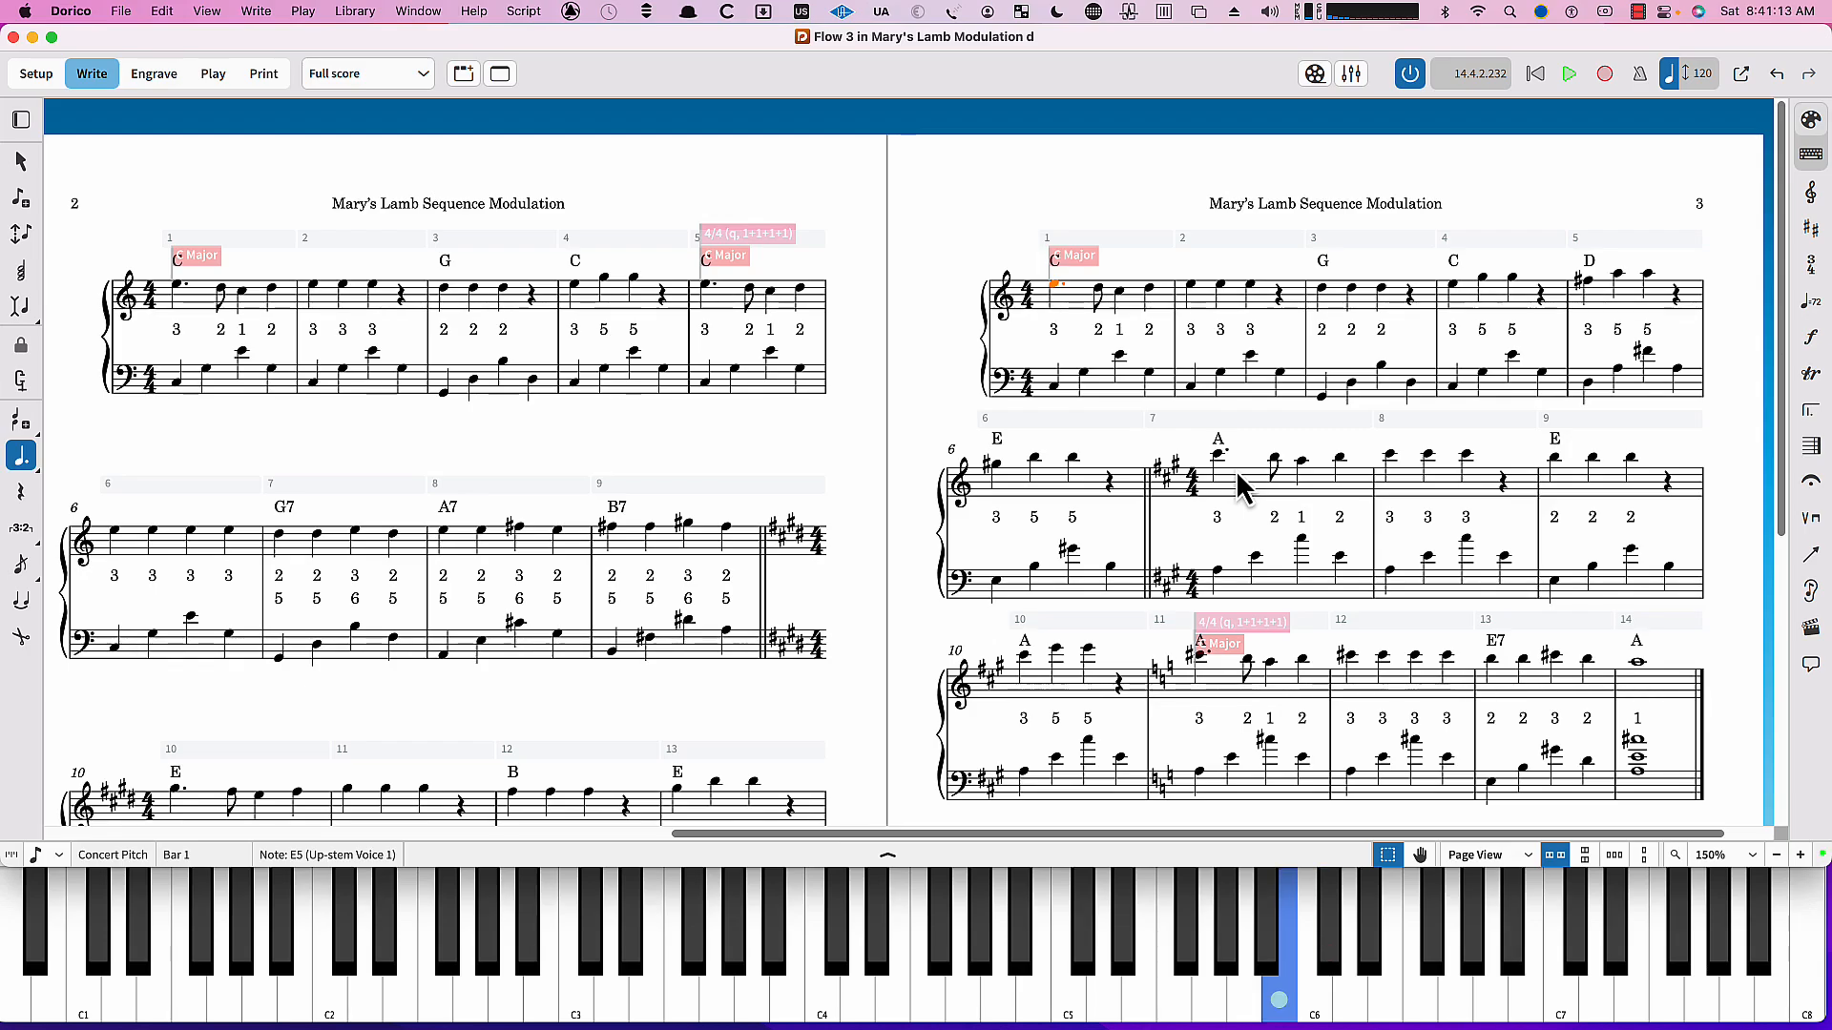
mouse_move(1227, 456)
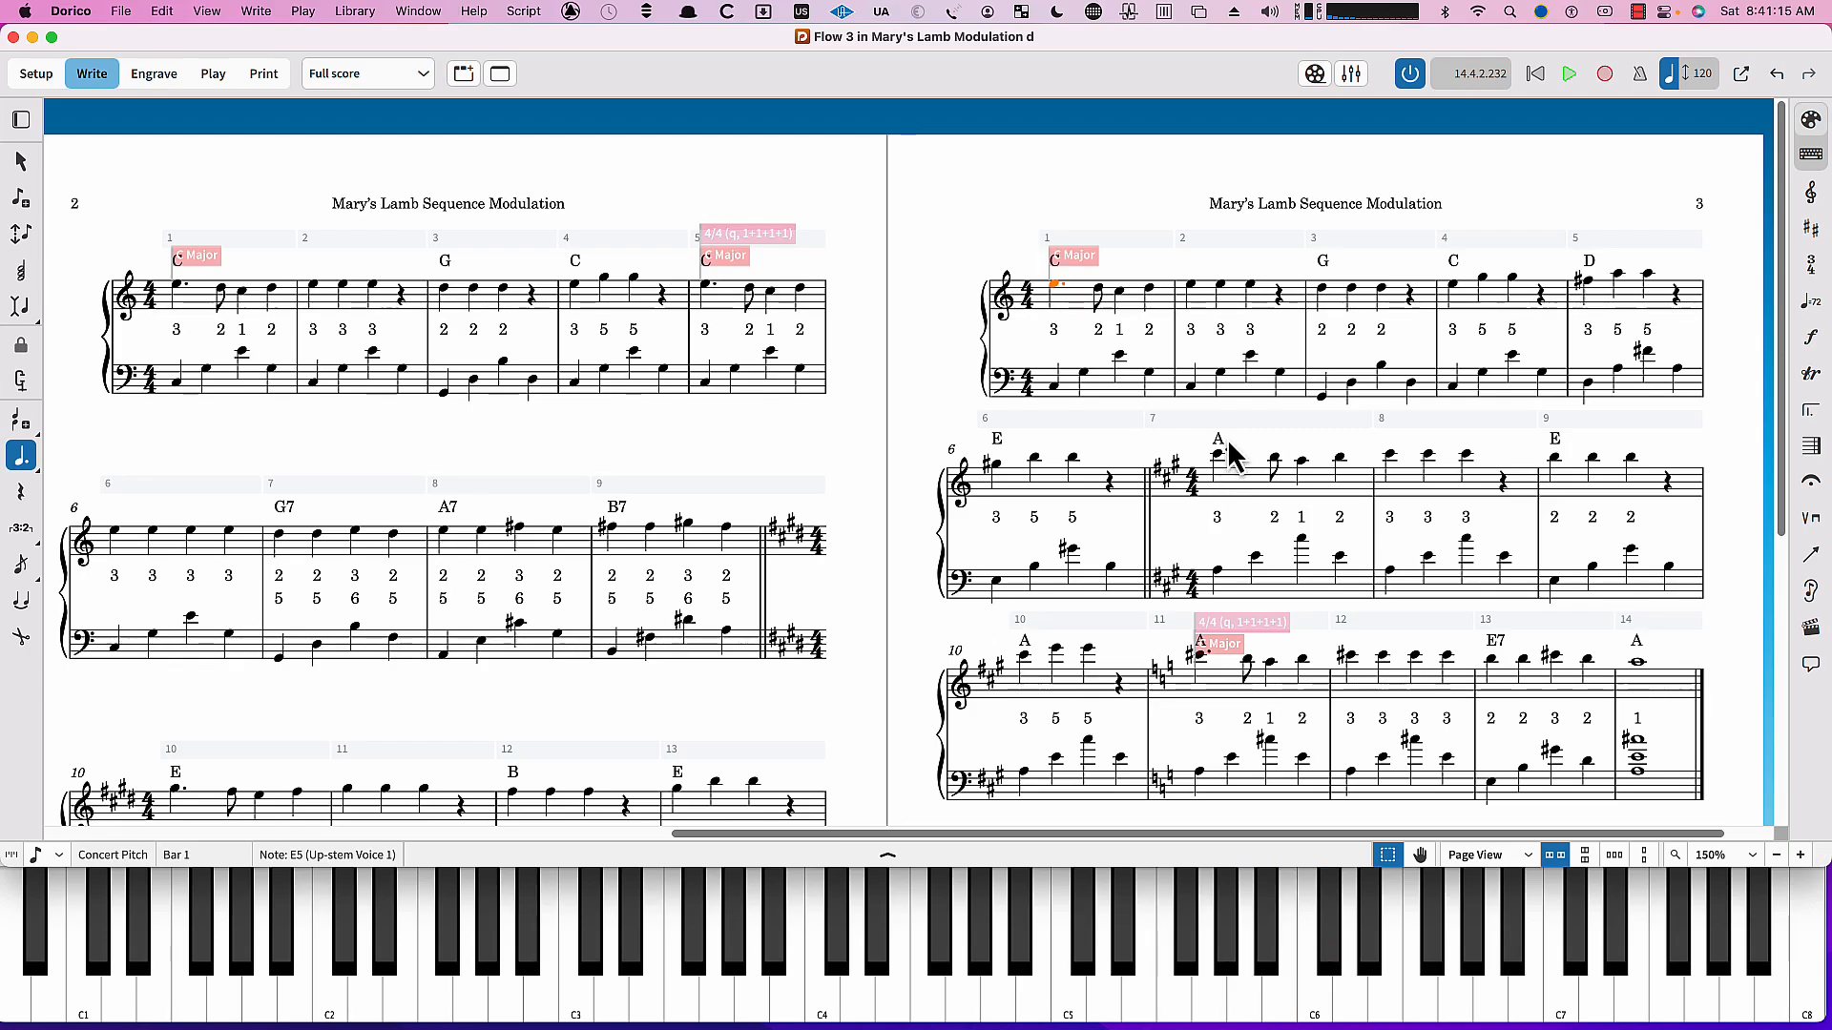
mouse_move(1227, 544)
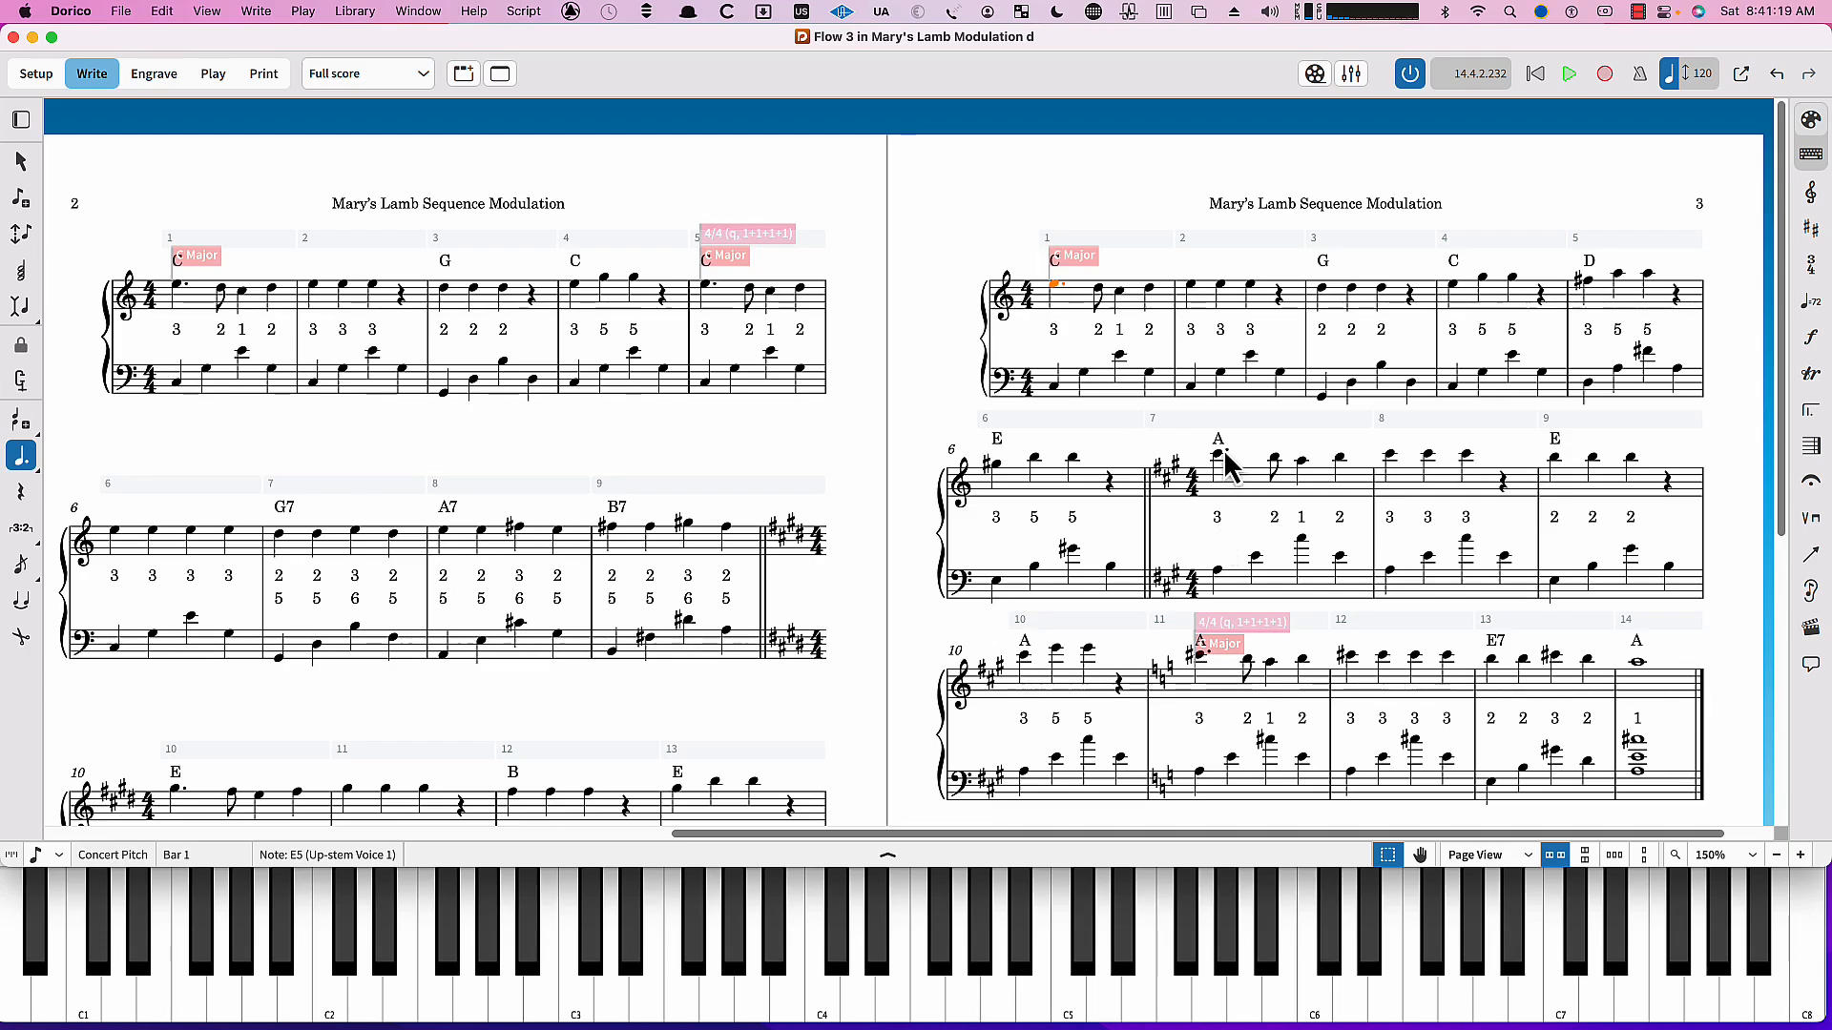
mouse_move(1279, 485)
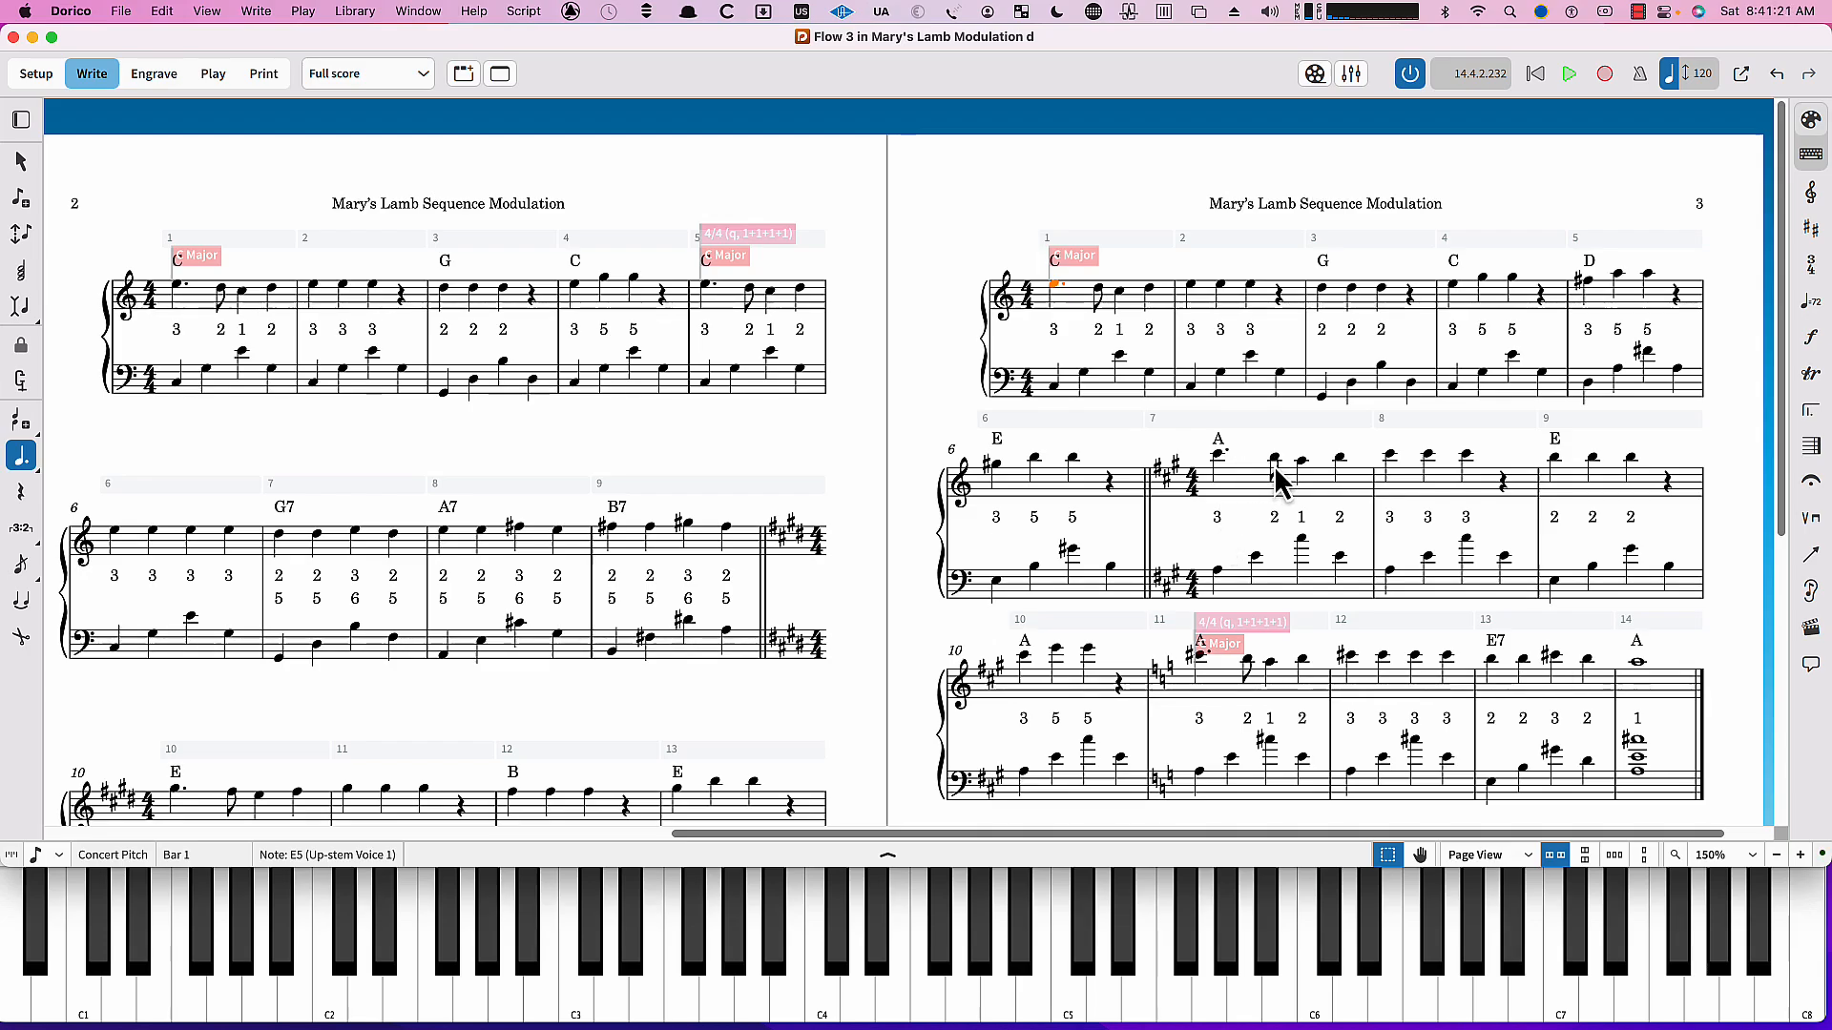
mouse_move(1463, 534)
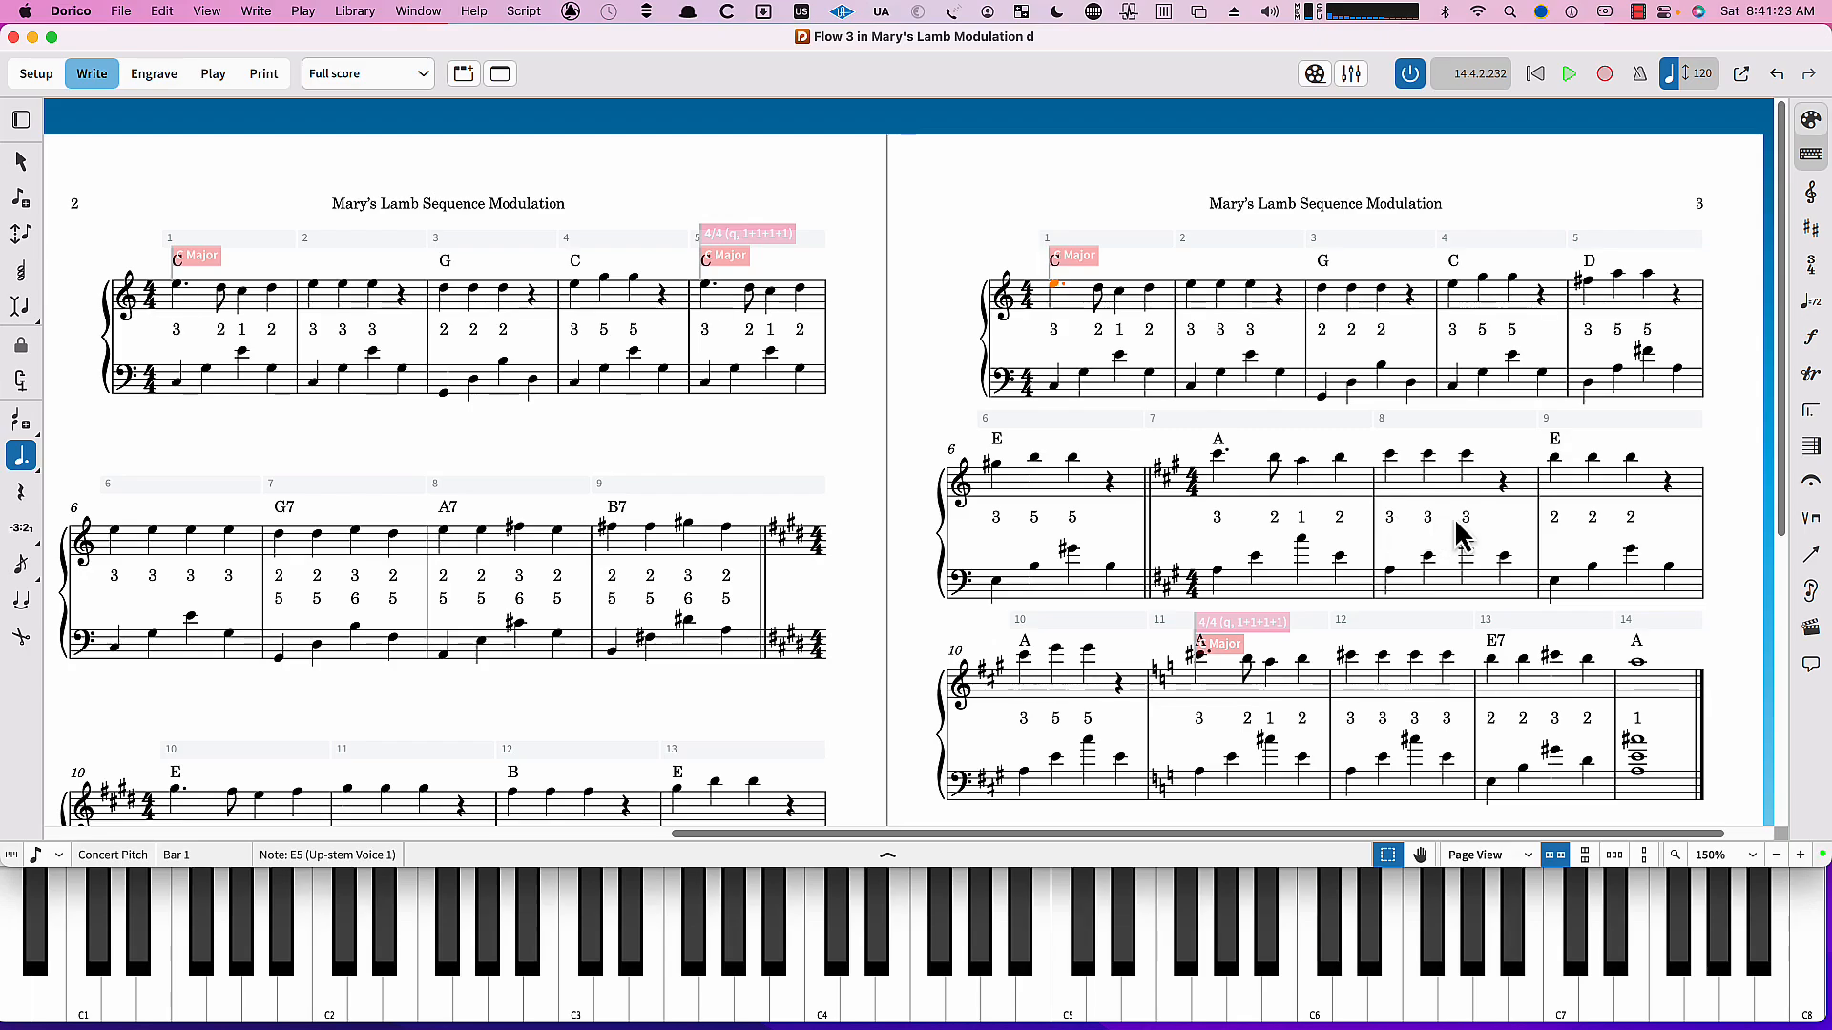
mouse_move(1327, 460)
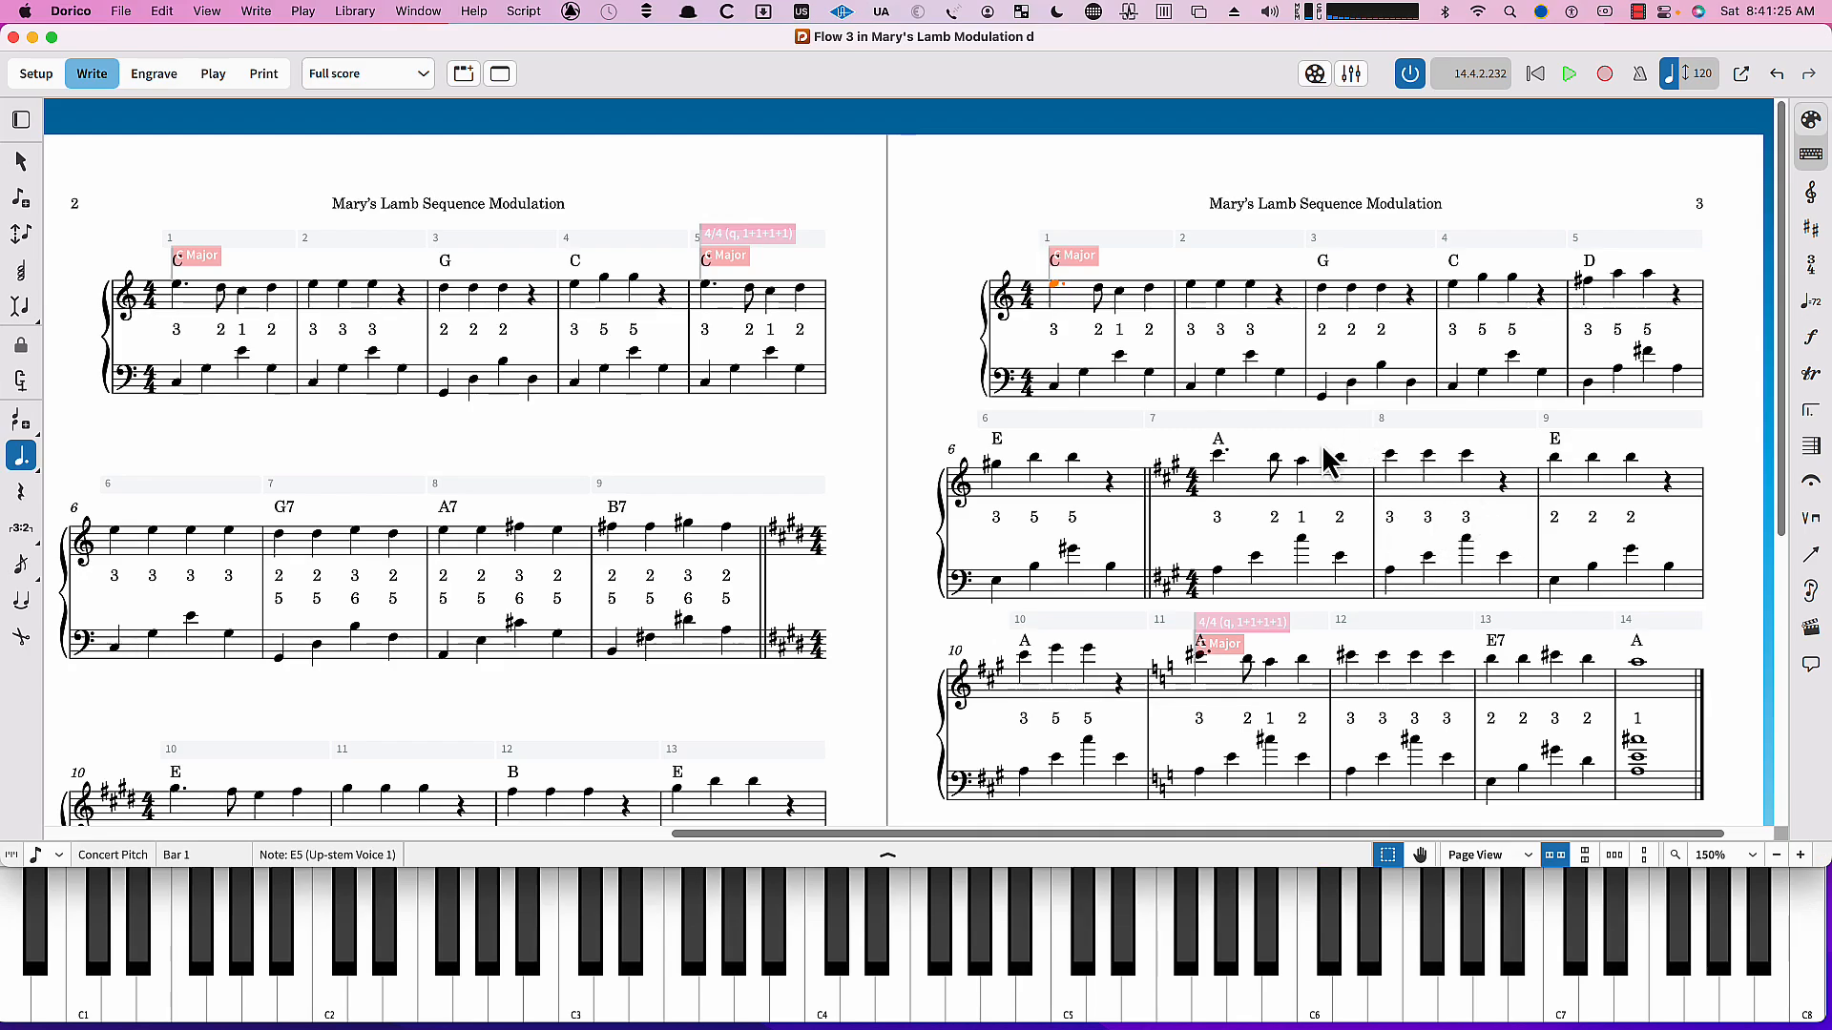
mouse_move(1145, 439)
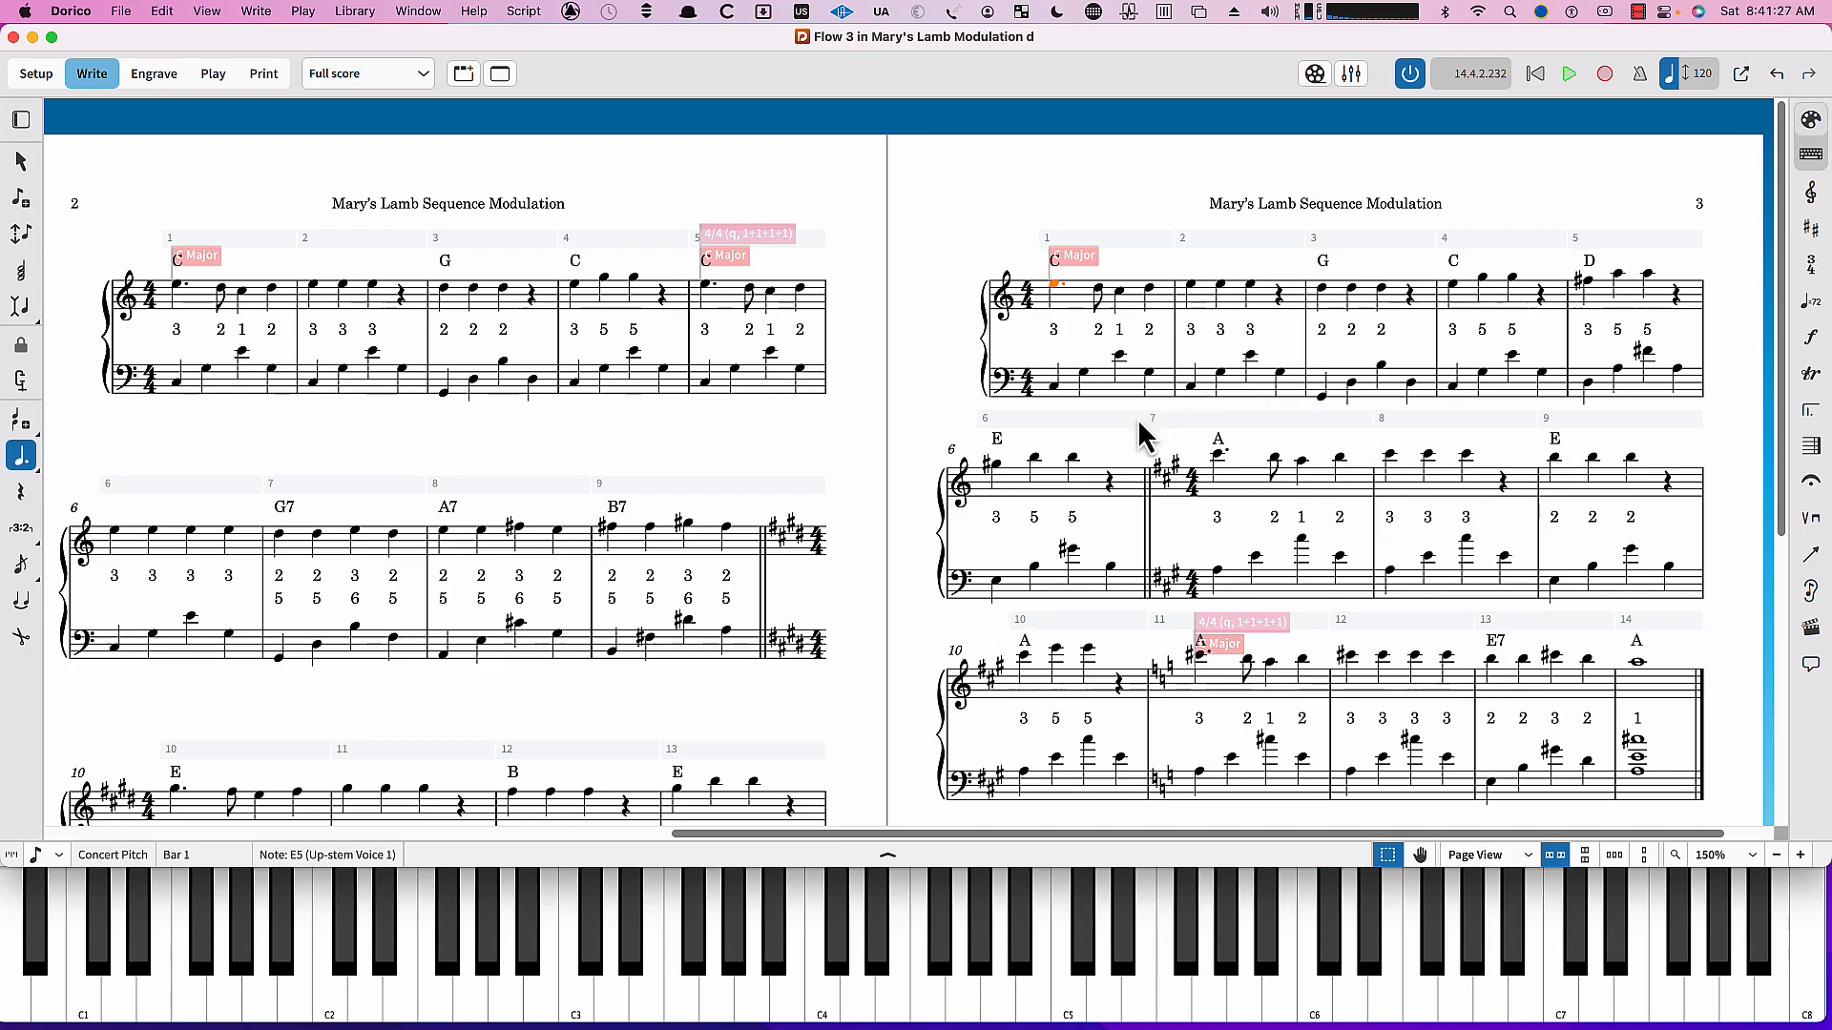
mouse_move(1128, 456)
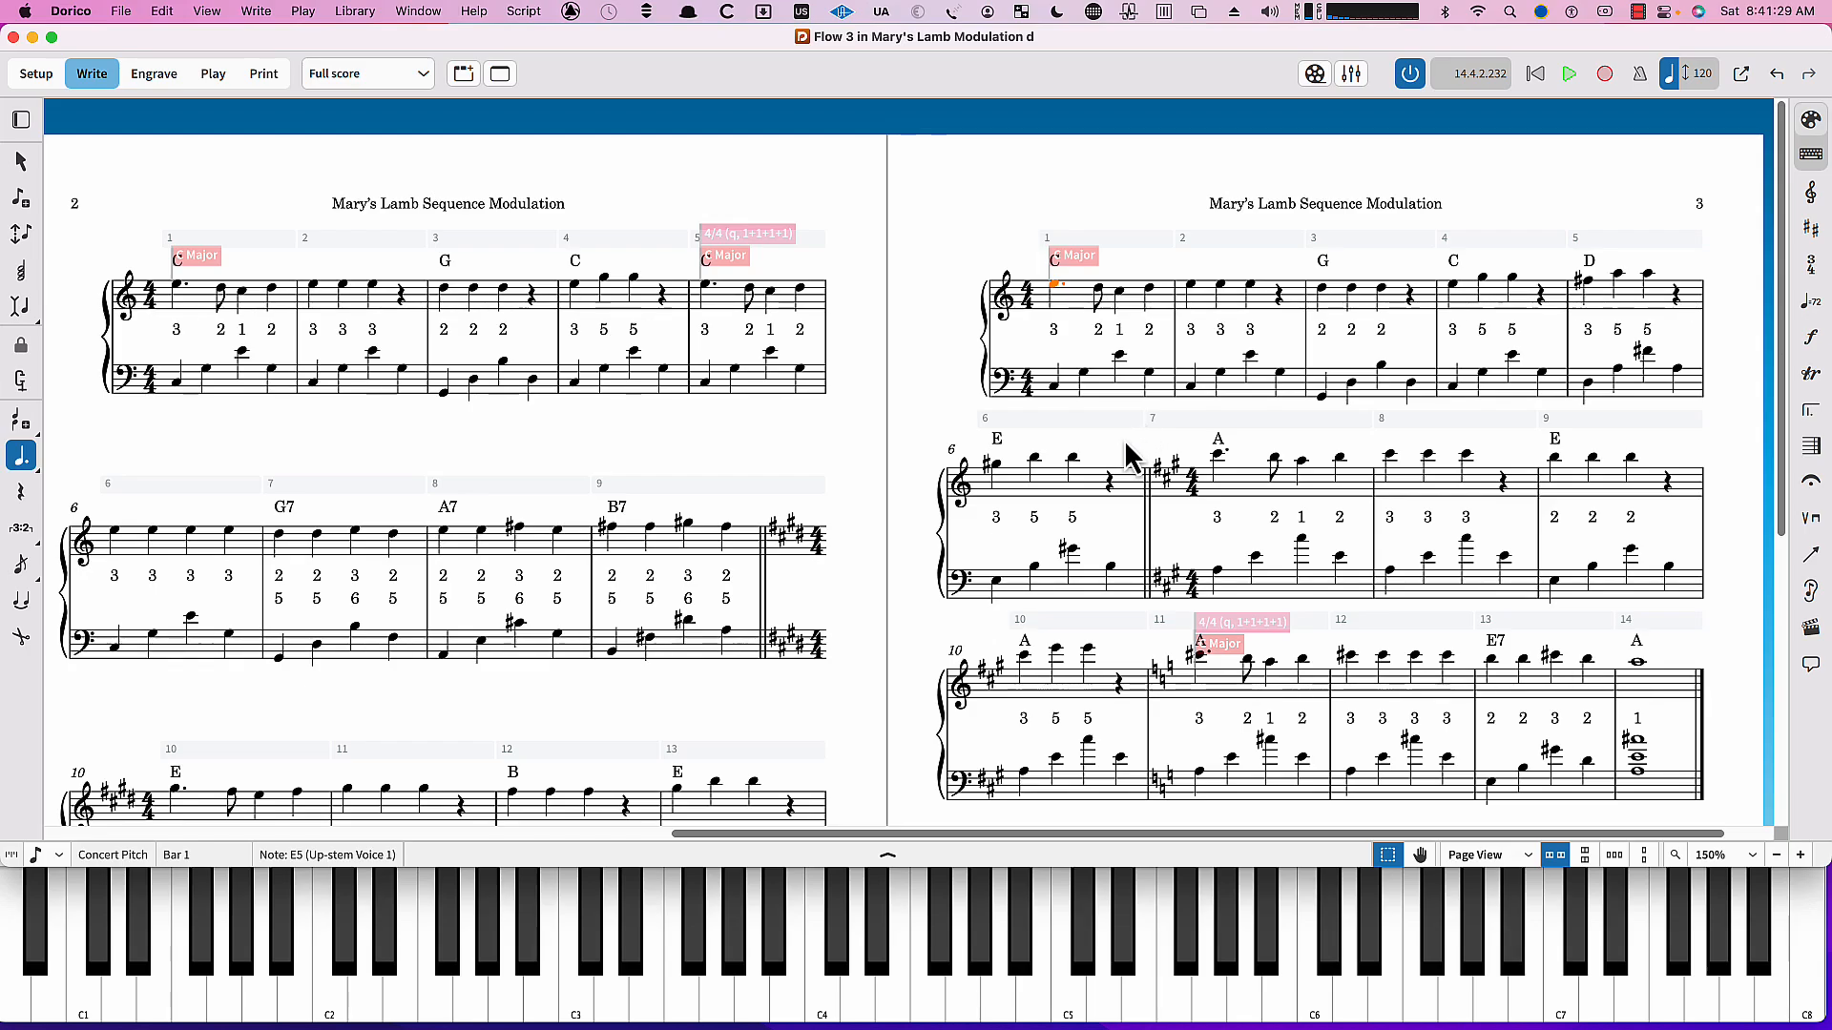
mouse_move(1073, 423)
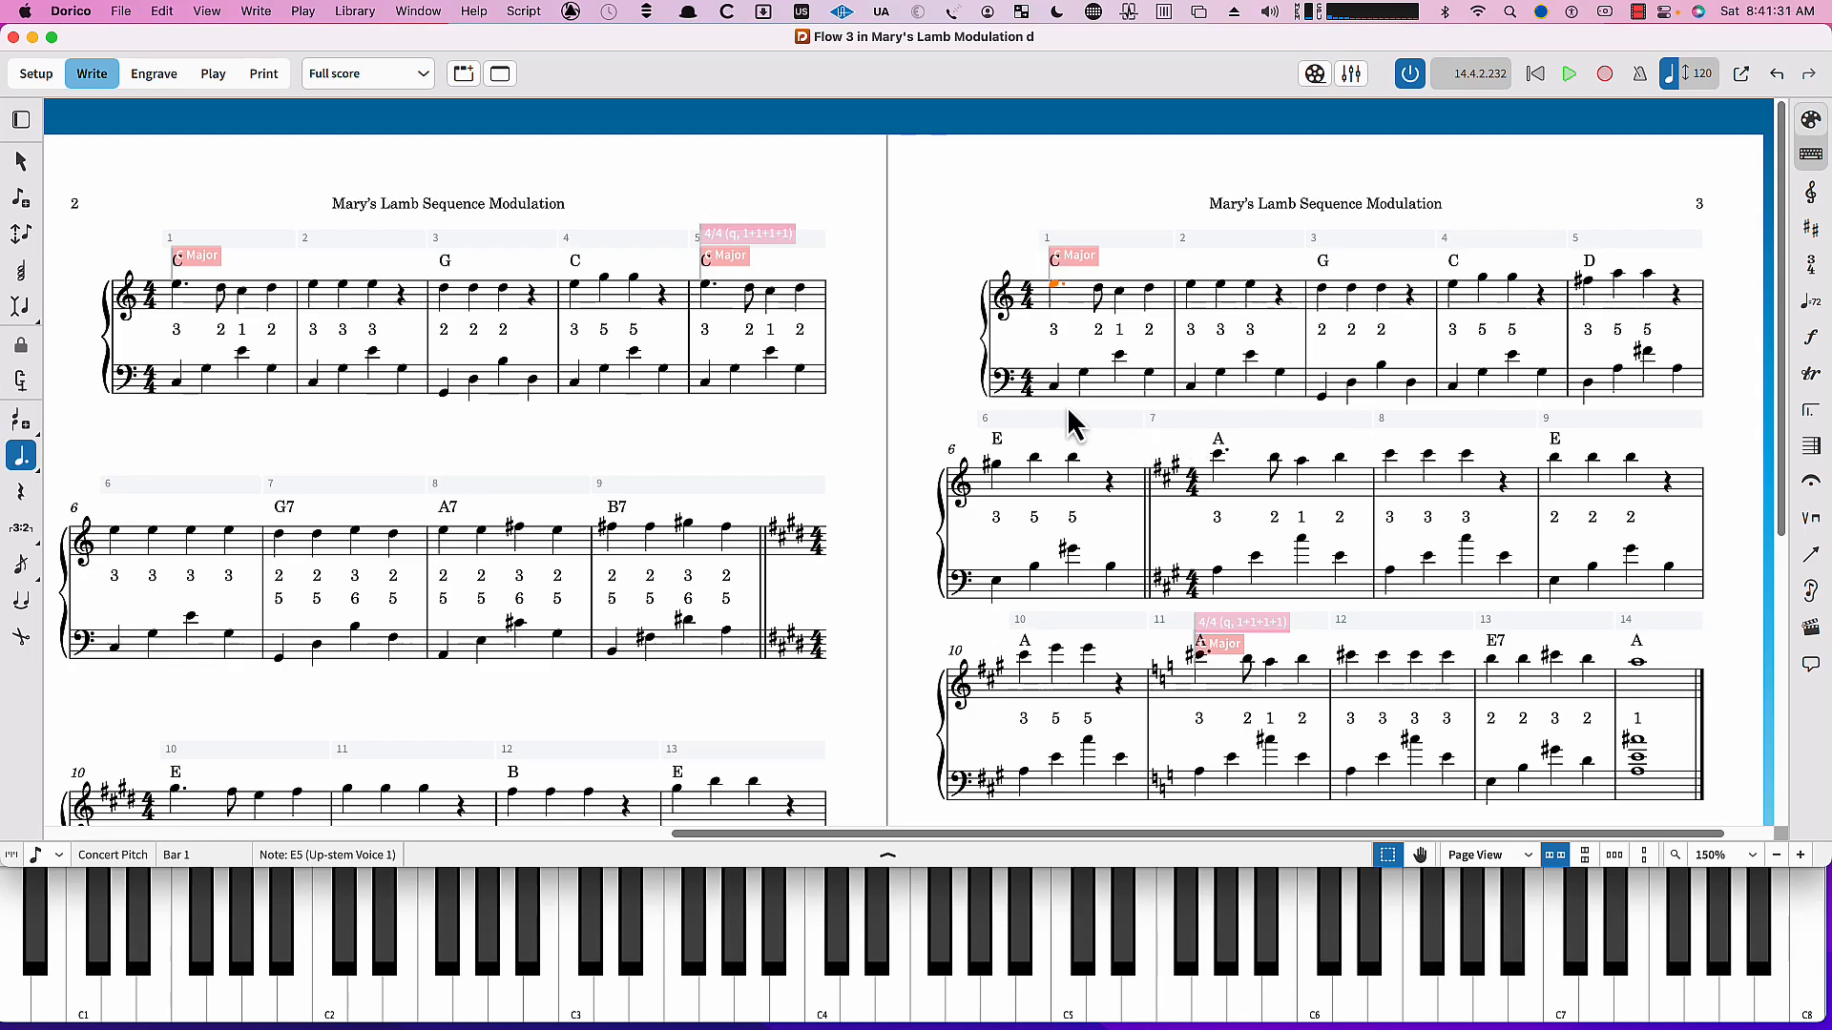
mouse_move(956, 219)
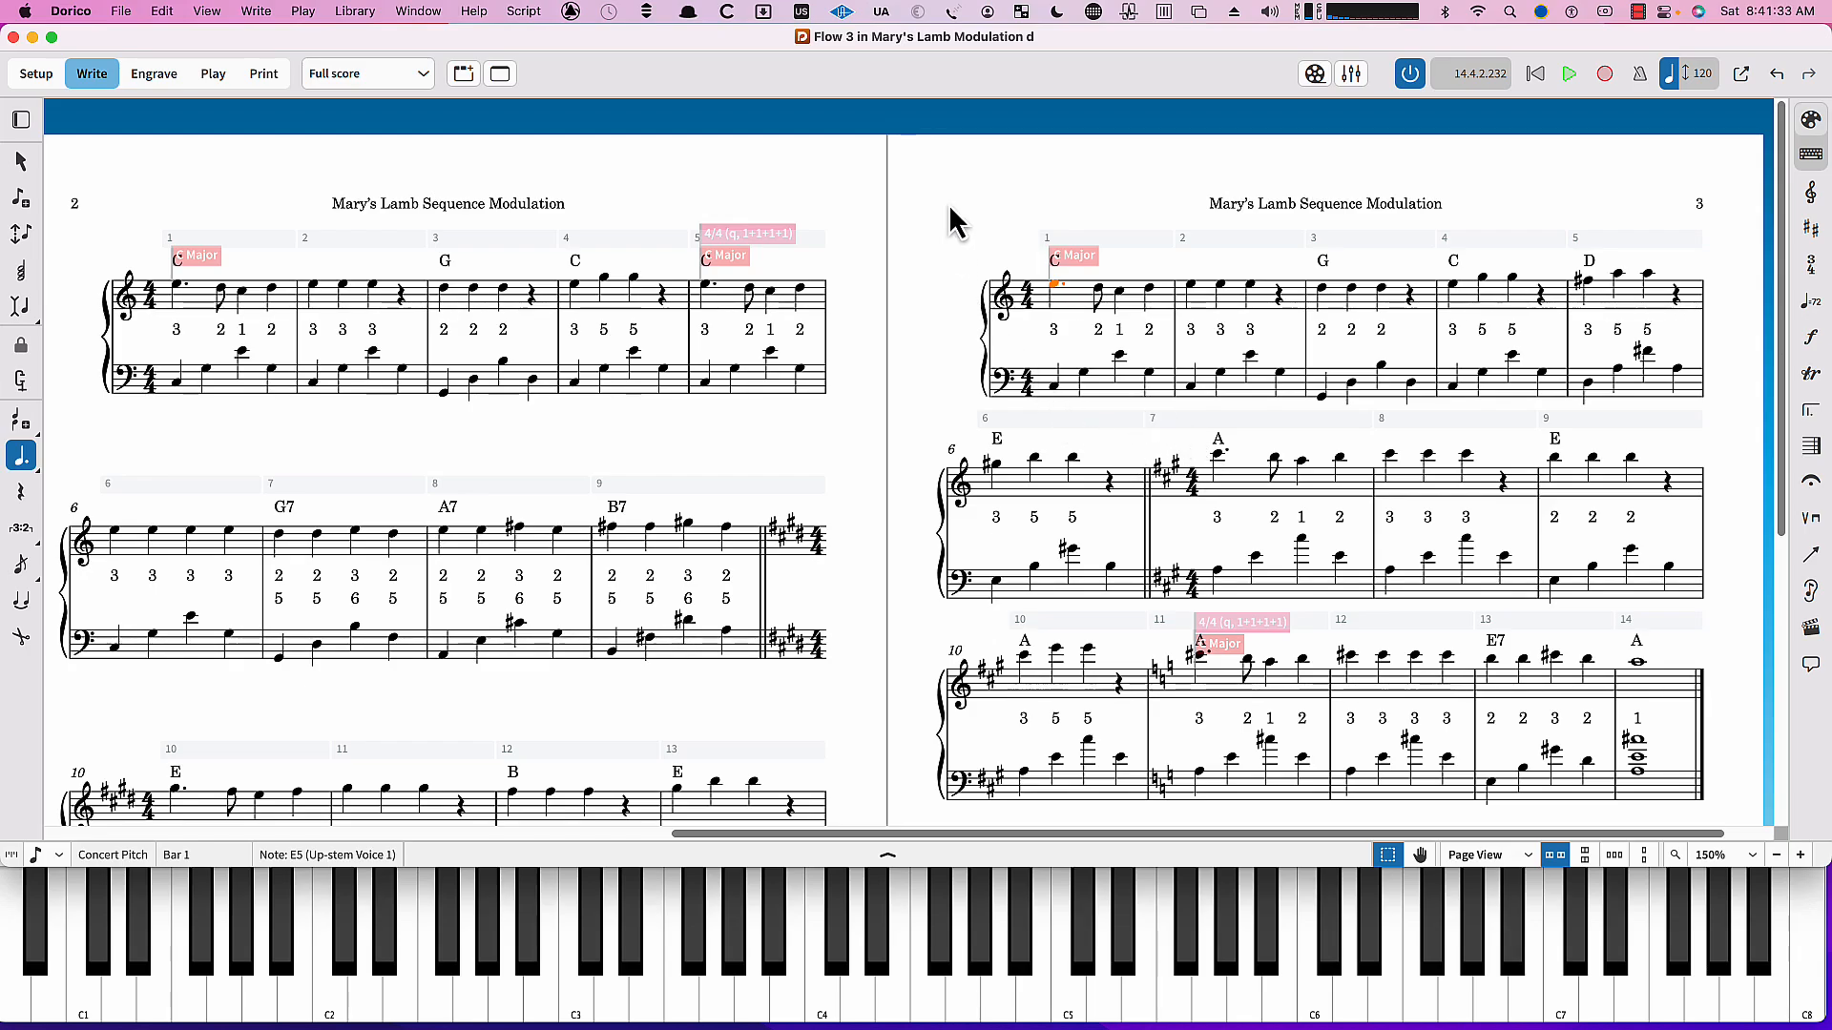
mouse_move(1027, 212)
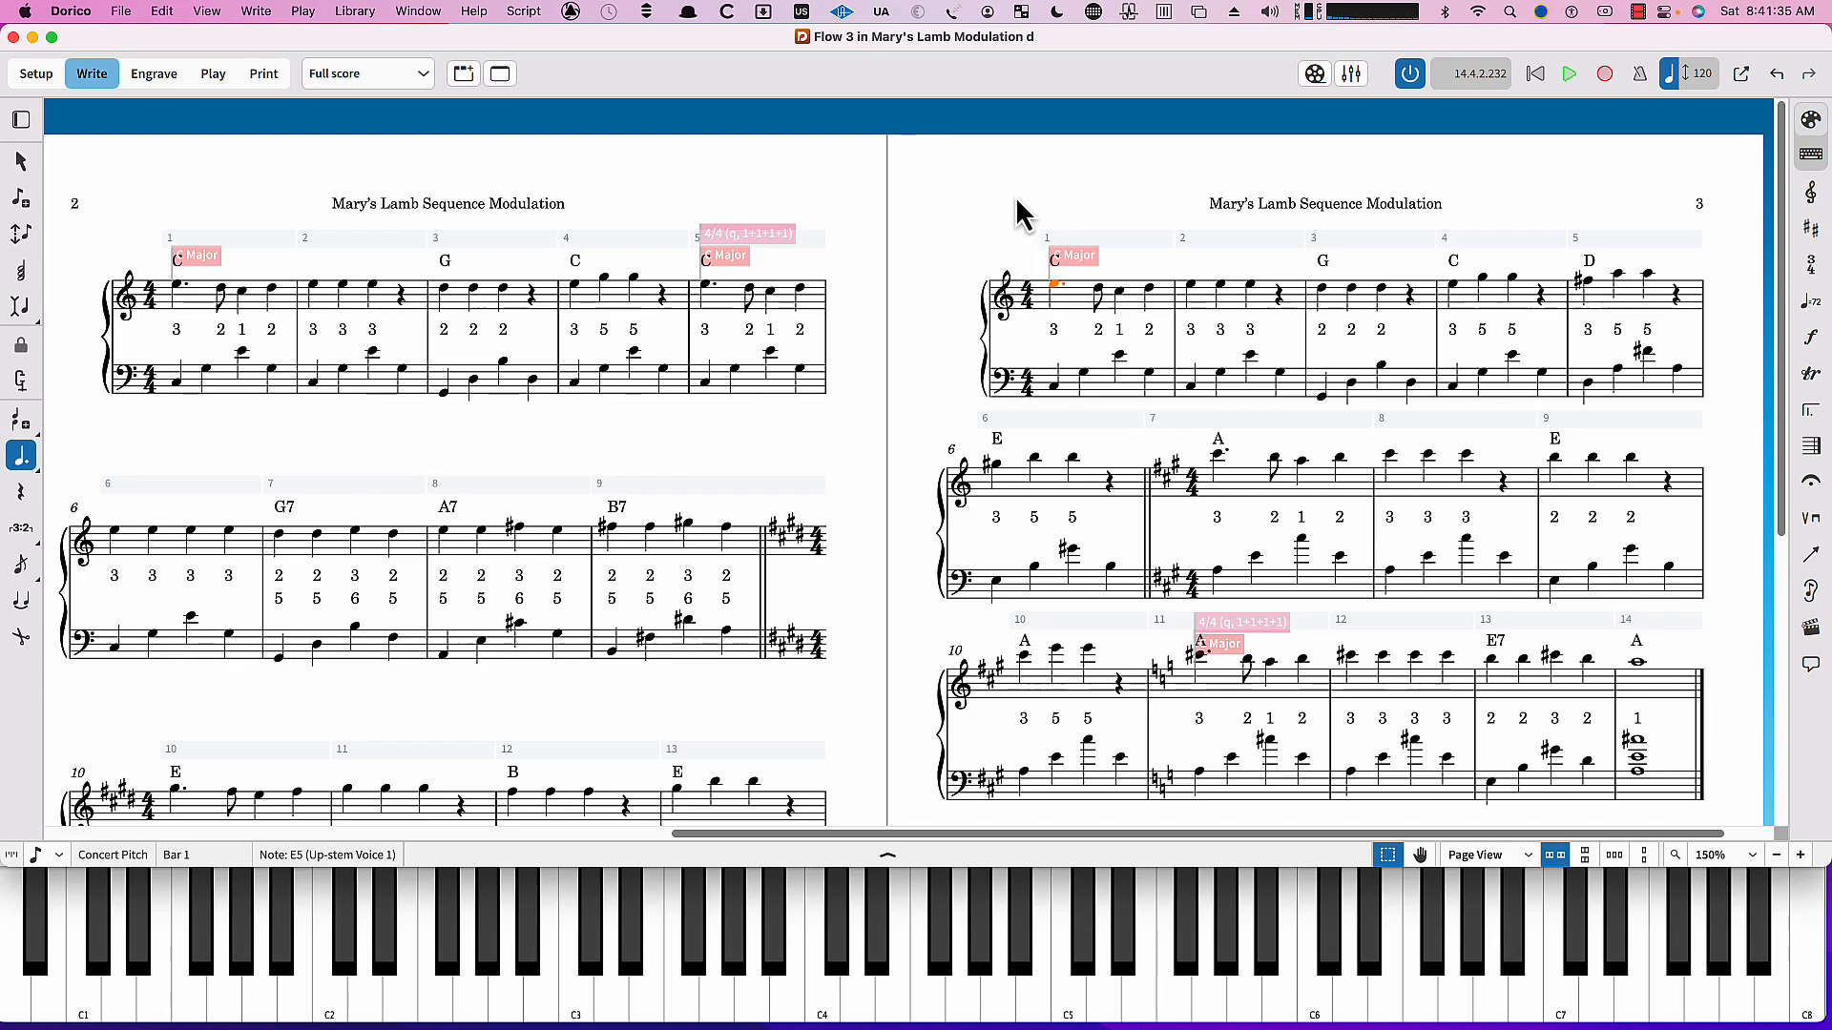
mouse_move(948, 229)
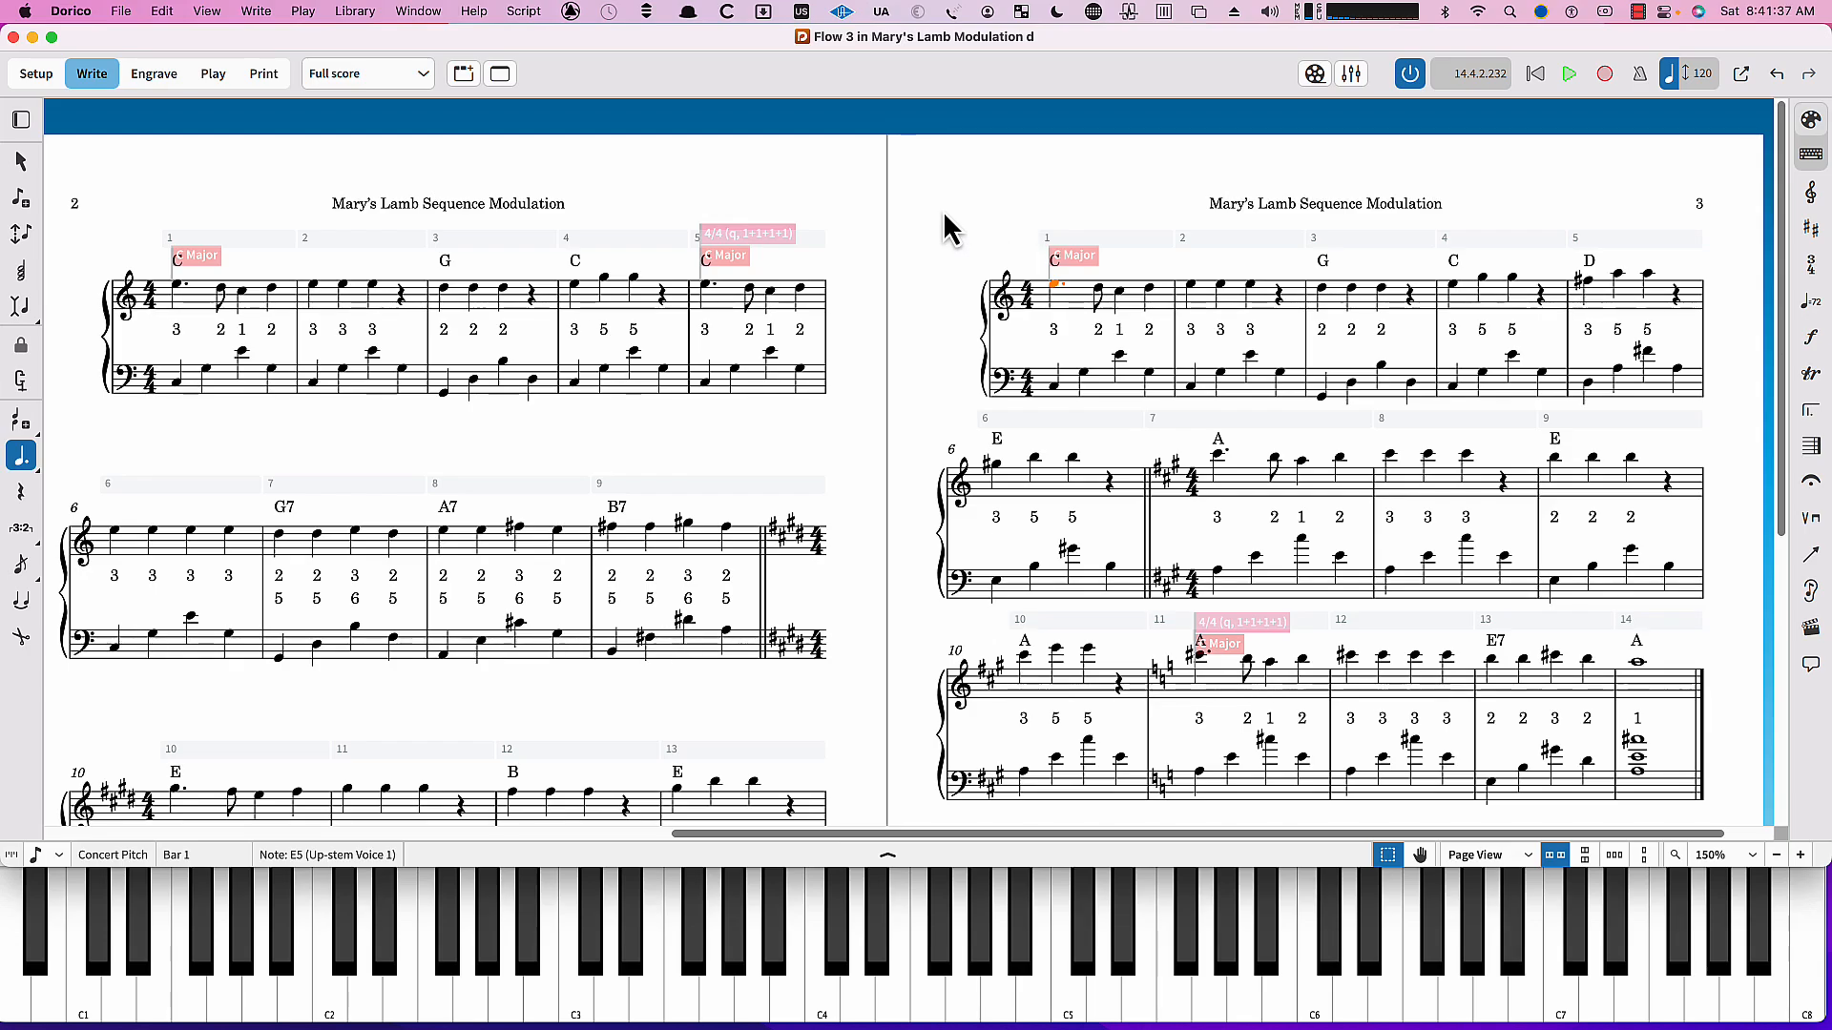
mouse_move(979, 361)
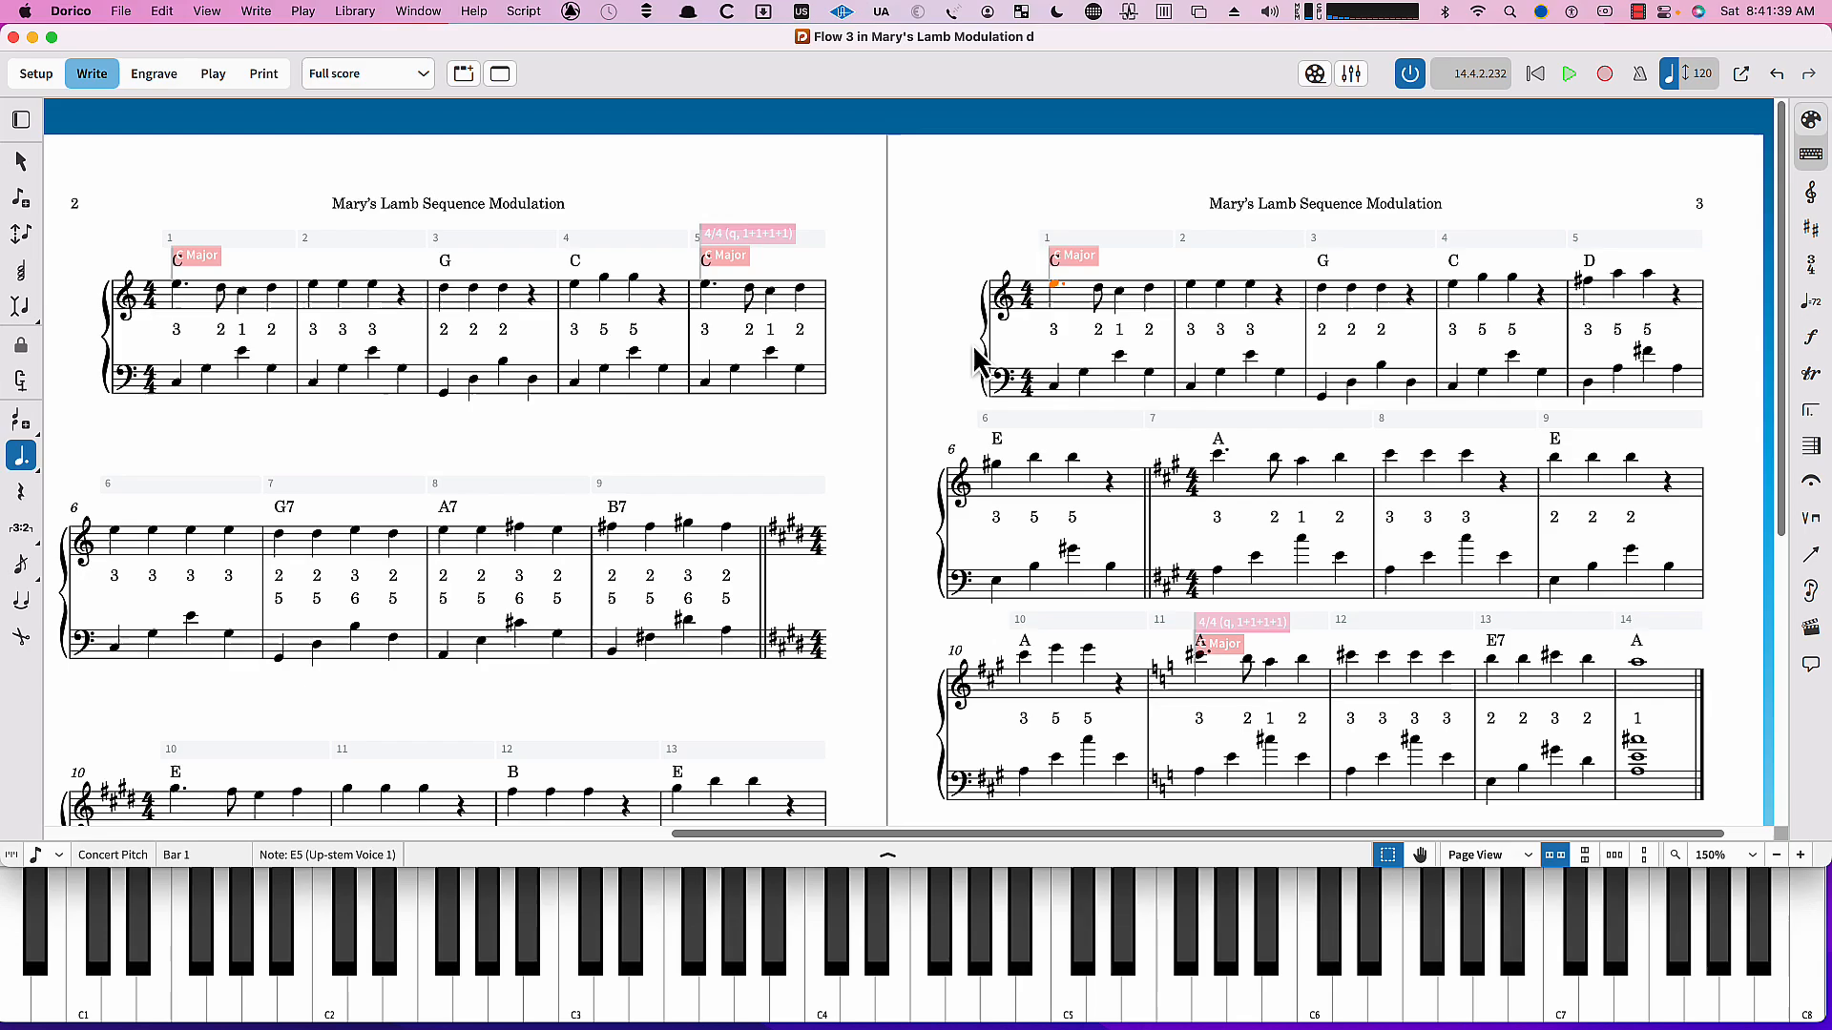
scroll("up", 3)
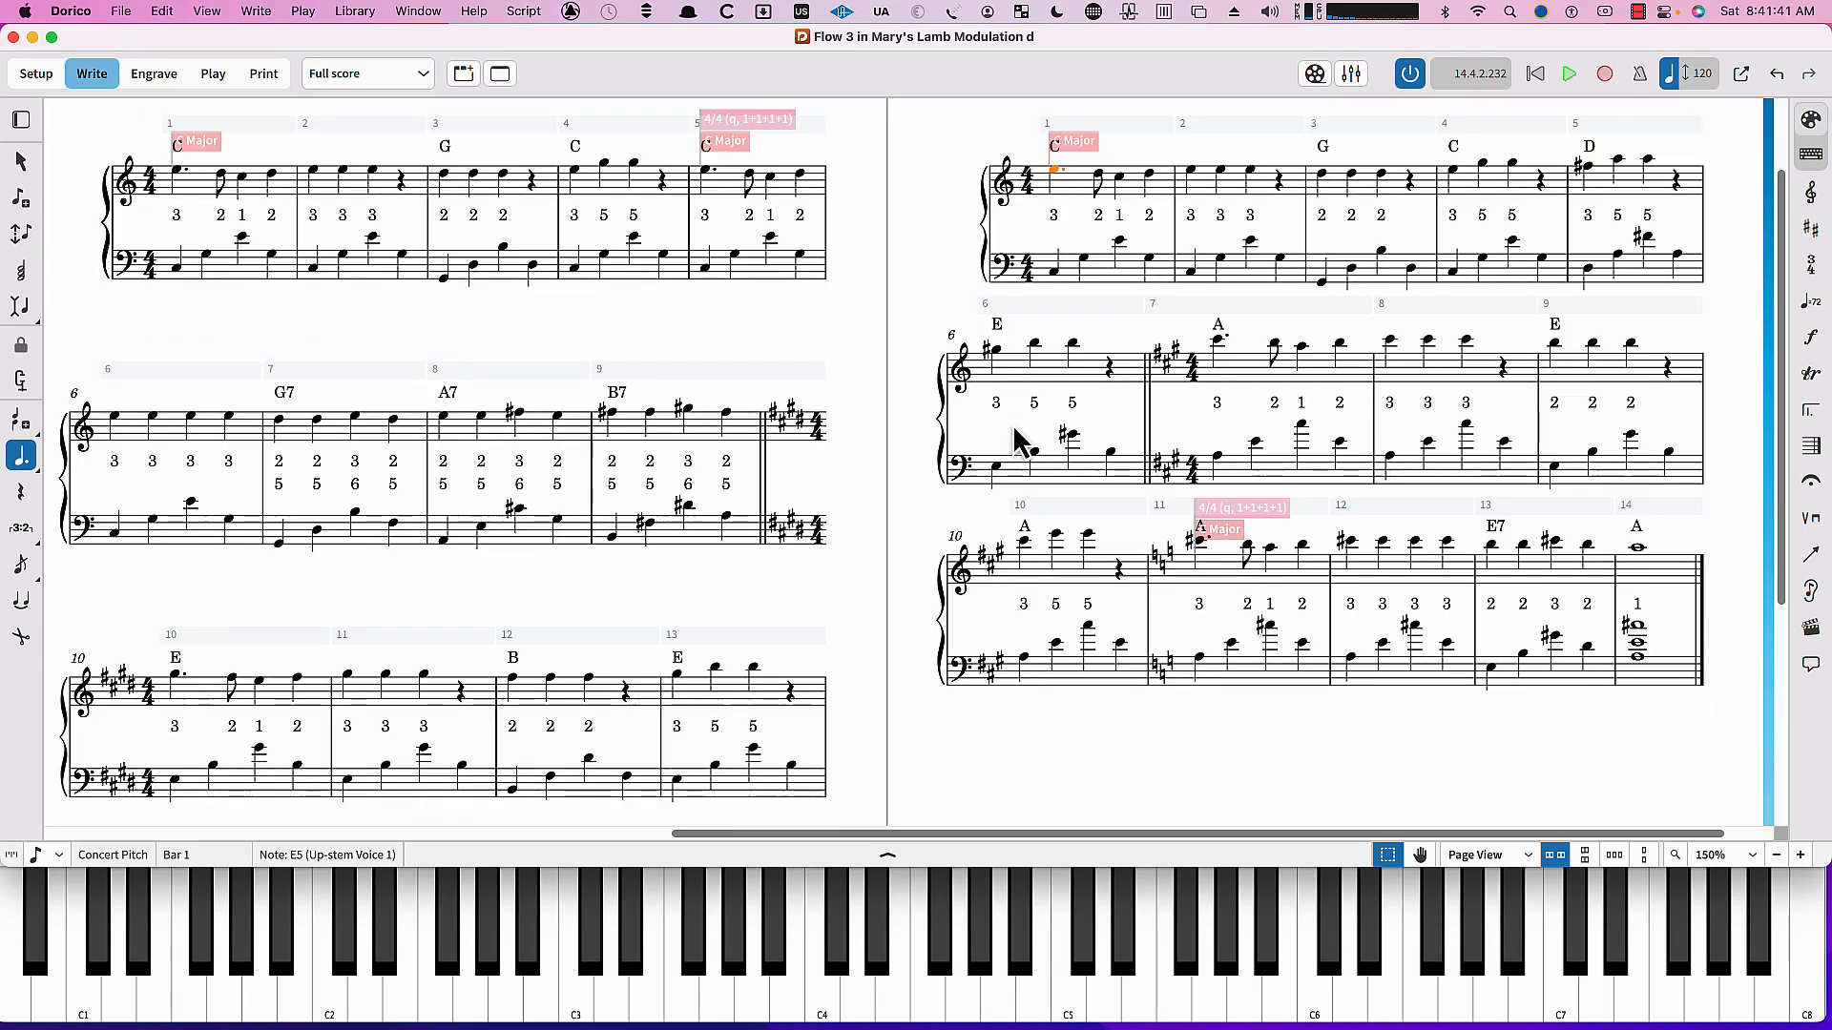
scroll("down", 3)
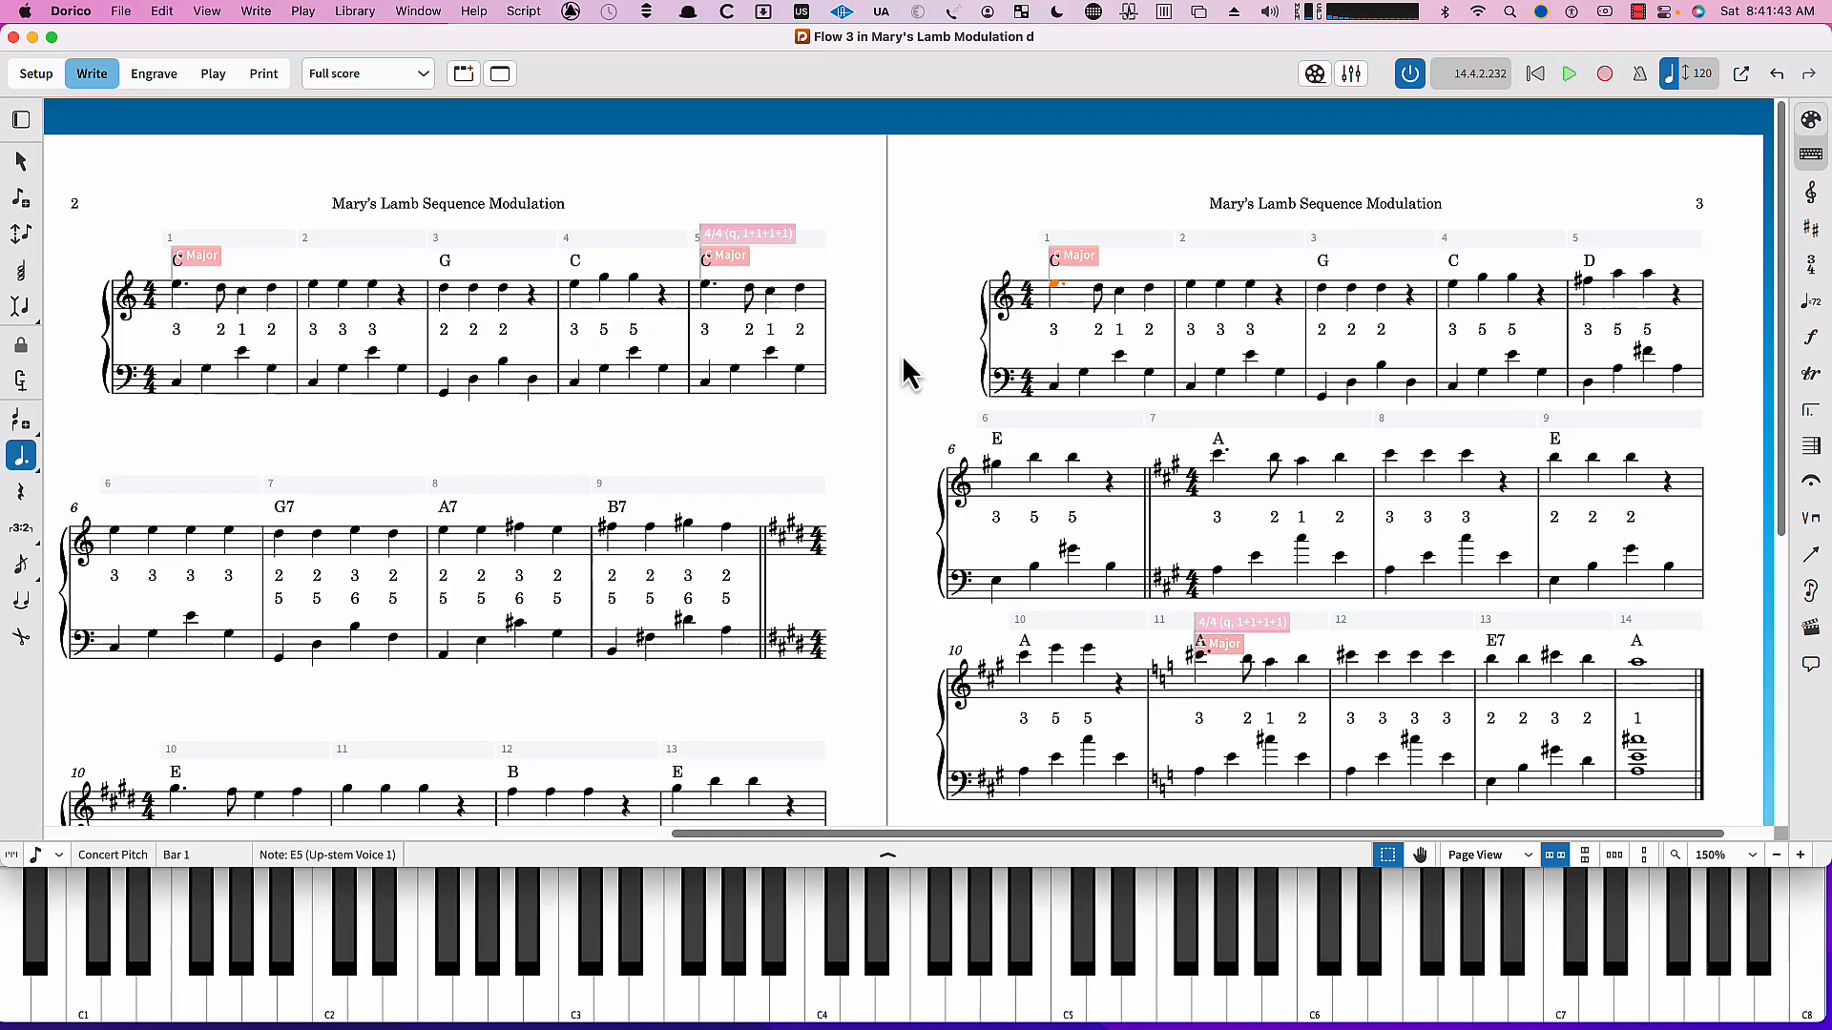
mouse_move(769, 192)
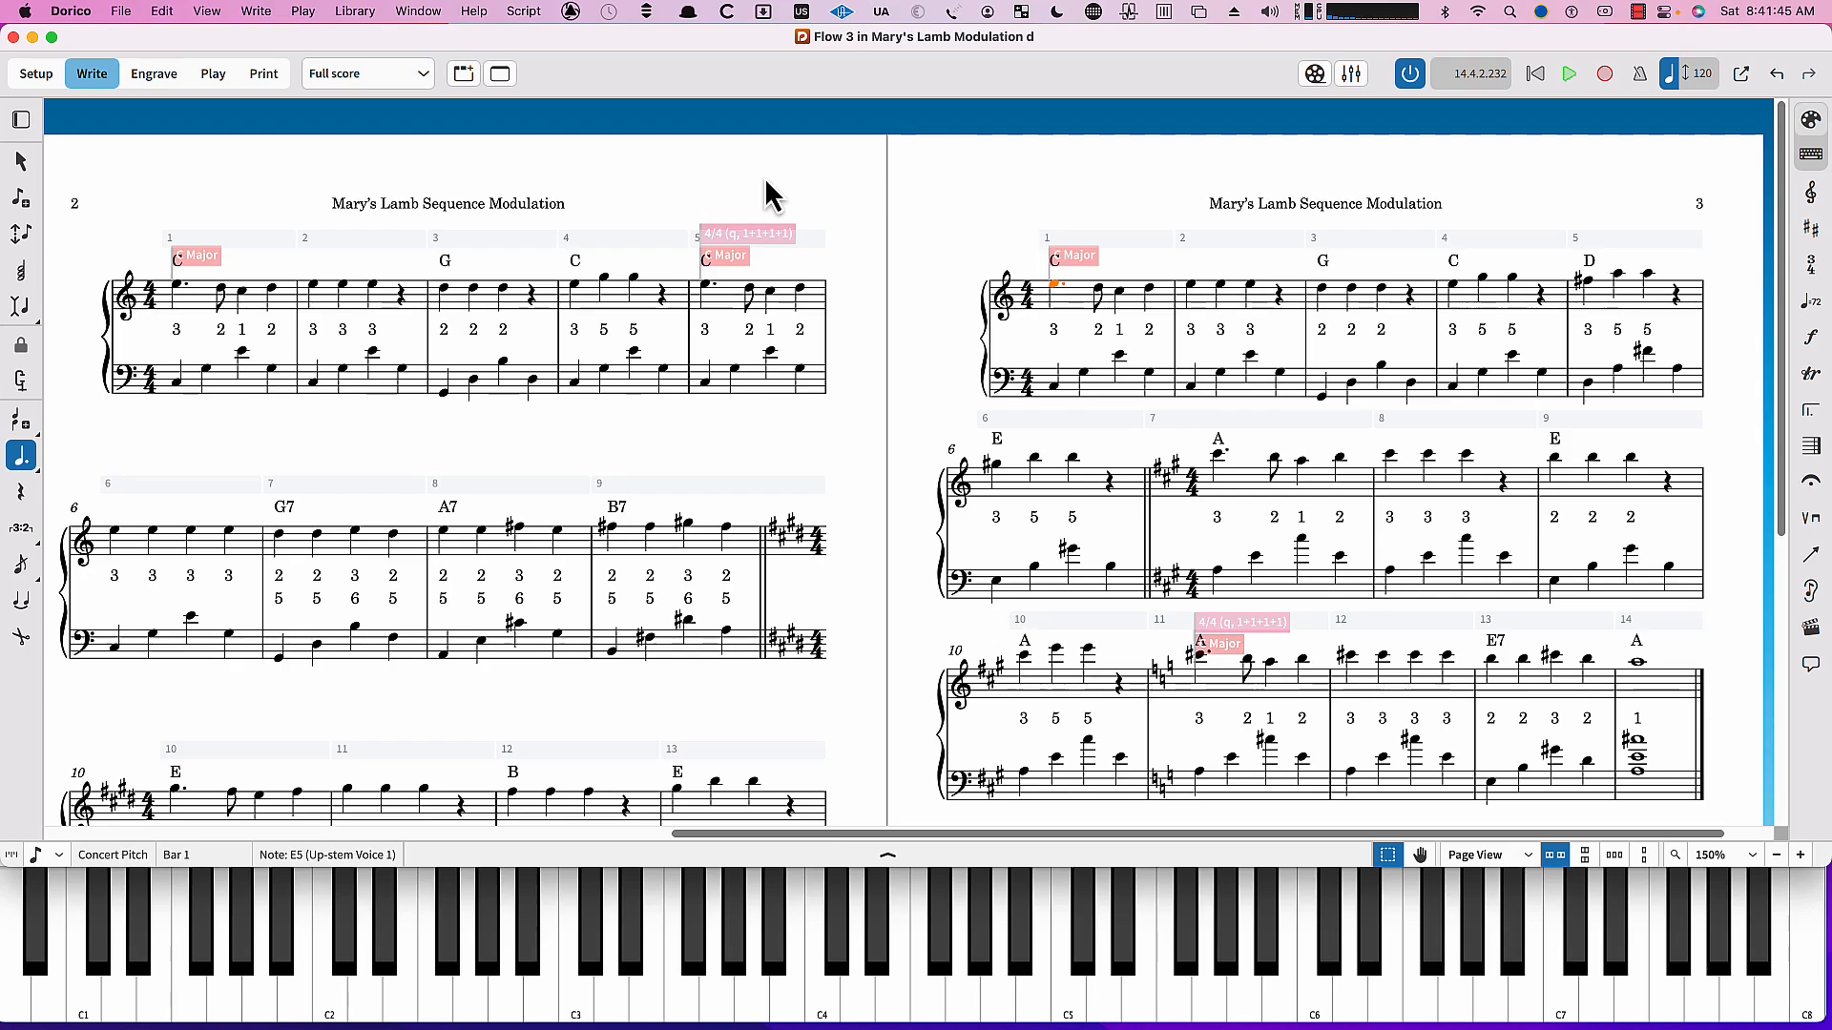
scroll("down", 3)
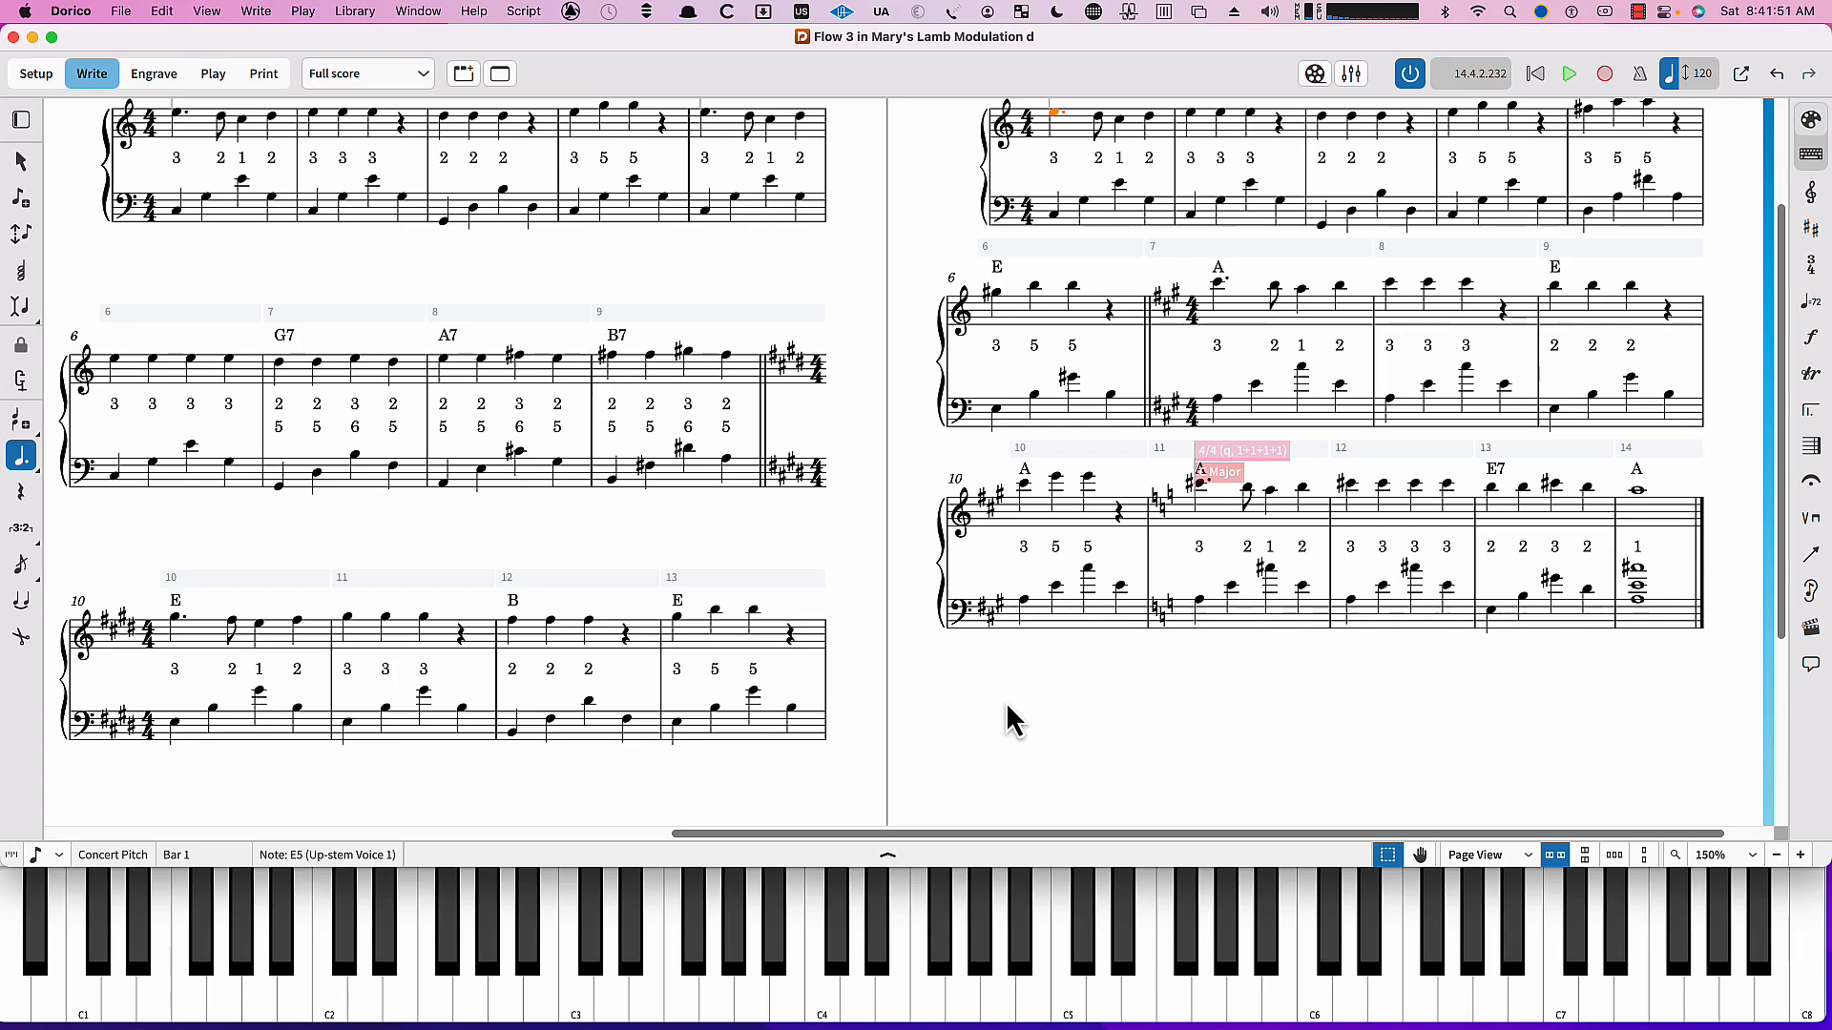
mouse_move(1027, 710)
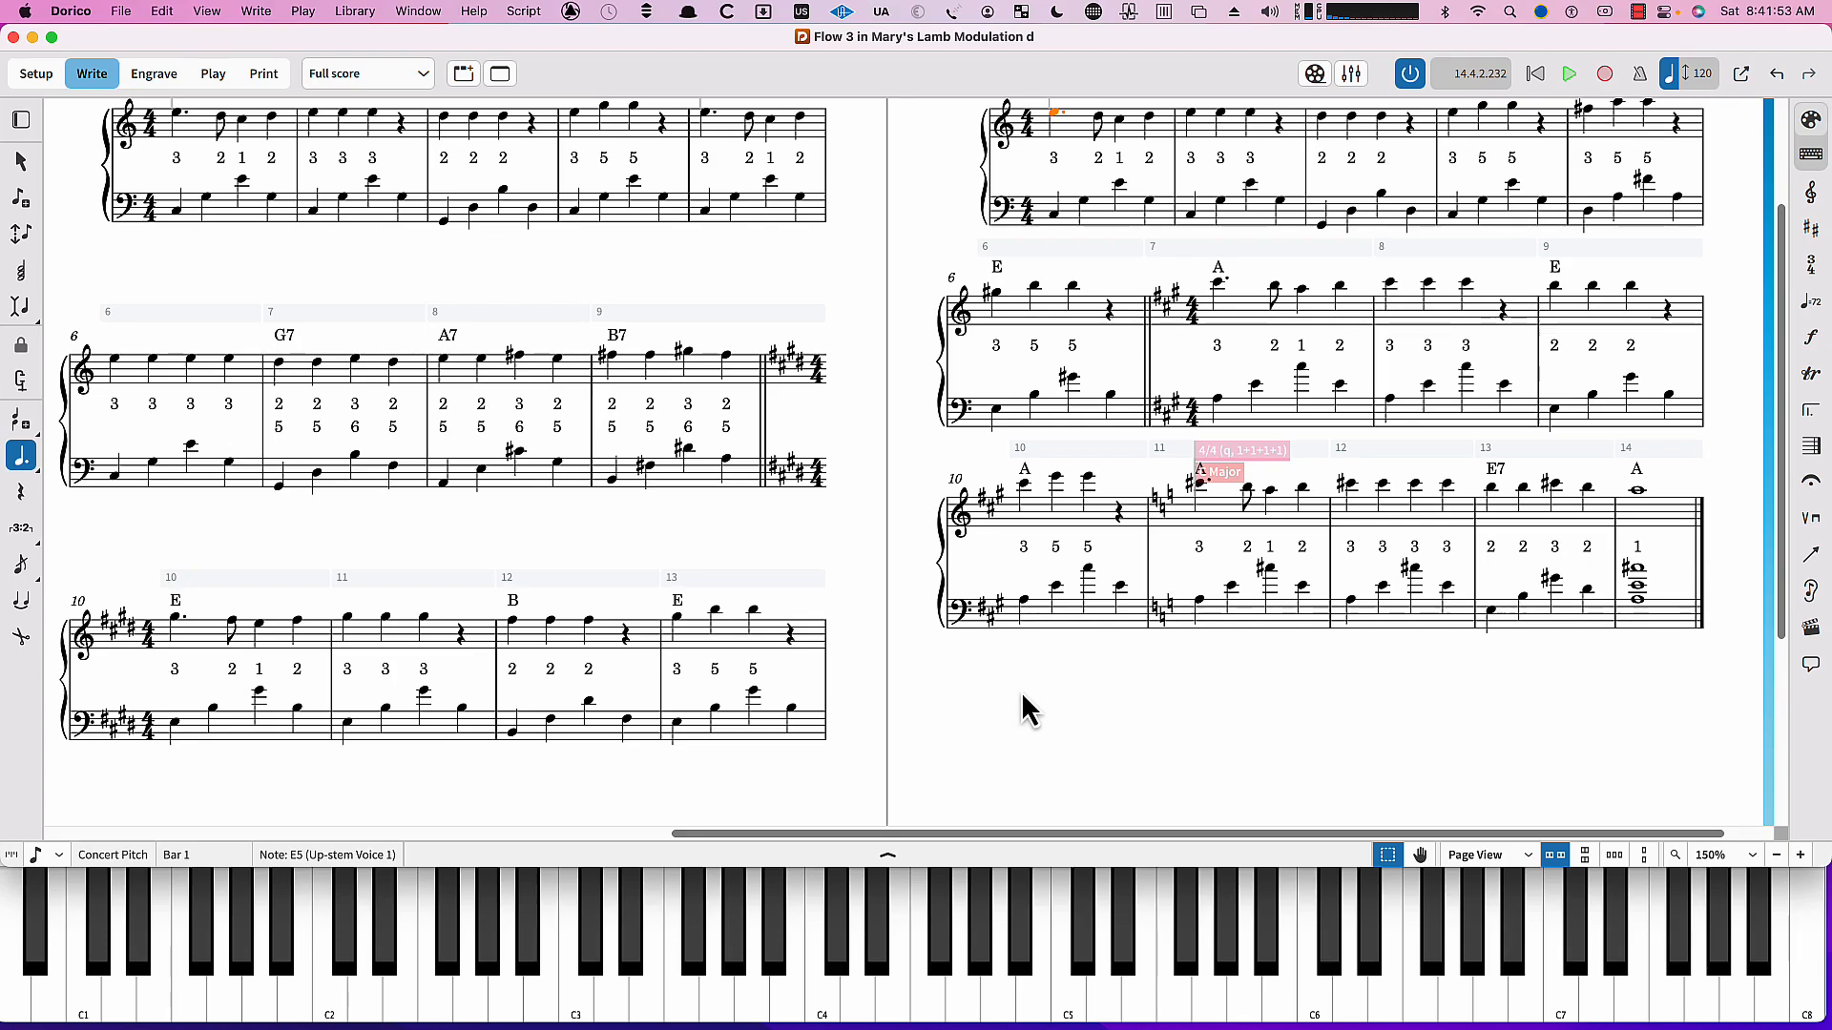
mouse_move(1055, 702)
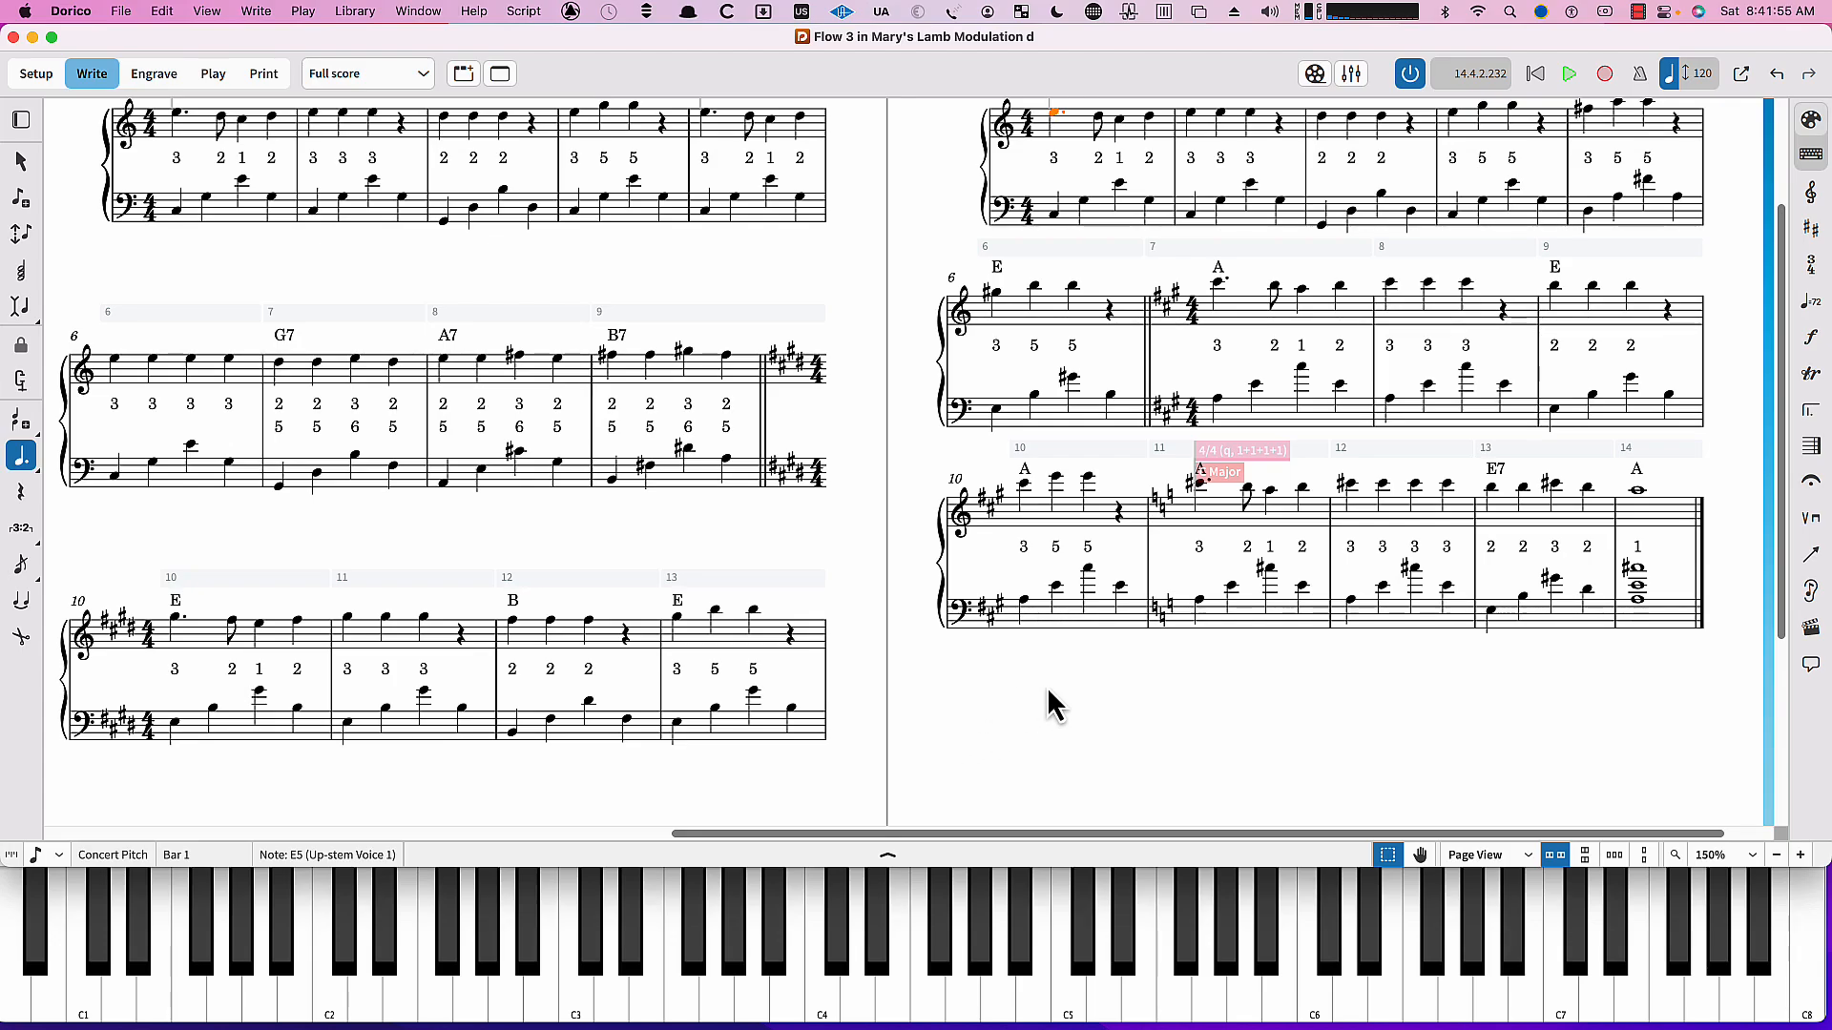
mouse_move(733, 834)
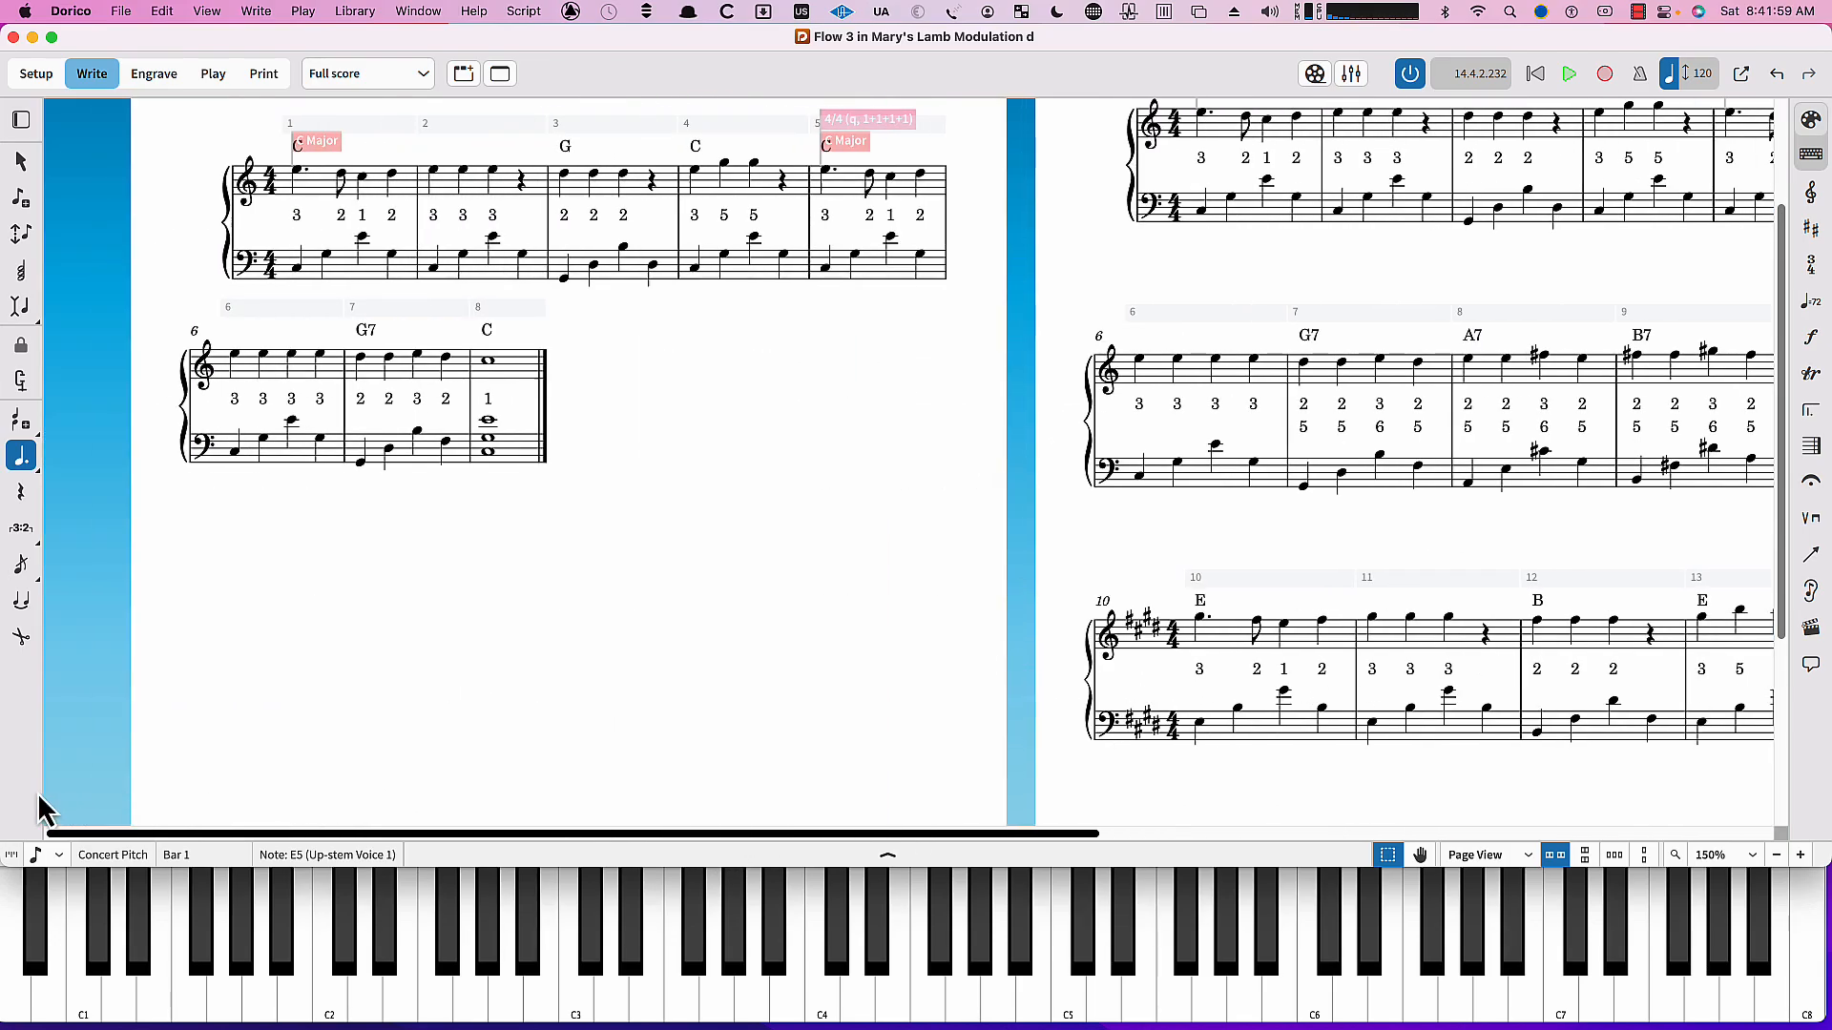
scroll("down", 3)
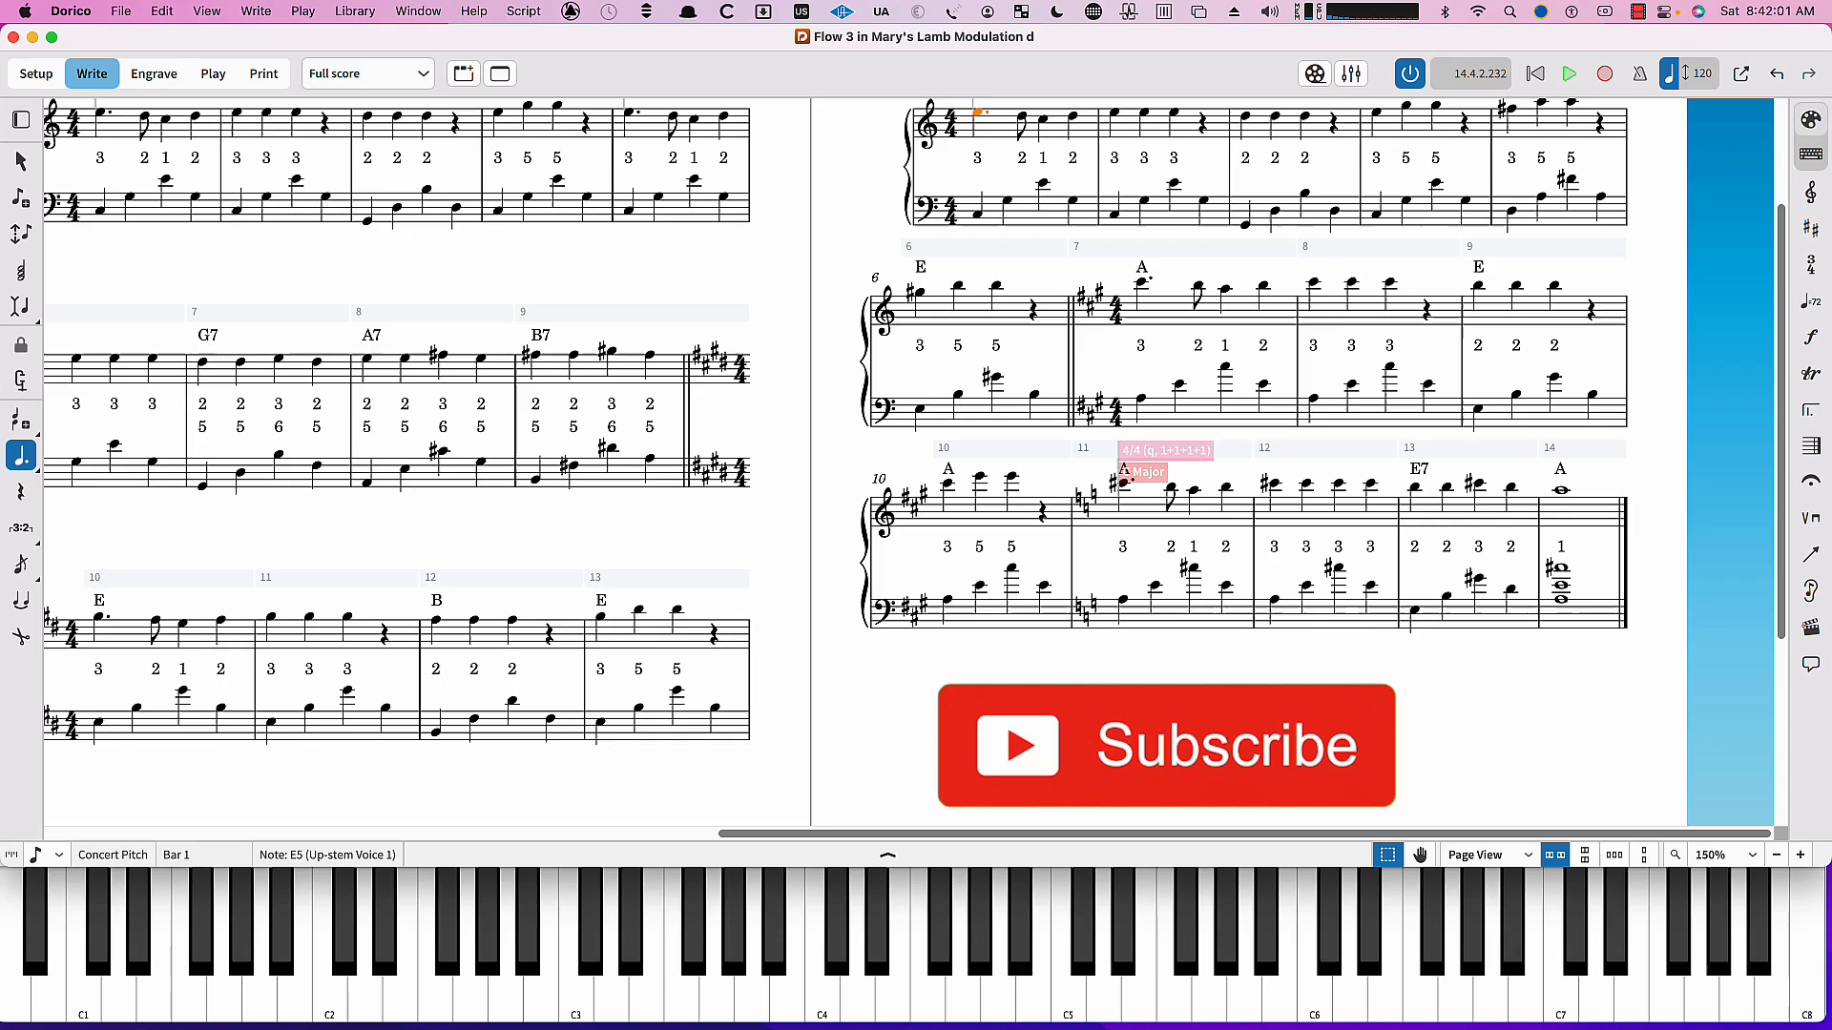